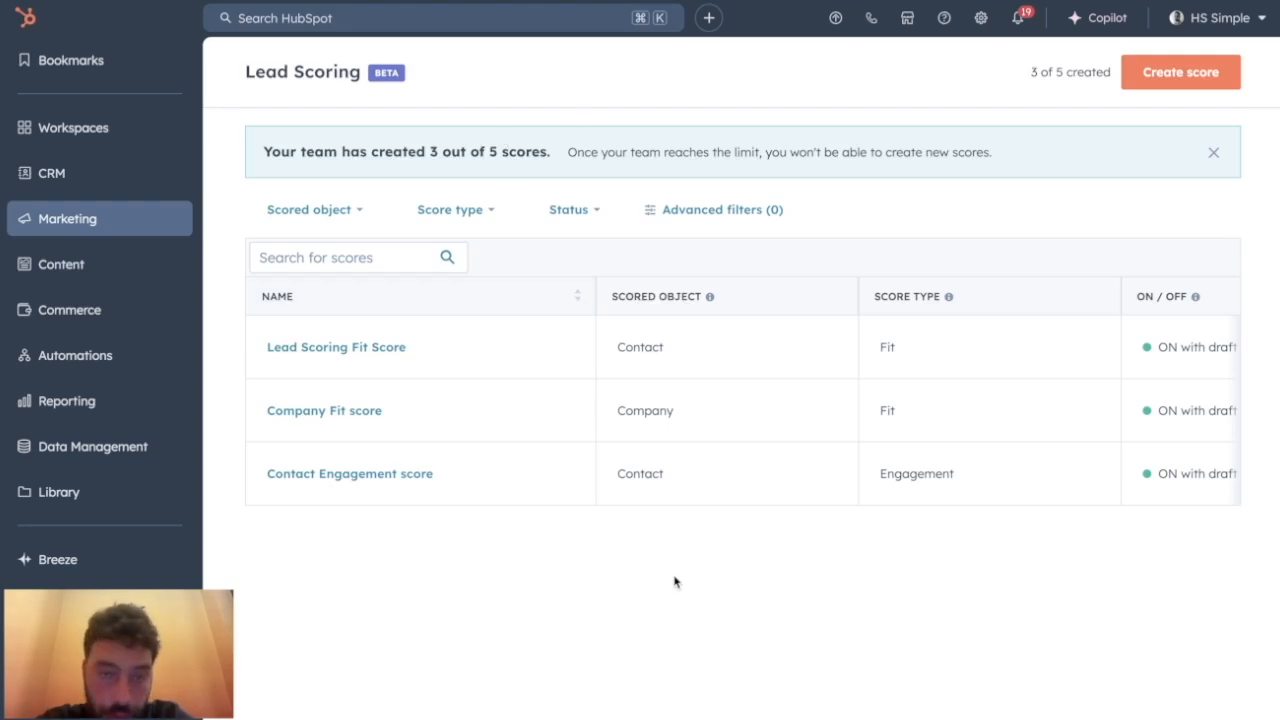
{"action": "mouse_move", "coordinate": [600, 550]}
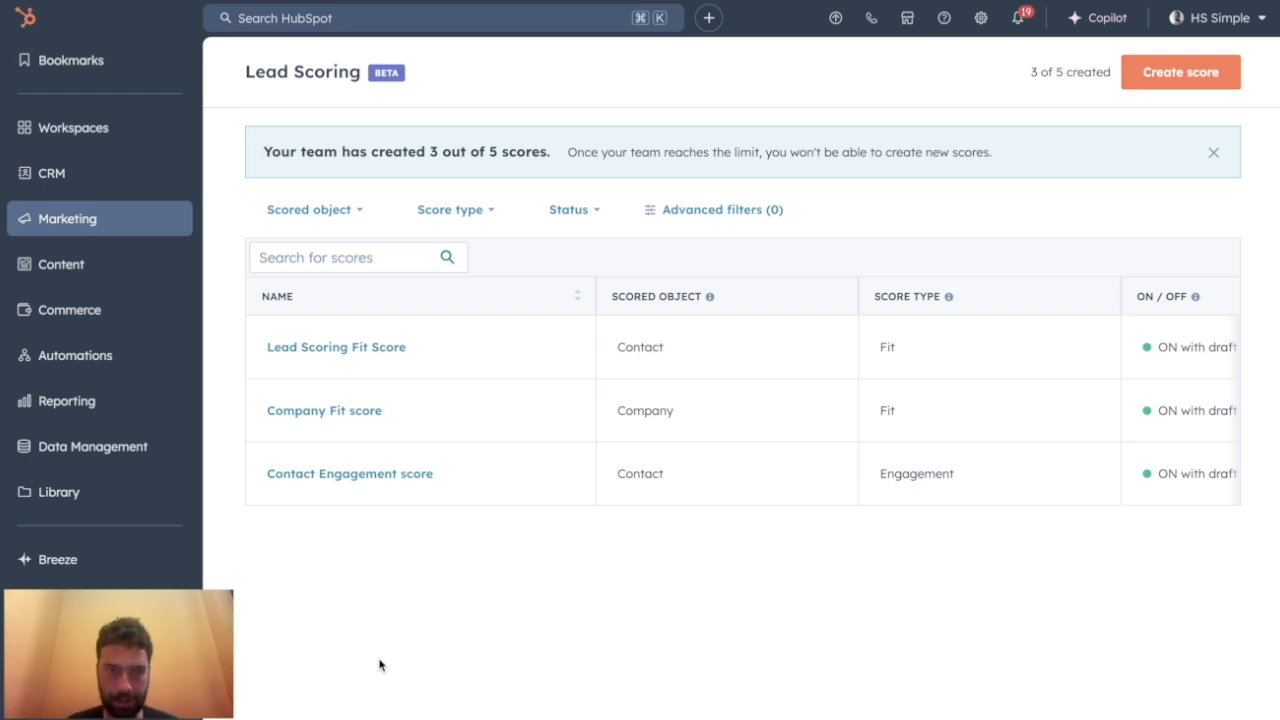
{"action": "mouse_move", "coordinate": [380, 126]}
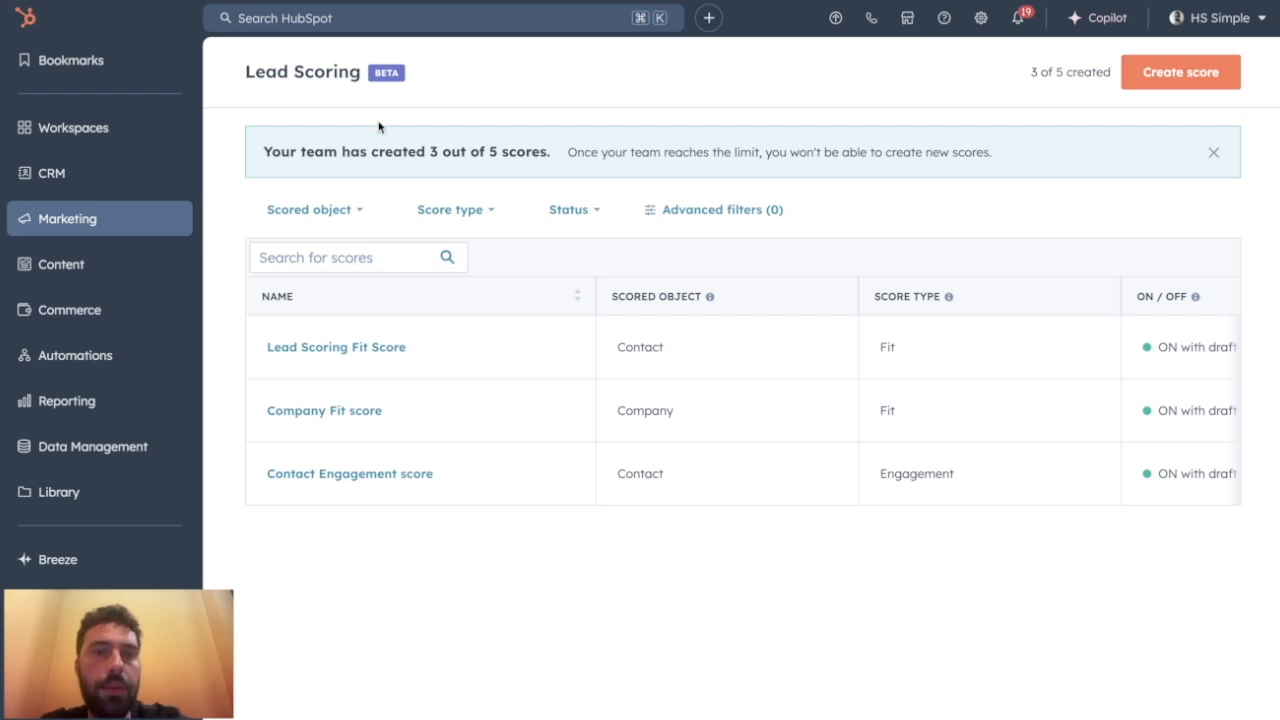
{"action": "mouse_move", "coordinate": [438, 176]}
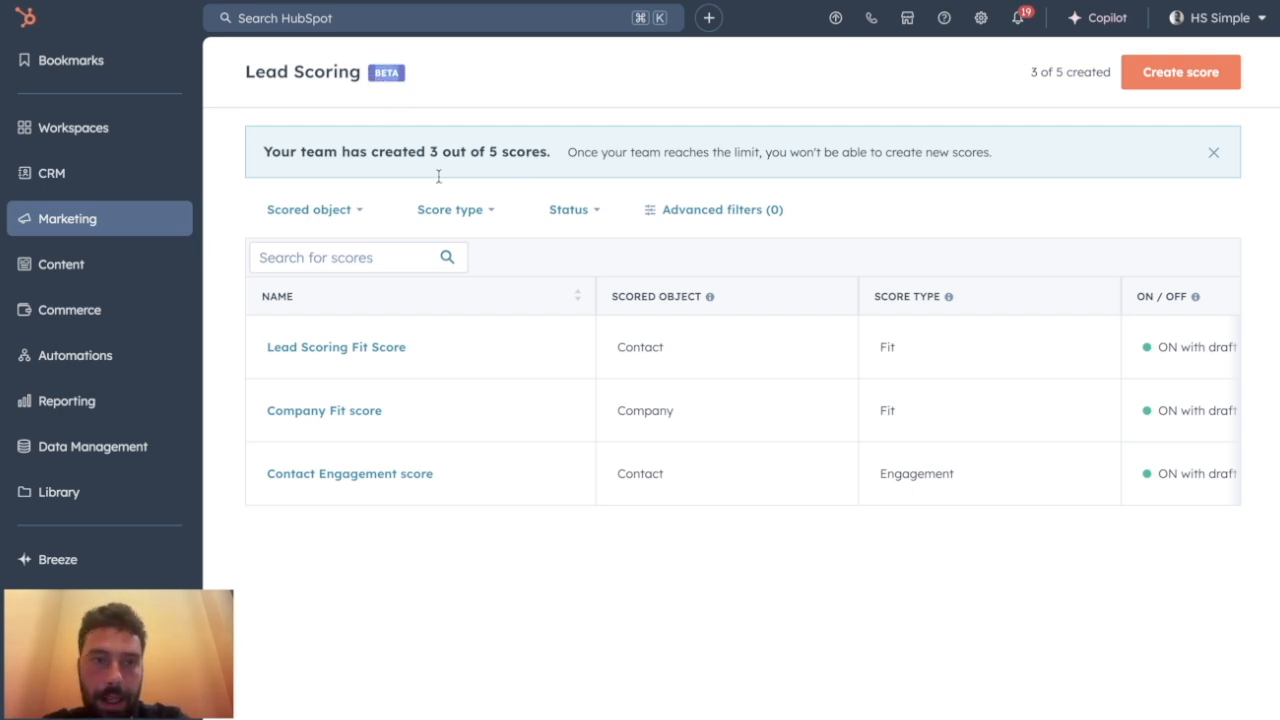
Open the HubSpot Score property from Properties filtered by 'score' and show its Field type step
{"action": "left_click", "coordinate": [1212, 16]}
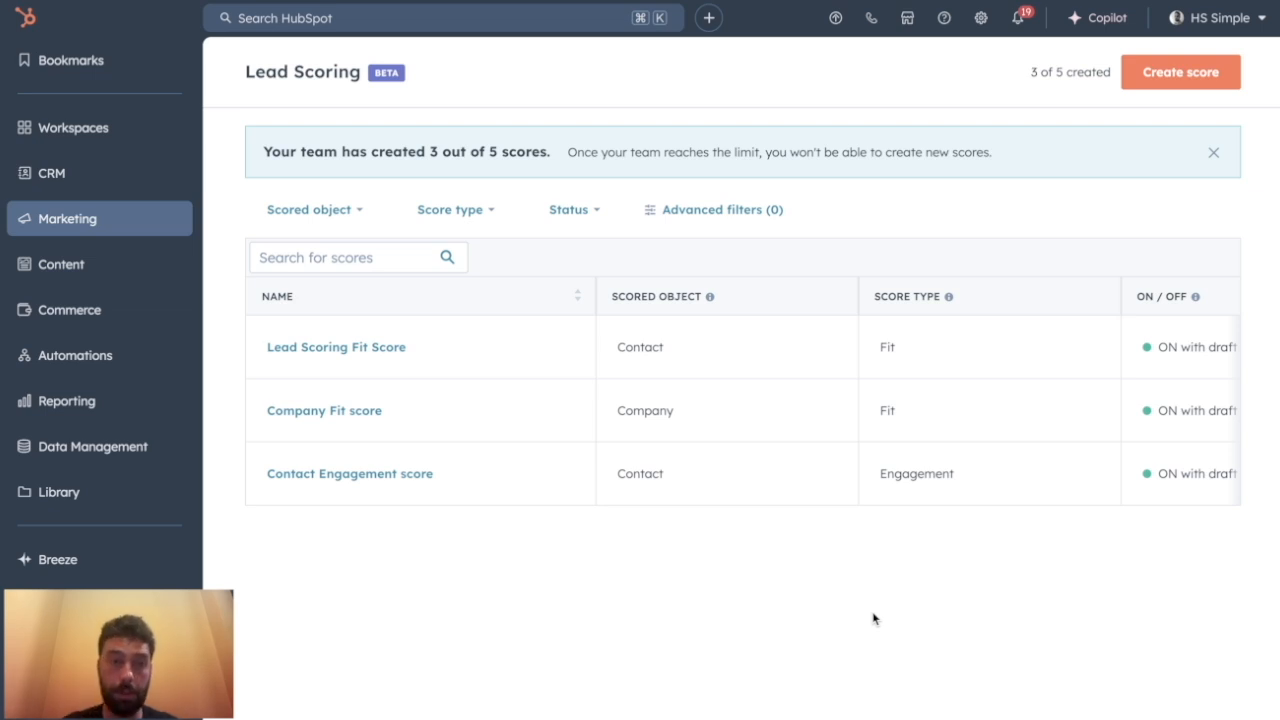
{"action": "mouse_move", "coordinate": [164, 236]}
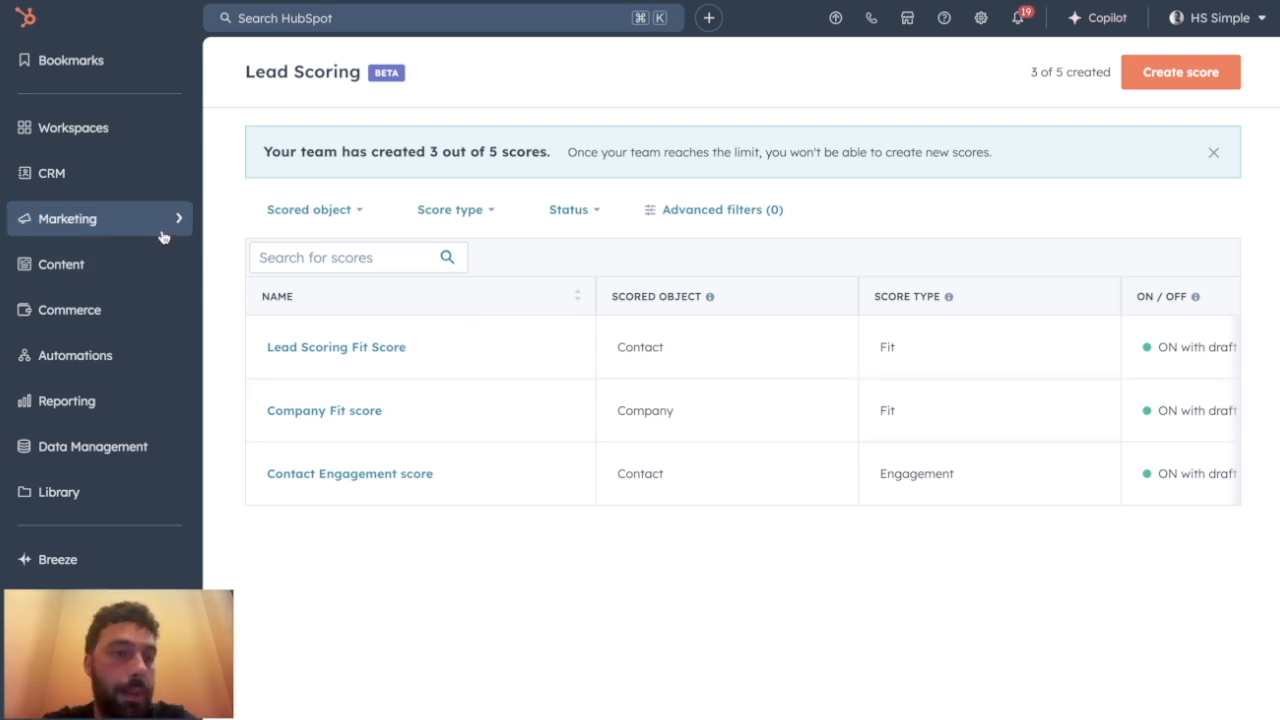
{"action": "left_click", "coordinate": [66, 218]}
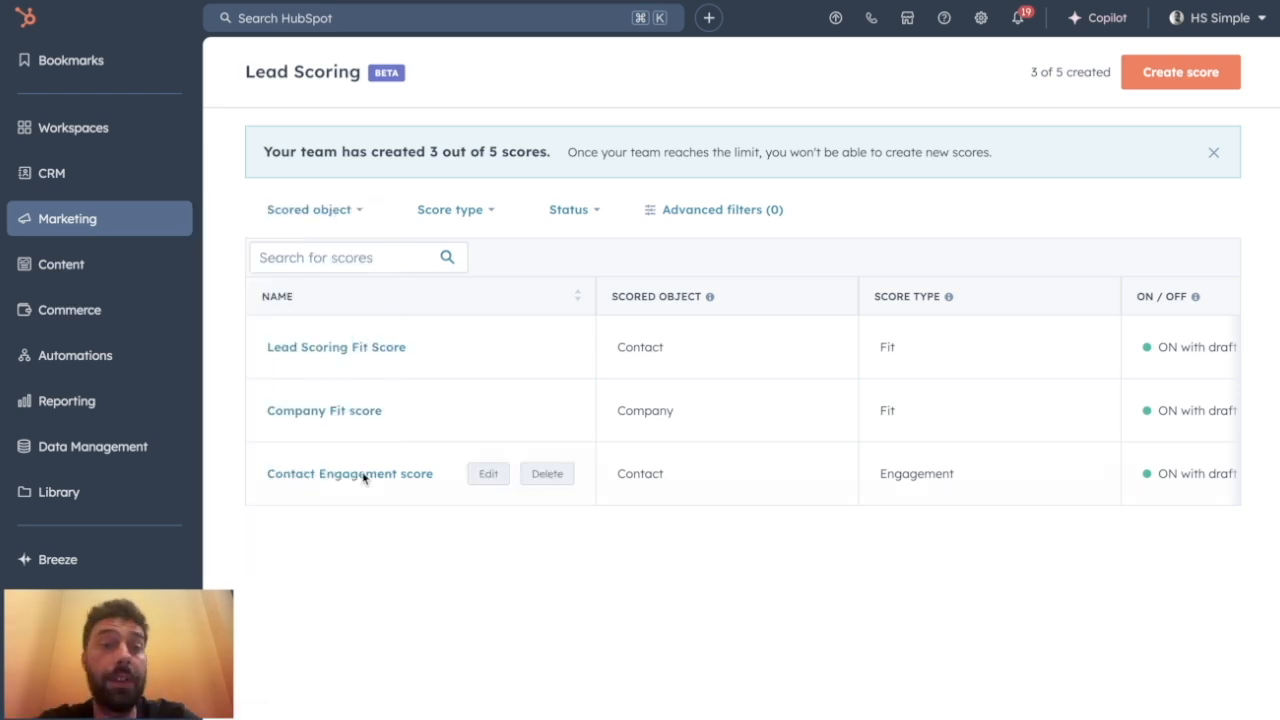
{"action": "mouse_move", "coordinate": [350, 588]}
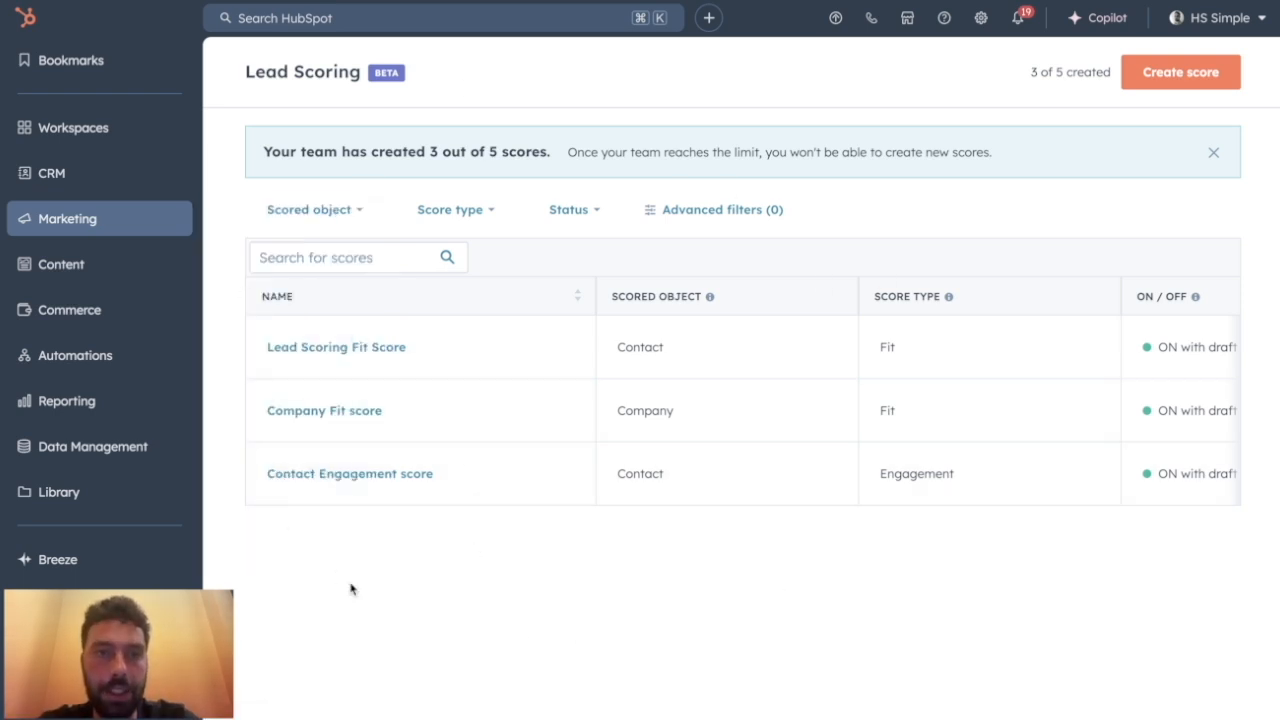
{"action": "mouse_move", "coordinate": [332, 564]}
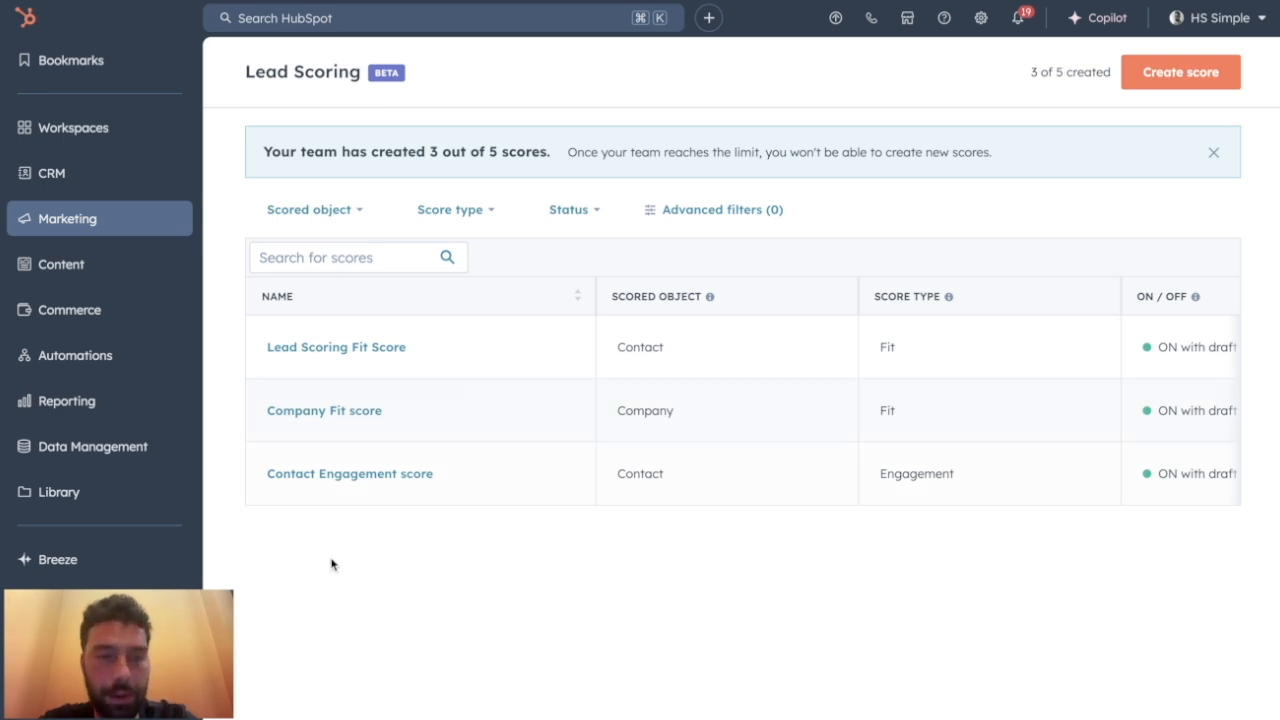
{"action": "mouse_move", "coordinate": [344, 566]}
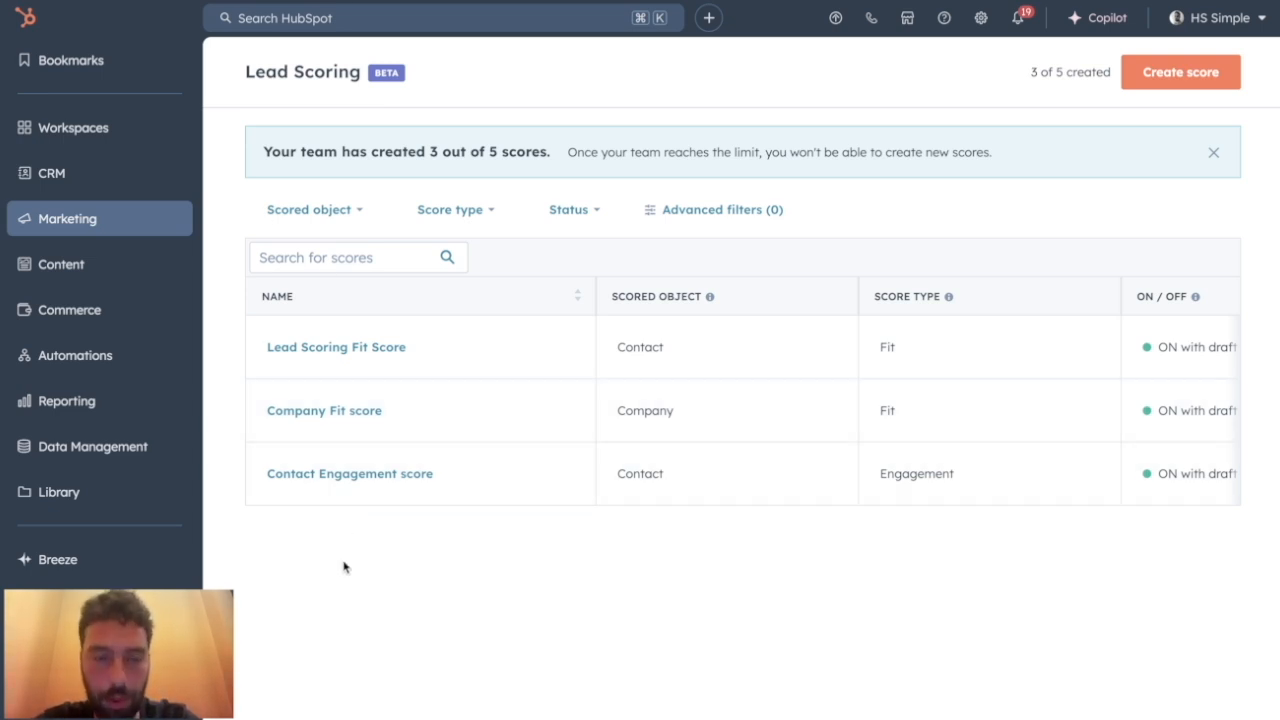
{"action": "mouse_move", "coordinate": [648, 452]}
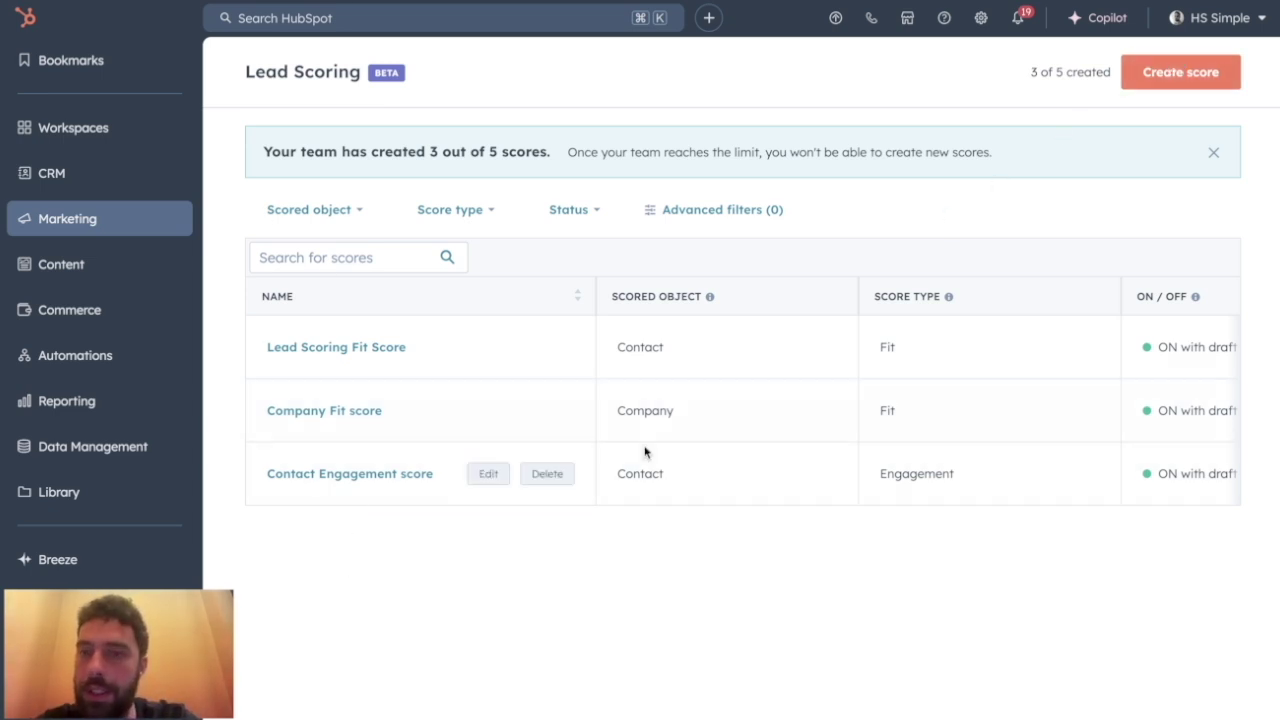
{"action": "mouse_move", "coordinate": [298, 232]}
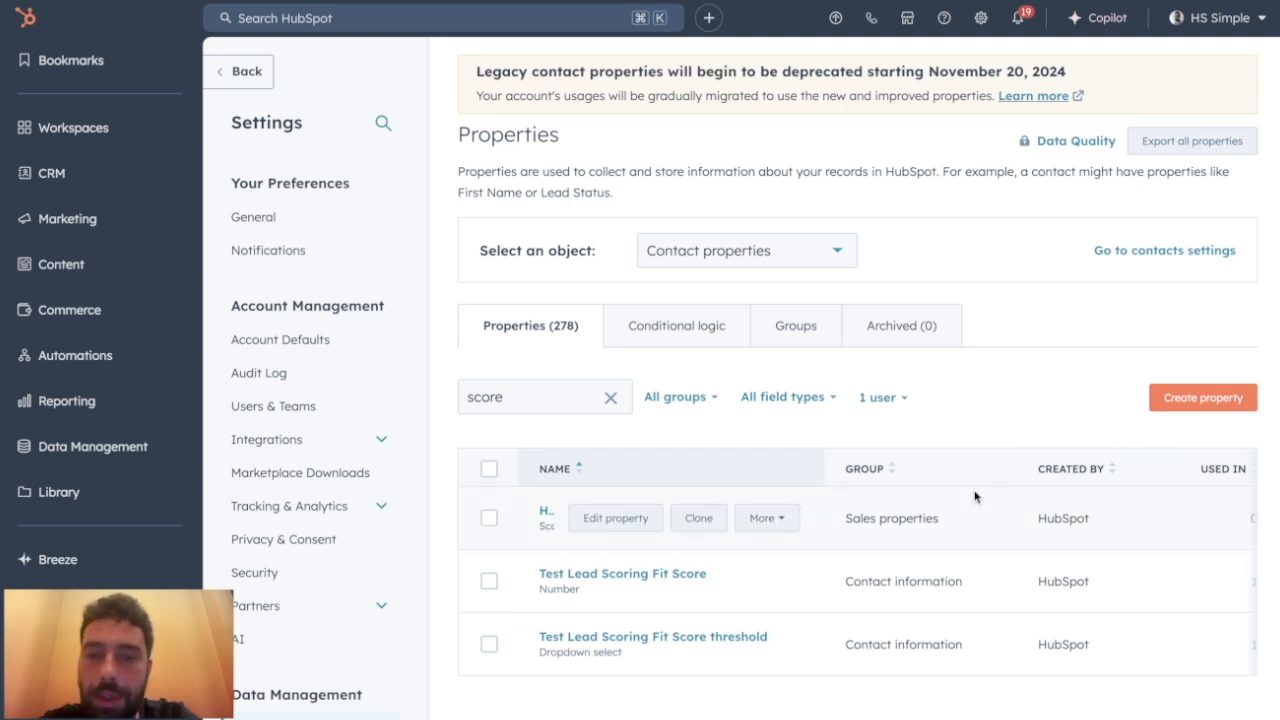
{"action": "mouse_move", "coordinate": [1112, 314]}
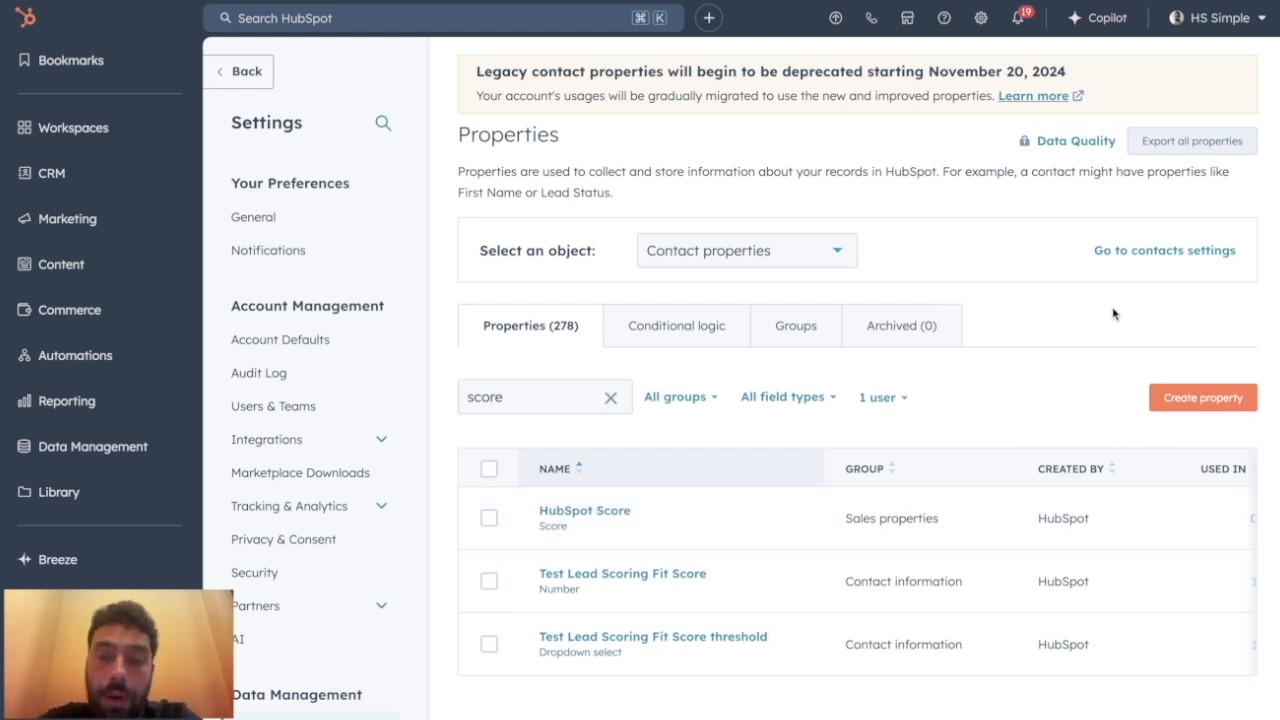
{"action": "mouse_move", "coordinate": [1096, 434]}
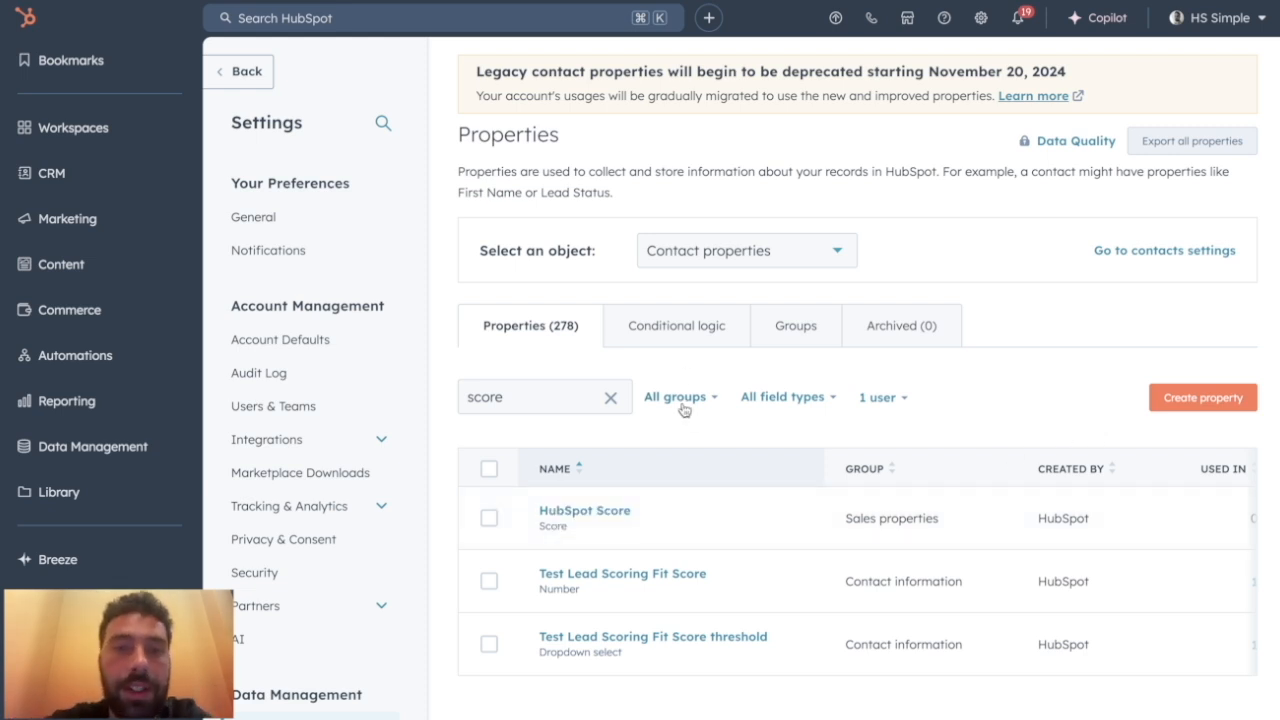
{"action": "scroll", "scroll_direction": "down", "scroll_amount": 3}
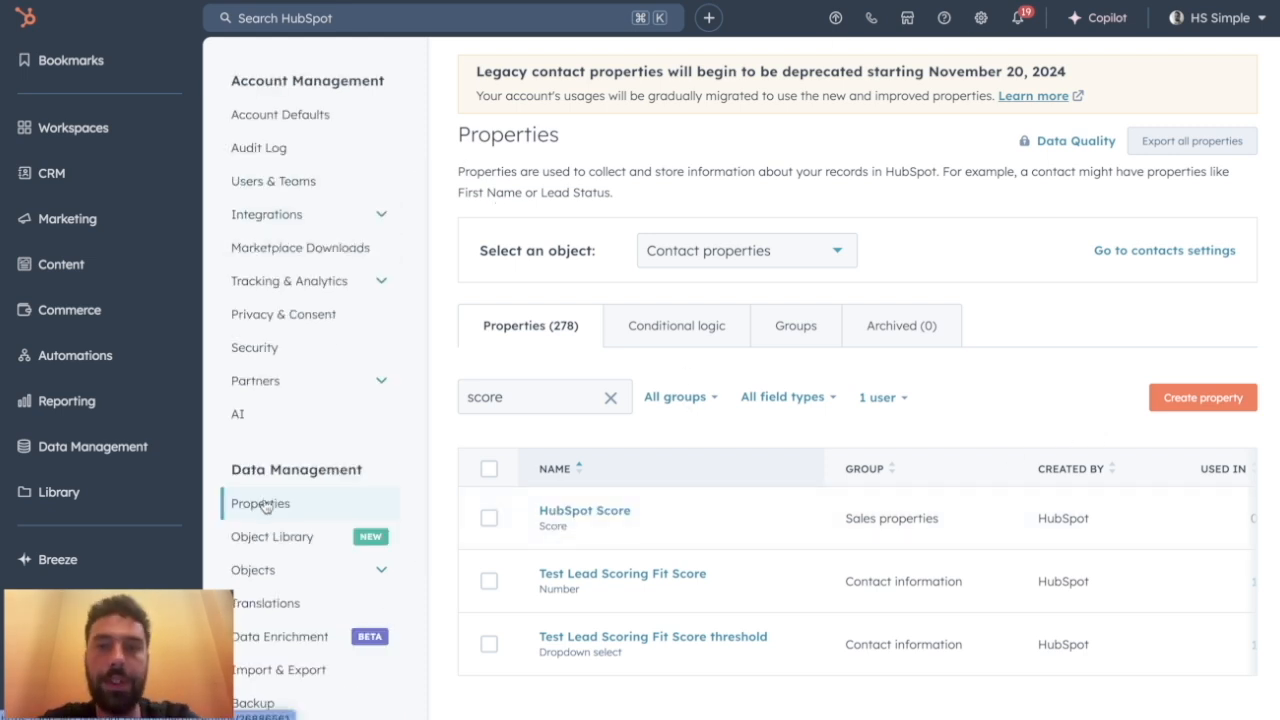
{"action": "left_click", "coordinate": [520, 396]}
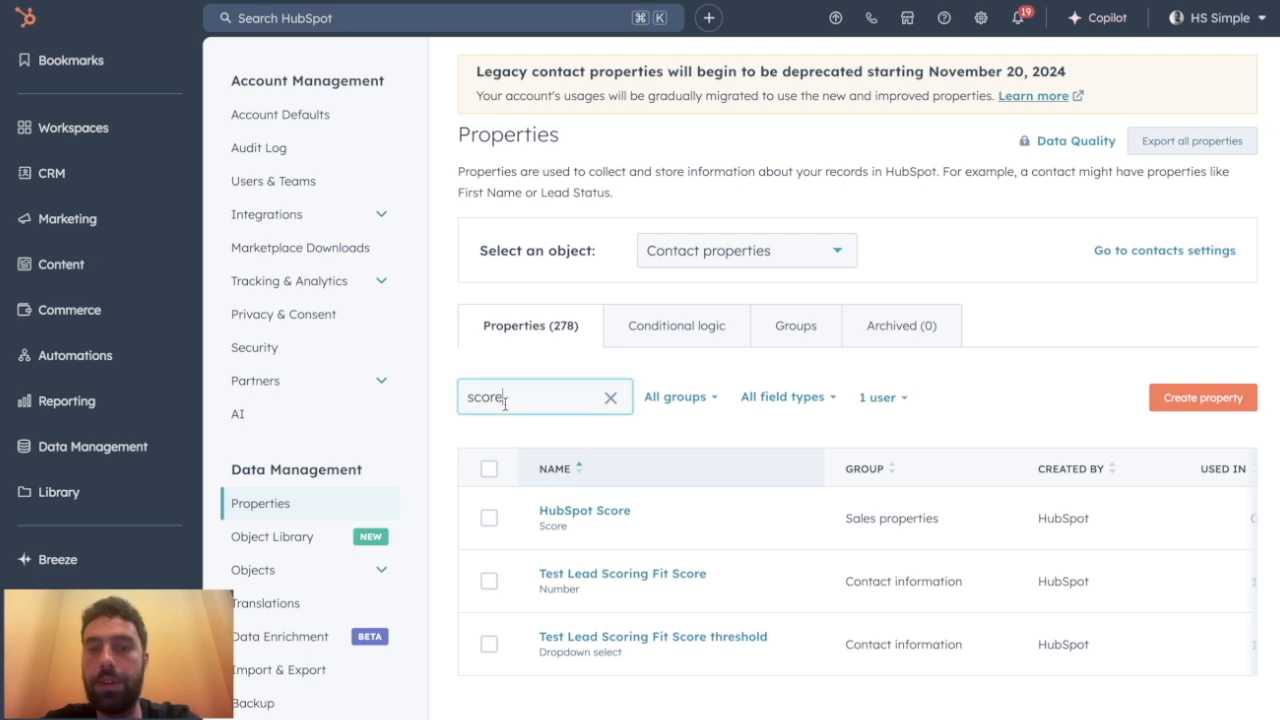
{"action": "left_click", "coordinate": [584, 510]}
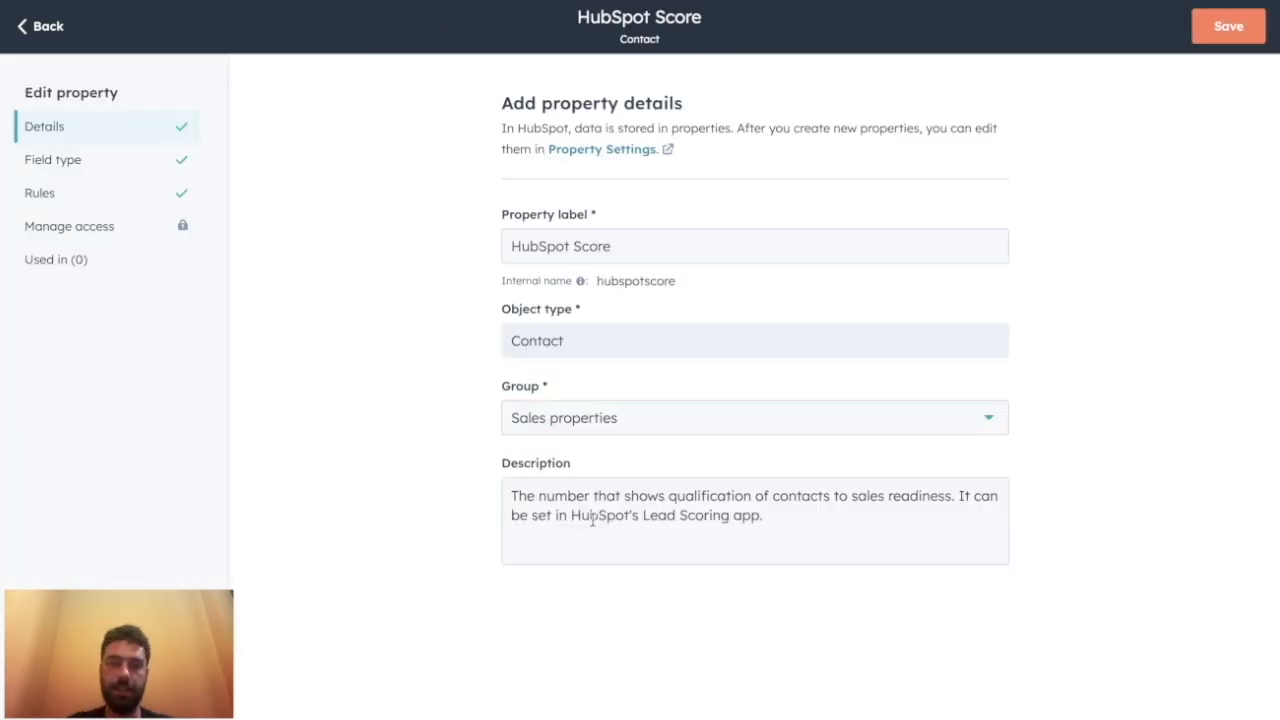
{"action": "left_click", "coordinate": [52, 160]}
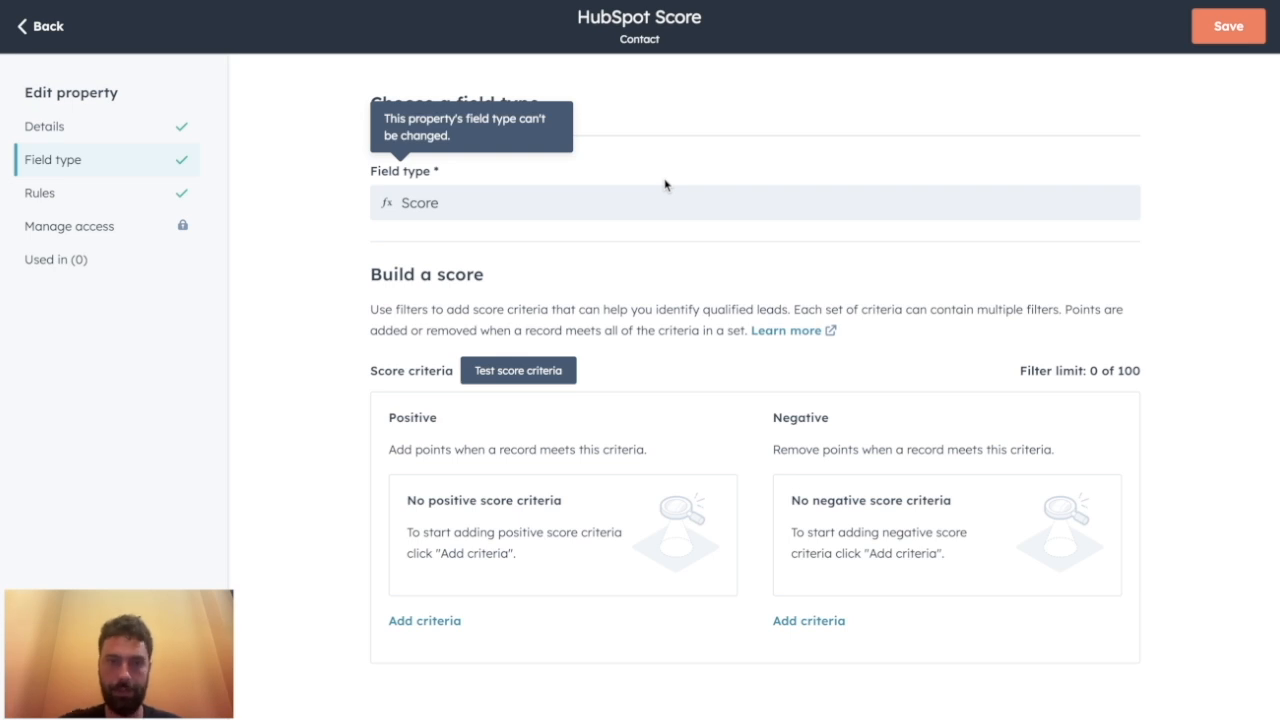
{"action": "mouse_move", "coordinate": [474, 638]}
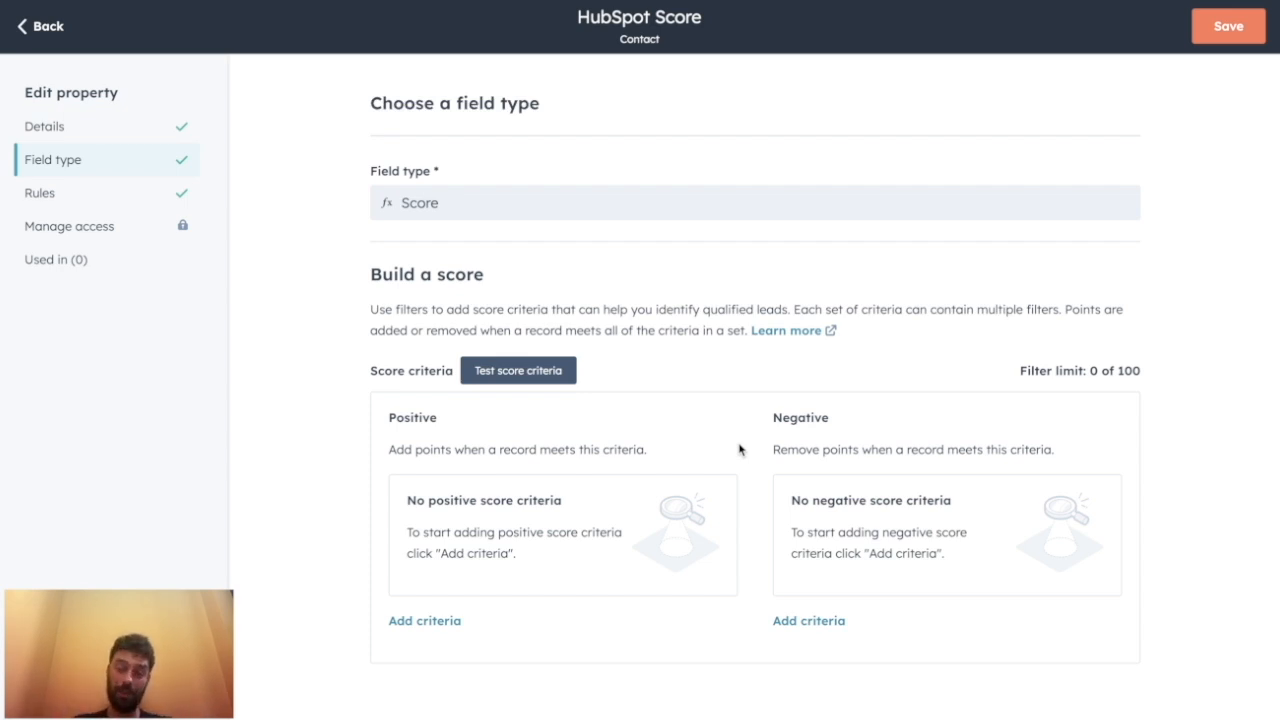
Add positive criteria: a 10-point rule and a 20-point rule for Decision Maker is Yes
{"action": "left_click", "coordinate": [424, 620]}
{"action": "type", "text": "10"}
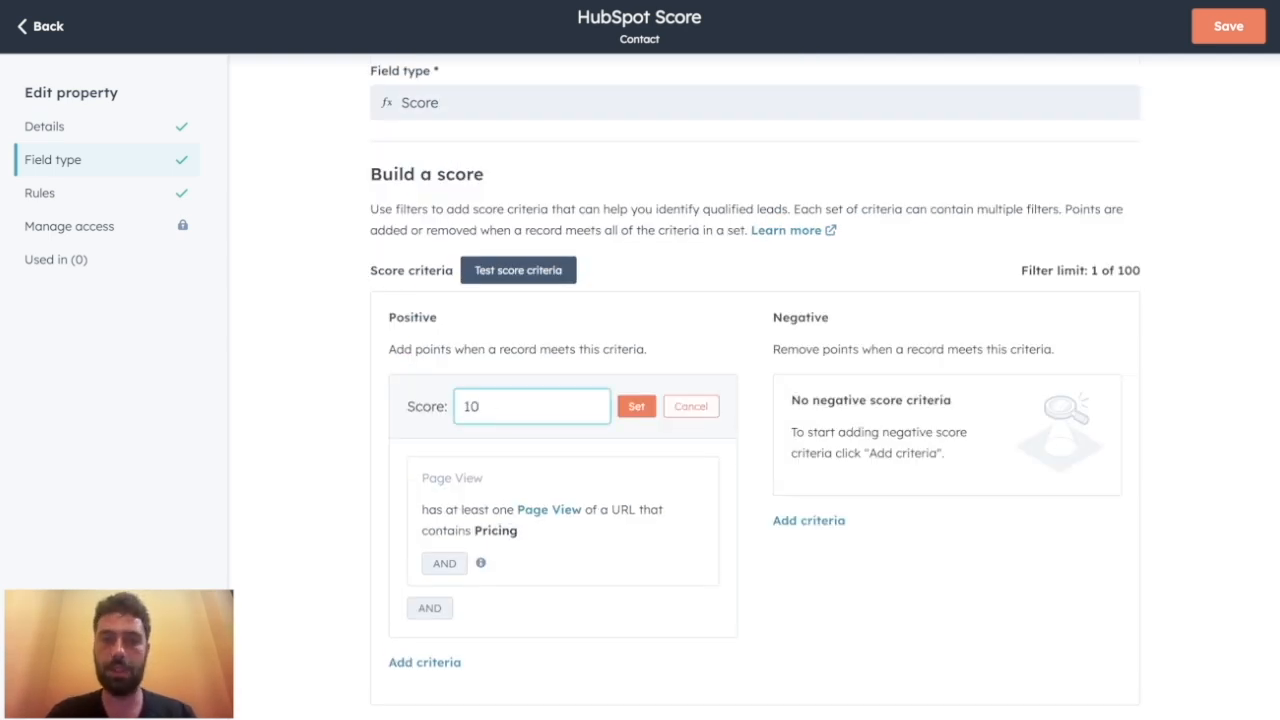
{"action": "left_click", "coordinate": [636, 404]}
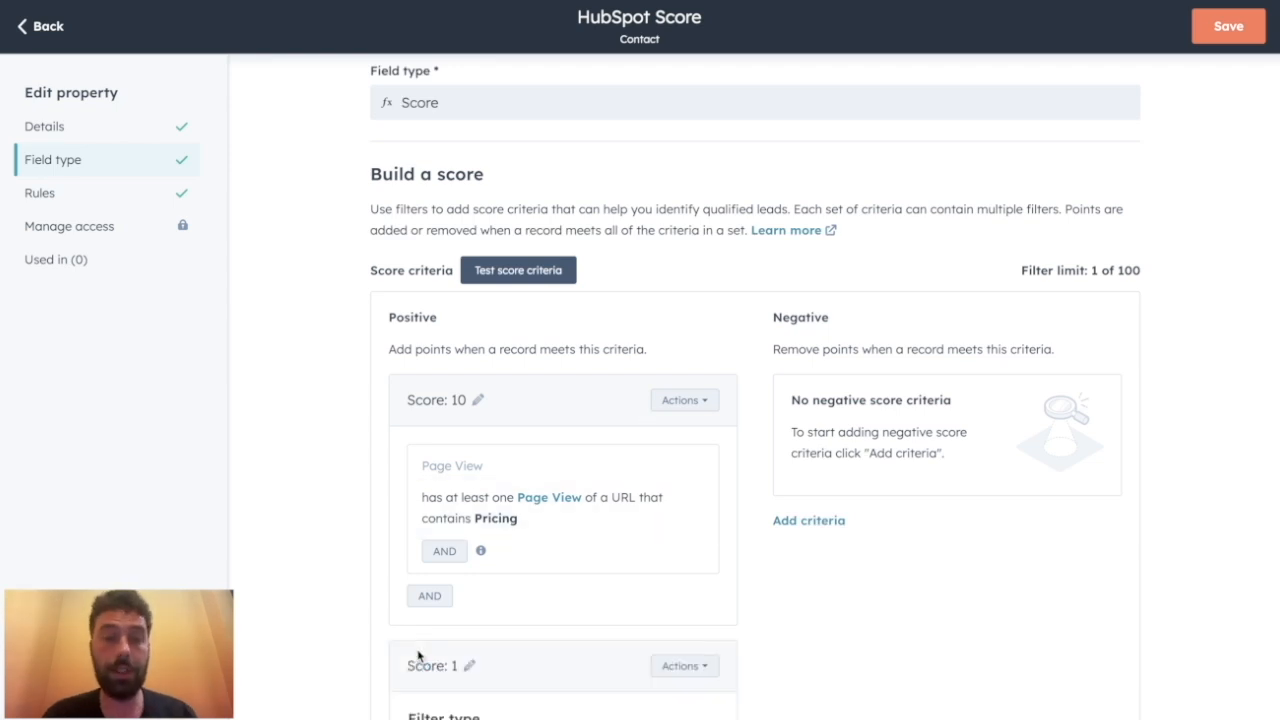
{"action": "type", "text": "deci"}
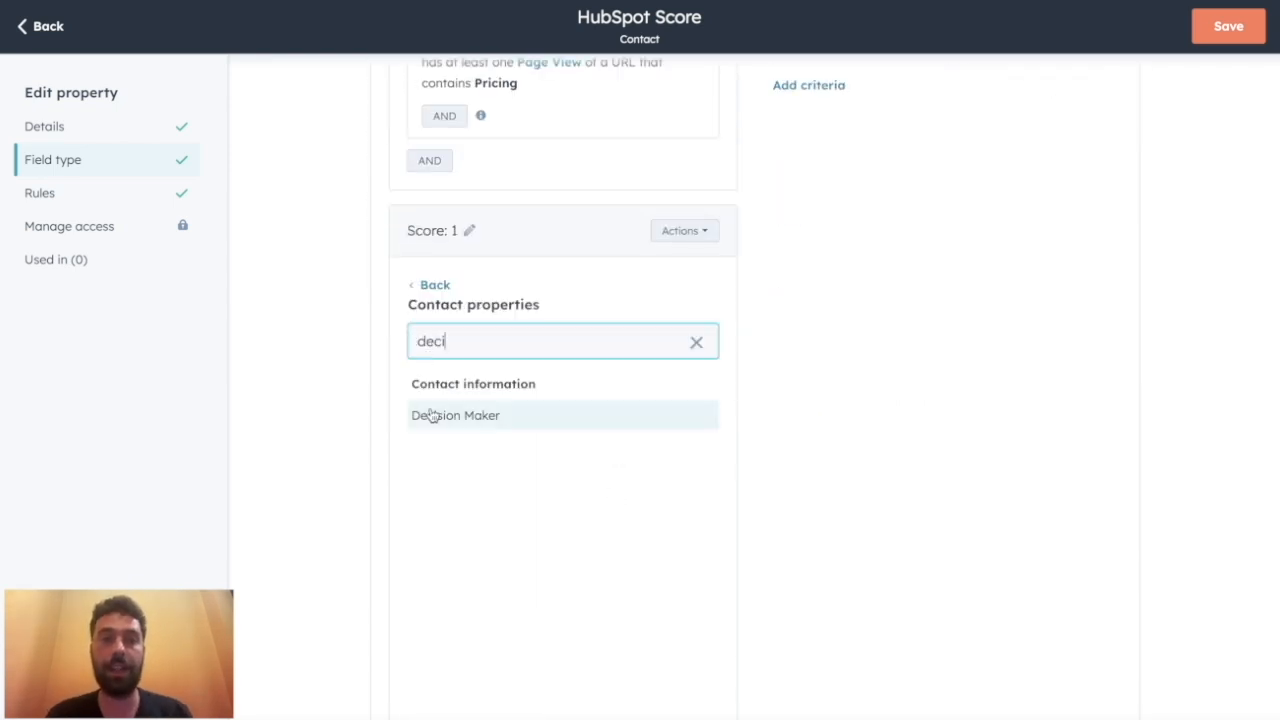
{"action": "left_click", "coordinate": [456, 414]}
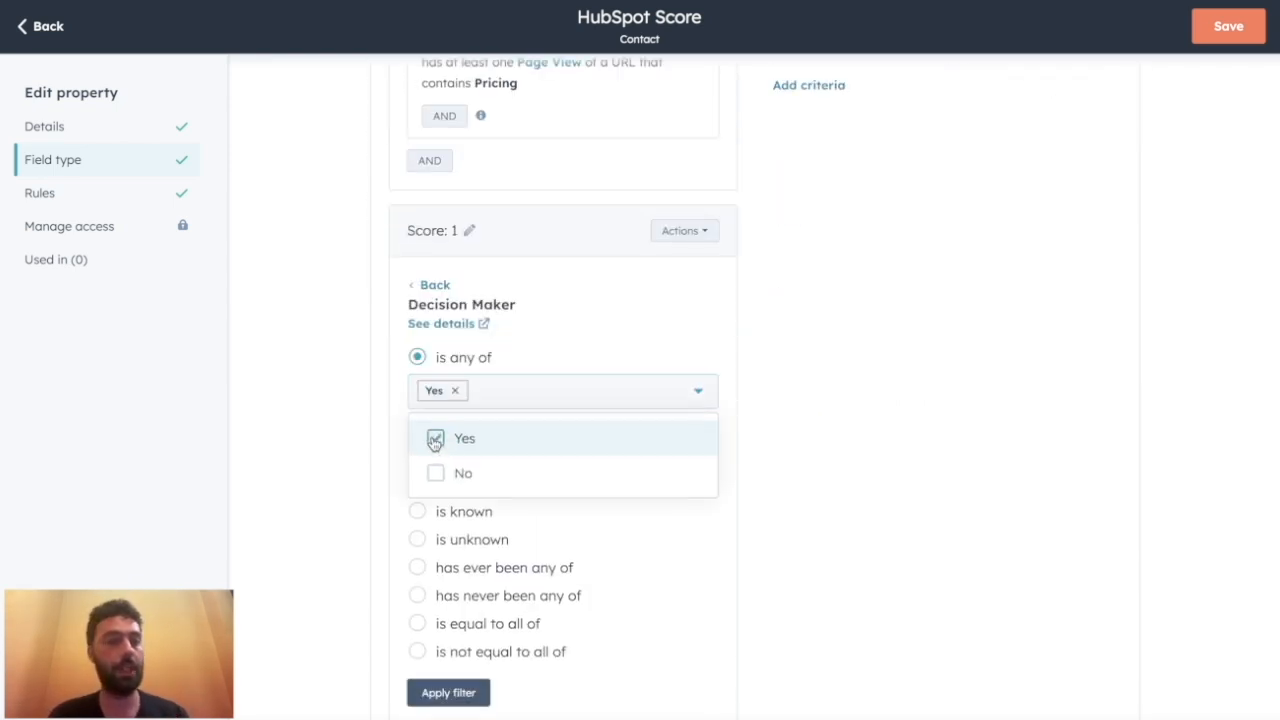
{"action": "left_click", "coordinate": [448, 692]}
{"action": "type", "text": "20"}
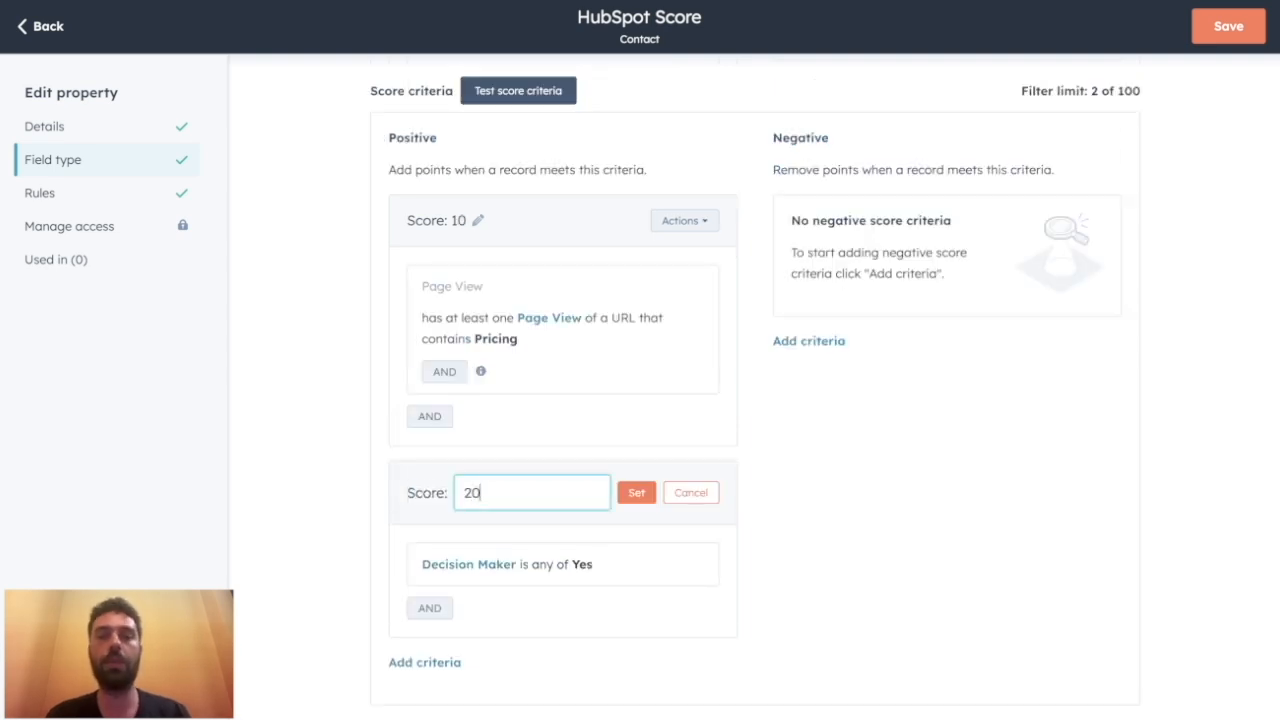
{"action": "left_click", "coordinate": [636, 492]}
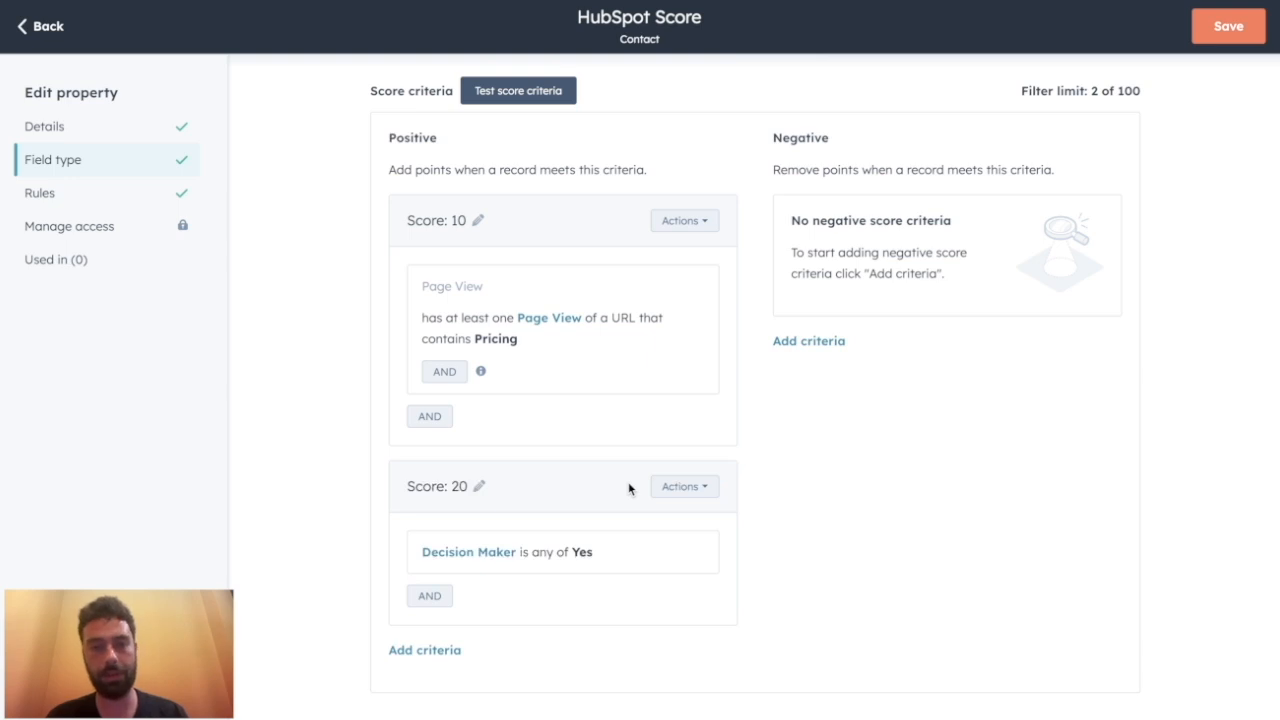
{"action": "mouse_move", "coordinate": [832, 388]}
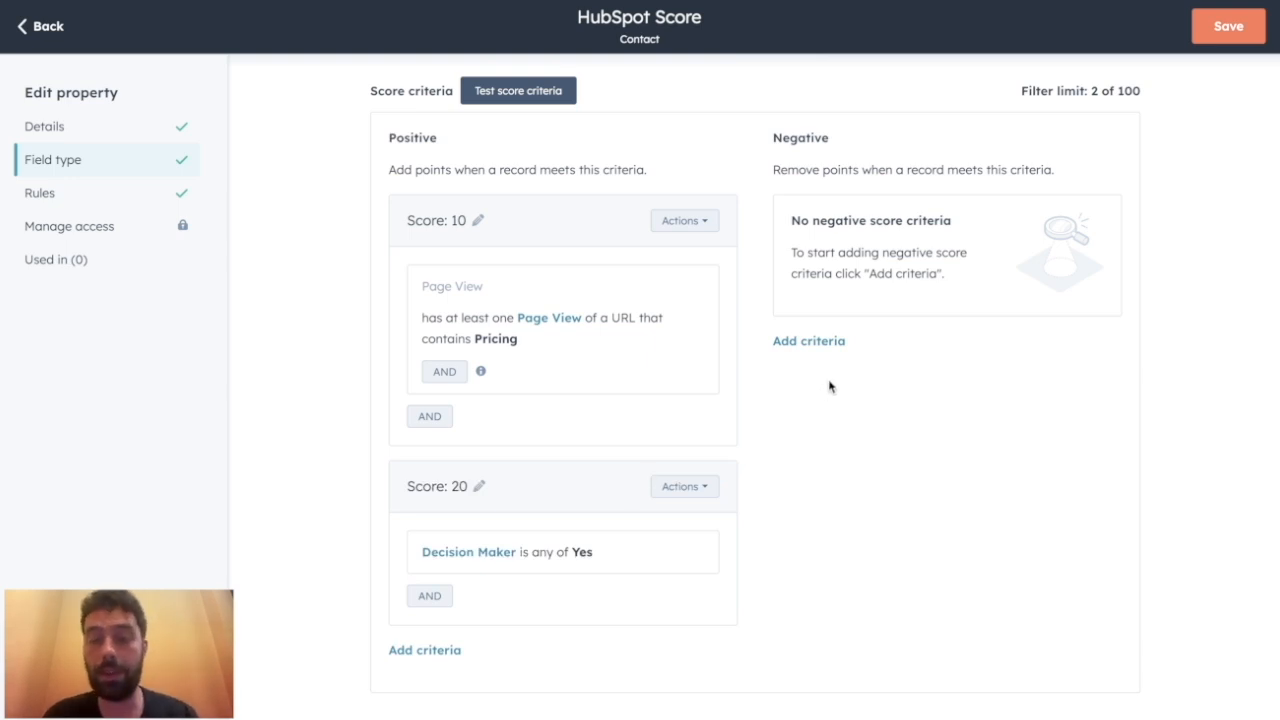
Add a negative rule for contacts whose lead status includes Bad timing
{"action": "left_click", "coordinate": [808, 340]}
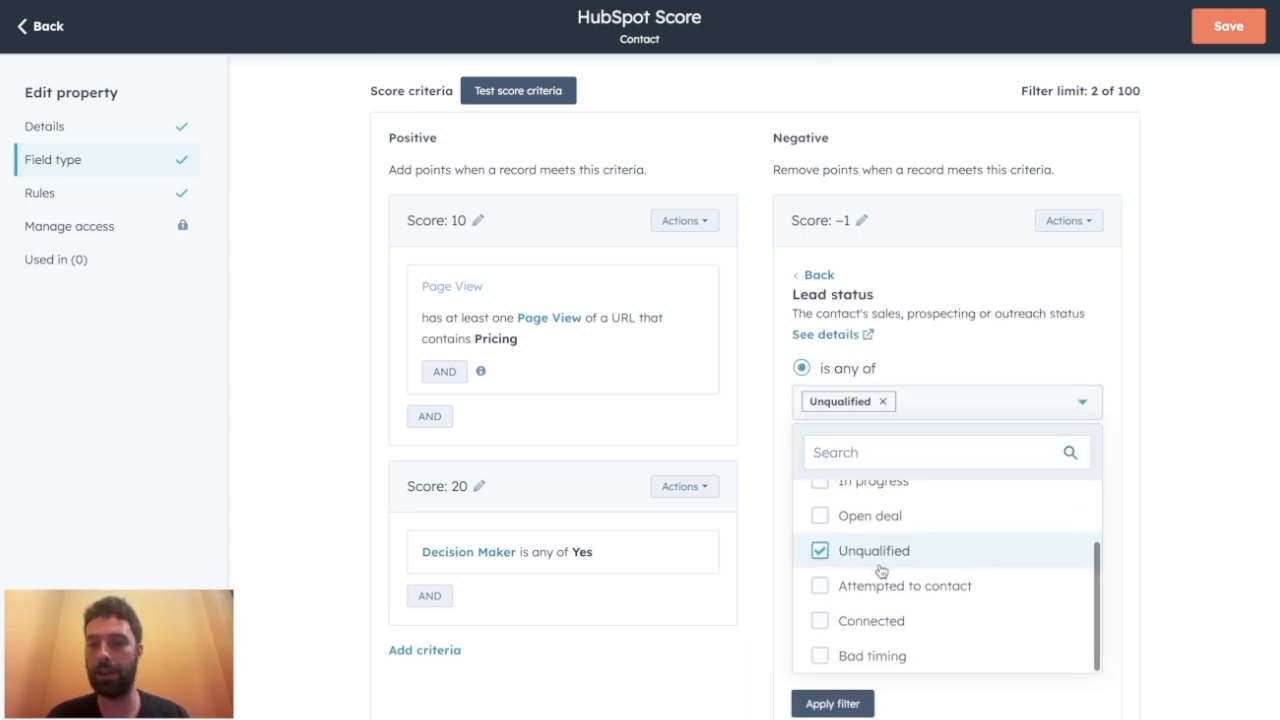
{"action": "left_click", "coordinate": [818, 656]}
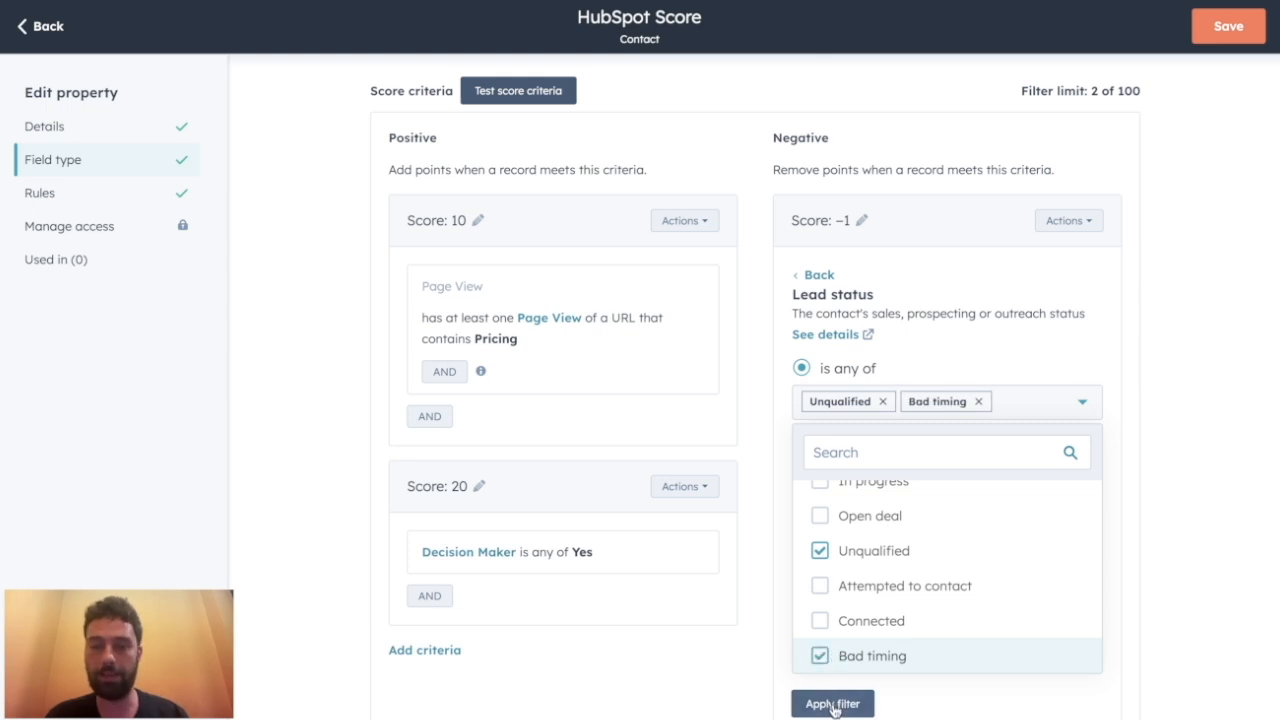
{"action": "left_click", "coordinate": [832, 704]}
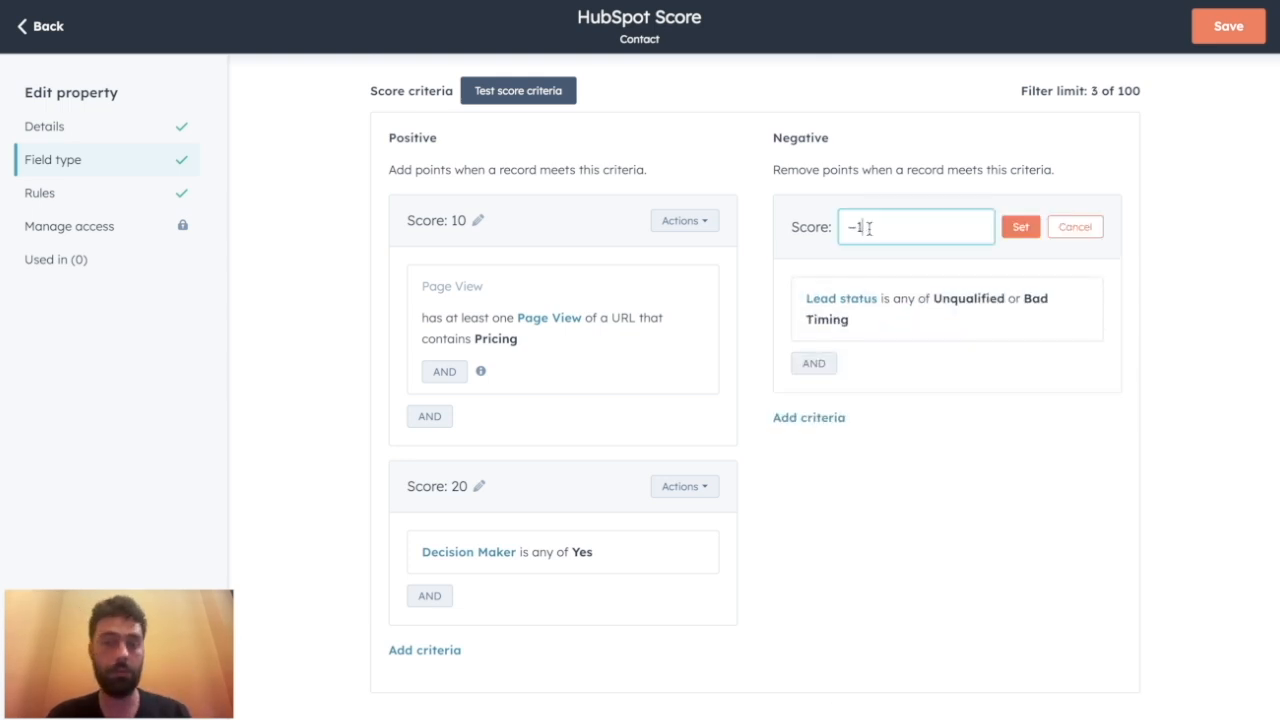
{"action": "left_click", "coordinate": [1020, 226]}
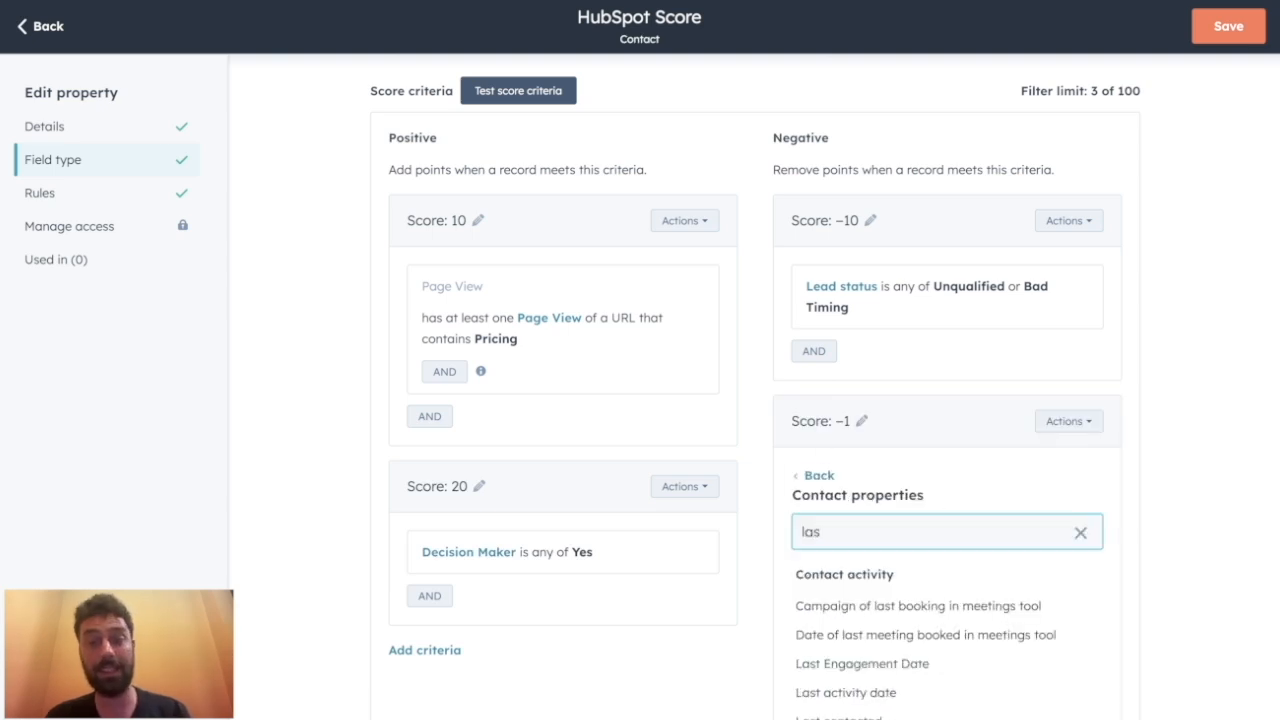
Add a negative rule for Last activity date more than 30 days ago
{"action": "type", "text": "last ac"}
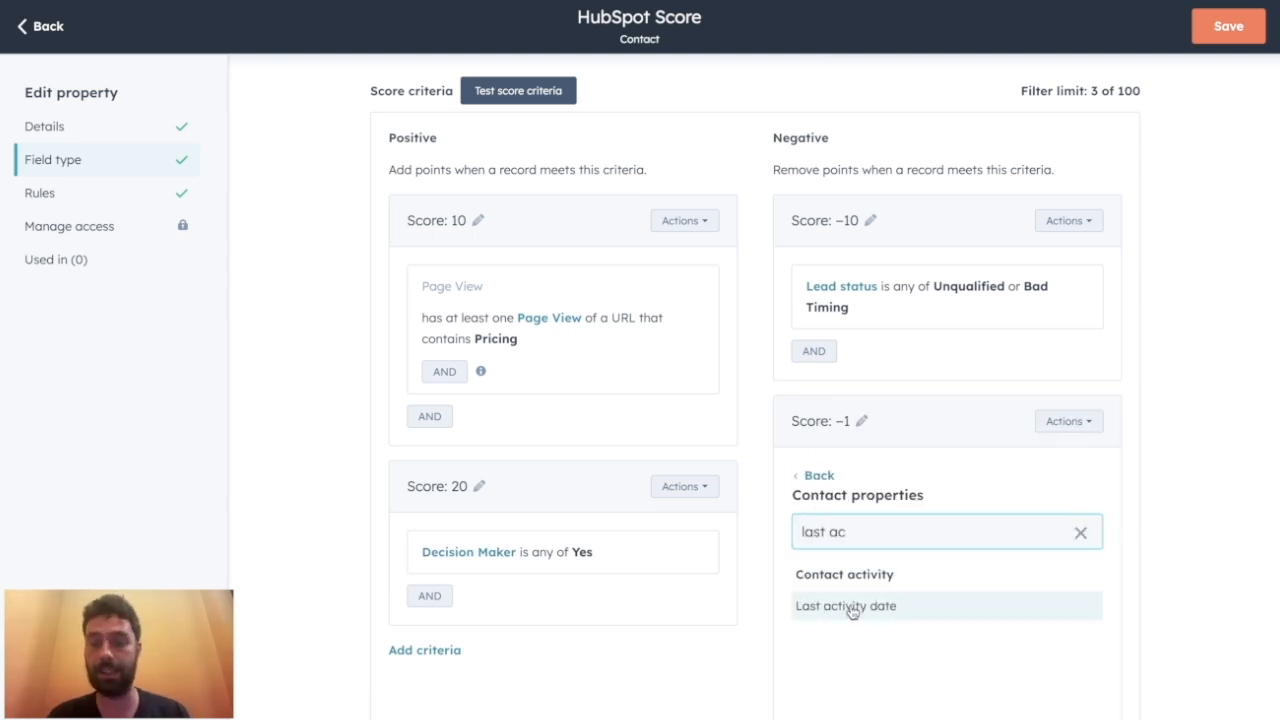
{"action": "left_click", "coordinate": [856, 608]}
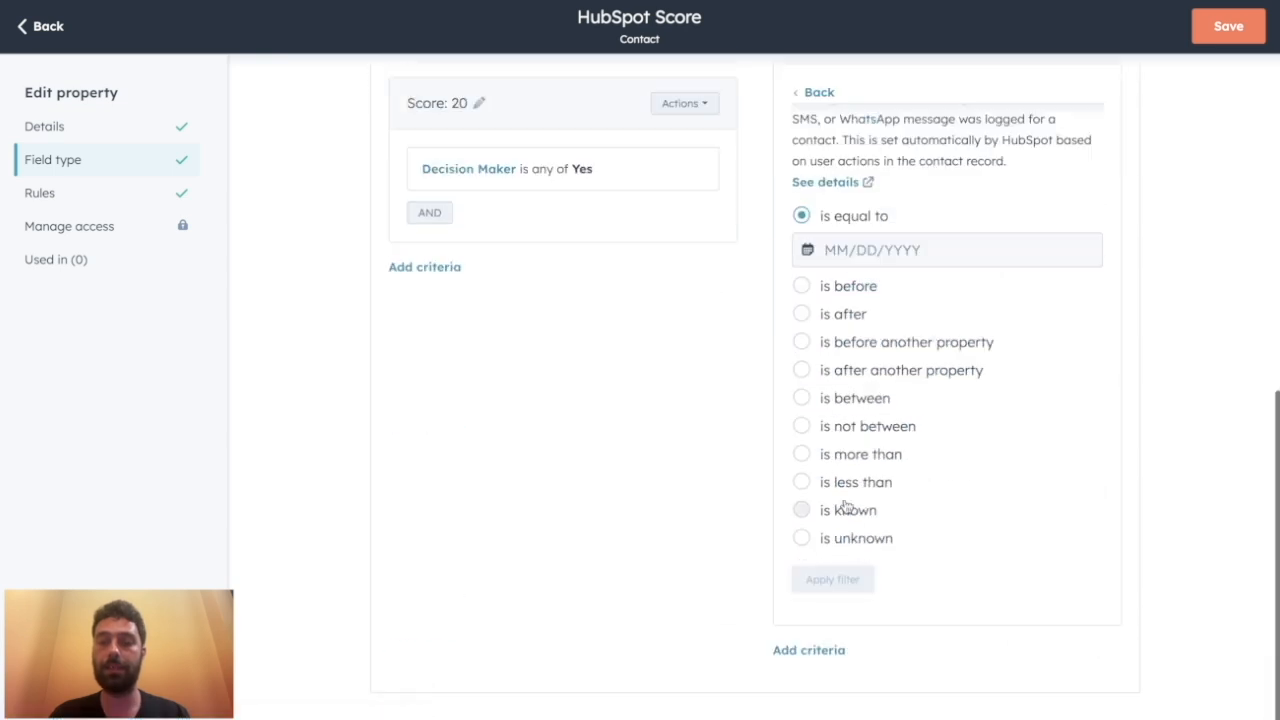
{"action": "left_click", "coordinate": [800, 454]}
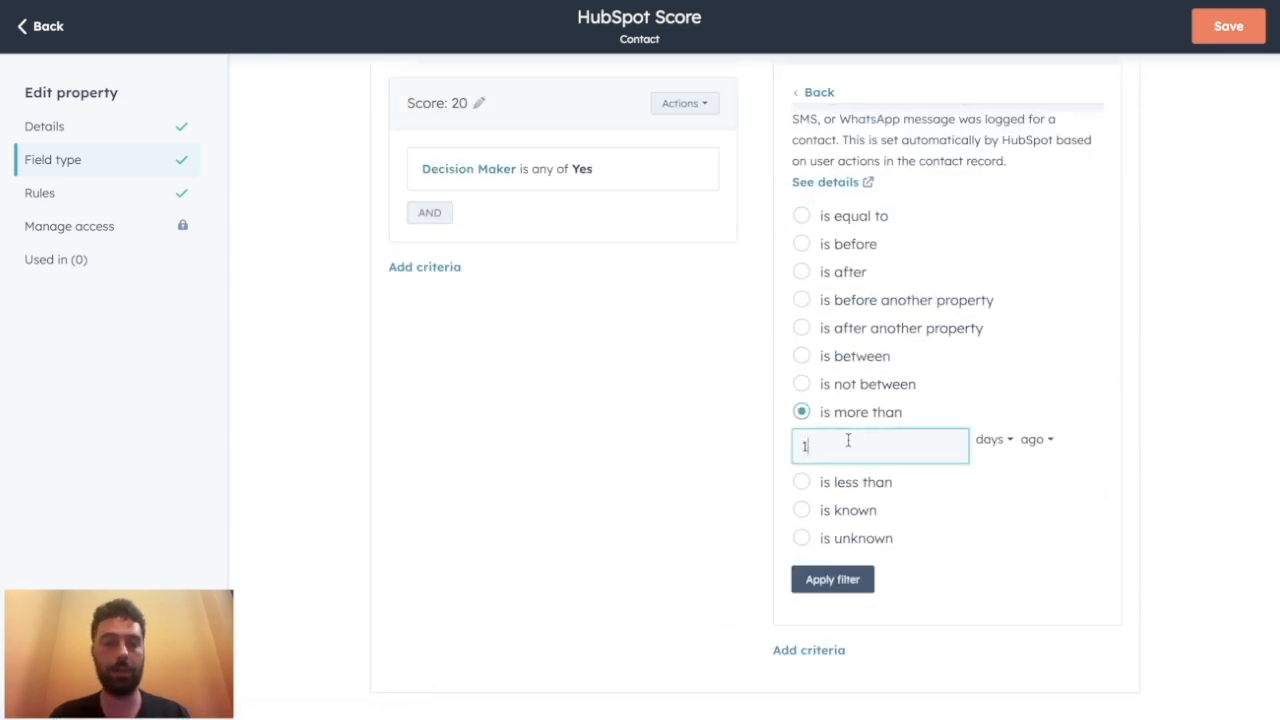
{"action": "left_click", "coordinate": [832, 580]}
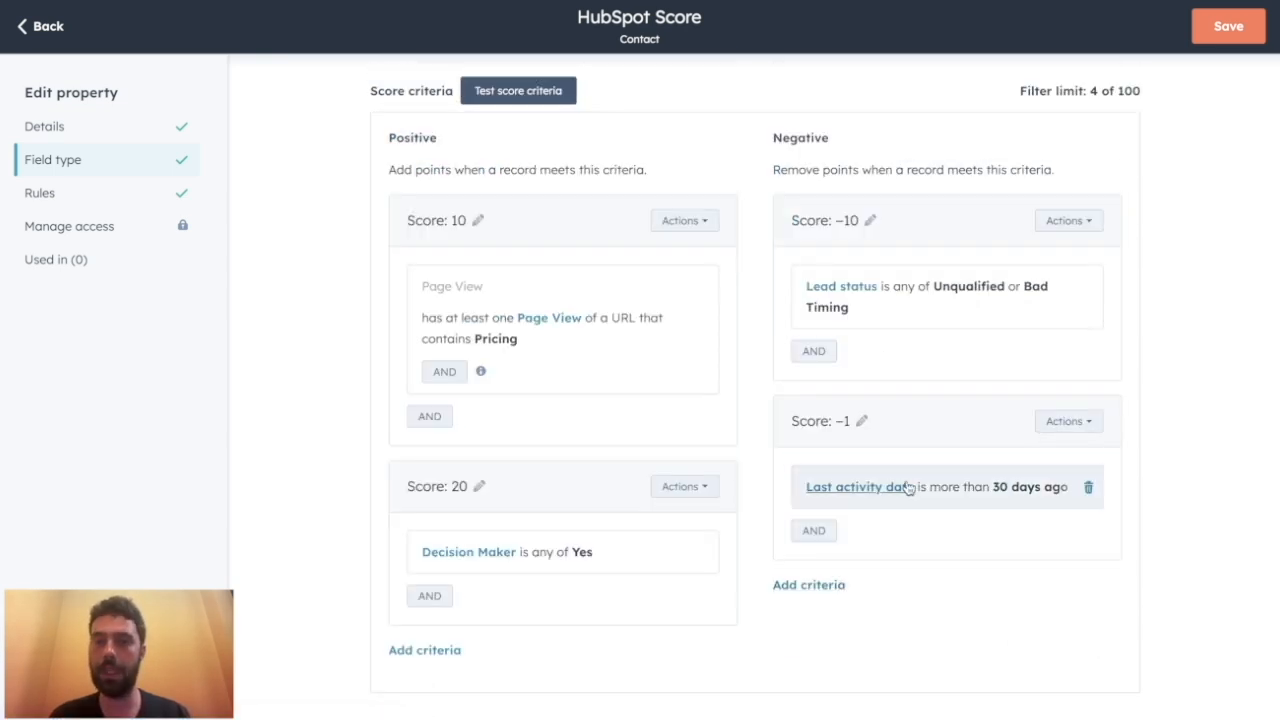
{"action": "left_click", "coordinate": [868, 420]}
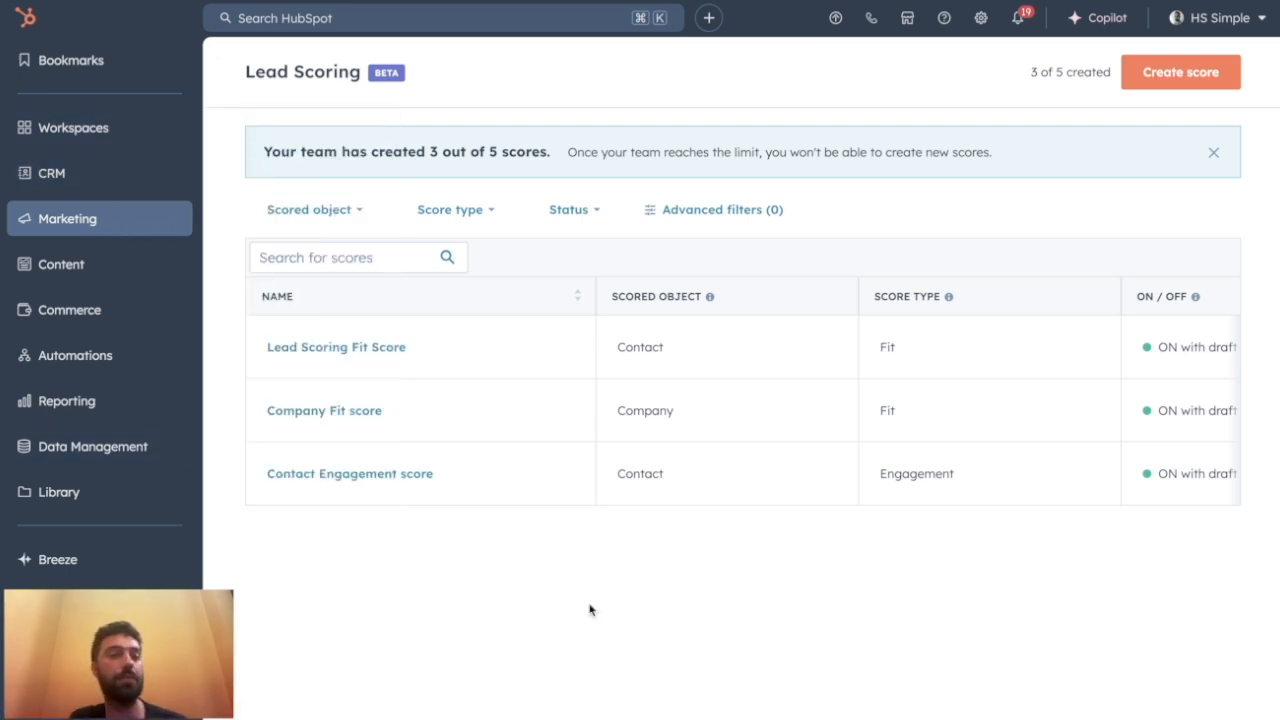
{"action": "mouse_move", "coordinate": [436, 684]}
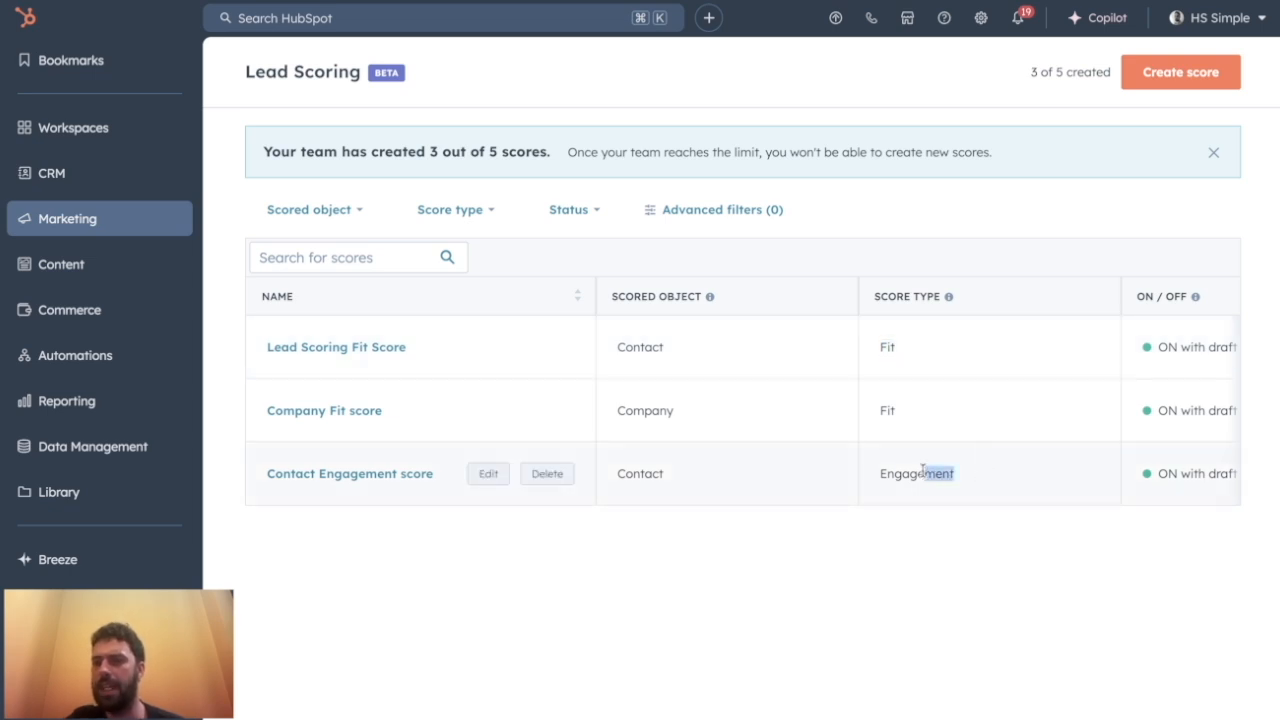
{"action": "mouse_move", "coordinate": [772, 622]}
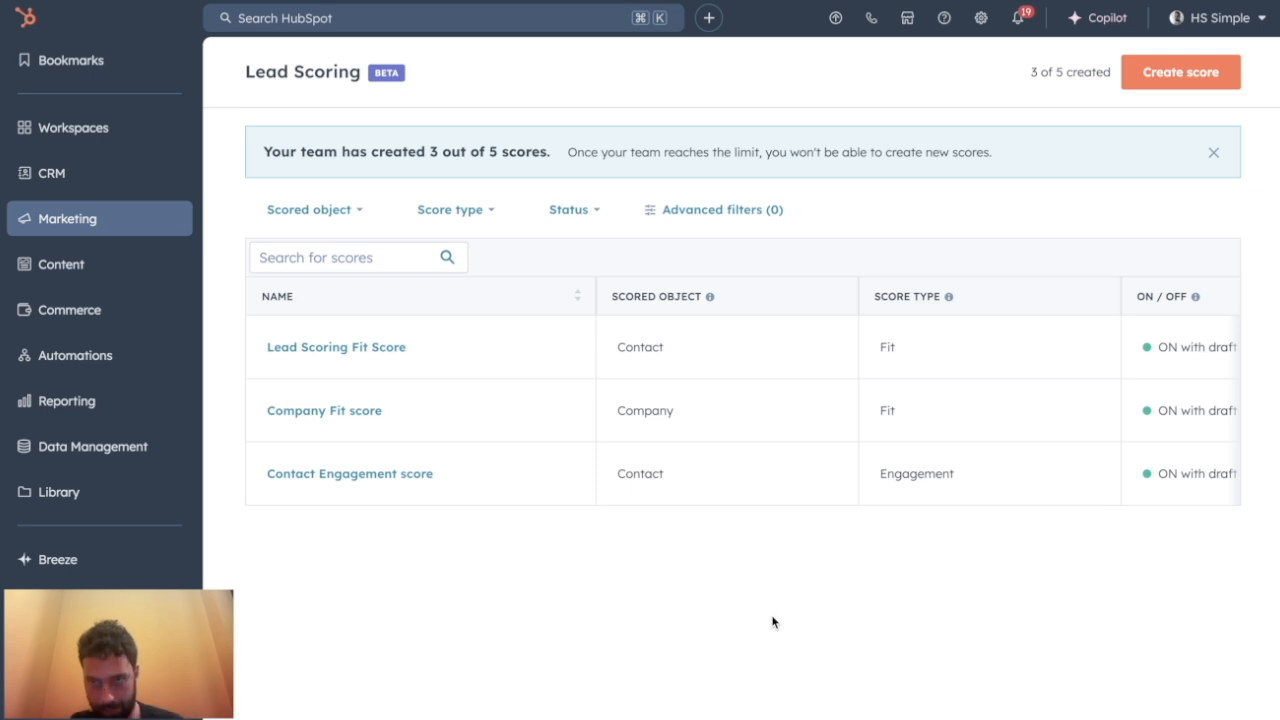
{"action": "mouse_move", "coordinate": [1160, 84]}
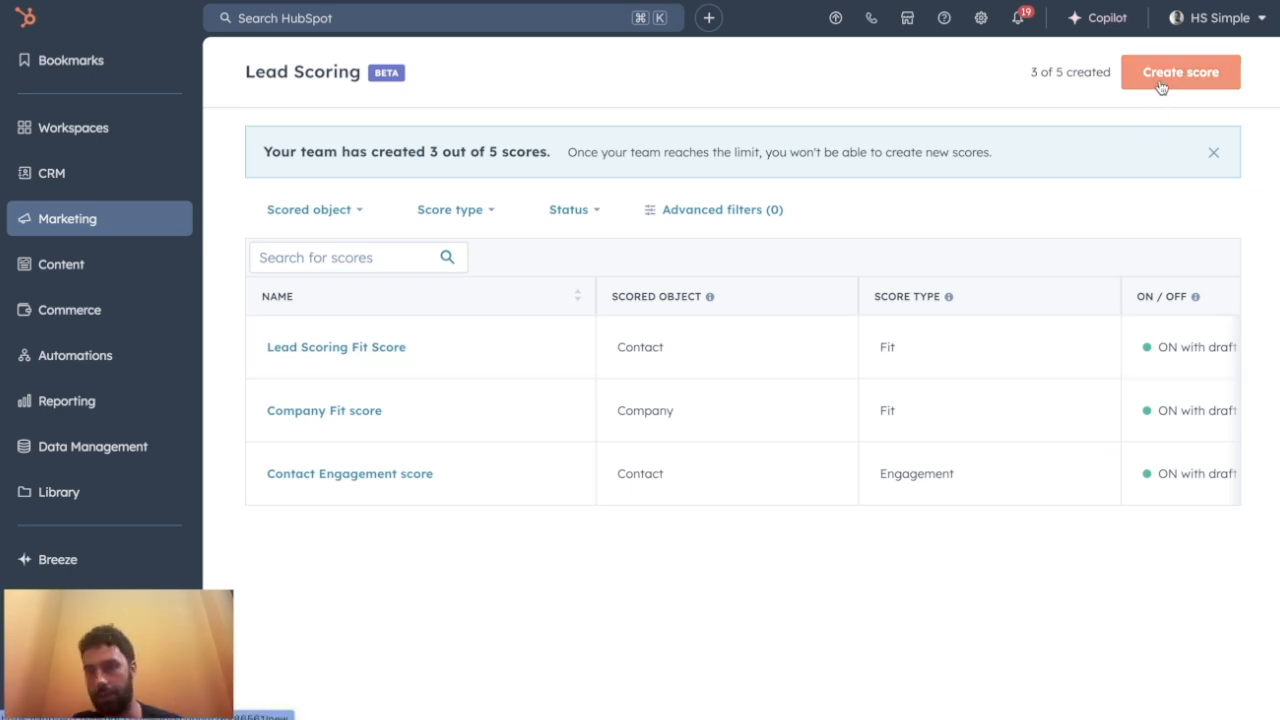
Start a new score, compare contact and company types, and choose Contact engagement score
{"action": "left_click", "coordinate": [1180, 72]}
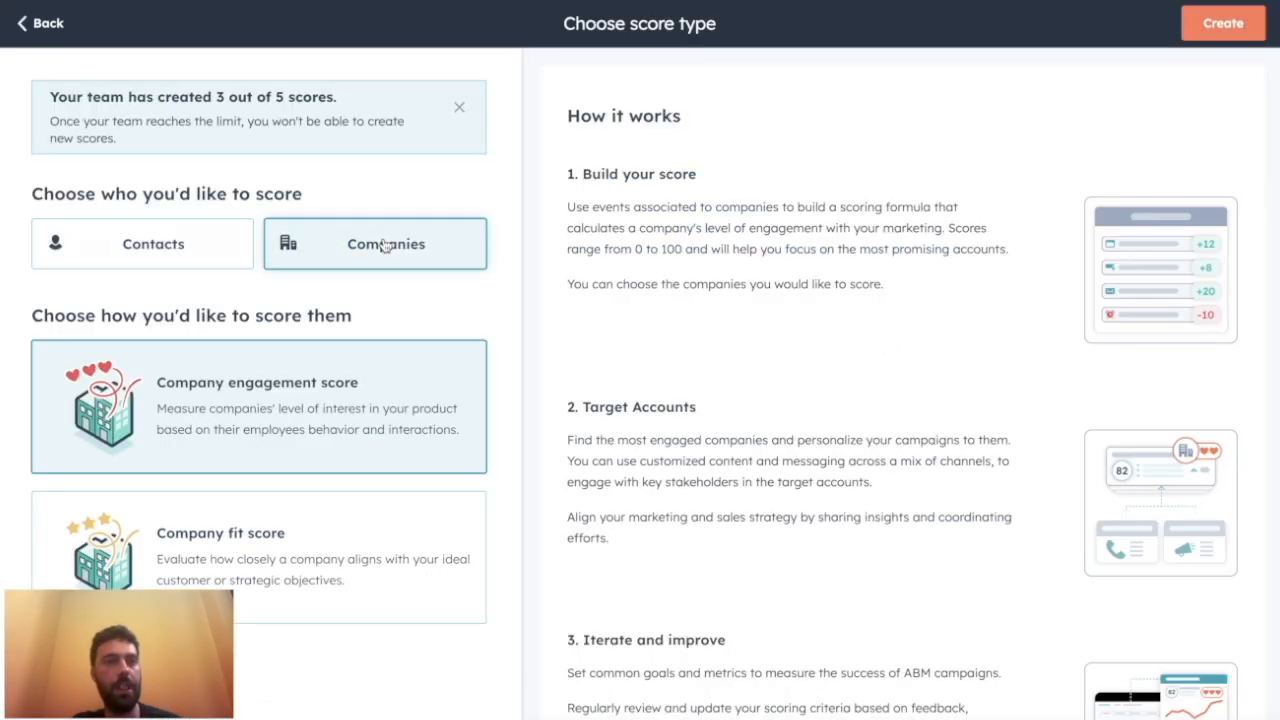
{"action": "left_click", "coordinate": [142, 244]}
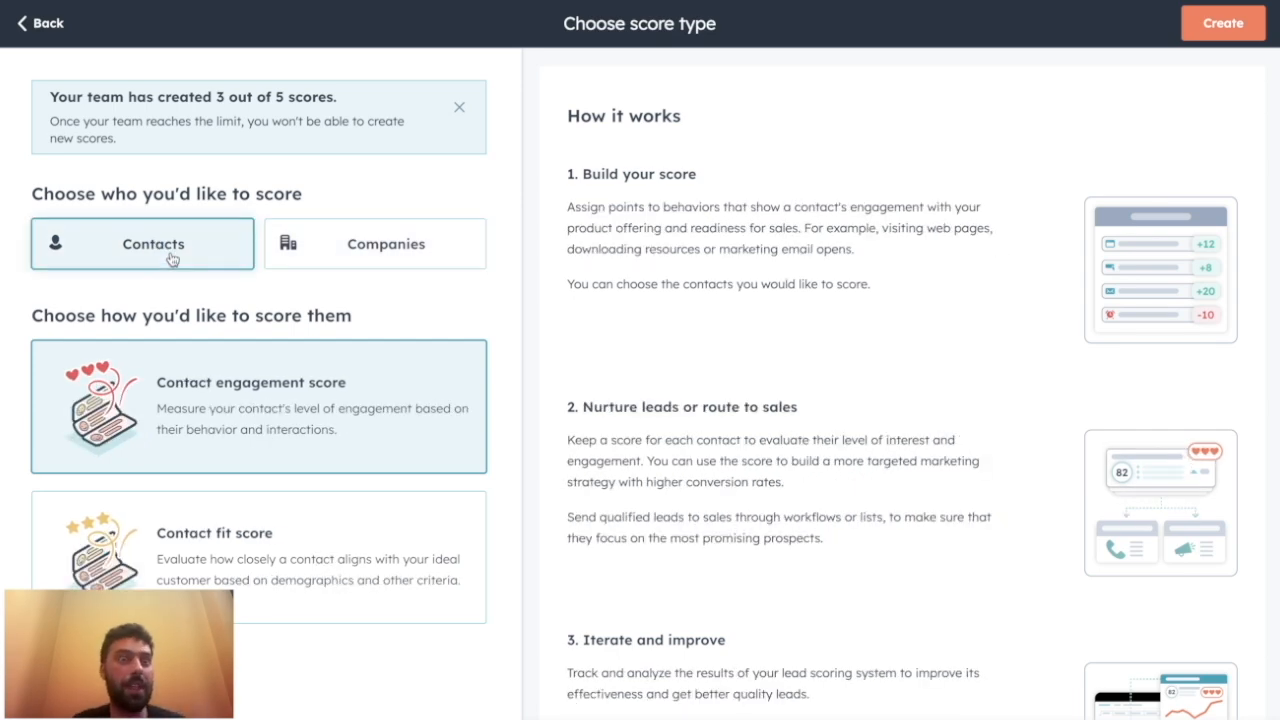
{"action": "left_click", "coordinate": [374, 244]}
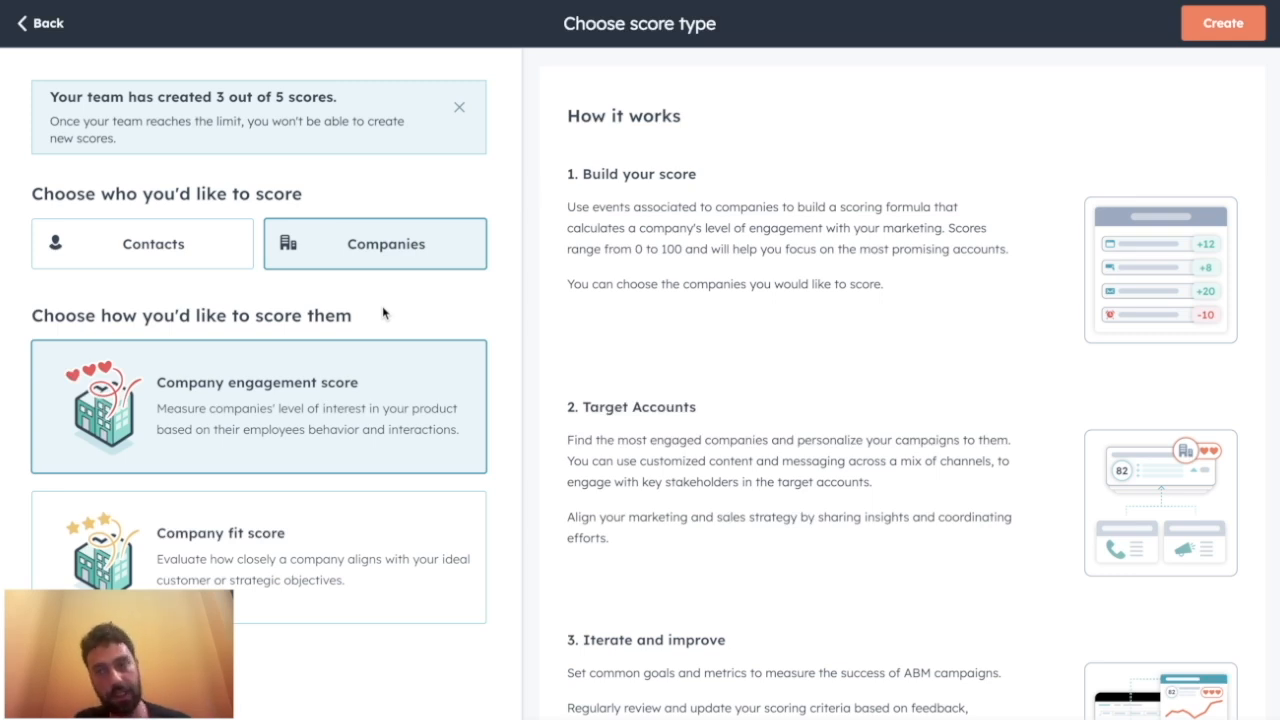
{"action": "left_click", "coordinate": [142, 244]}
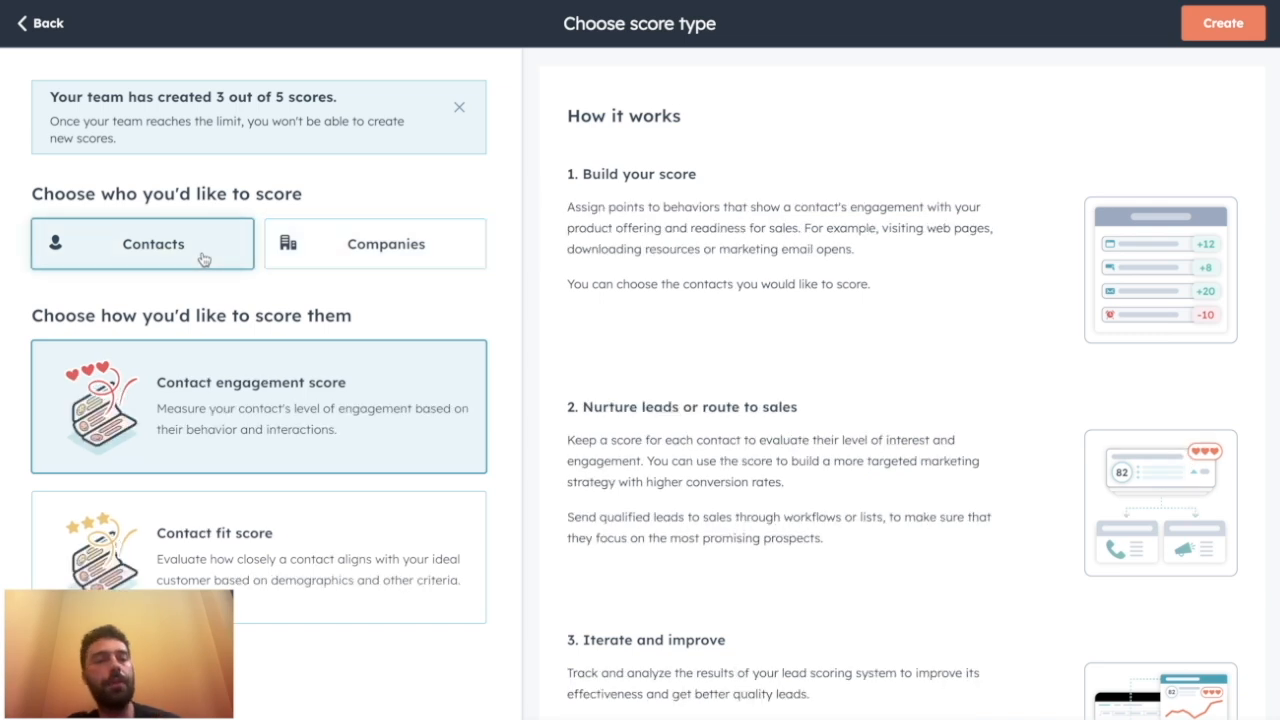
{"action": "mouse_move", "coordinate": [212, 400]}
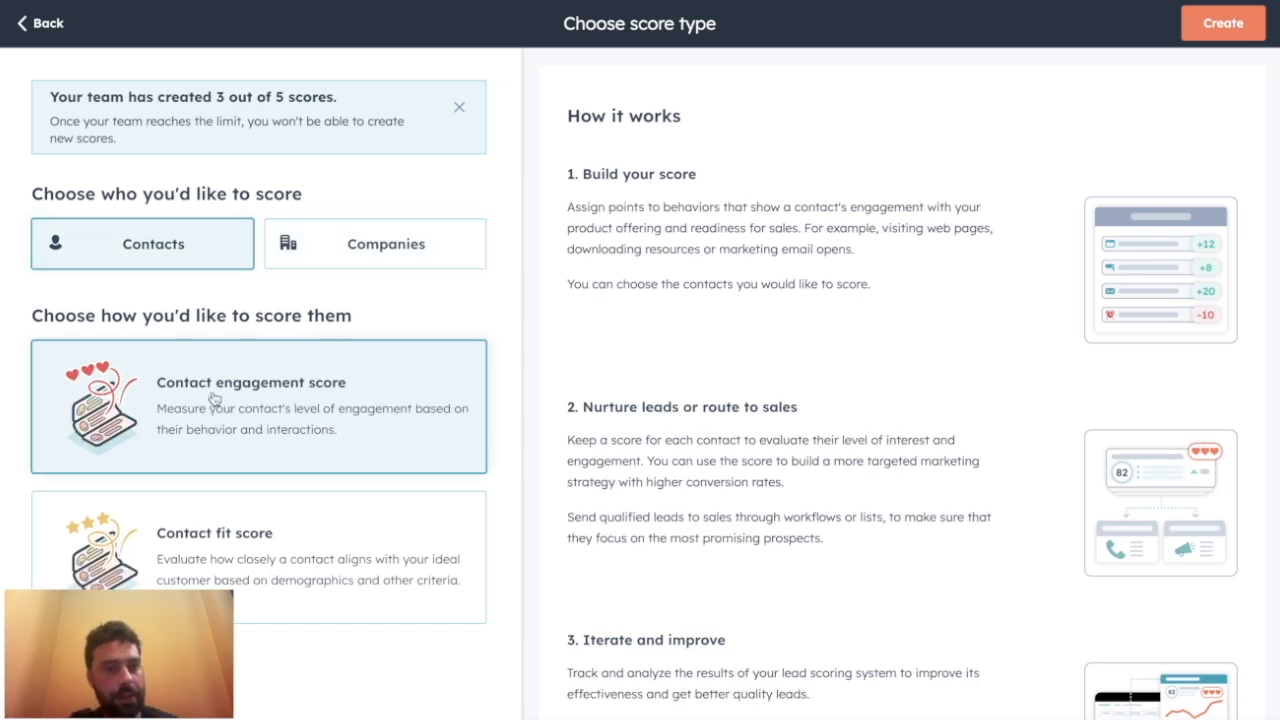
{"action": "left_click", "coordinate": [258, 556]}
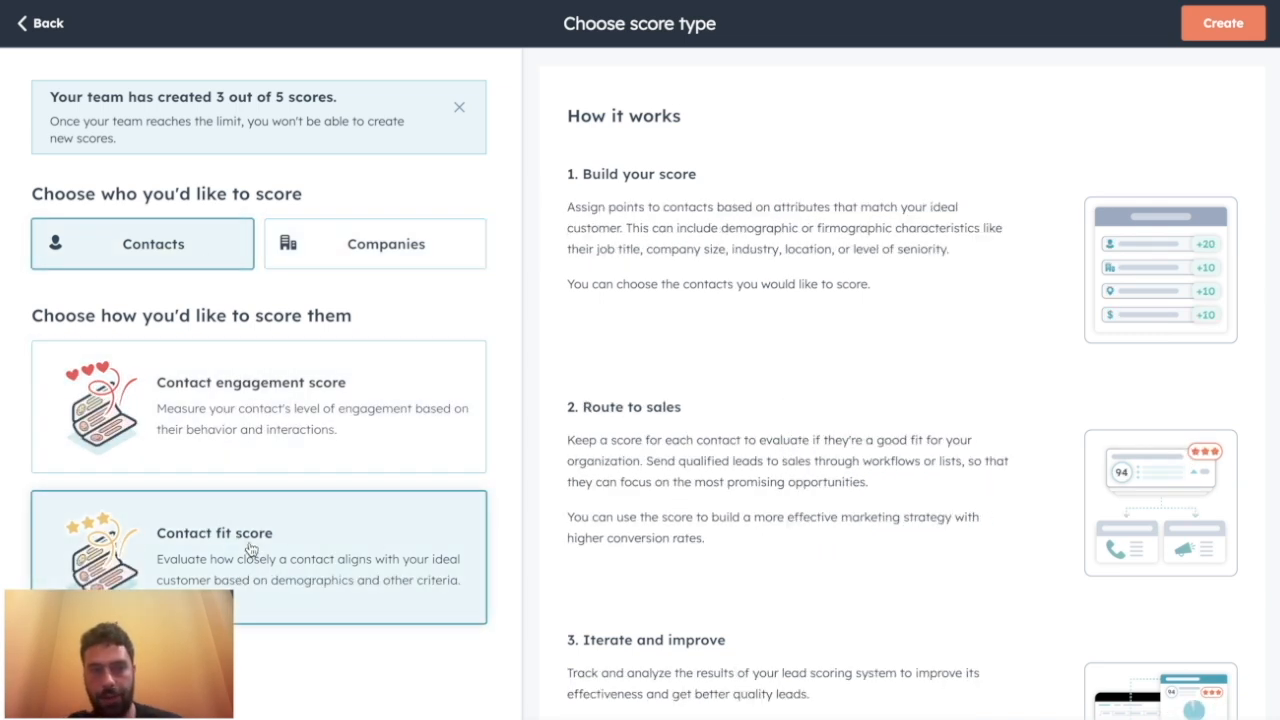
{"action": "left_click", "coordinate": [276, 408]}
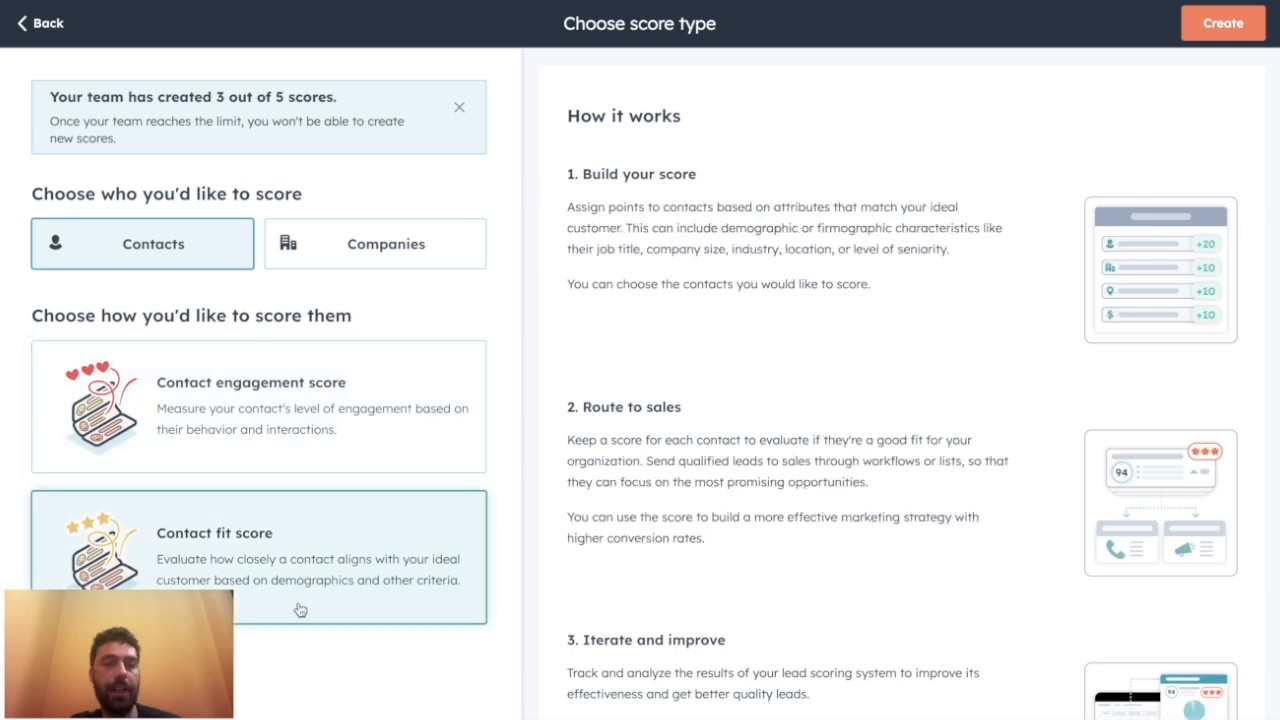
{"action": "mouse_move", "coordinate": [370, 458]}
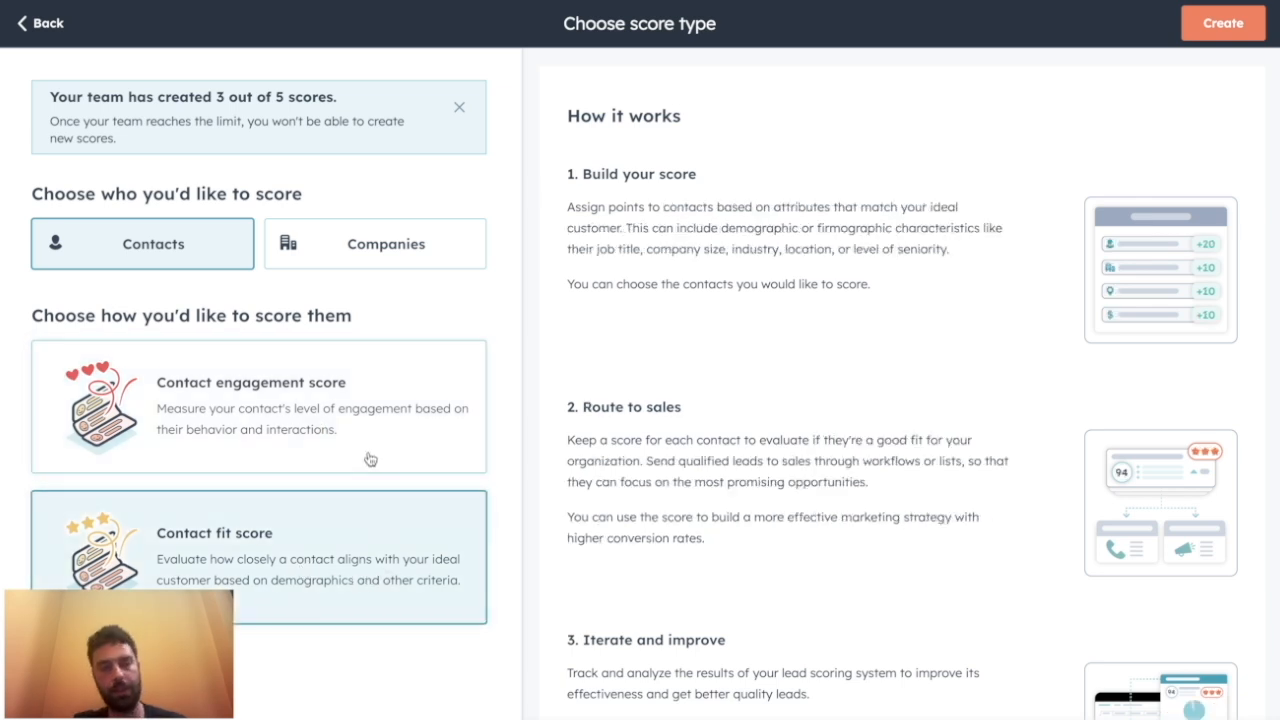
{"action": "mouse_move", "coordinate": [380, 470]}
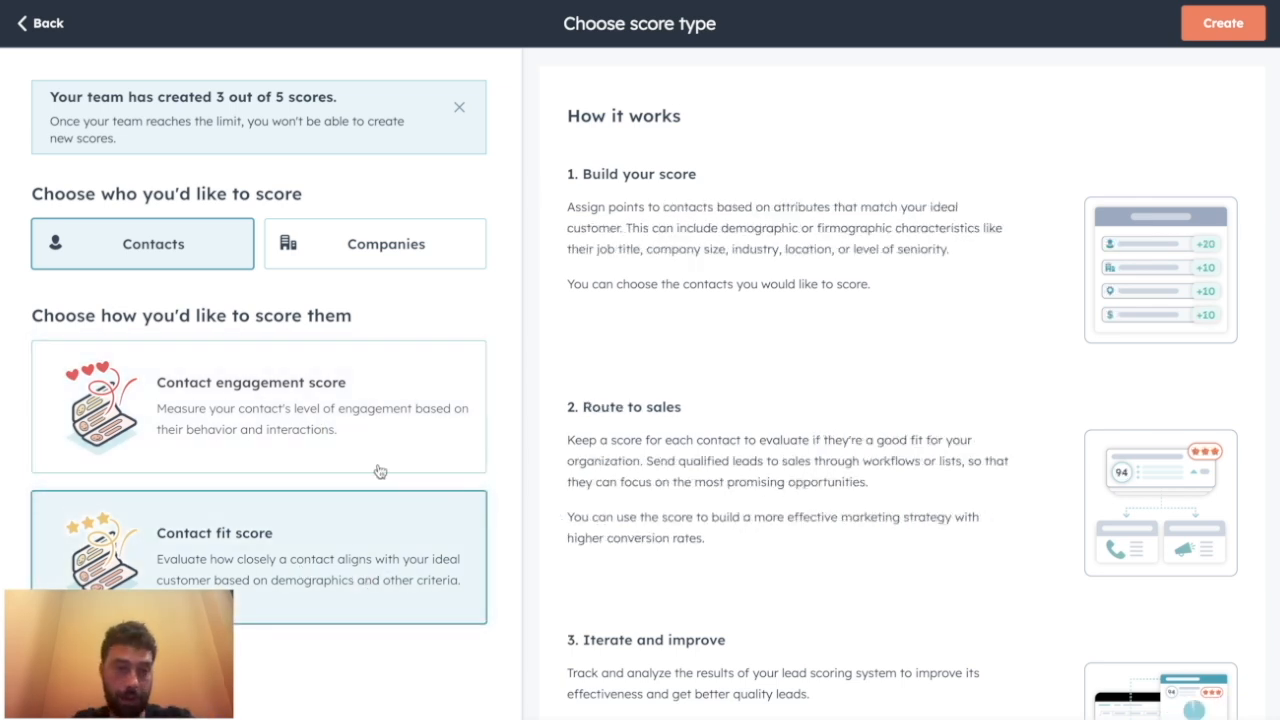
{"action": "left_click", "coordinate": [258, 406]}
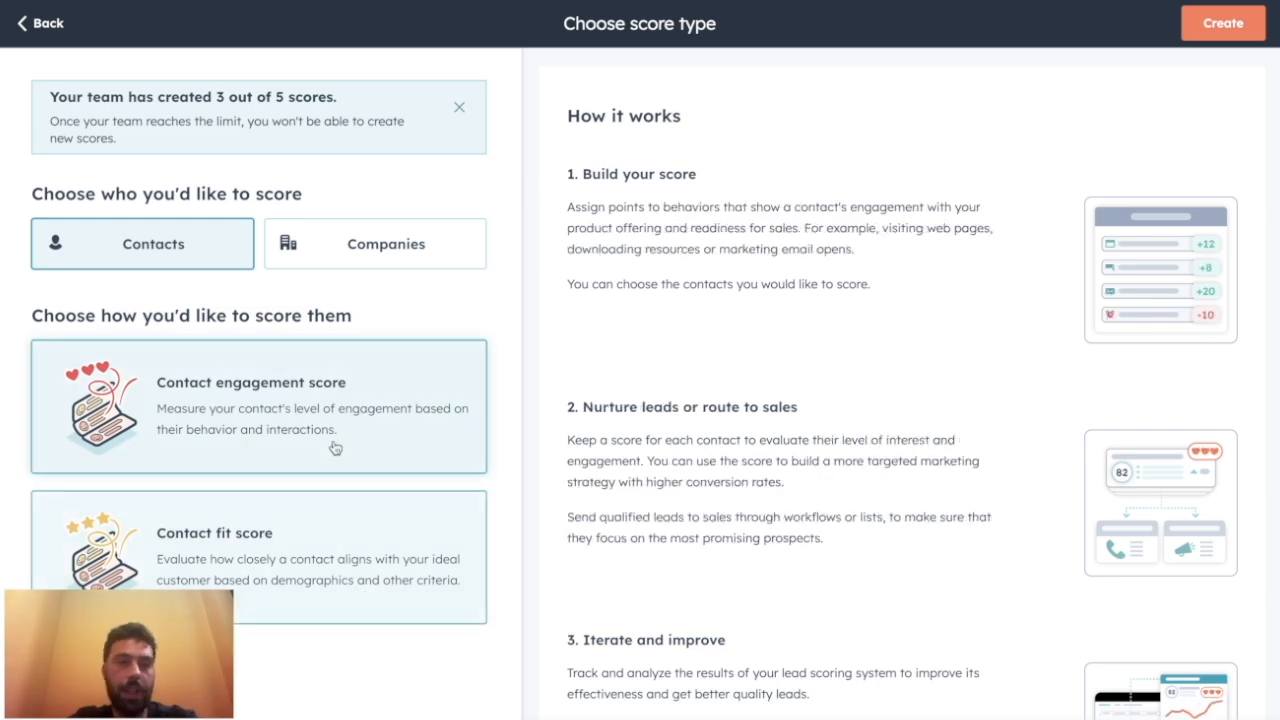
{"action": "mouse_move", "coordinate": [1238, 348]}
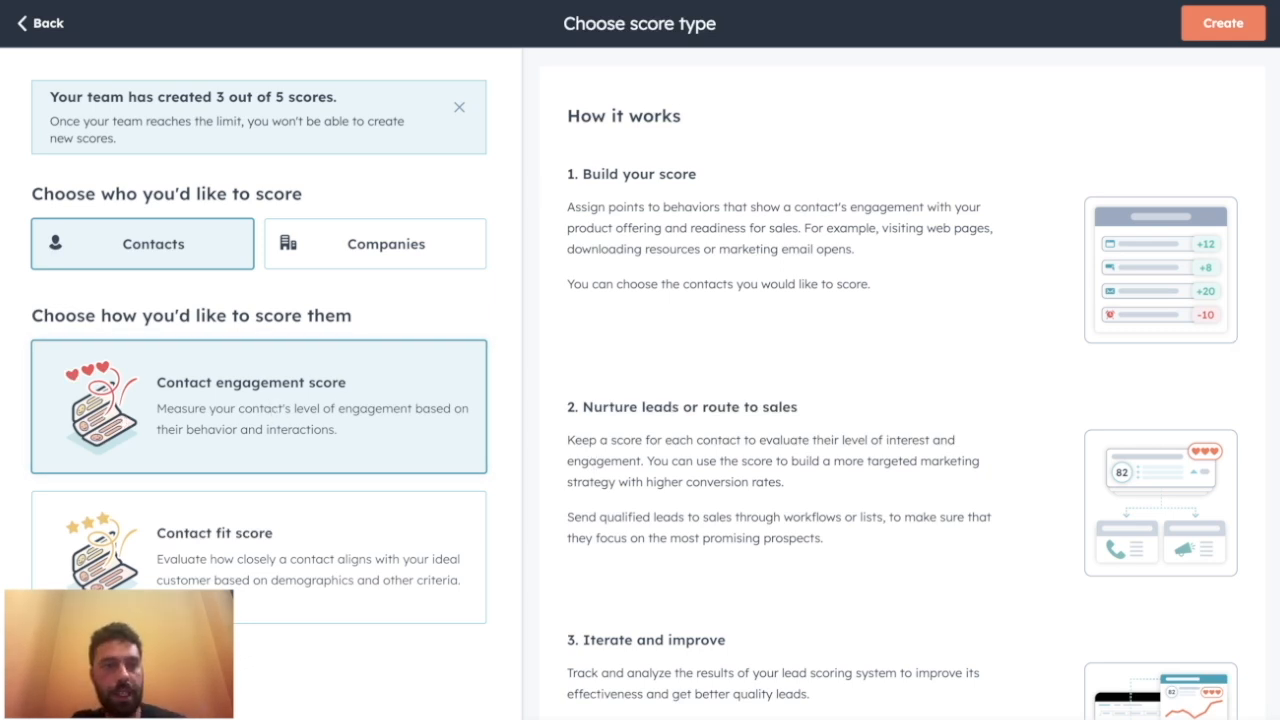
{"action": "mouse_move", "coordinate": [1220, 30]}
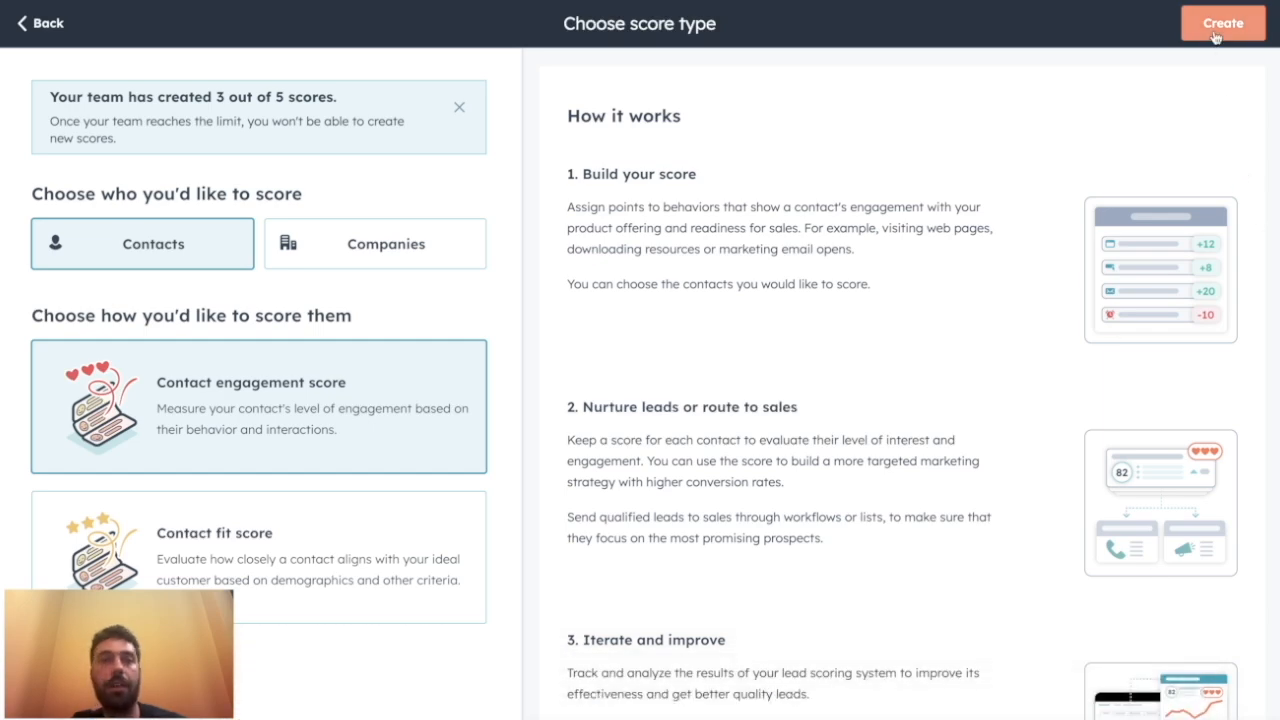
Create the new contact Engagement score (10/31/2024) as an empty draft
{"action": "left_click", "coordinate": [1232, 20]}
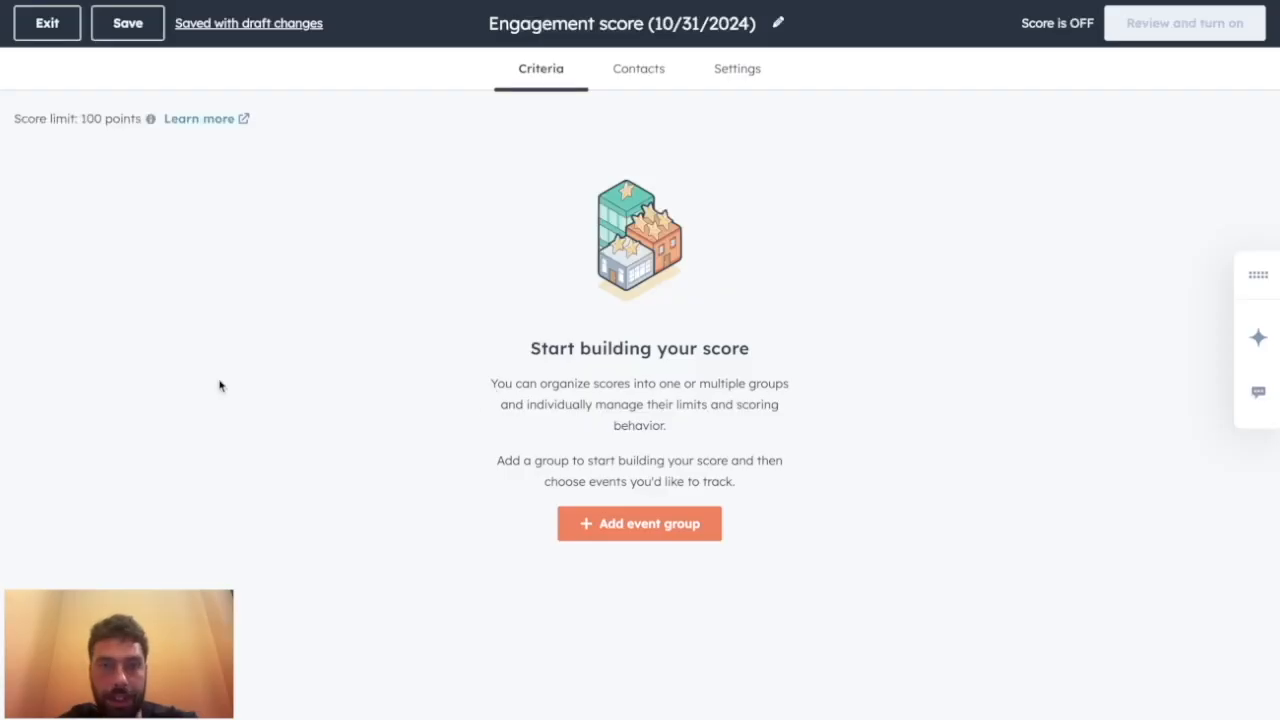
{"action": "mouse_move", "coordinate": [10, 120]}
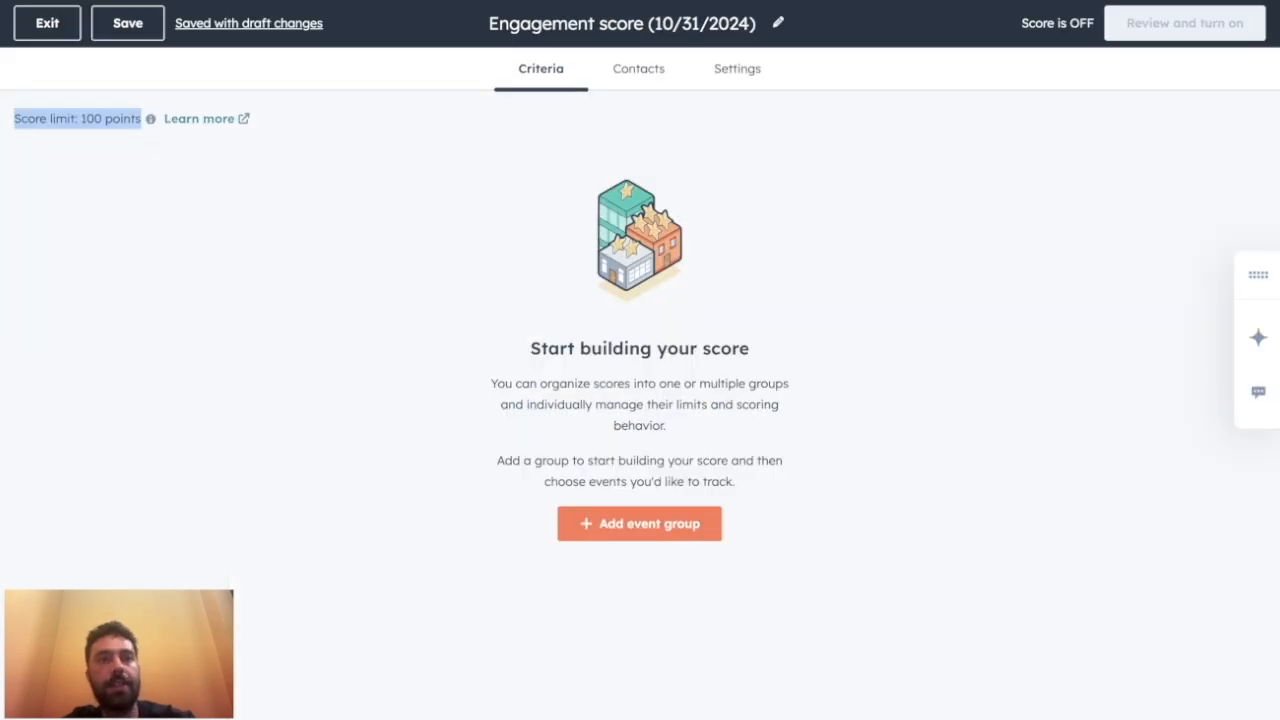
{"action": "mouse_move", "coordinate": [420, 402]}
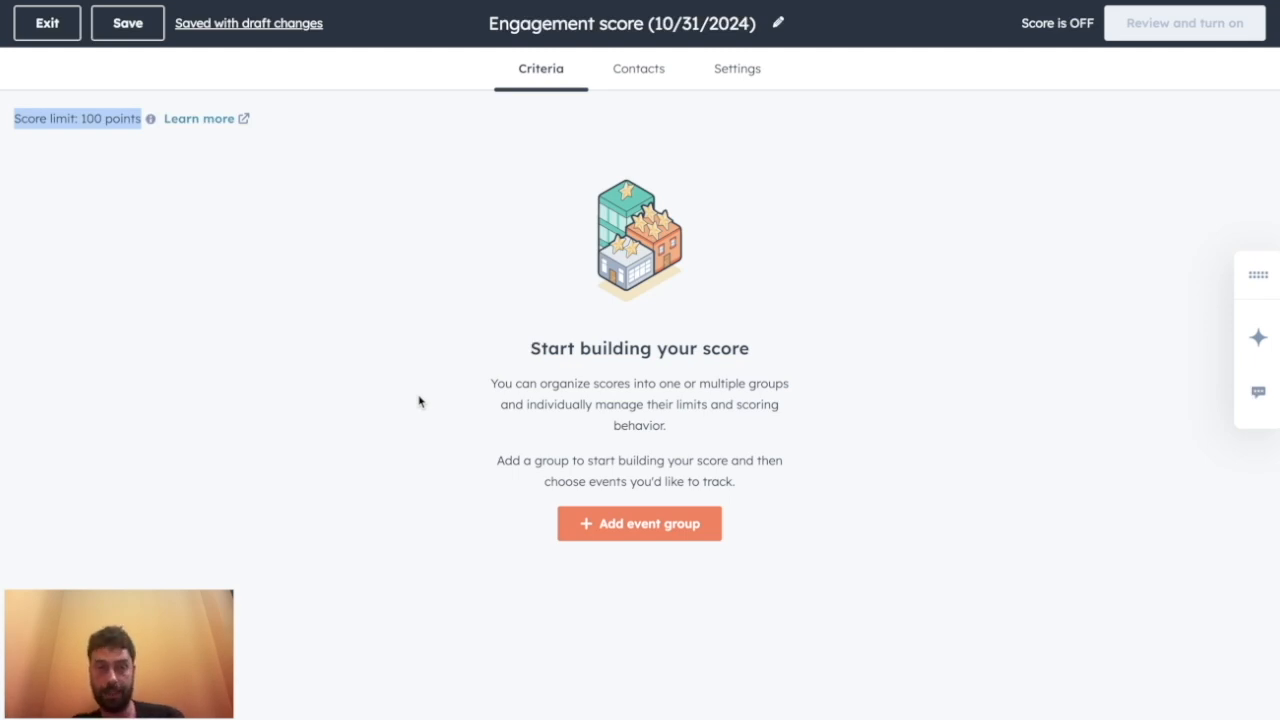
{"action": "mouse_move", "coordinate": [450, 8]}
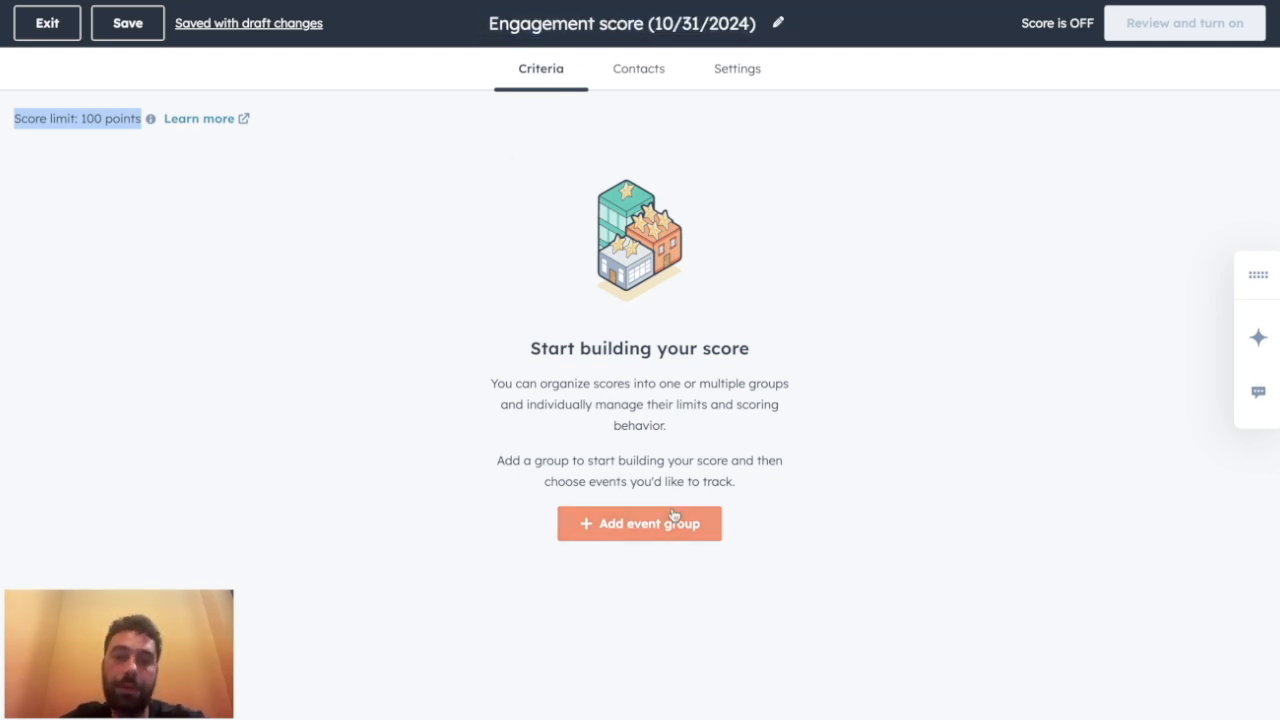
{"action": "mouse_move", "coordinate": [608, 536]}
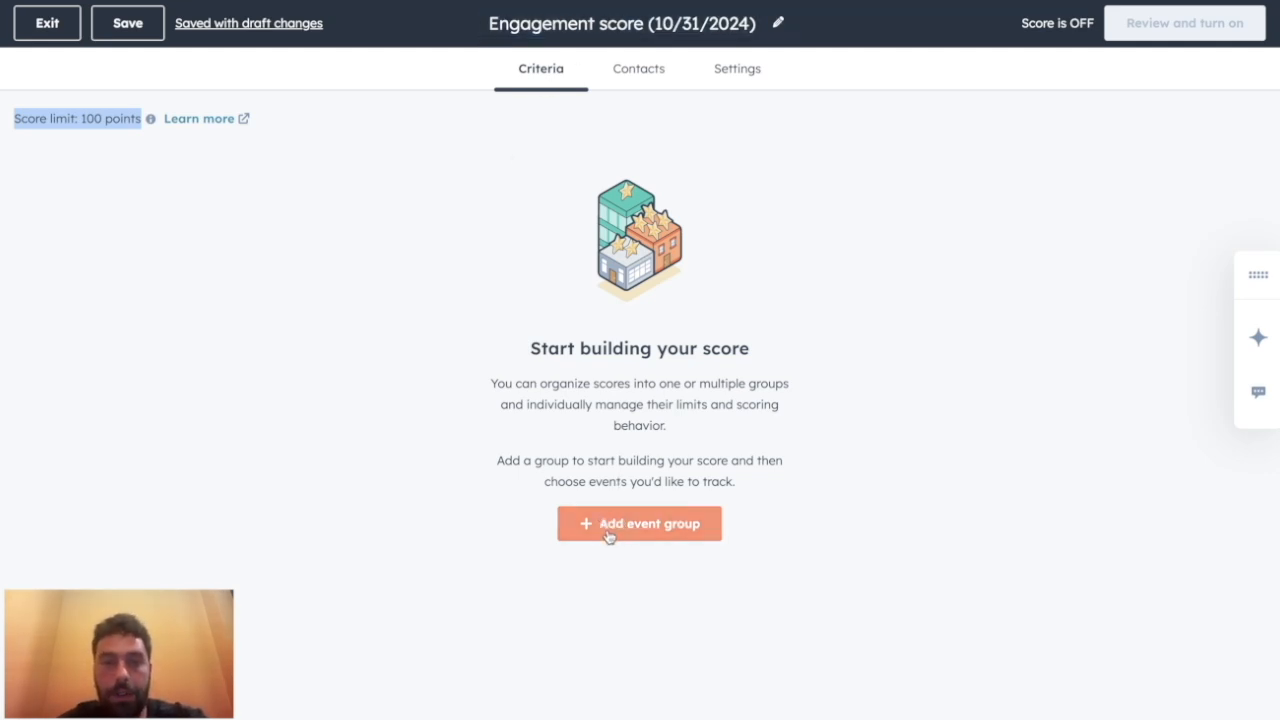
Set up Website and Email event groups, each with a 50-point group score limit
{"action": "left_click", "coordinate": [640, 524]}
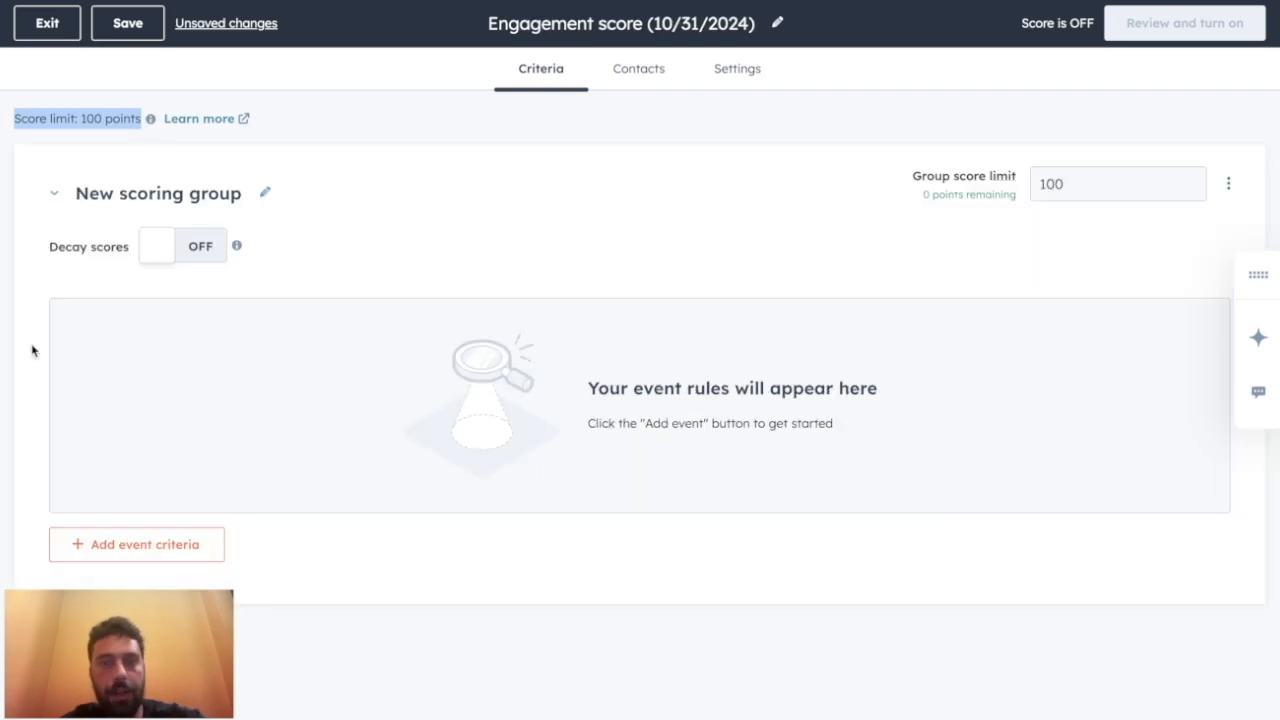
{"action": "mouse_move", "coordinate": [128, 416]}
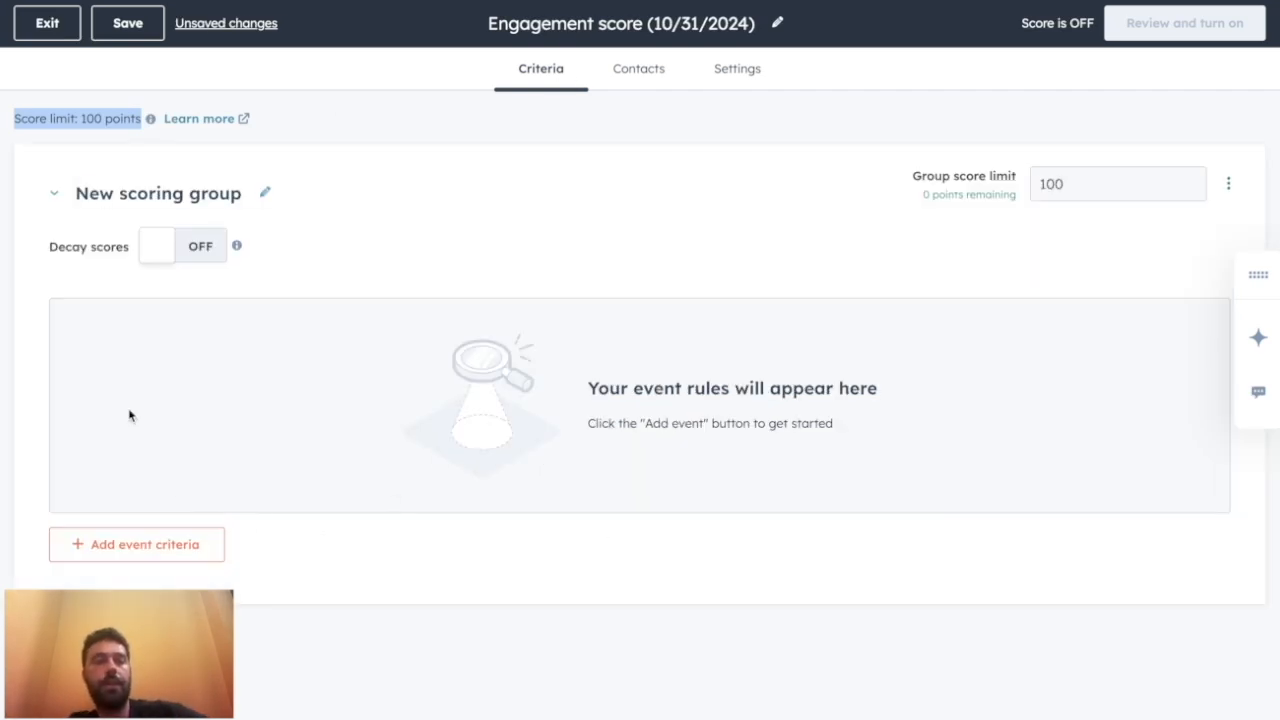
{"action": "mouse_move", "coordinate": [404, 388]}
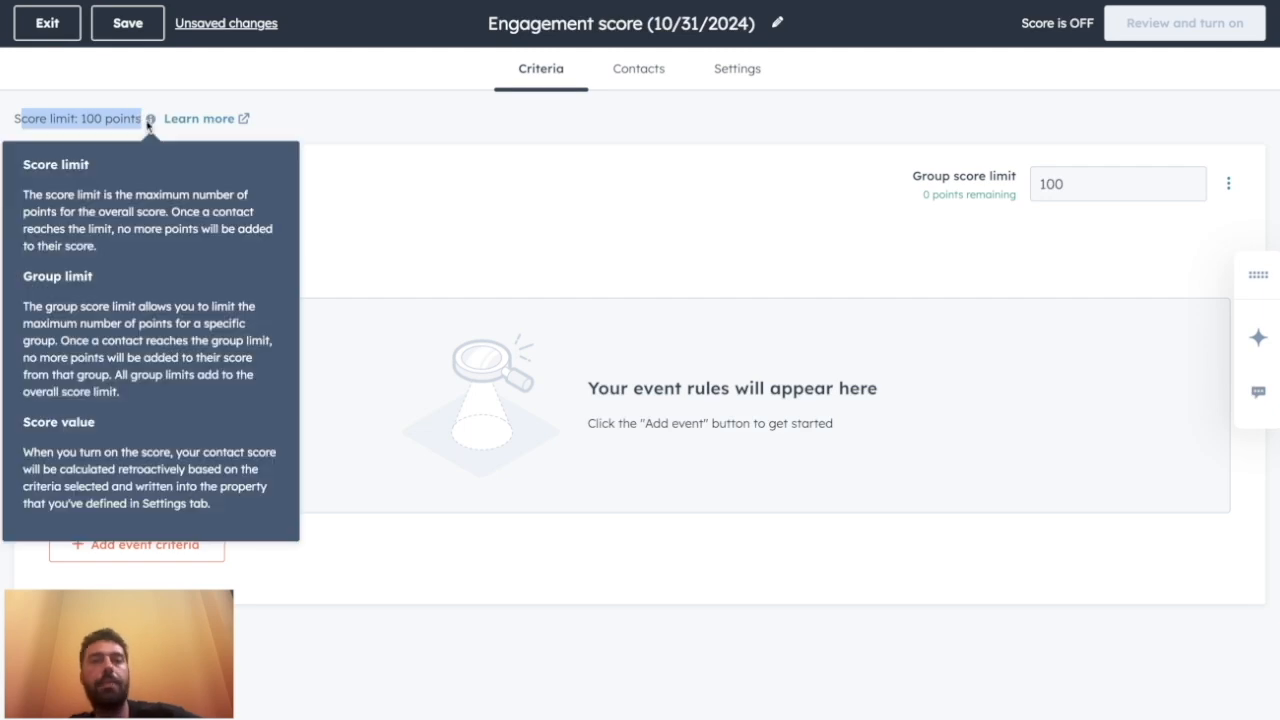
{"action": "mouse_move", "coordinate": [588, 184]}
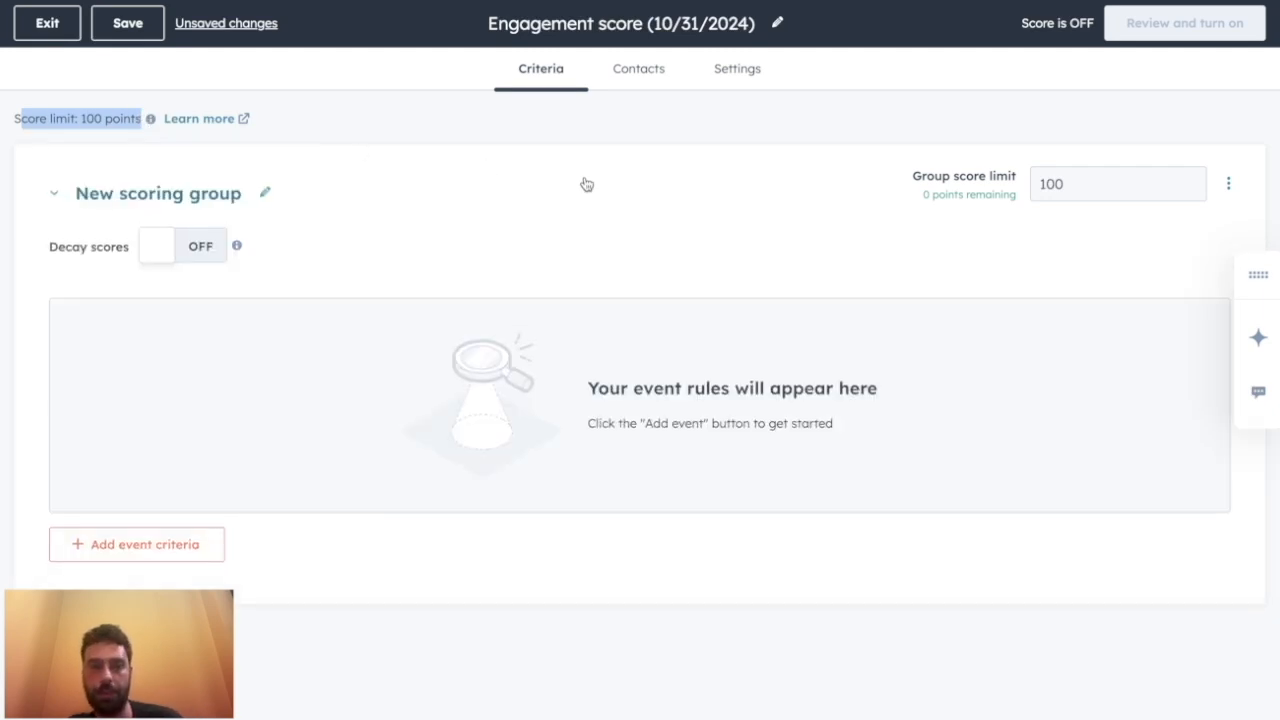
{"action": "mouse_move", "coordinate": [582, 76]}
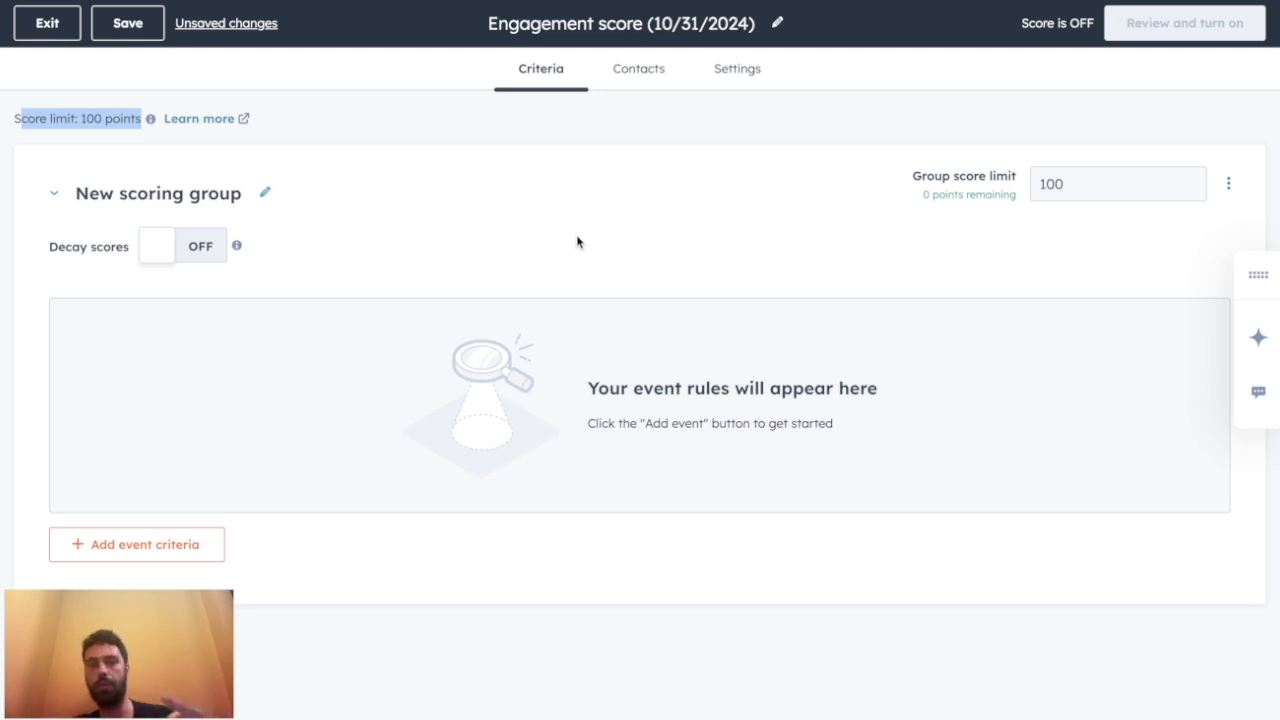
{"action": "left_click", "coordinate": [1118, 184]}
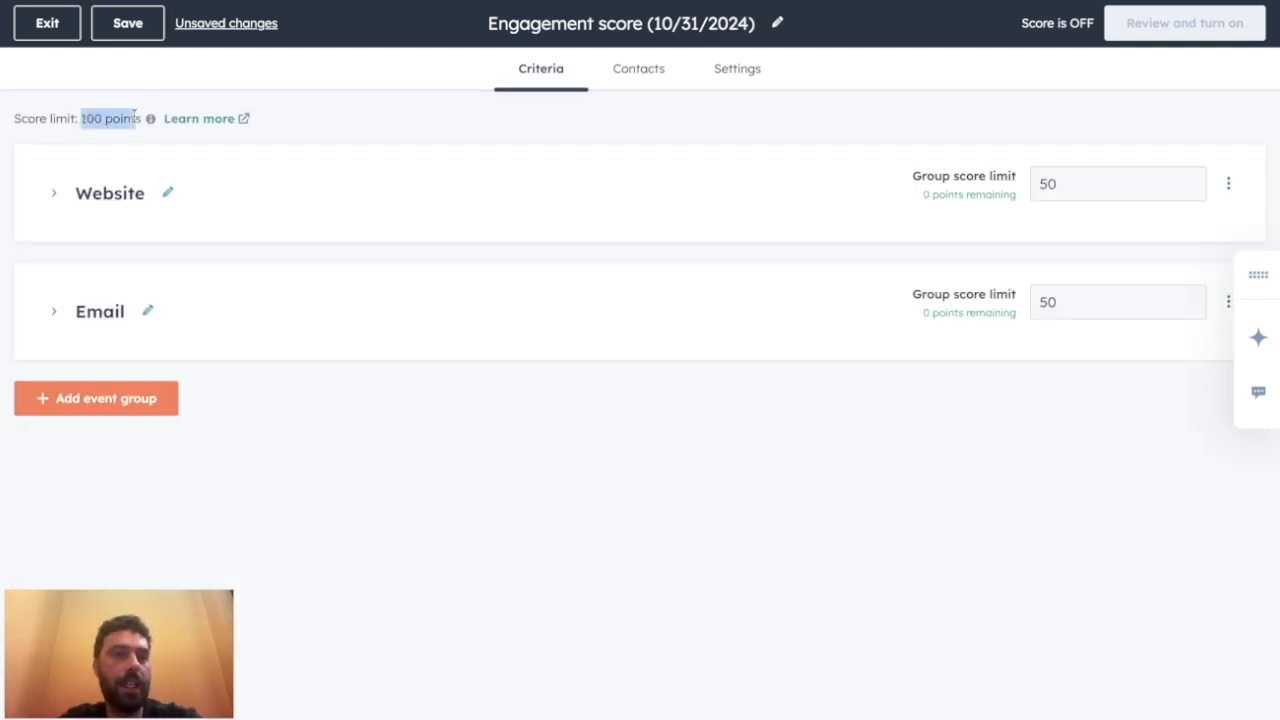
{"action": "left_click", "coordinate": [128, 22]}
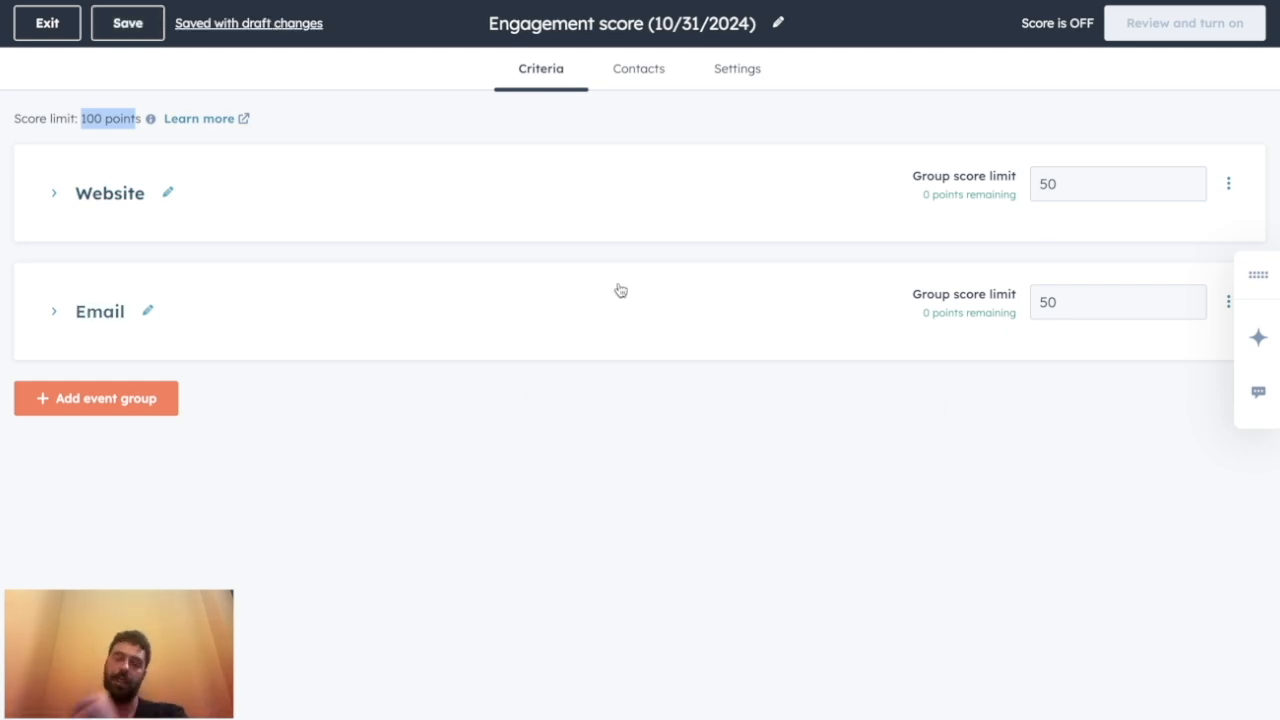
{"action": "mouse_move", "coordinate": [1092, 166]}
{"action": "type", "text": "70"}
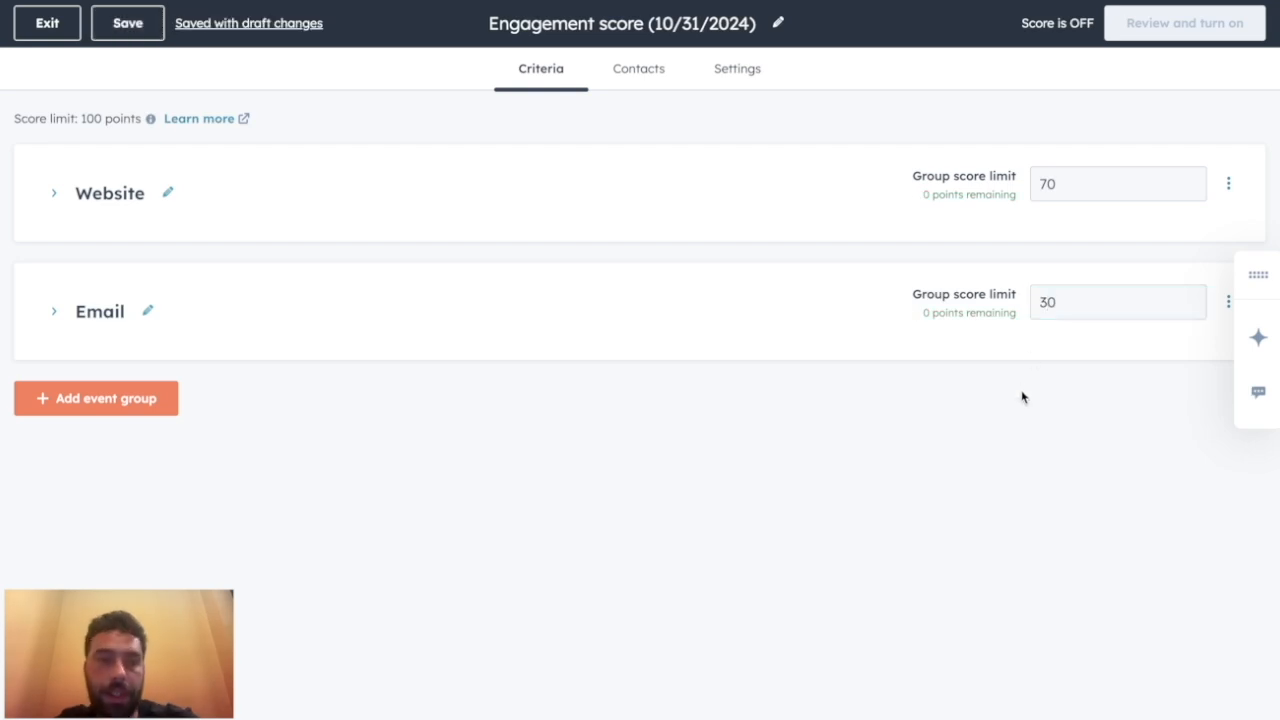
{"action": "left_click", "coordinate": [96, 398]}
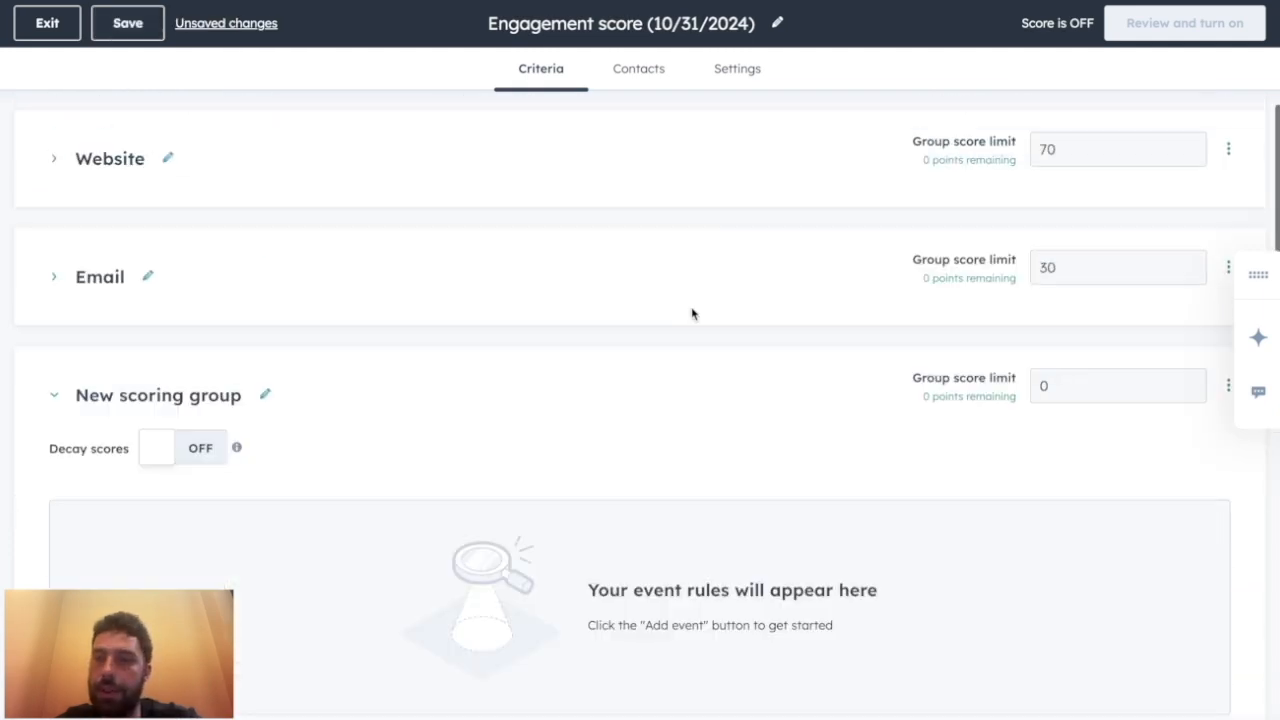
{"action": "mouse_move", "coordinate": [1218, 384]}
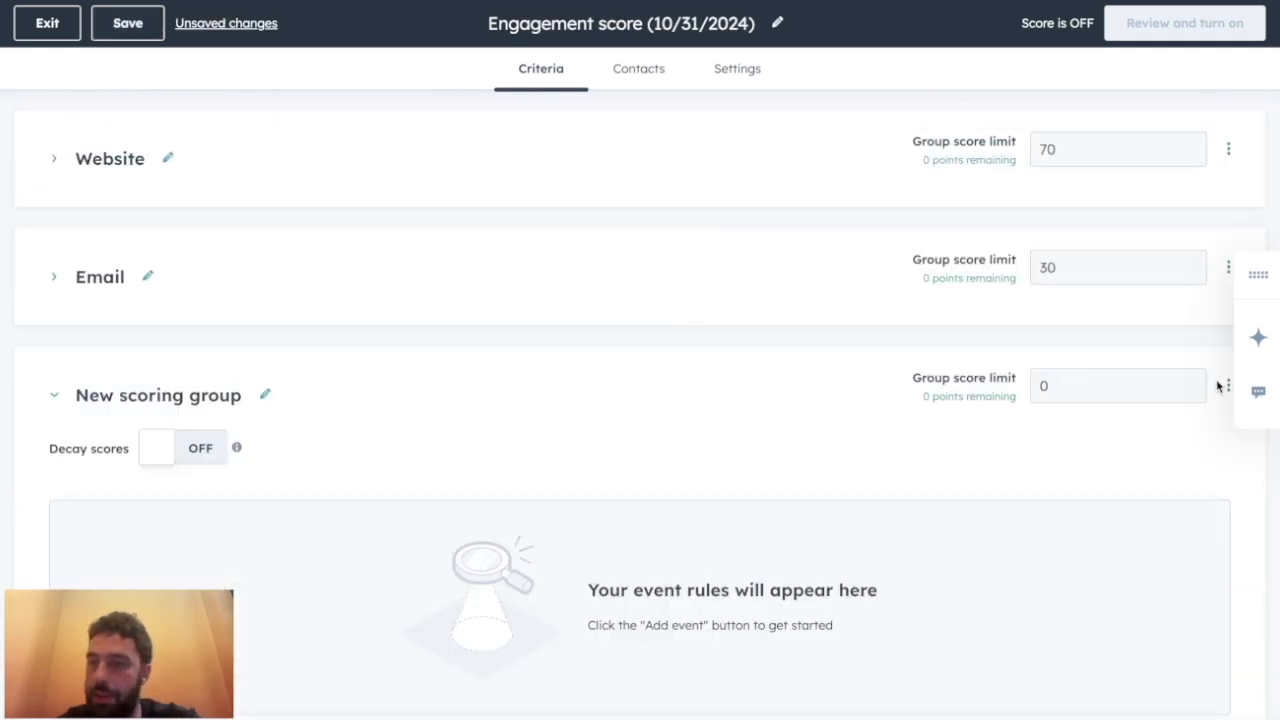
{"action": "mouse_move", "coordinate": [1212, 398]}
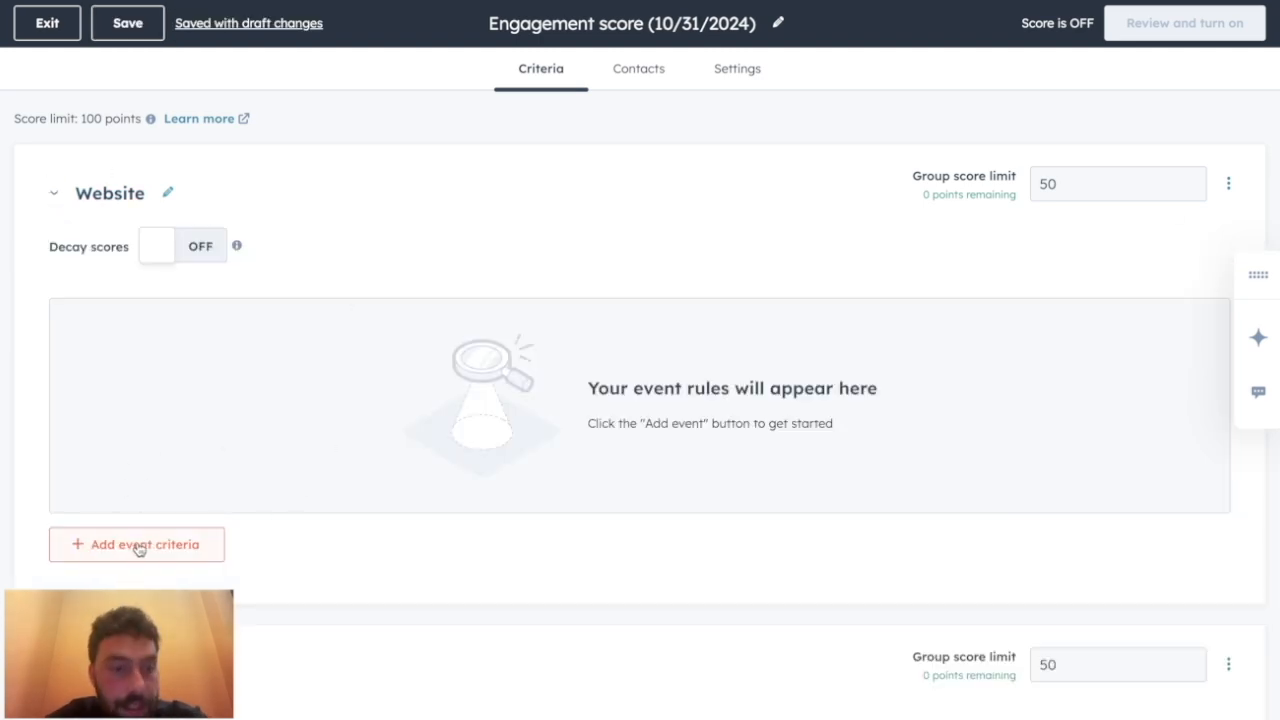
{"action": "mouse_move", "coordinate": [500, 490]}
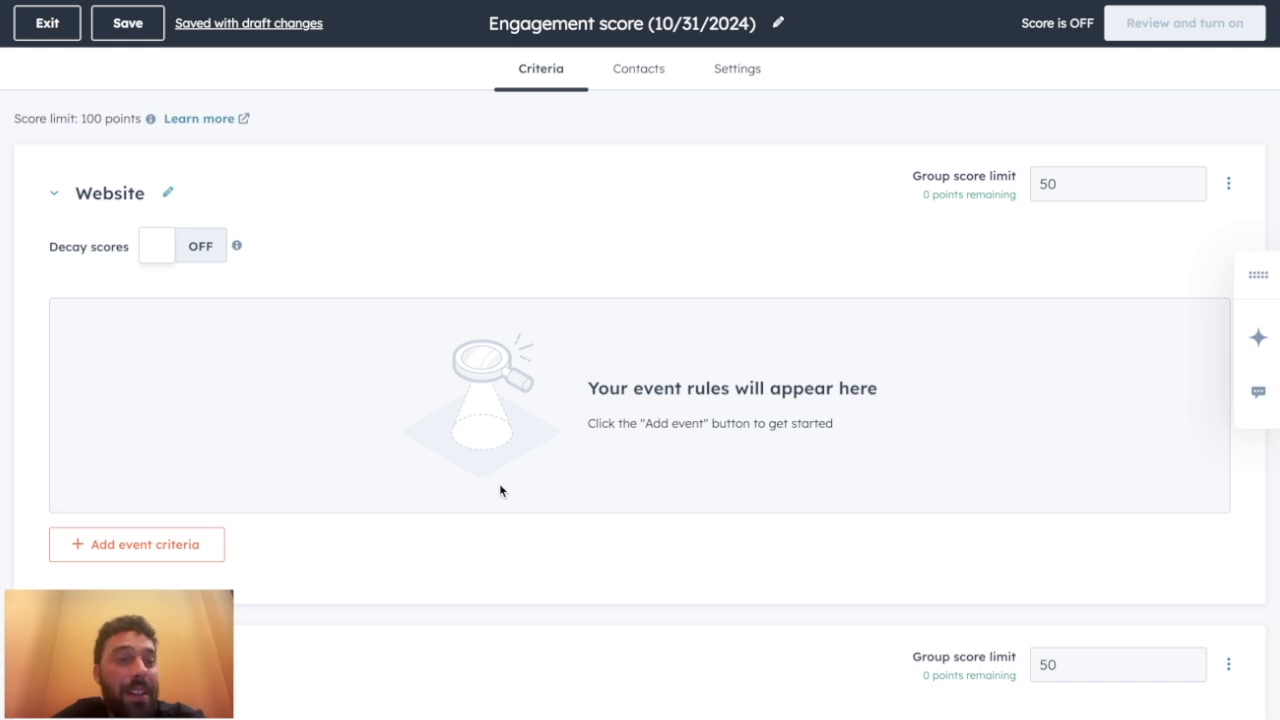
Add a Web Events criterion with one empty 1-point event to the Website group
{"action": "left_click", "coordinate": [136, 544]}
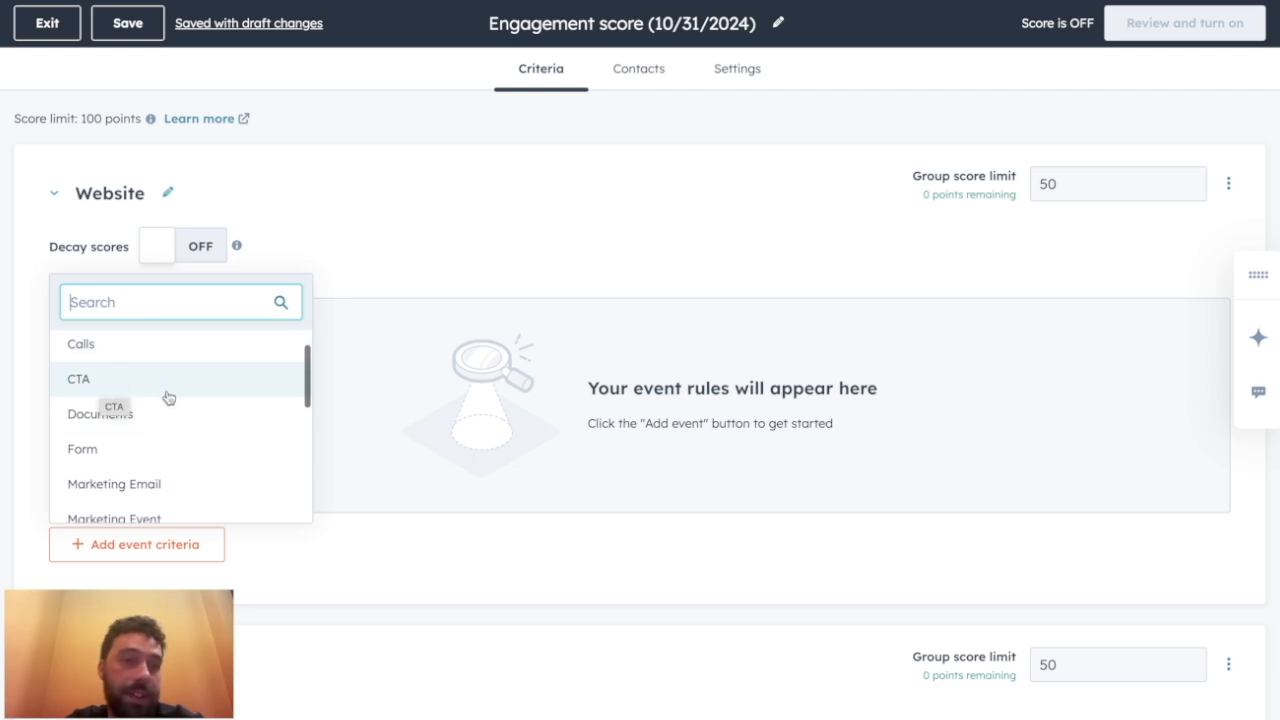
{"action": "scroll", "scroll_direction": "down", "scroll_amount": 3}
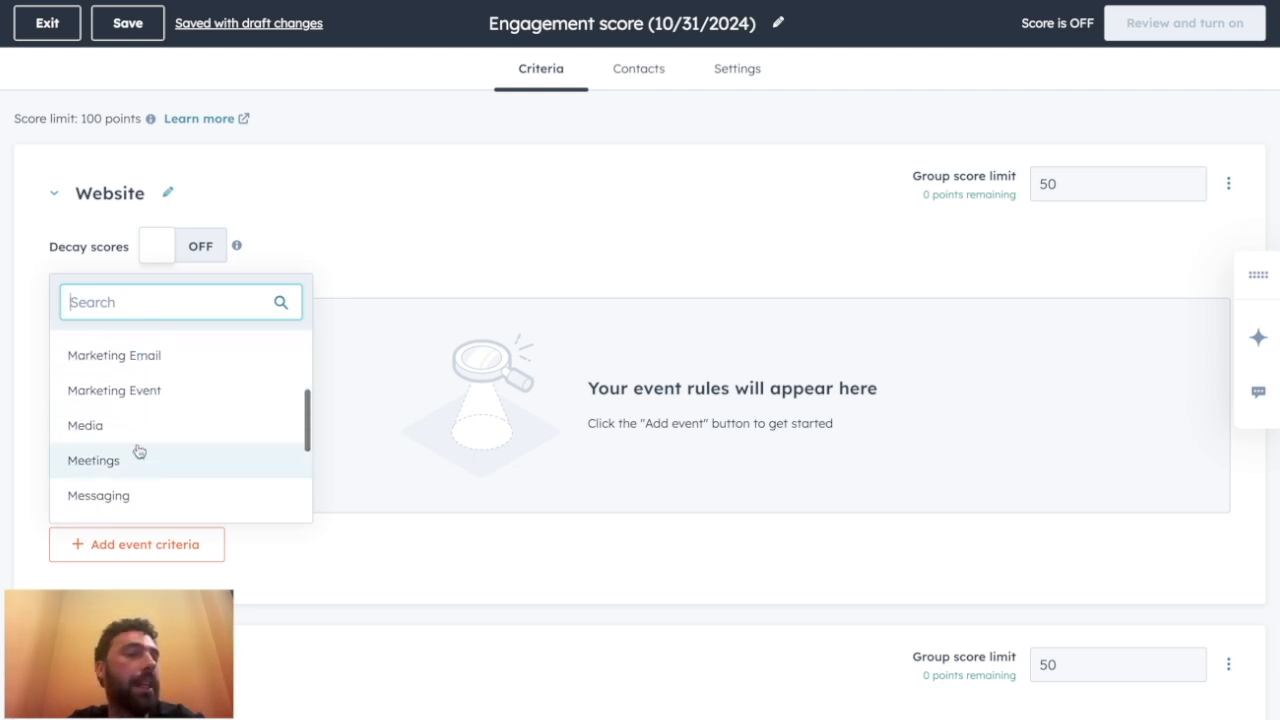
{"action": "scroll", "scroll_direction": "down", "scroll_amount": 3}
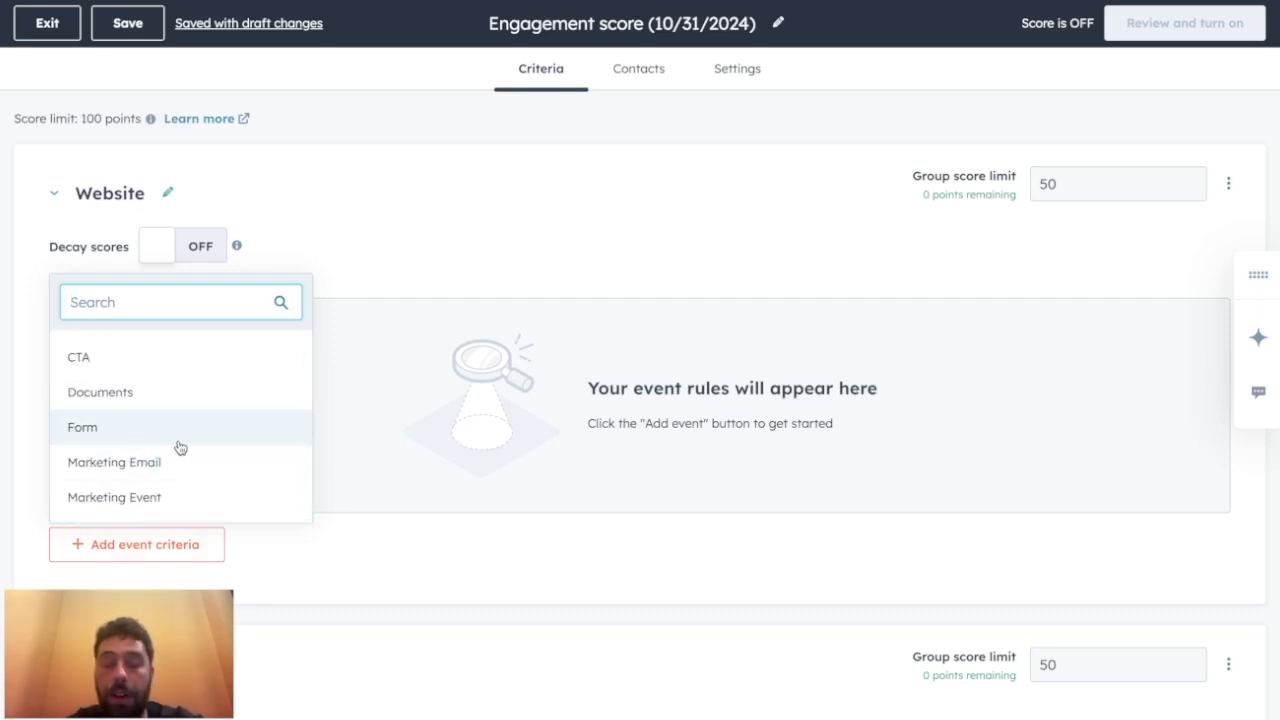
{"action": "left_click", "coordinate": [82, 428]}
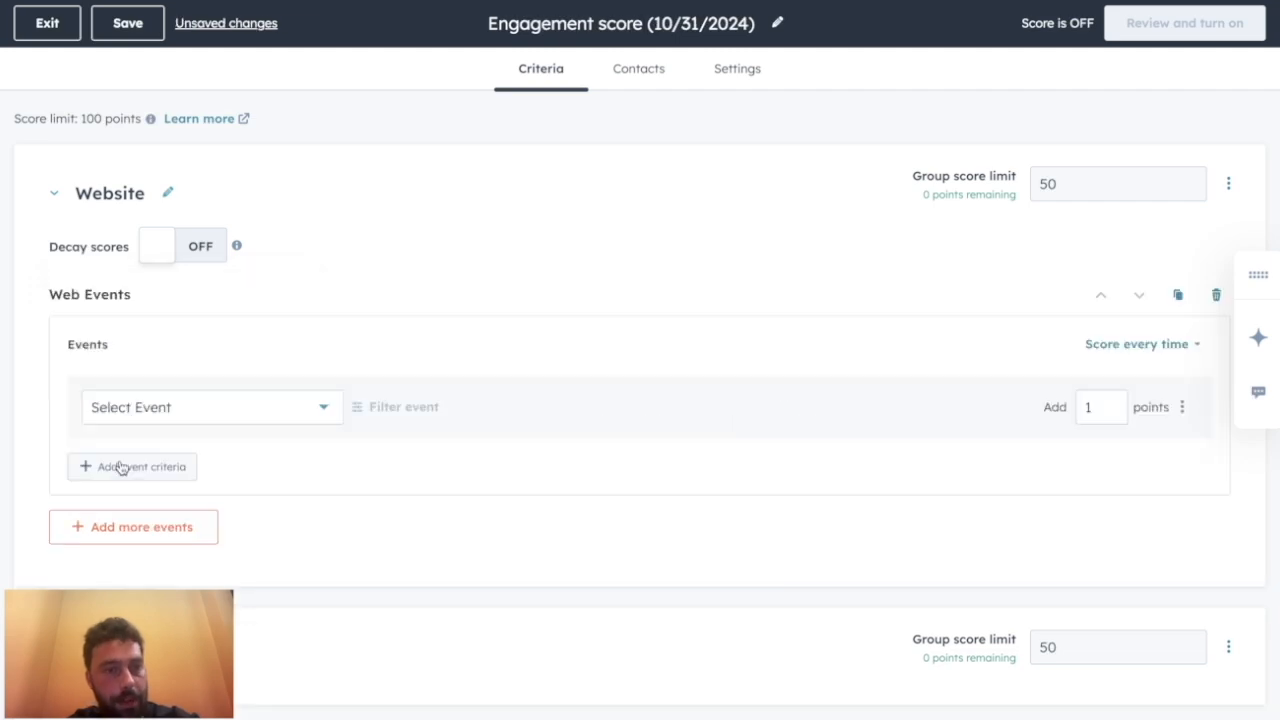
{"action": "mouse_move", "coordinate": [296, 348]}
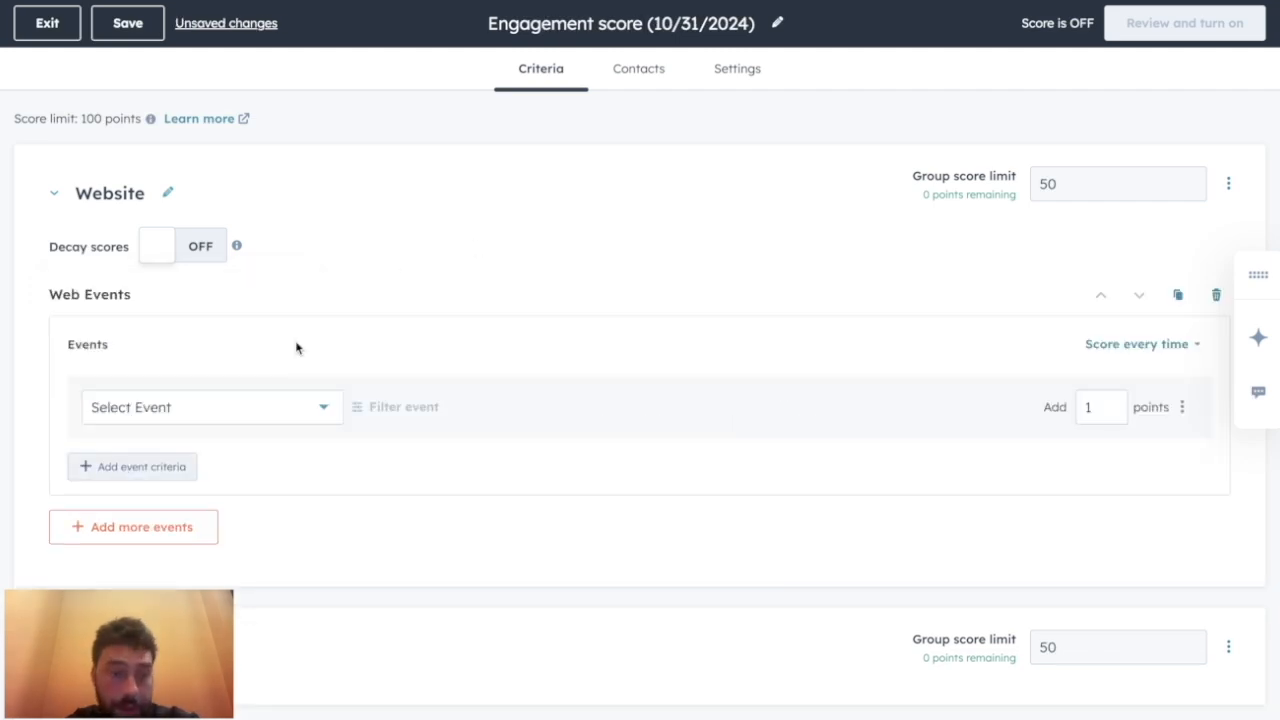
Score Page visited at 1 point per visit and review the Website group limit
{"action": "left_click", "coordinate": [210, 408]}
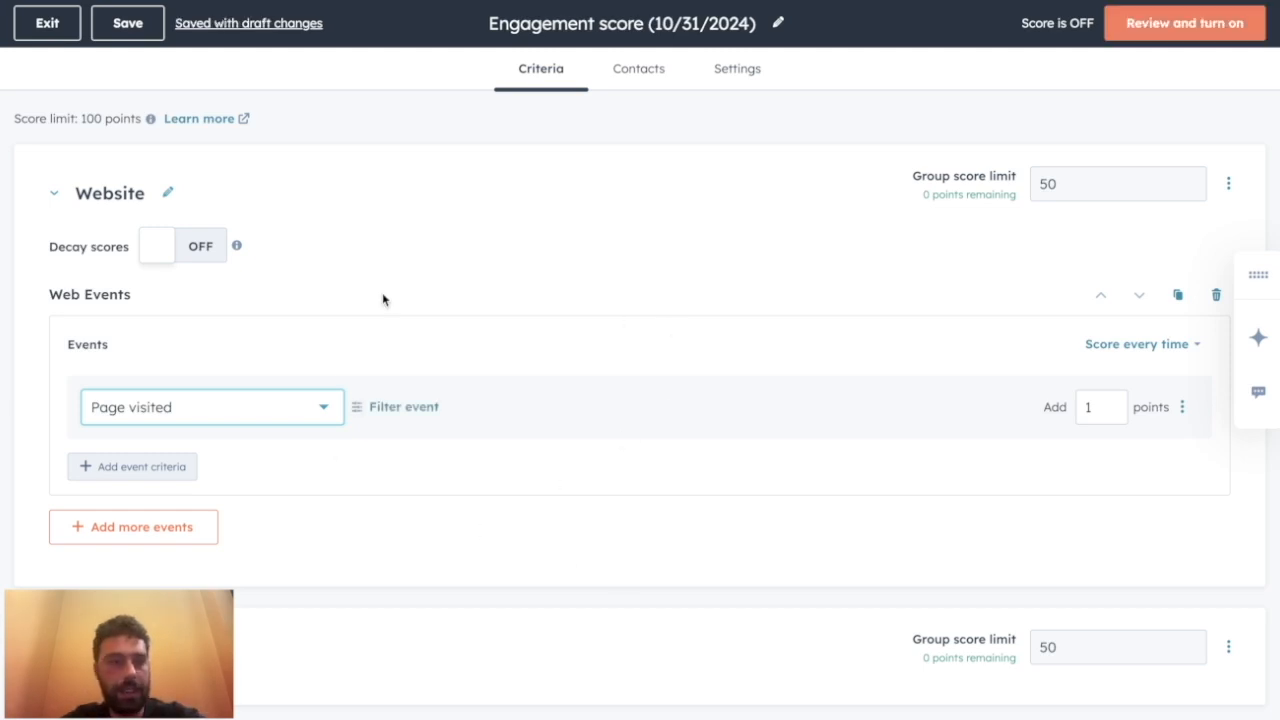
{"action": "mouse_move", "coordinate": [978, 344]}
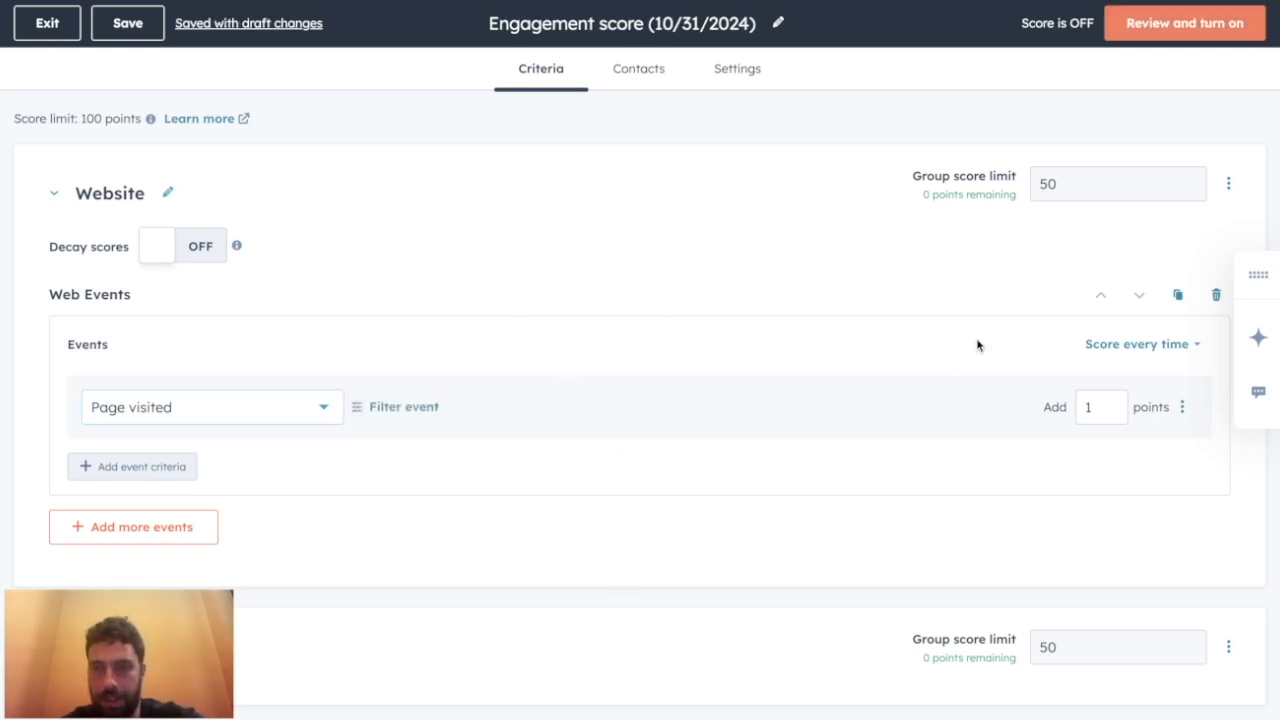
{"action": "mouse_move", "coordinate": [760, 476]}
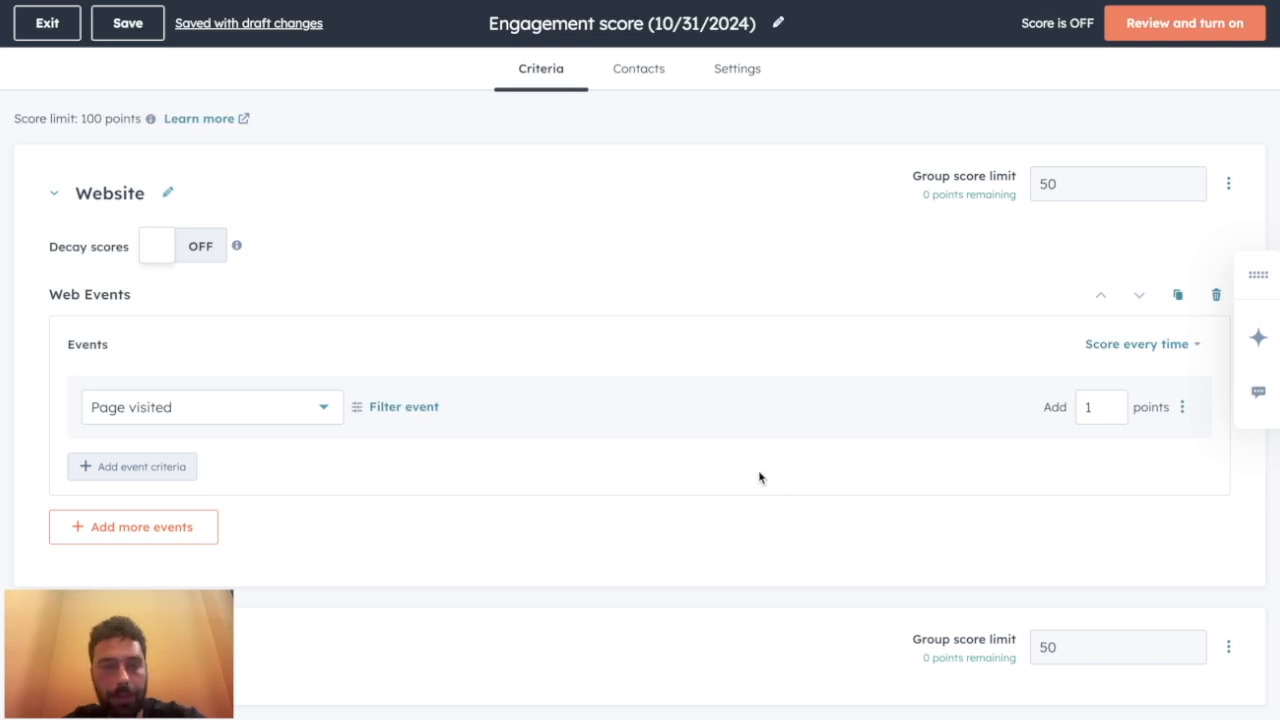
{"action": "mouse_move", "coordinate": [754, 468]}
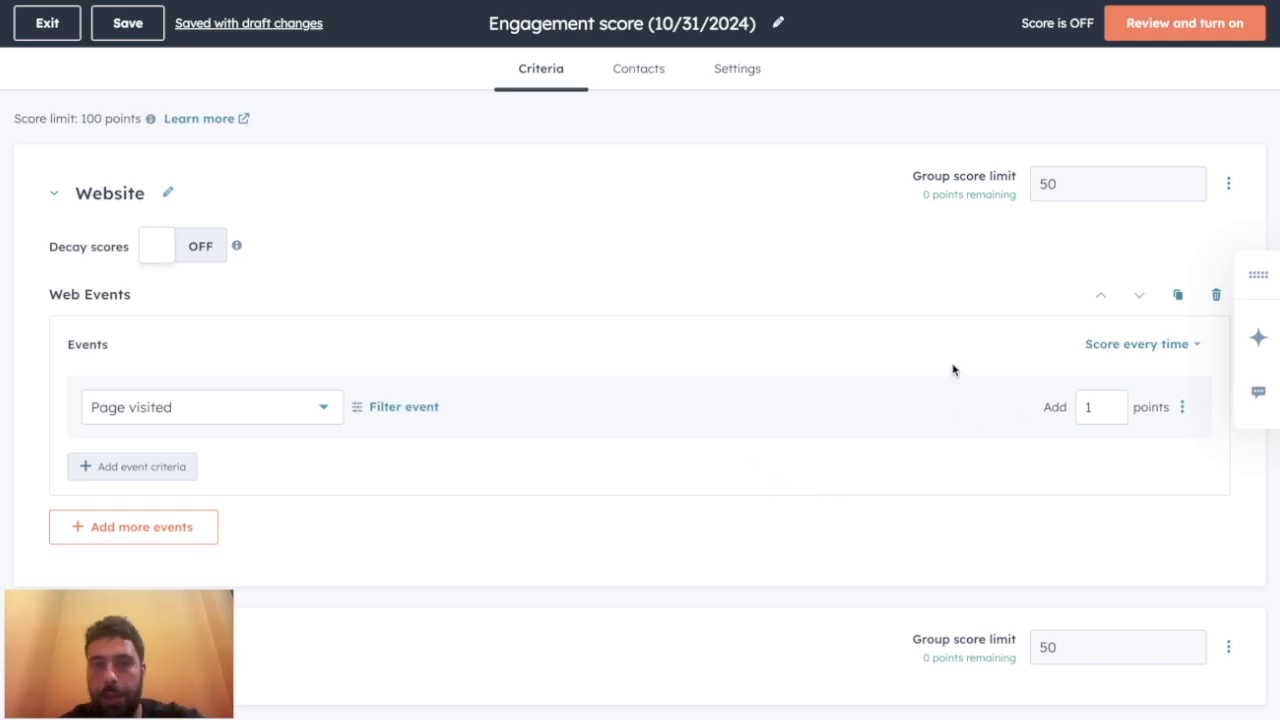
{"action": "left_click", "coordinate": [1118, 184]}
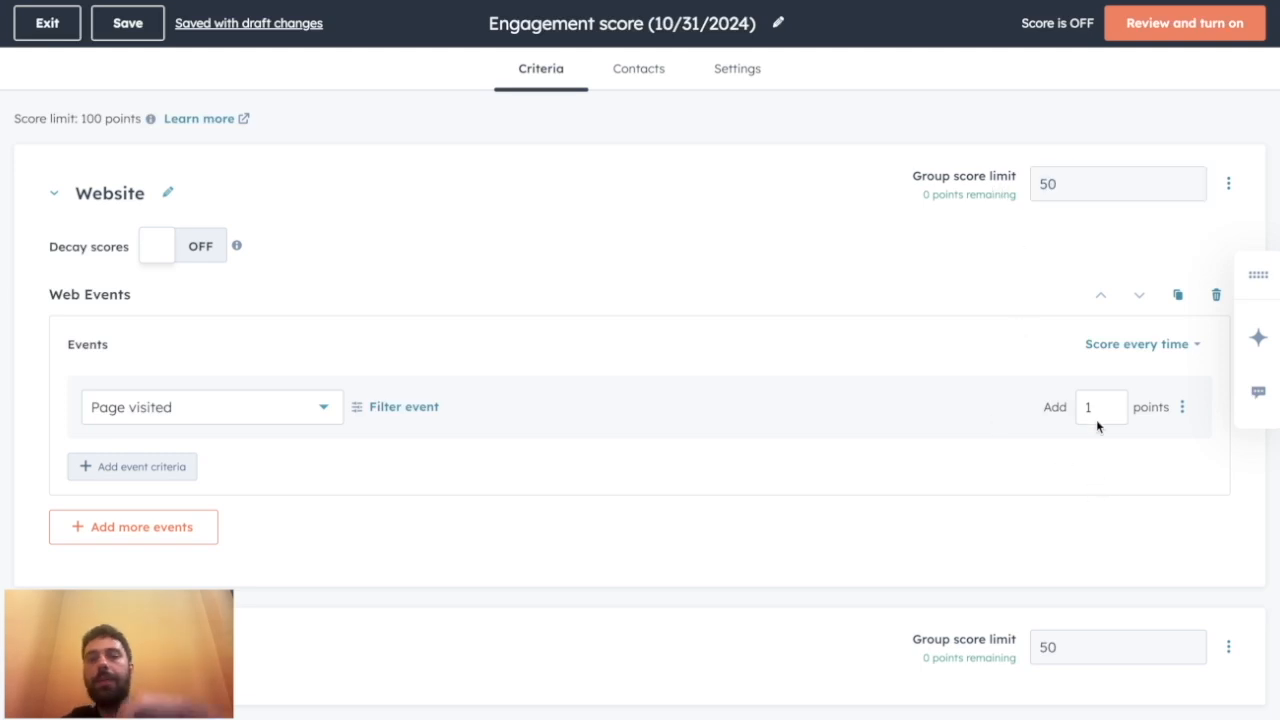
{"action": "mouse_move", "coordinate": [1108, 228]}
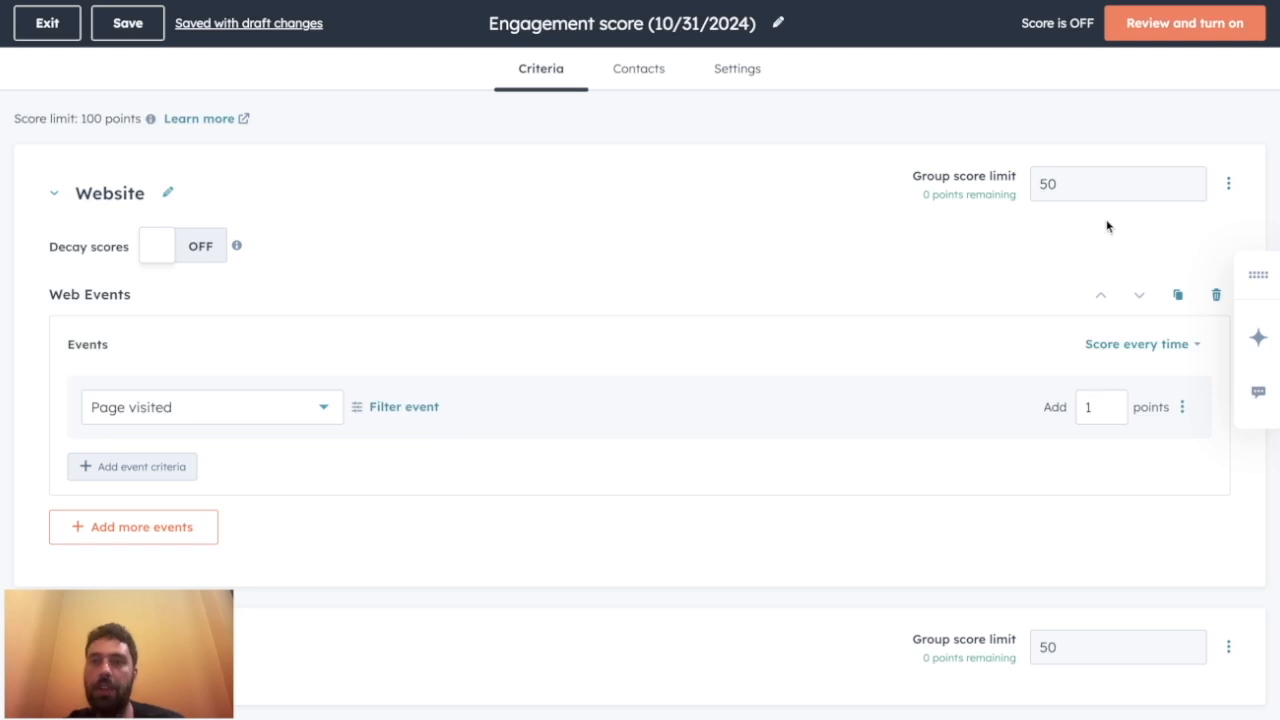
{"action": "left_click", "coordinate": [1118, 184]}
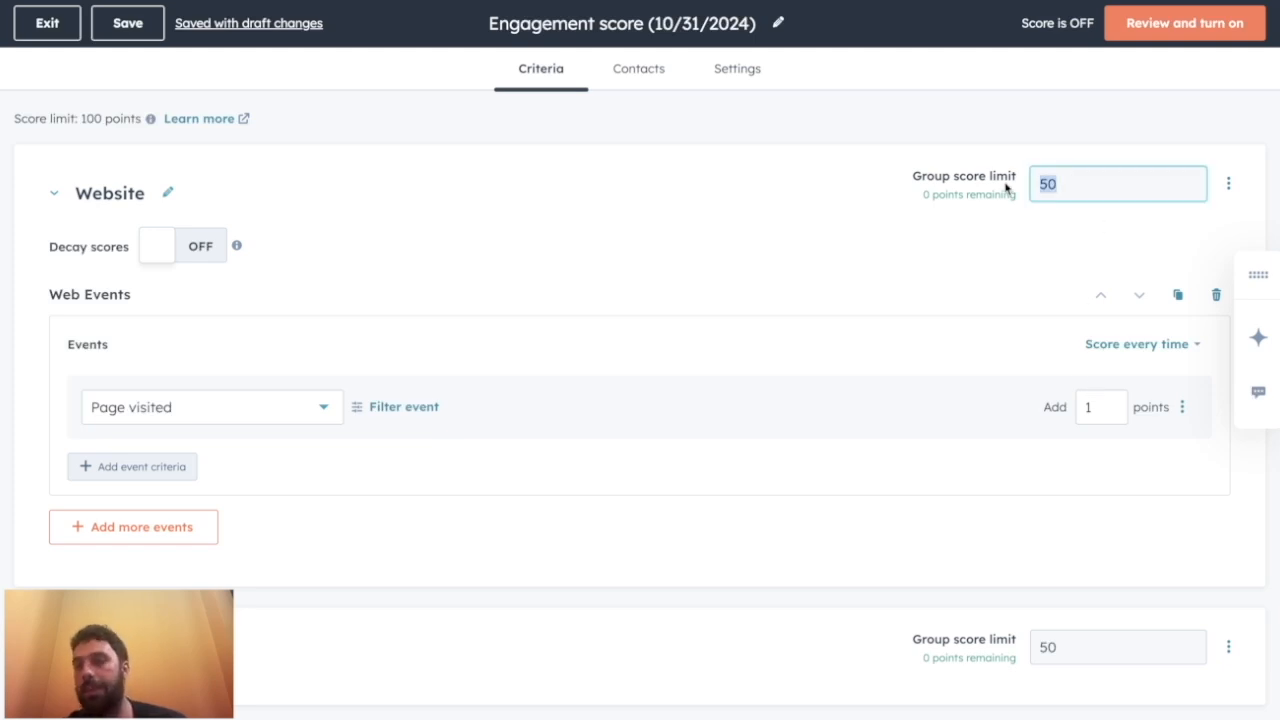
{"action": "mouse_move", "coordinate": [728, 348]}
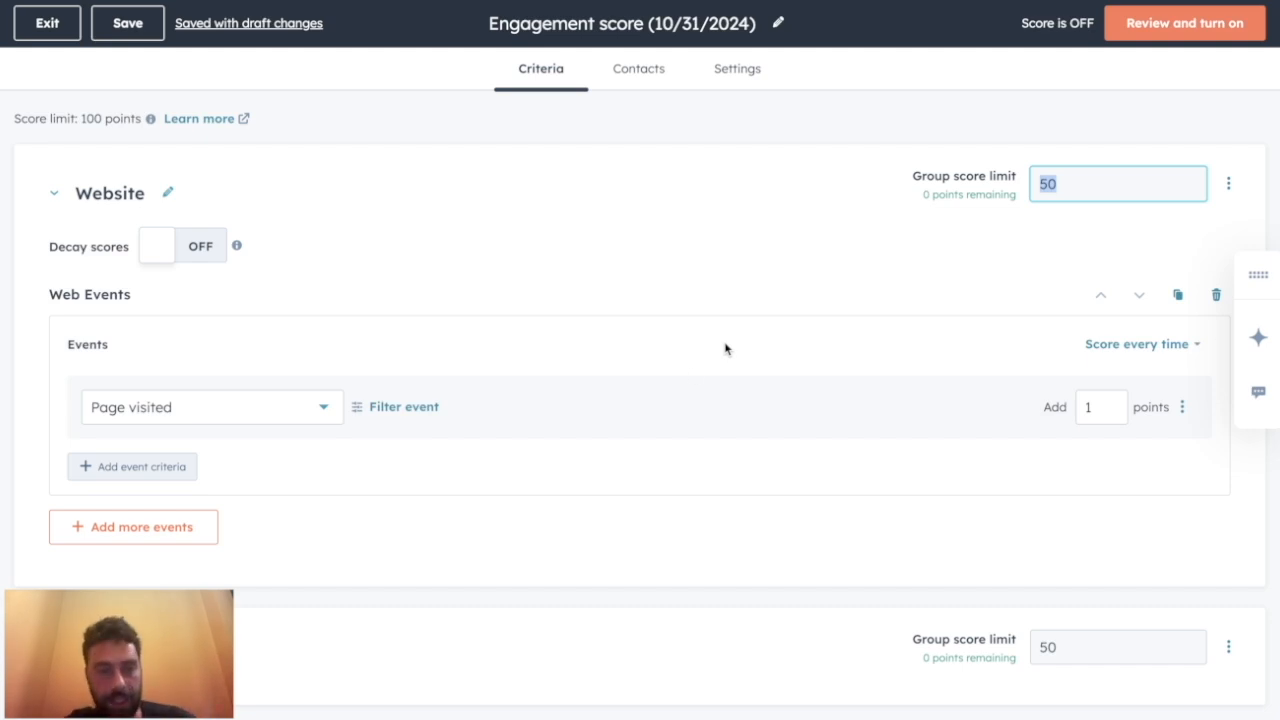
{"action": "mouse_move", "coordinate": [392, 444]}
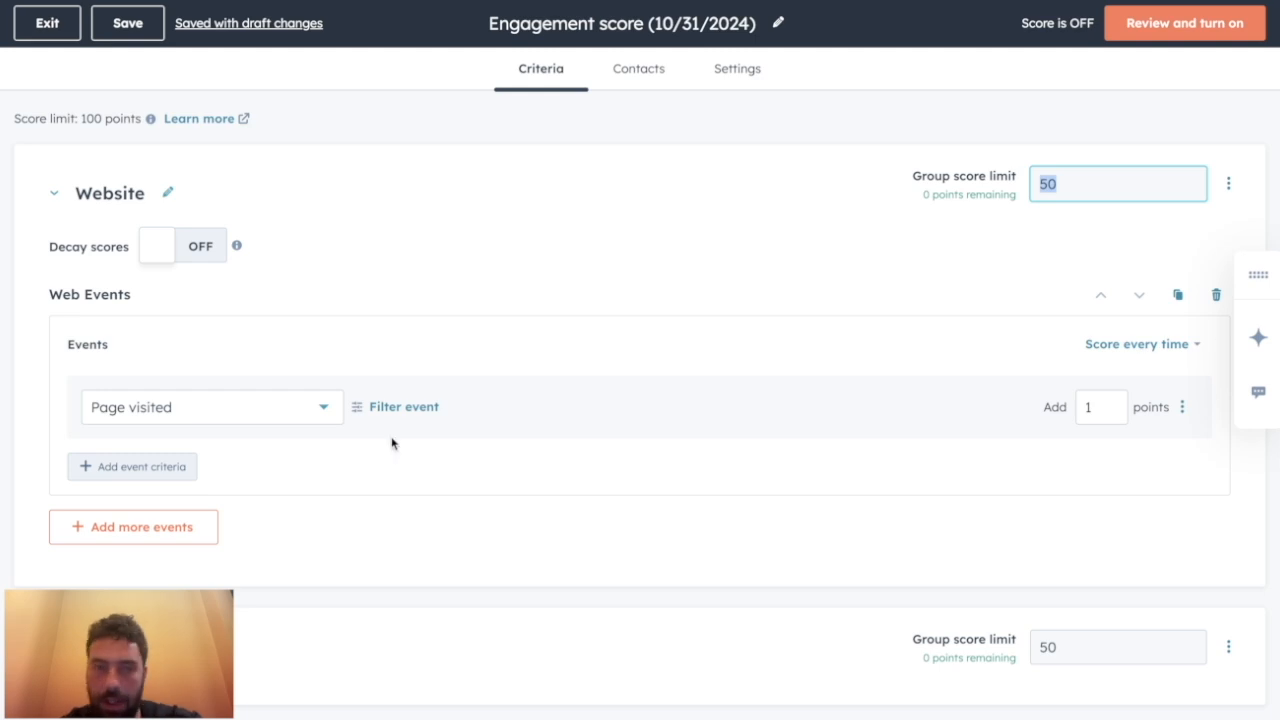
{"action": "mouse_move", "coordinate": [320, 488]}
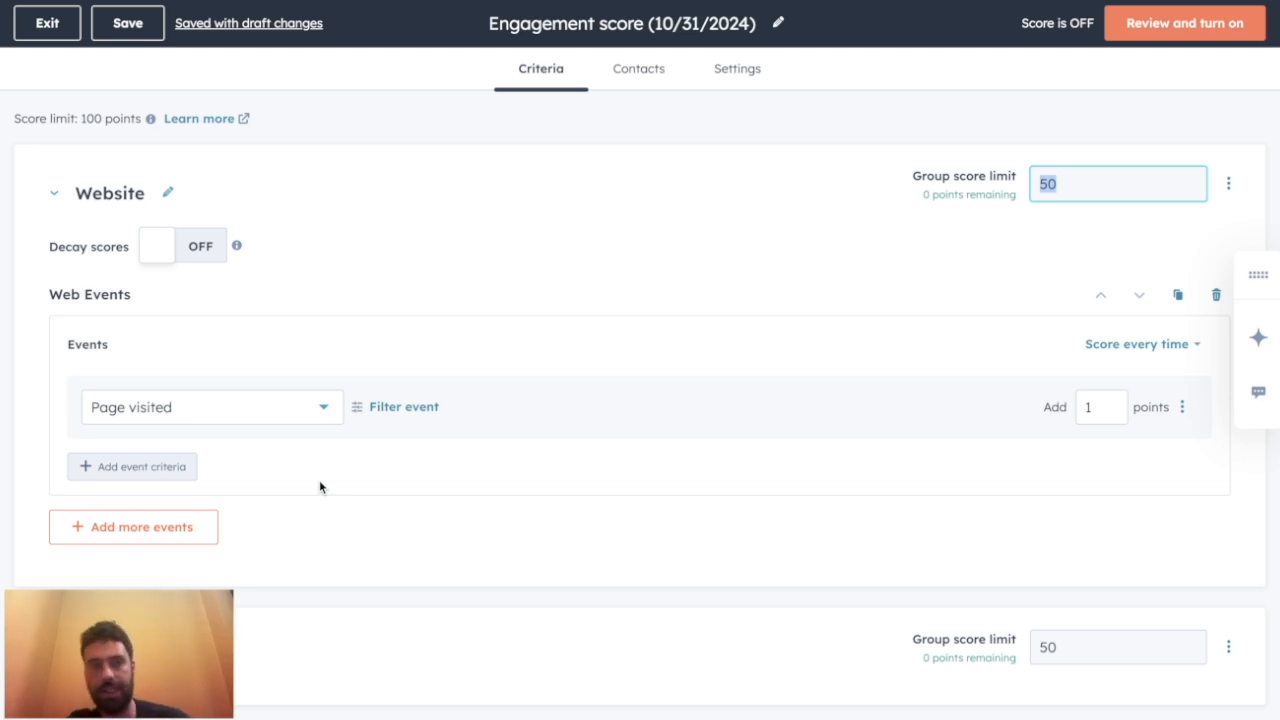
{"action": "mouse_move", "coordinate": [90, 464]}
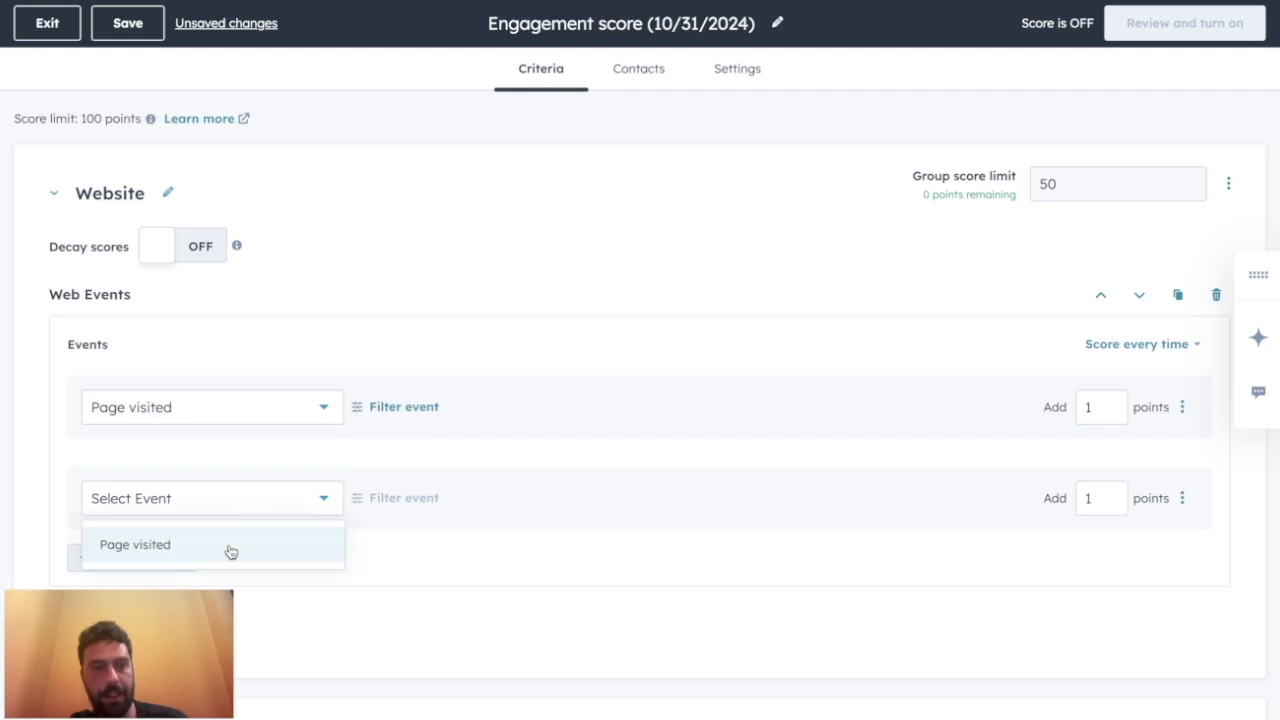
Add a second Page visited event worth 20 points when Page title contains pricing or contact
{"action": "left_click", "coordinate": [136, 544]}
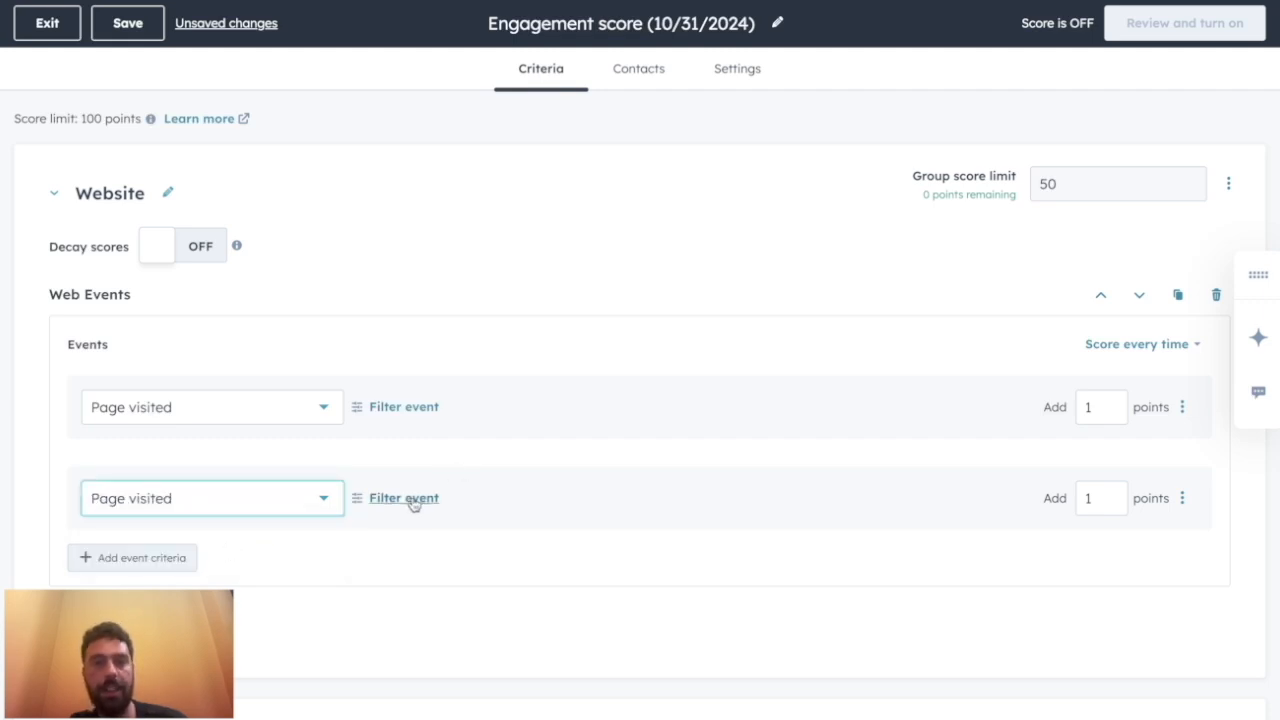
{"action": "left_click", "coordinate": [404, 498]}
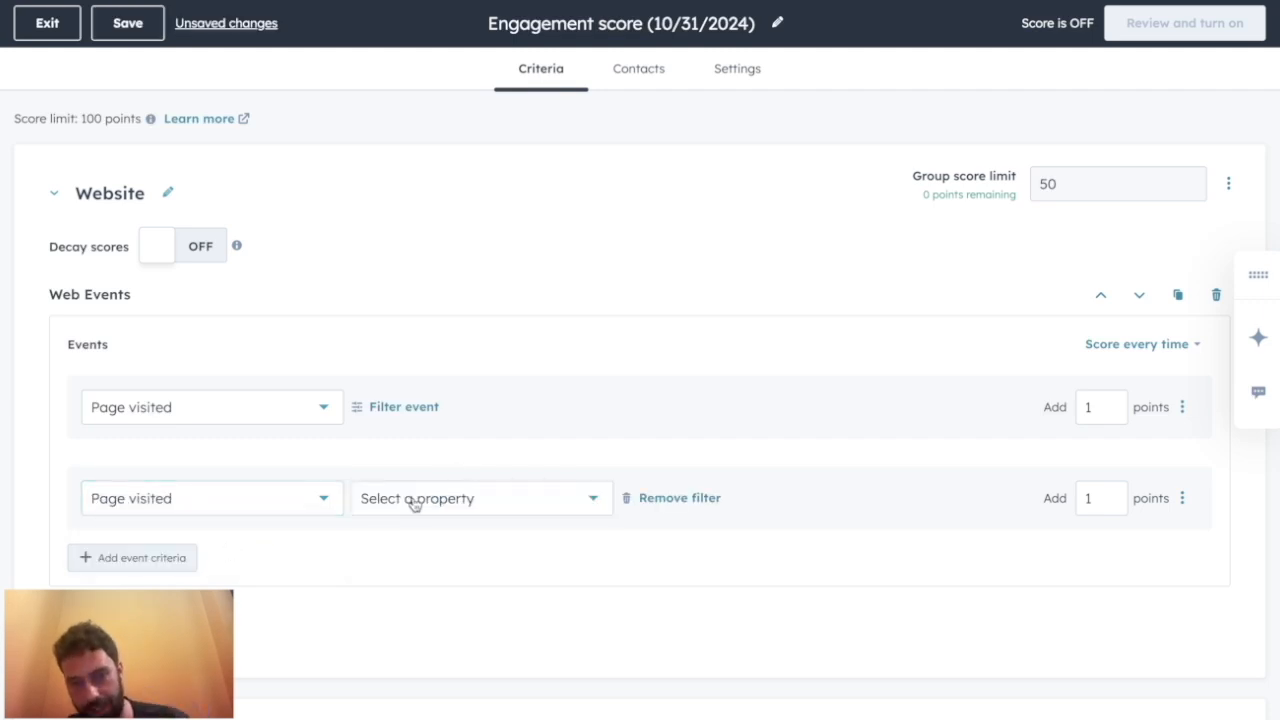
{"action": "left_click", "coordinate": [480, 498]}
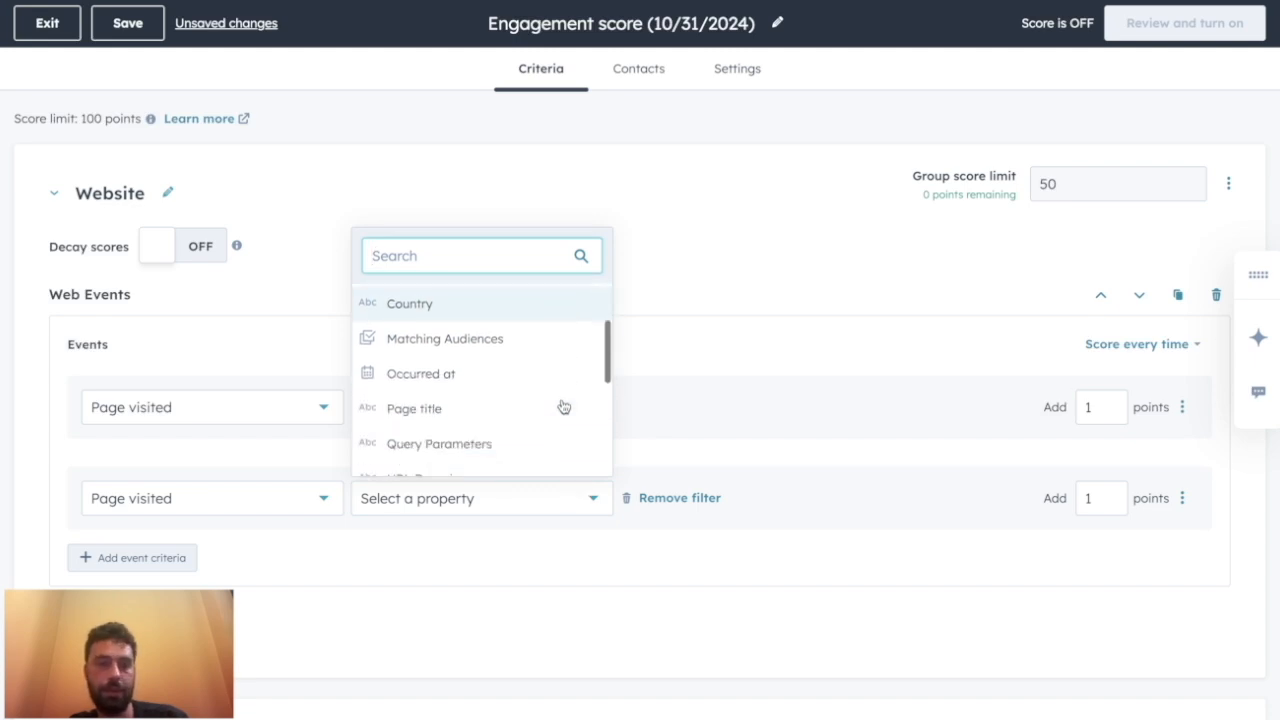
{"action": "left_click", "coordinate": [412, 408]}
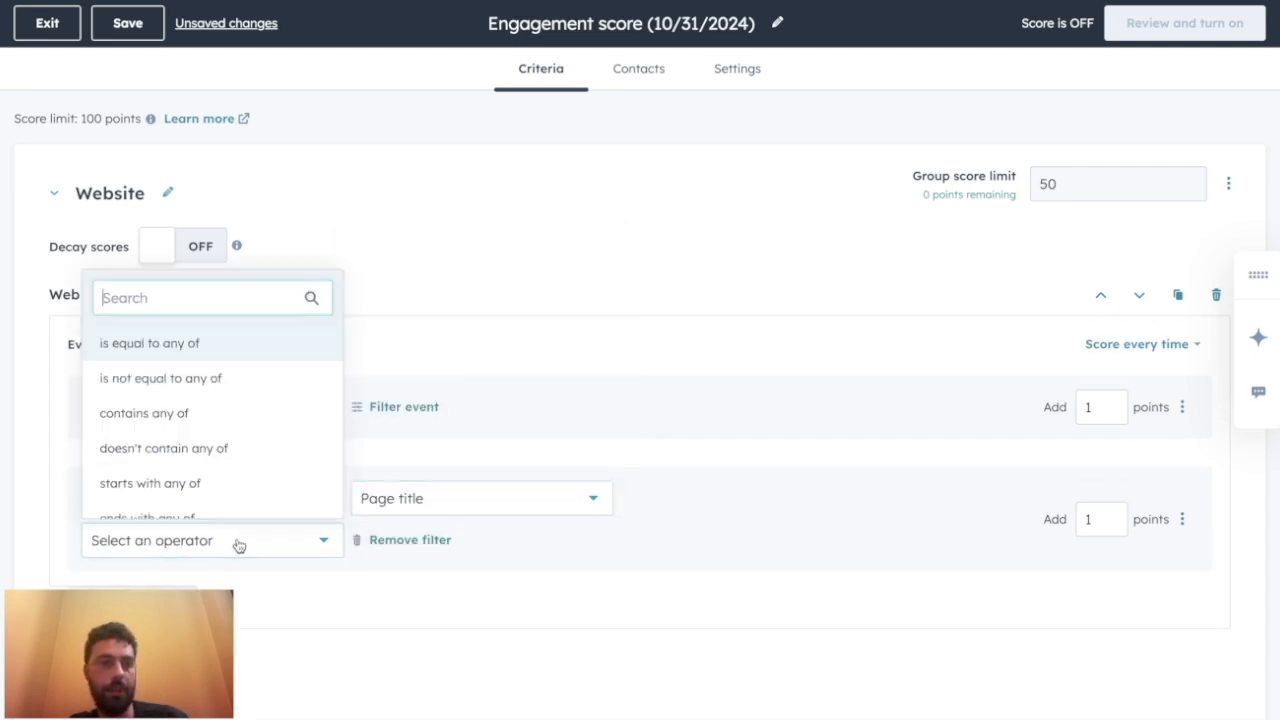
{"action": "left_click", "coordinate": [144, 412]}
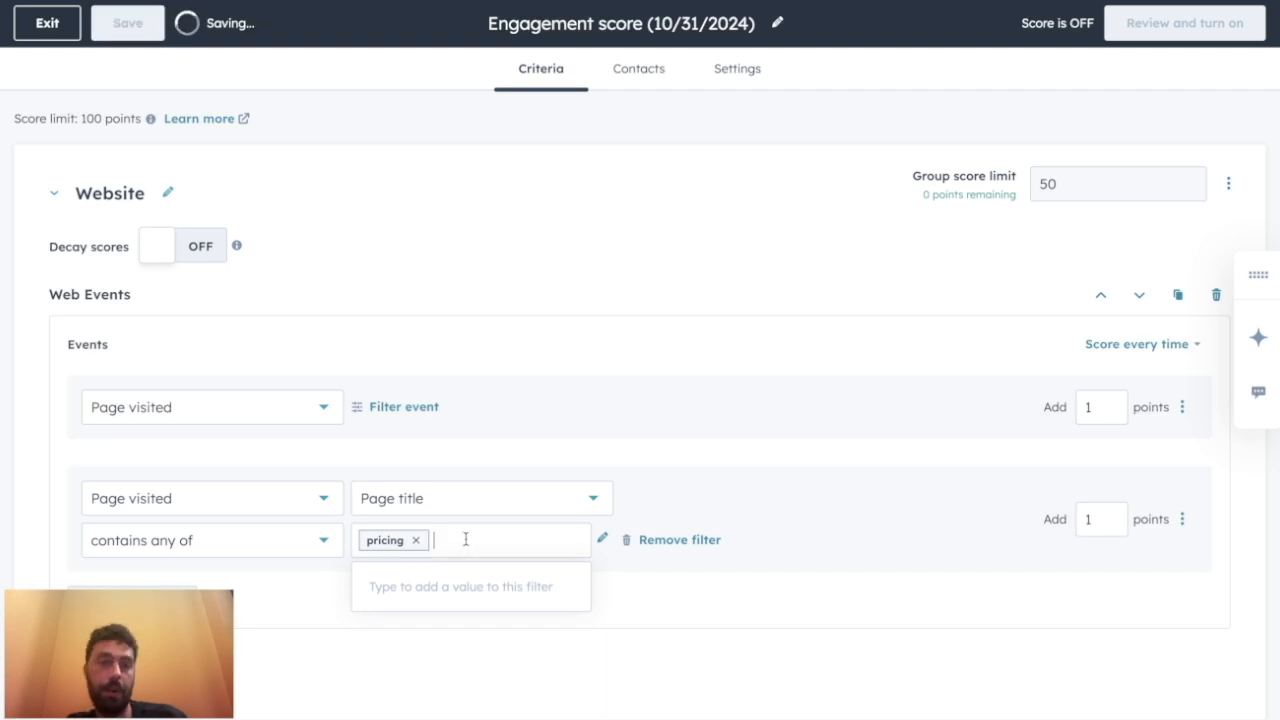
{"action": "type", "text": "contact"}
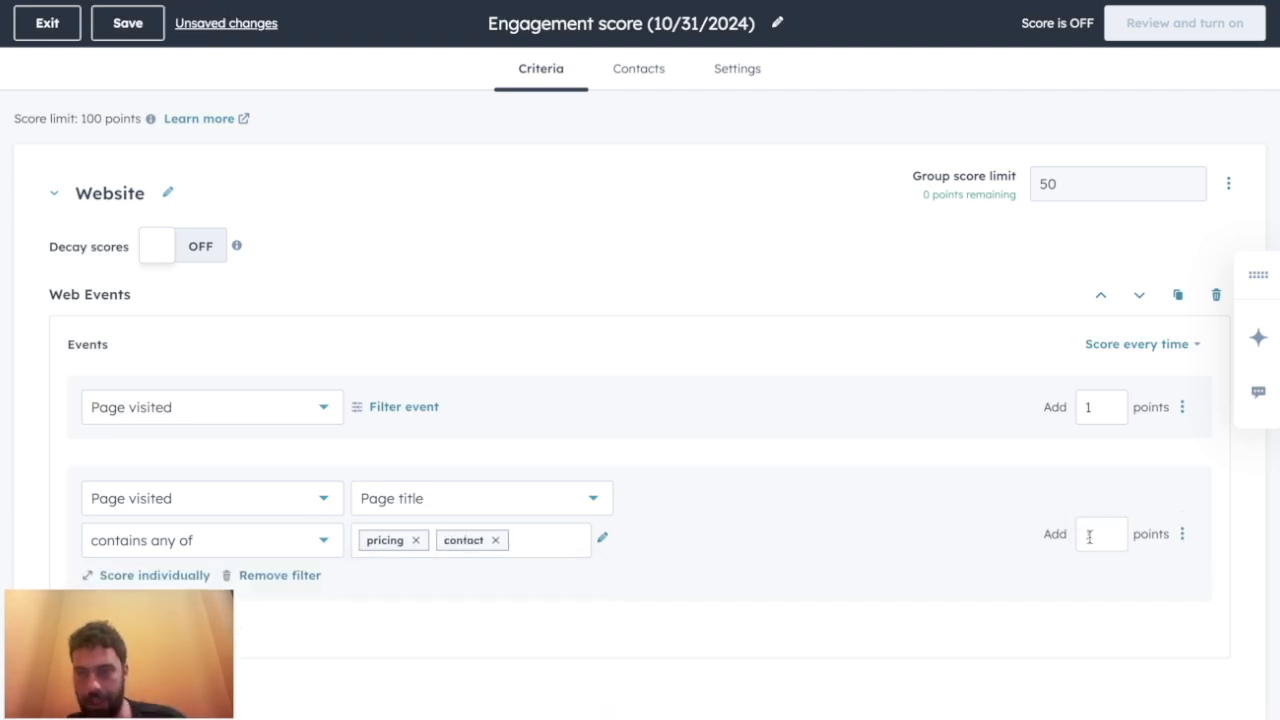
{"action": "type", "text": "20"}
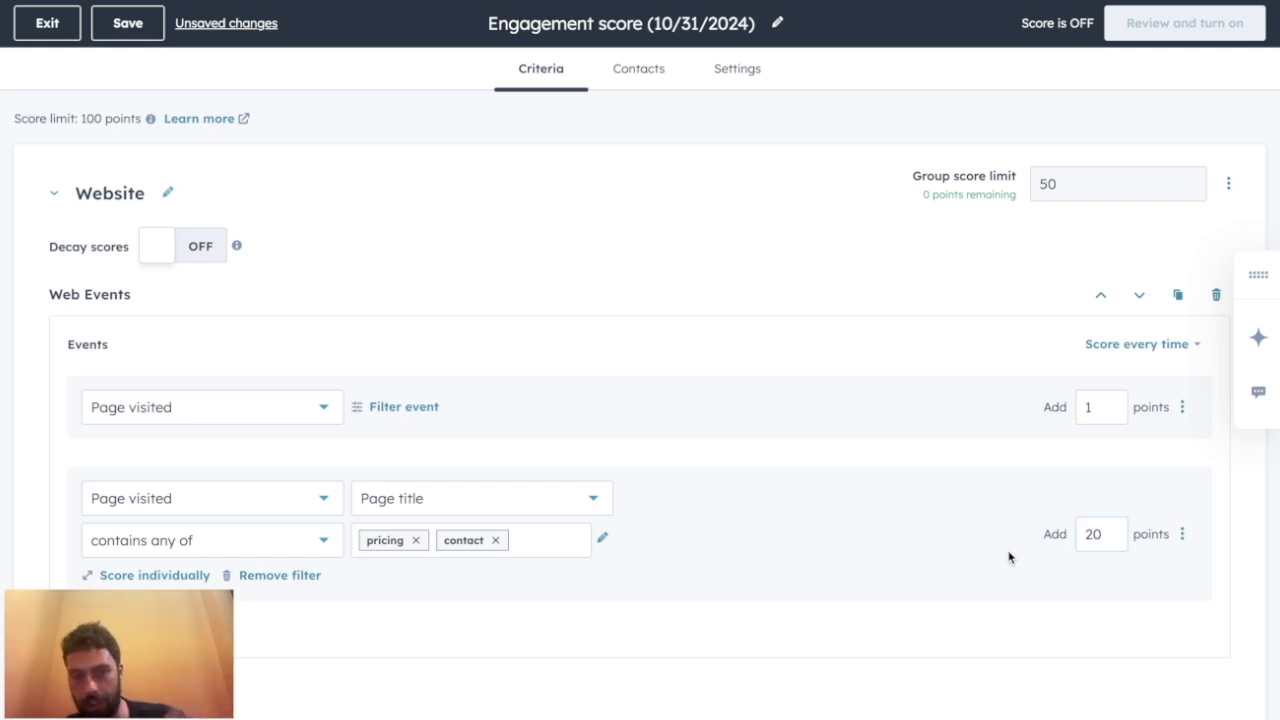
{"action": "left_click", "coordinate": [128, 22]}
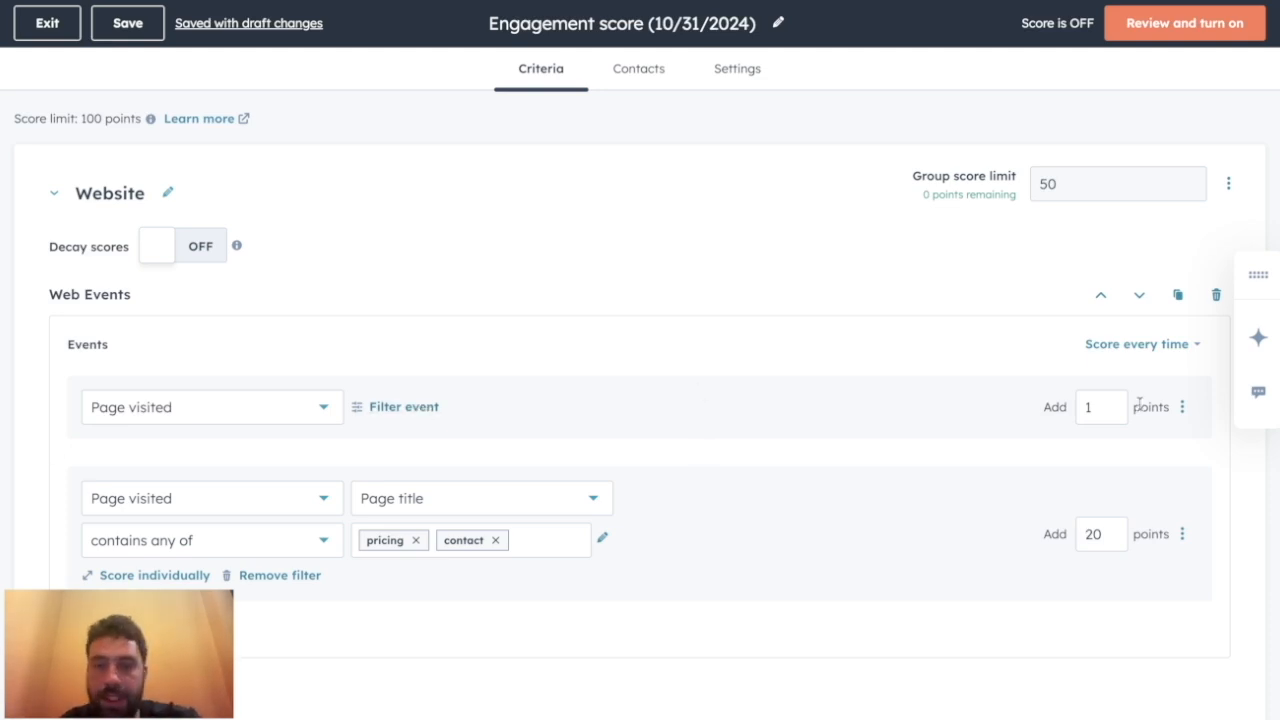
{"action": "mouse_move", "coordinate": [642, 620]}
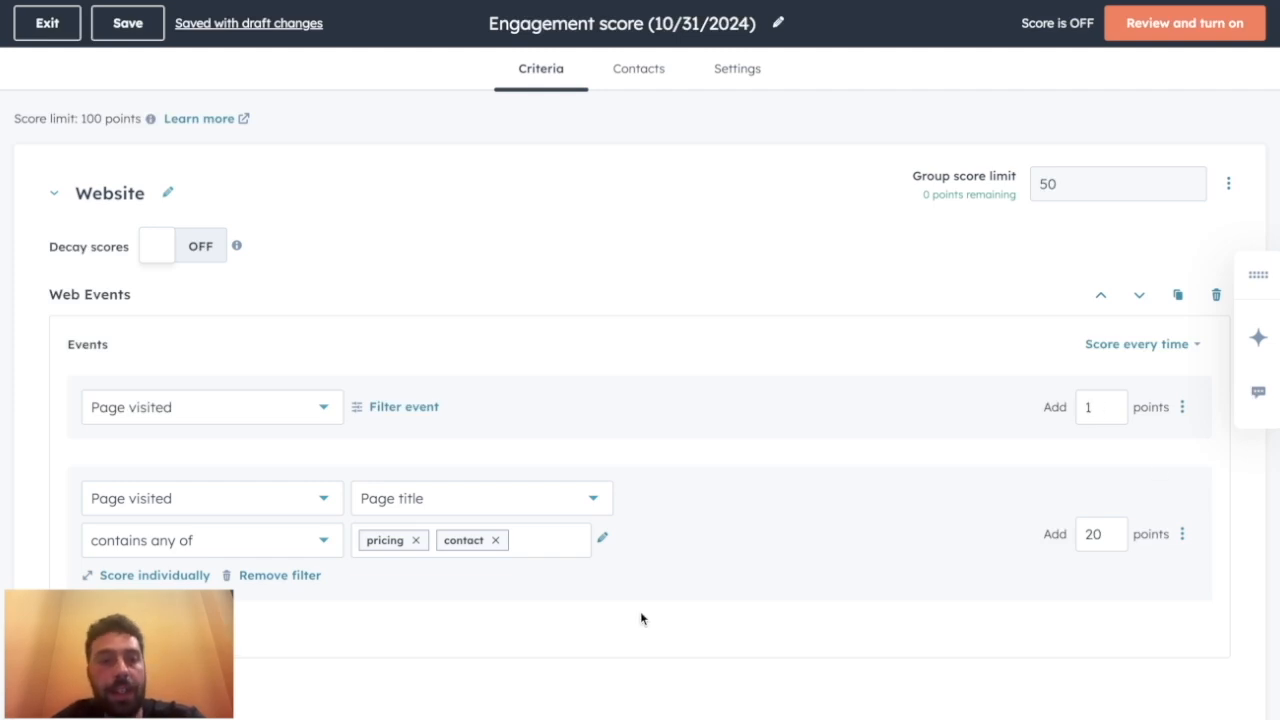
{"action": "mouse_move", "coordinate": [388, 546]}
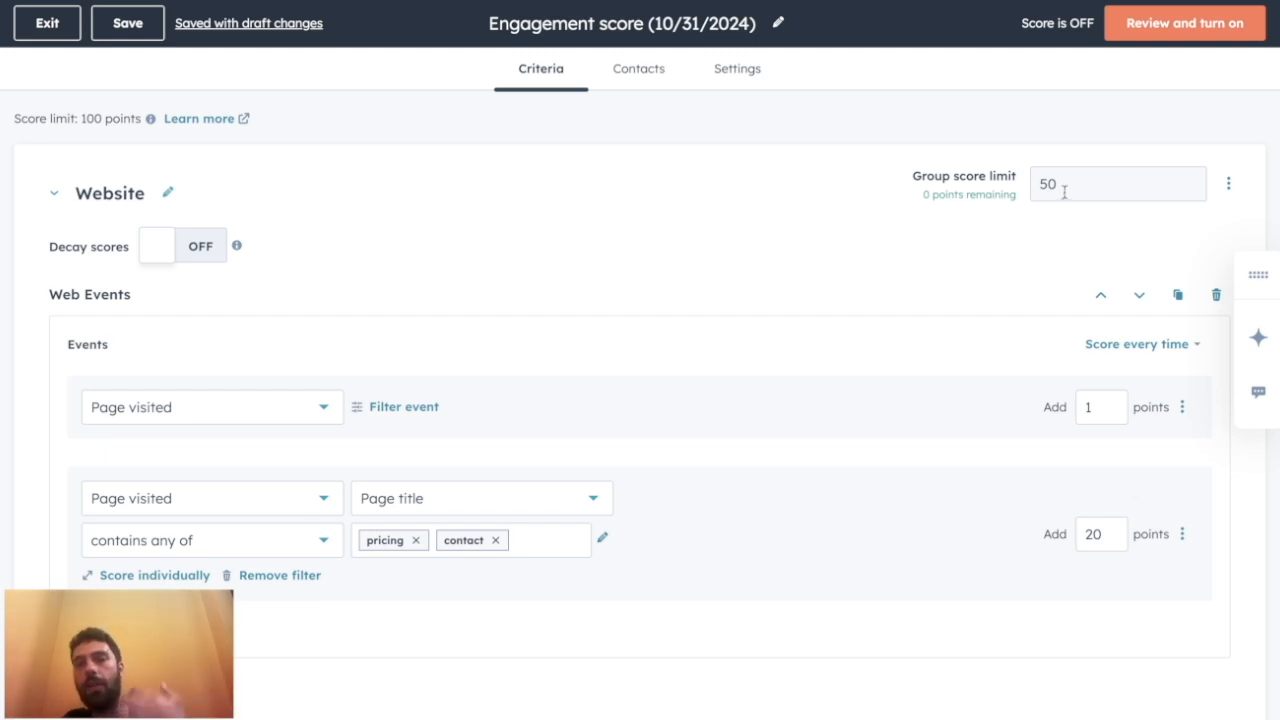
{"action": "mouse_move", "coordinate": [760, 500]}
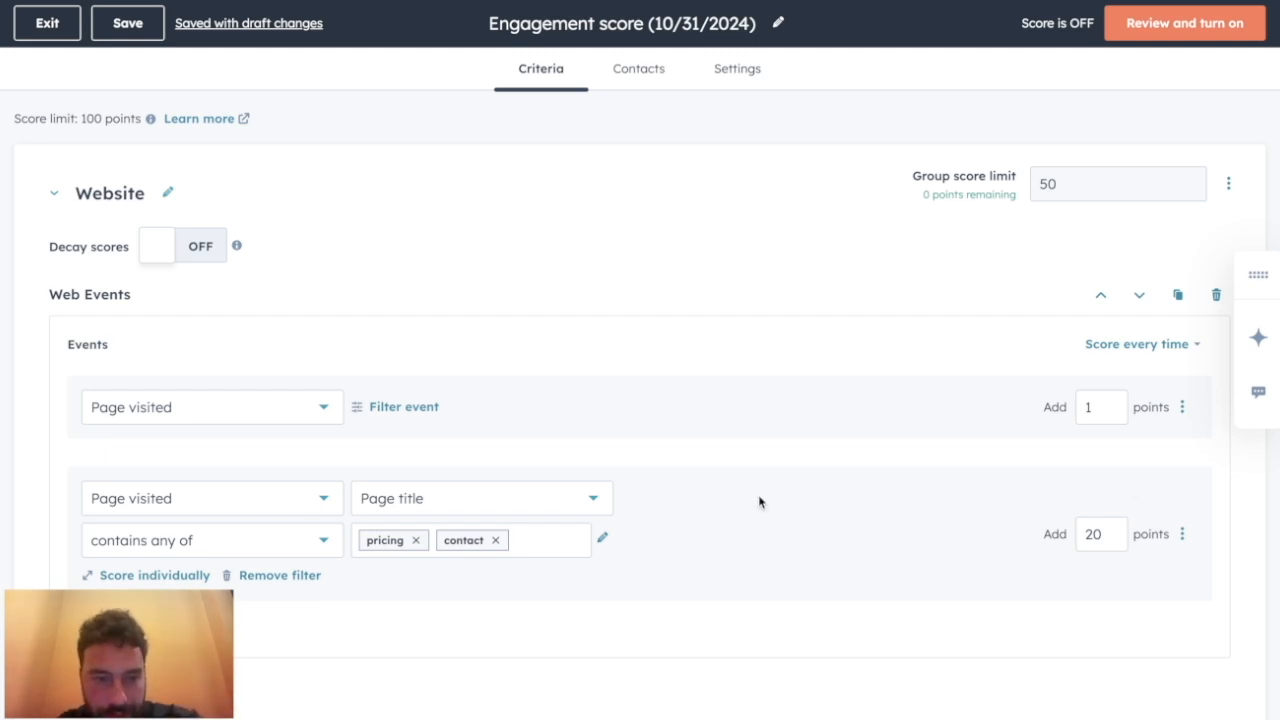
Score the page titles individually: 20 points for pricing and 15 for contact
{"action": "left_click", "coordinate": [152, 576]}
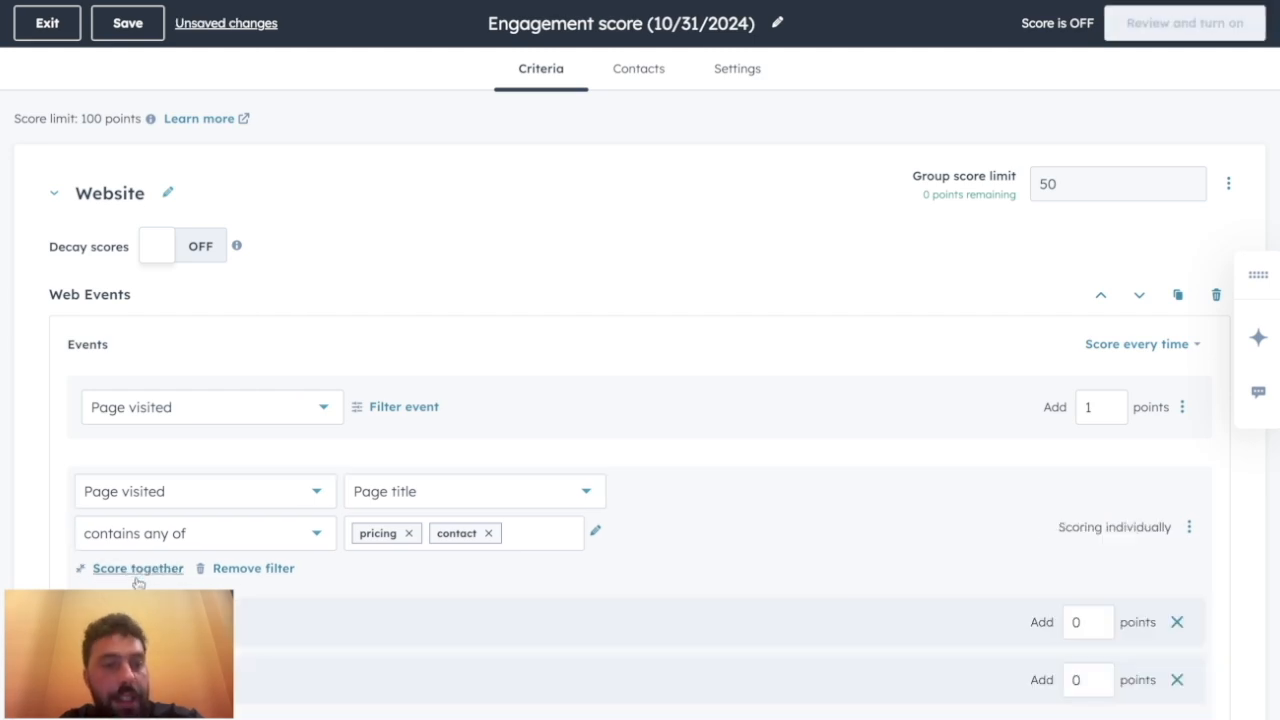
{"action": "scroll", "scroll_direction": "down", "scroll_amount": 3}
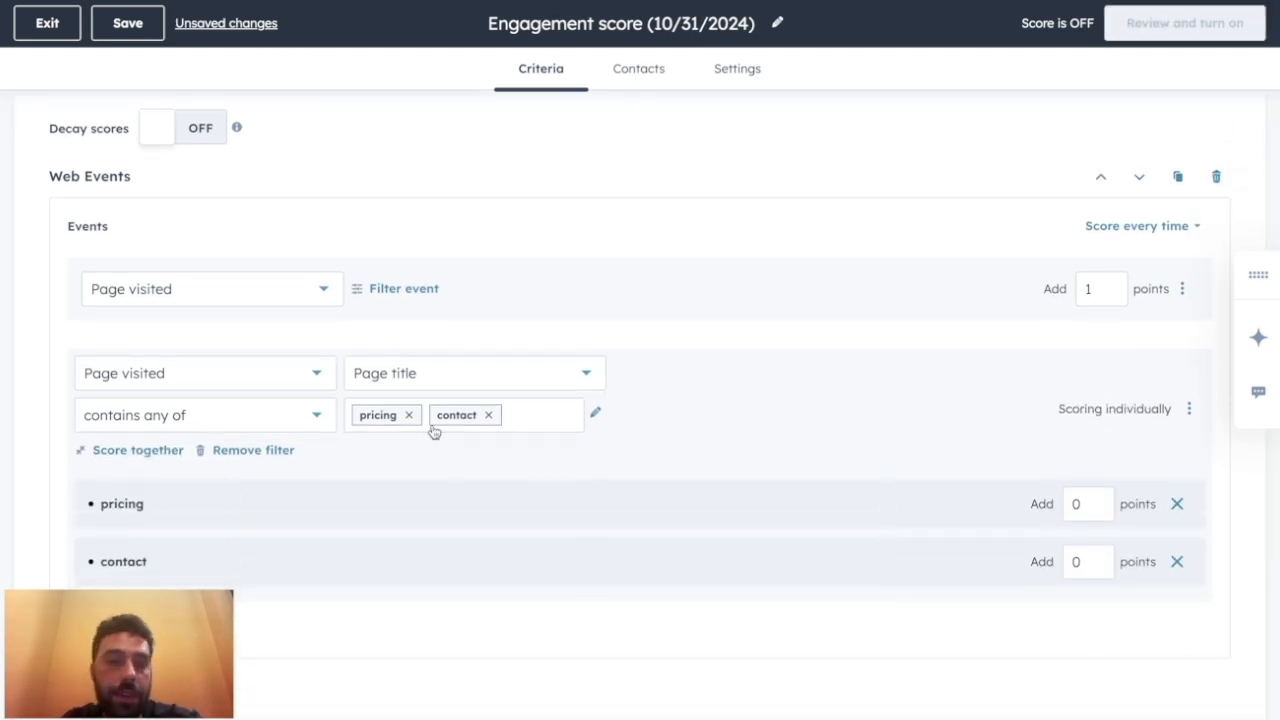
{"action": "type", "text": "20"}
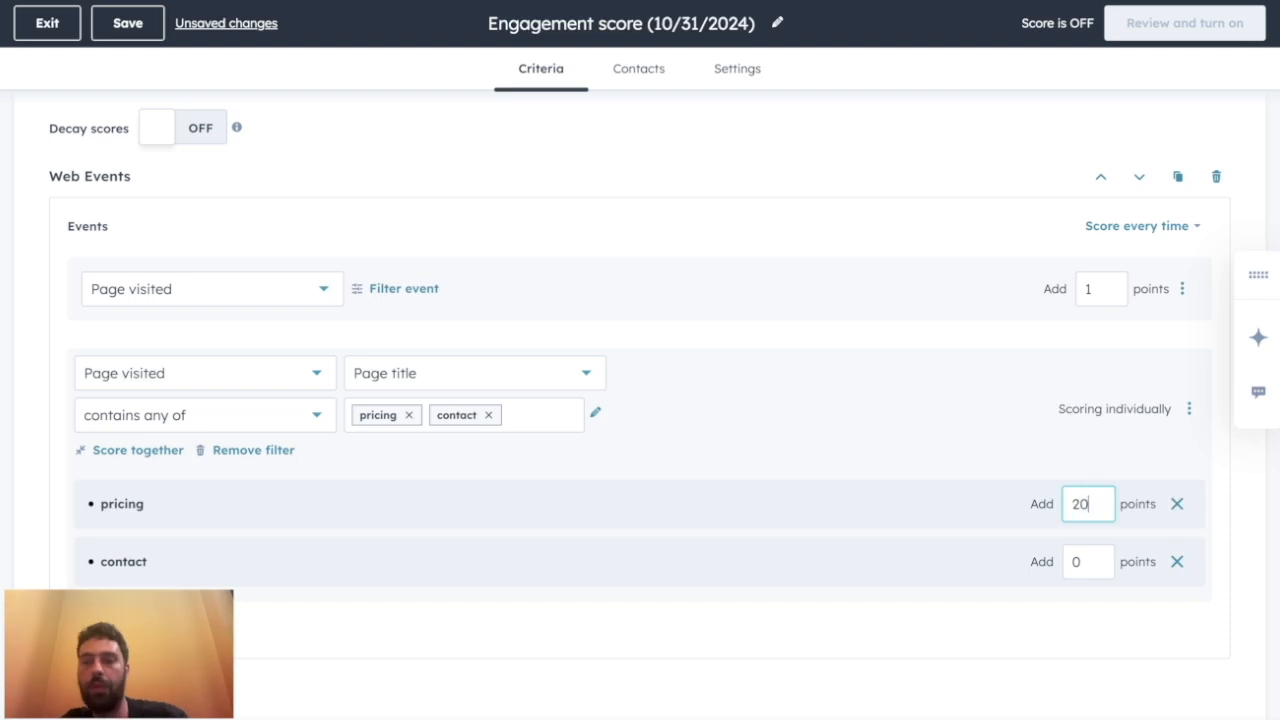
{"action": "left_click", "coordinate": [1088, 560]}
{"action": "type", "text": "15"}
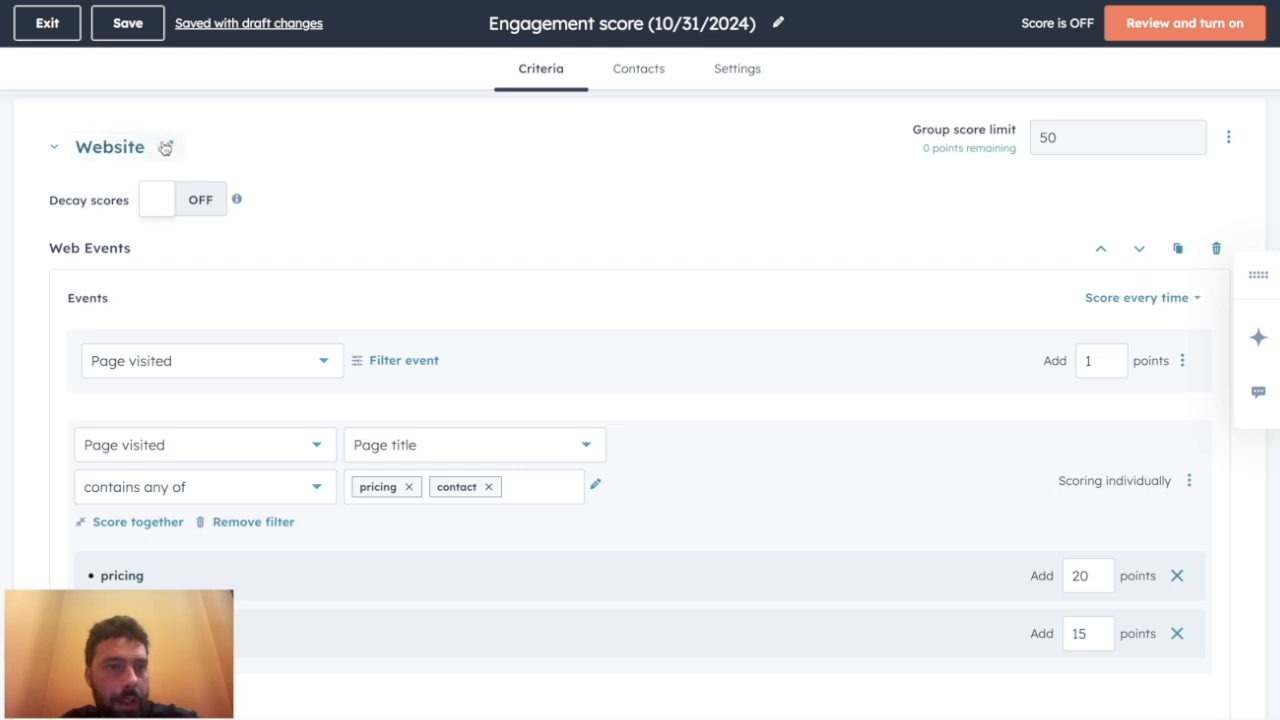
{"action": "scroll", "scroll_direction": "down", "scroll_amount": 3}
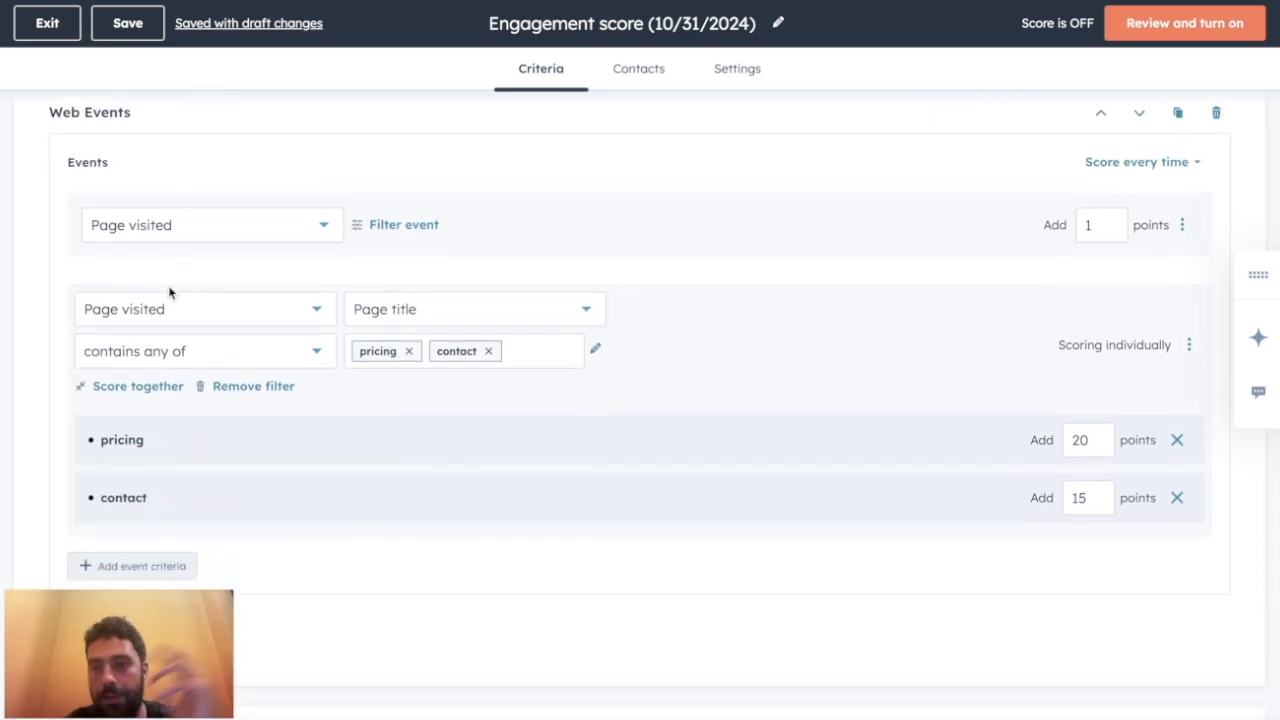
{"action": "mouse_move", "coordinate": [62, 540]}
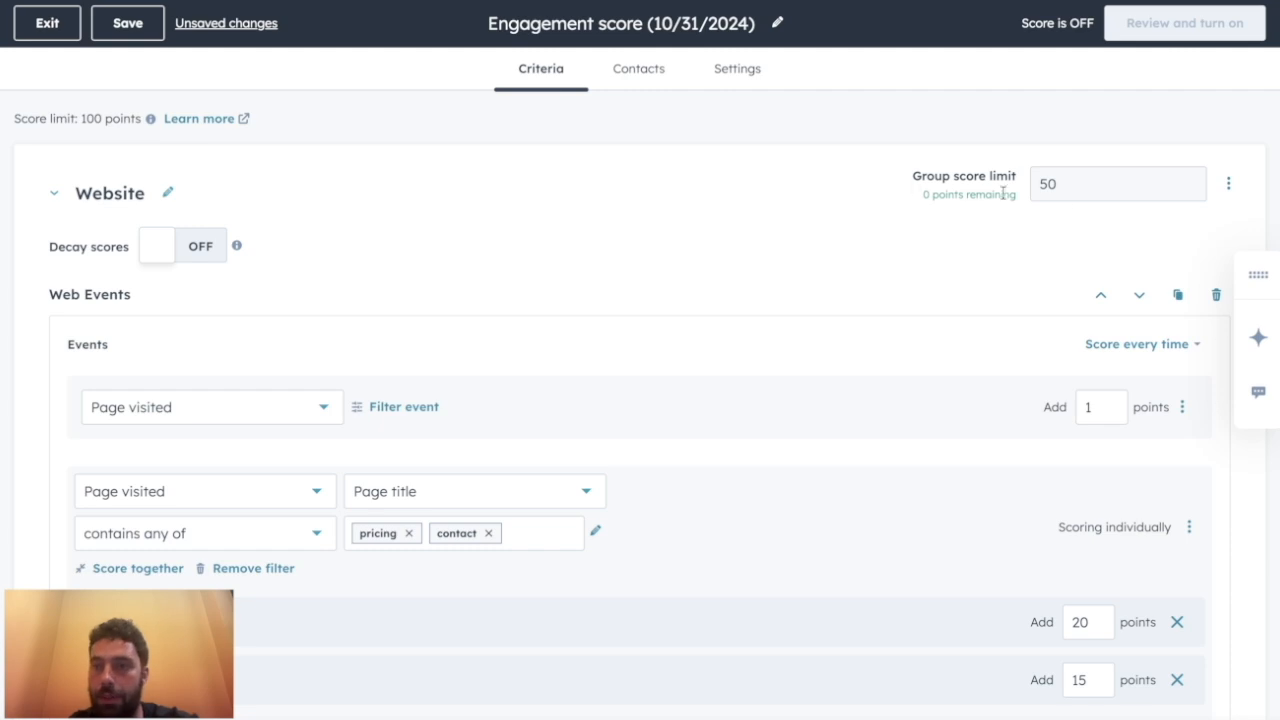
Score form submissions at 10 points generally and 25 for the meetings link form
{"action": "left_click", "coordinate": [212, 396]}
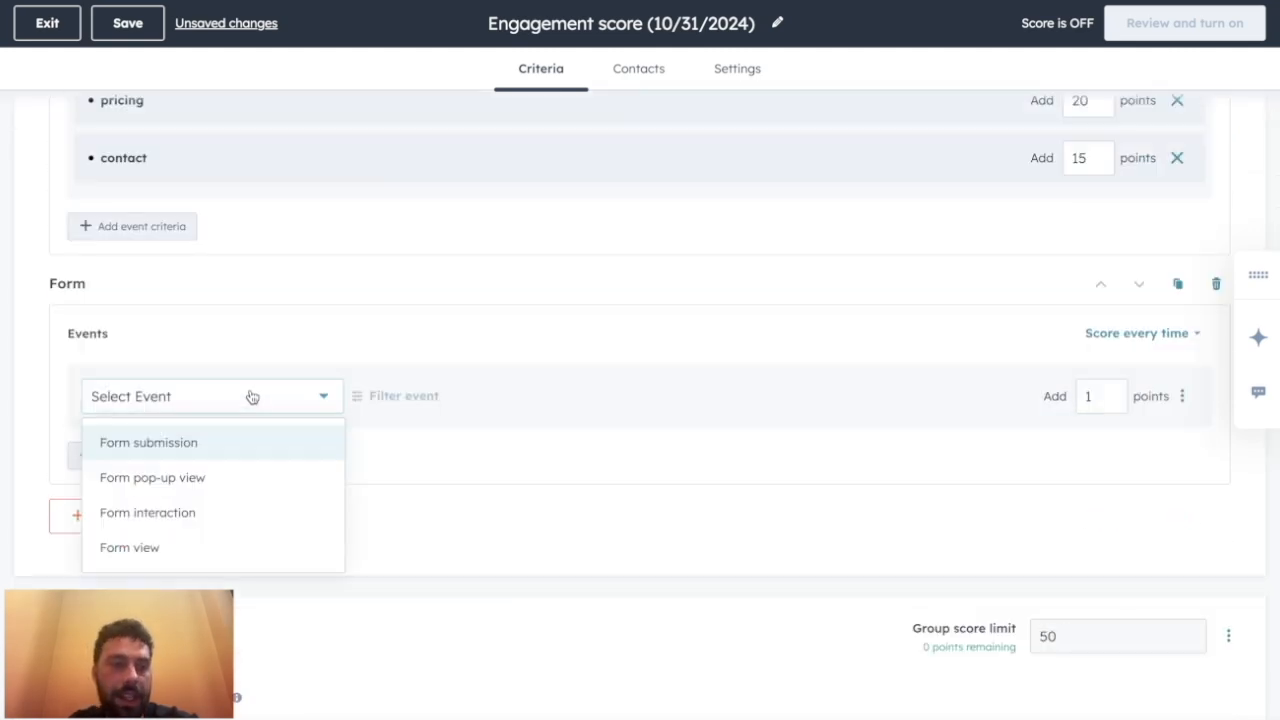
{"action": "left_click", "coordinate": [148, 444]}
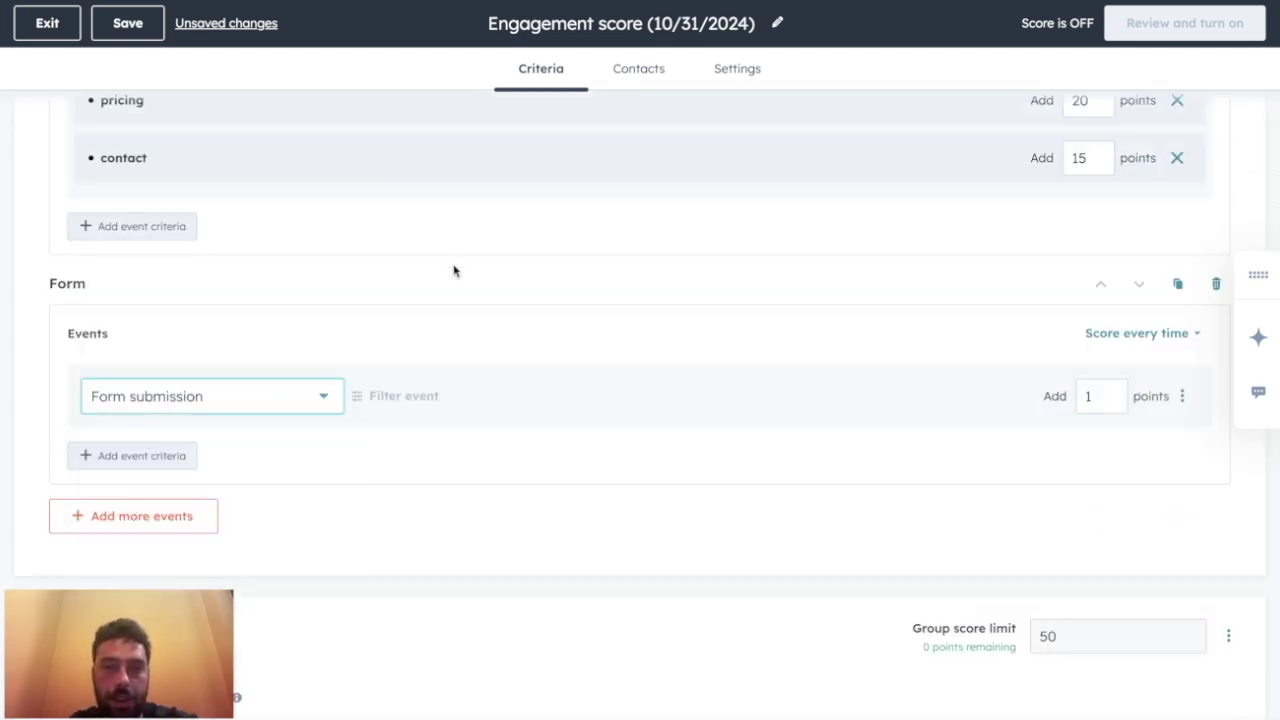
{"action": "type", "text": "5"}
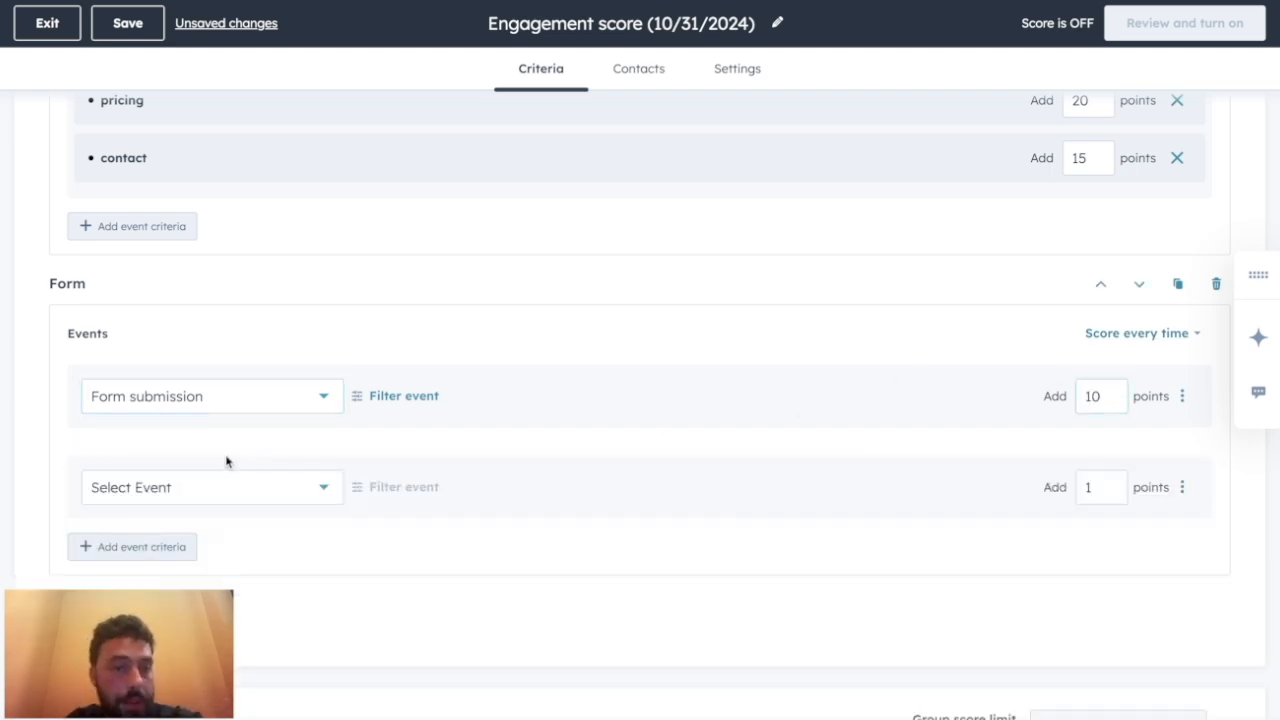
{"action": "left_click", "coordinate": [212, 488]}
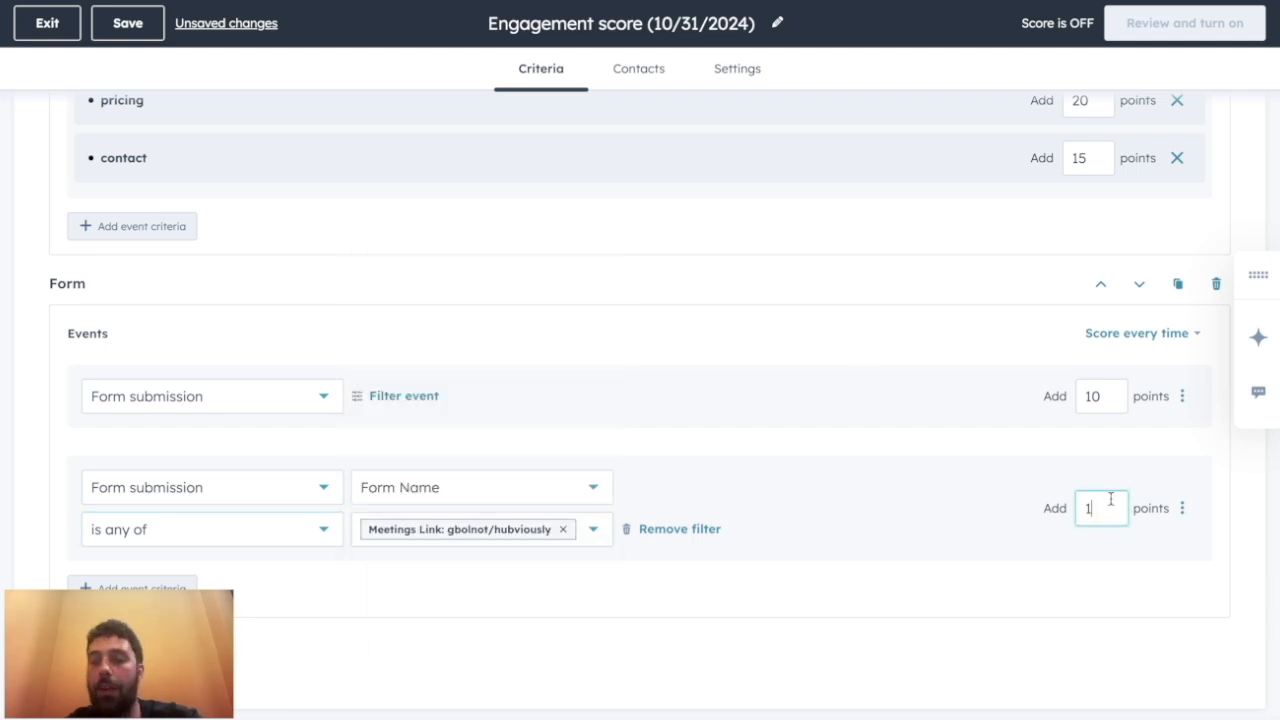
{"action": "type", "text": "25"}
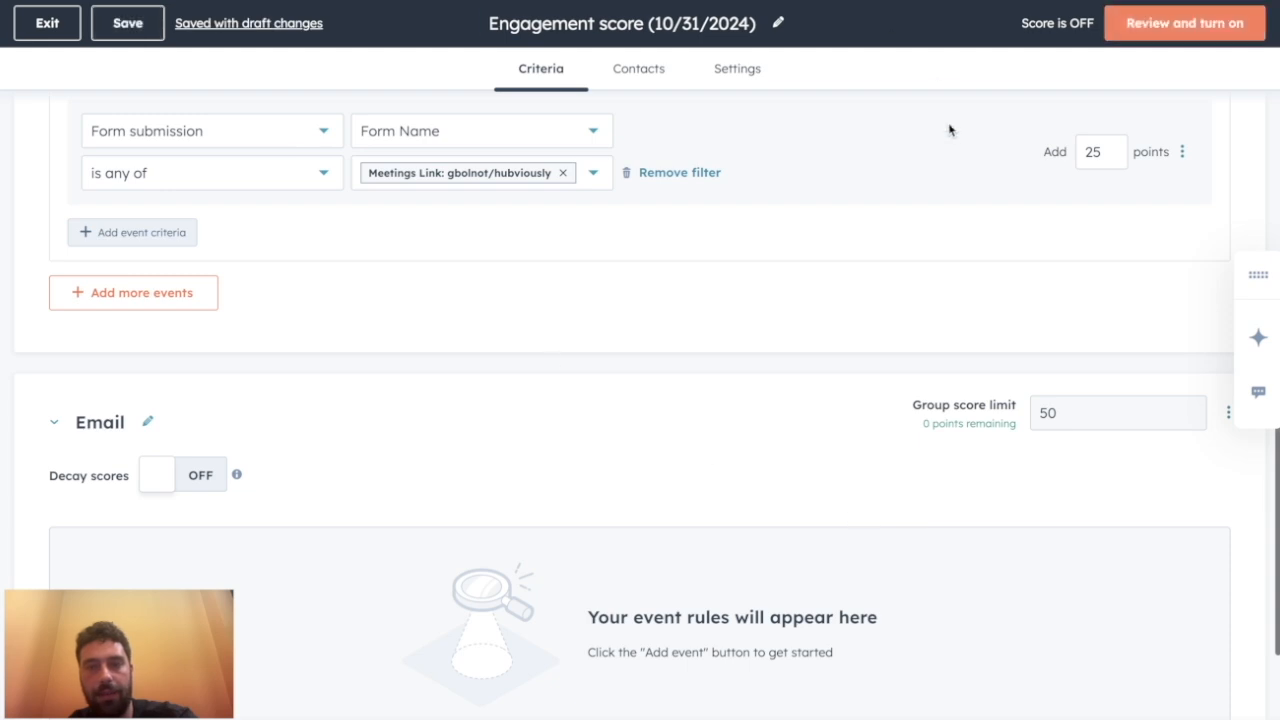
{"action": "scroll", "scroll_direction": "down", "scroll_amount": 3}
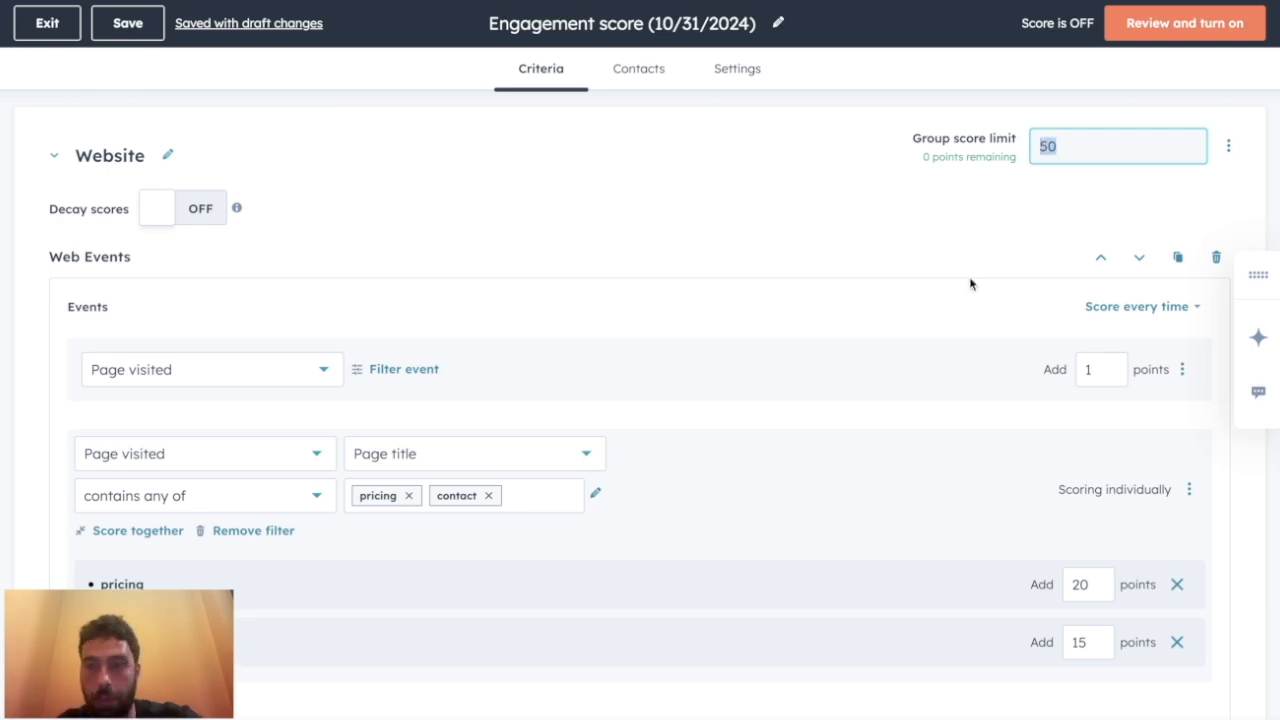
{"action": "scroll", "scroll_direction": "down", "scroll_amount": 3}
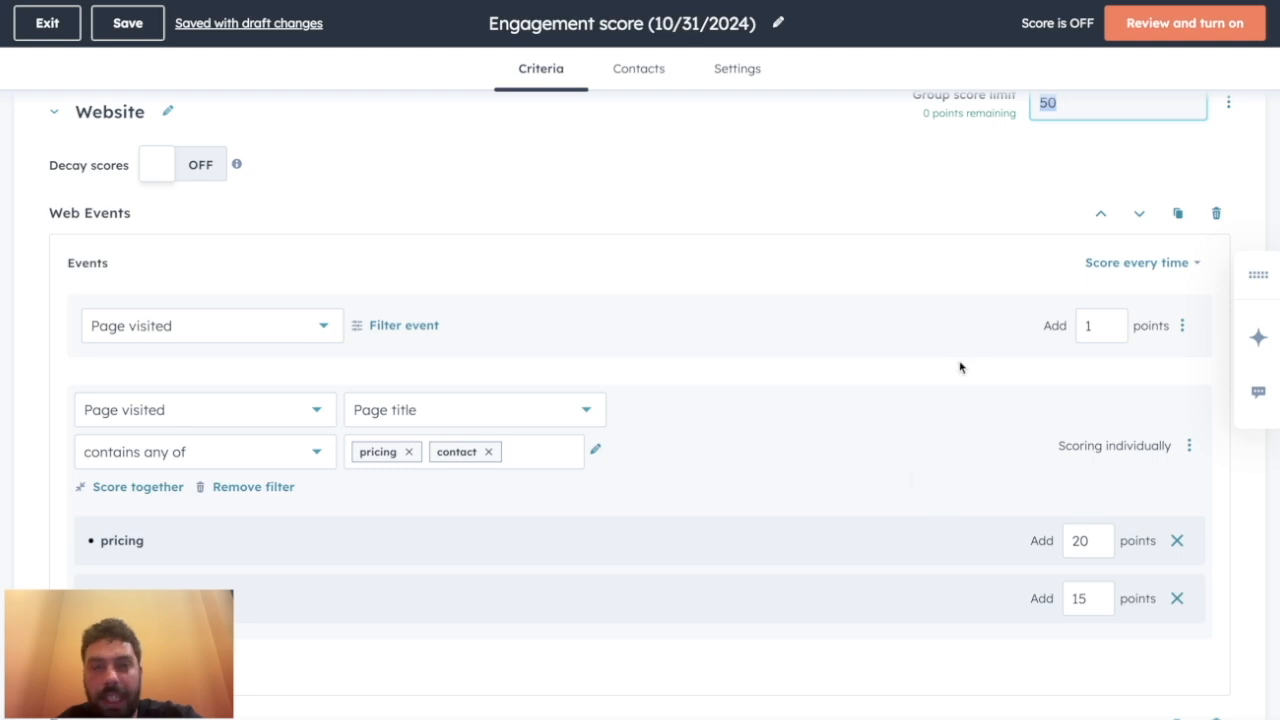
{"action": "mouse_move", "coordinate": [1152, 368]}
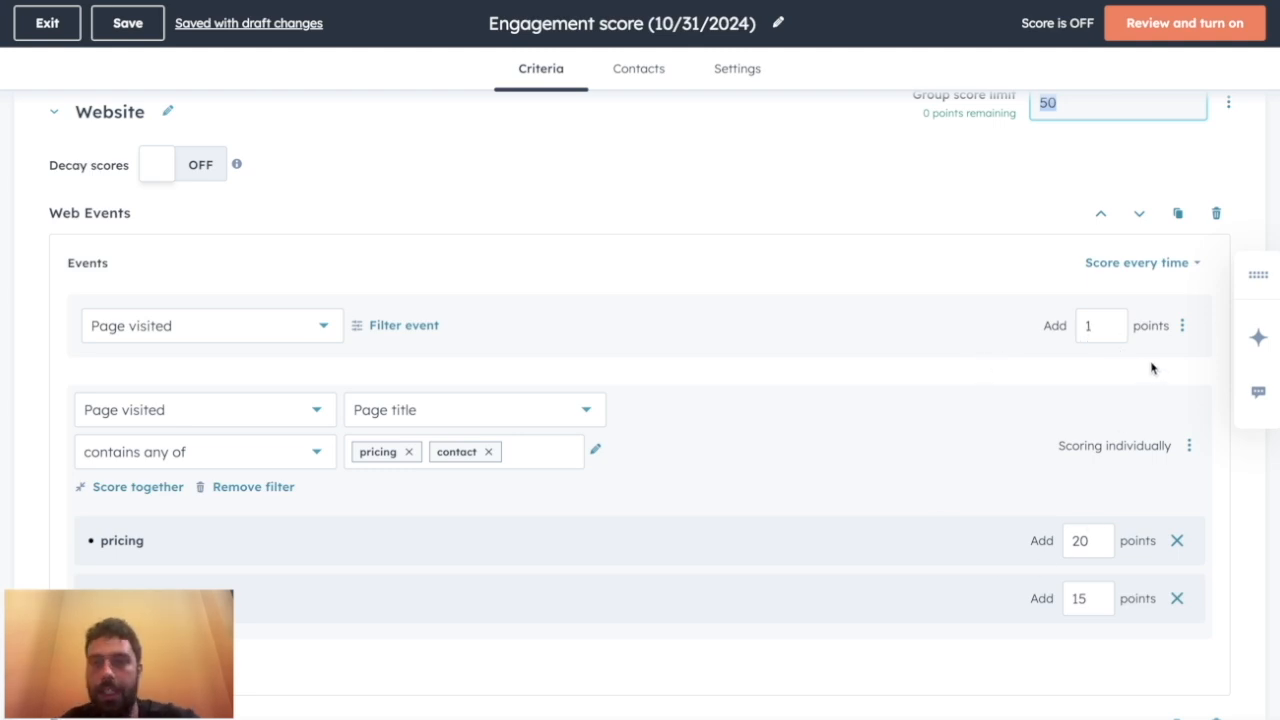
{"action": "scroll", "scroll_direction": "down", "scroll_amount": 3}
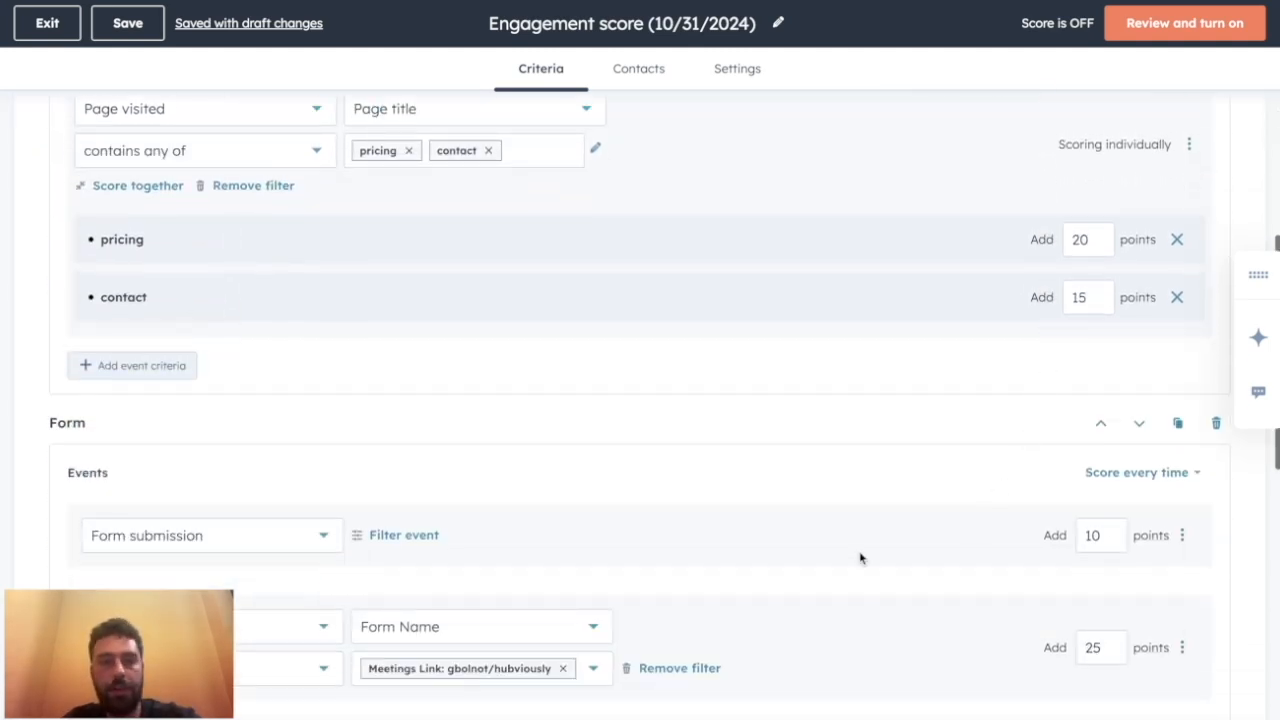
{"action": "scroll", "scroll_direction": "down", "scroll_amount": 3}
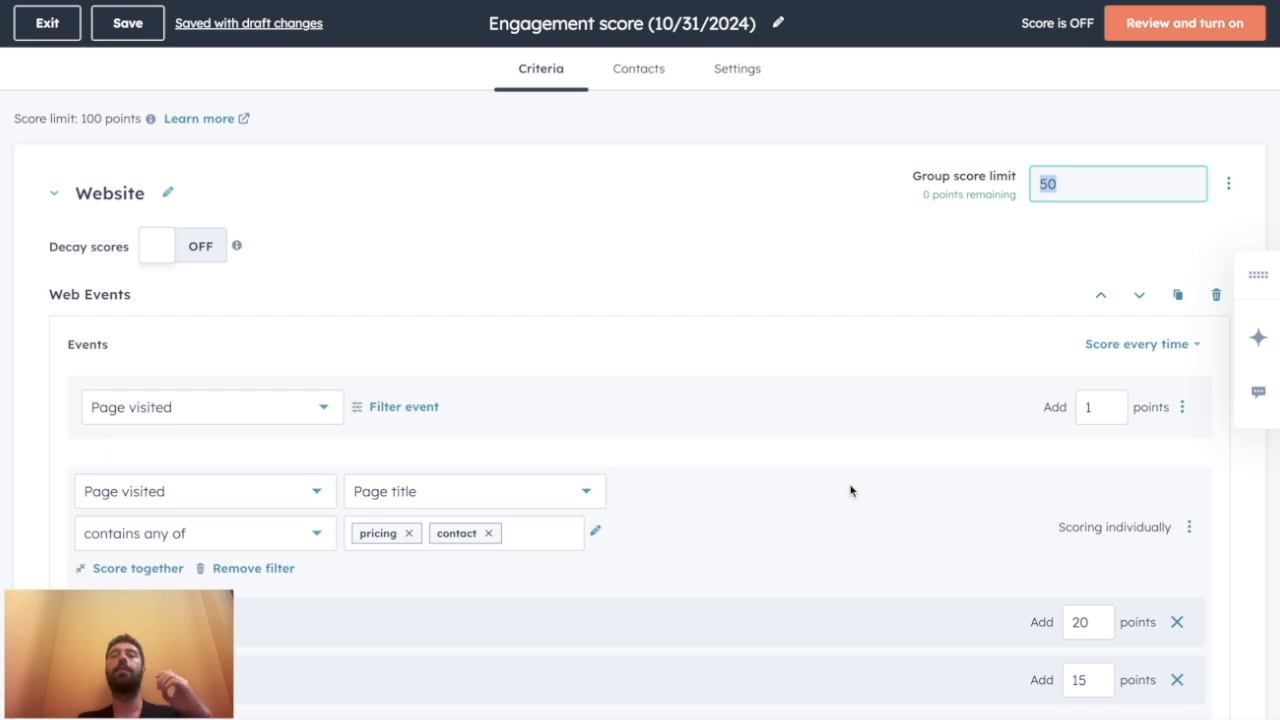
{"action": "mouse_move", "coordinate": [1020, 370]}
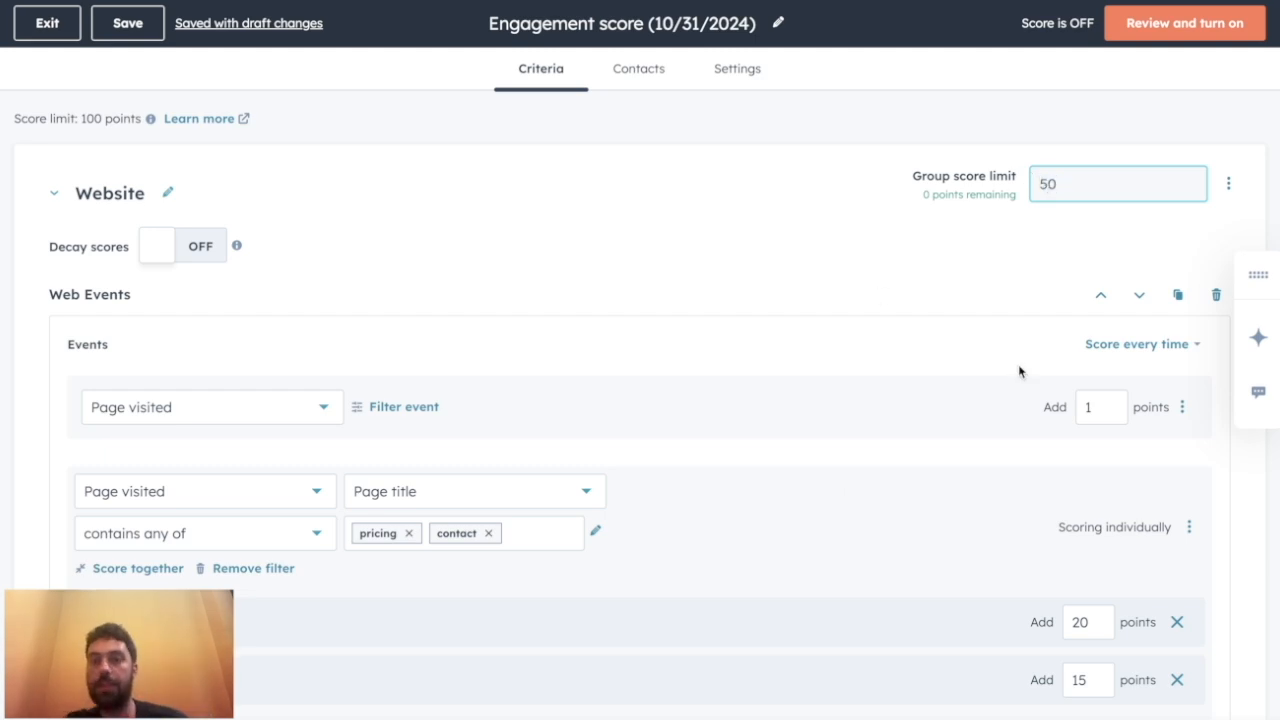
{"action": "scroll", "scroll_direction": "down", "scroll_amount": 3}
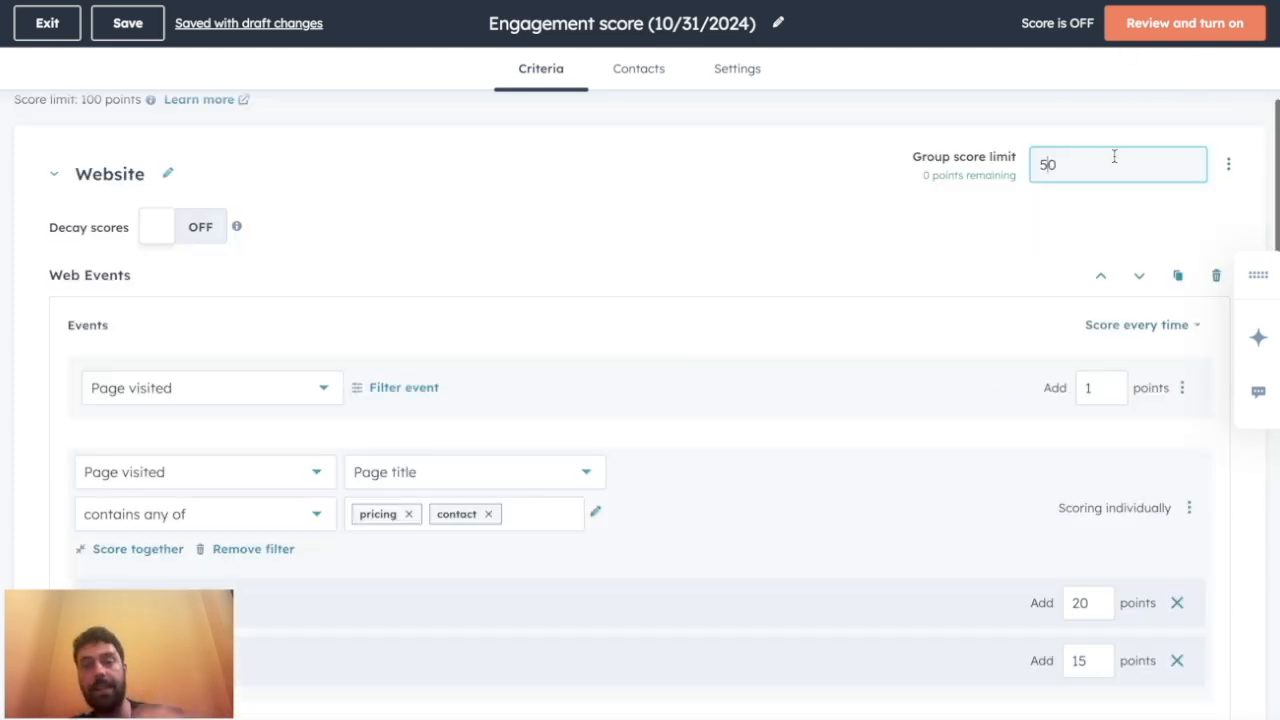
{"action": "mouse_move", "coordinate": [1100, 340]}
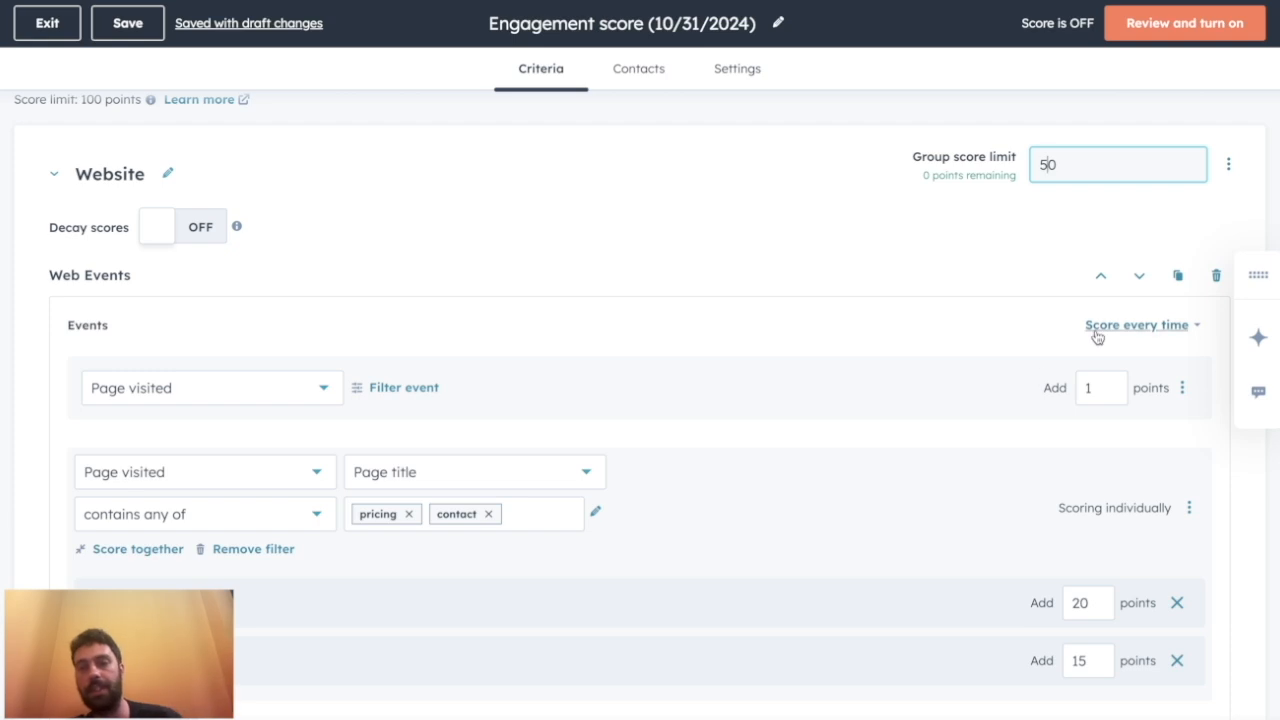
{"action": "scroll", "scroll_direction": "down", "scroll_amount": 3}
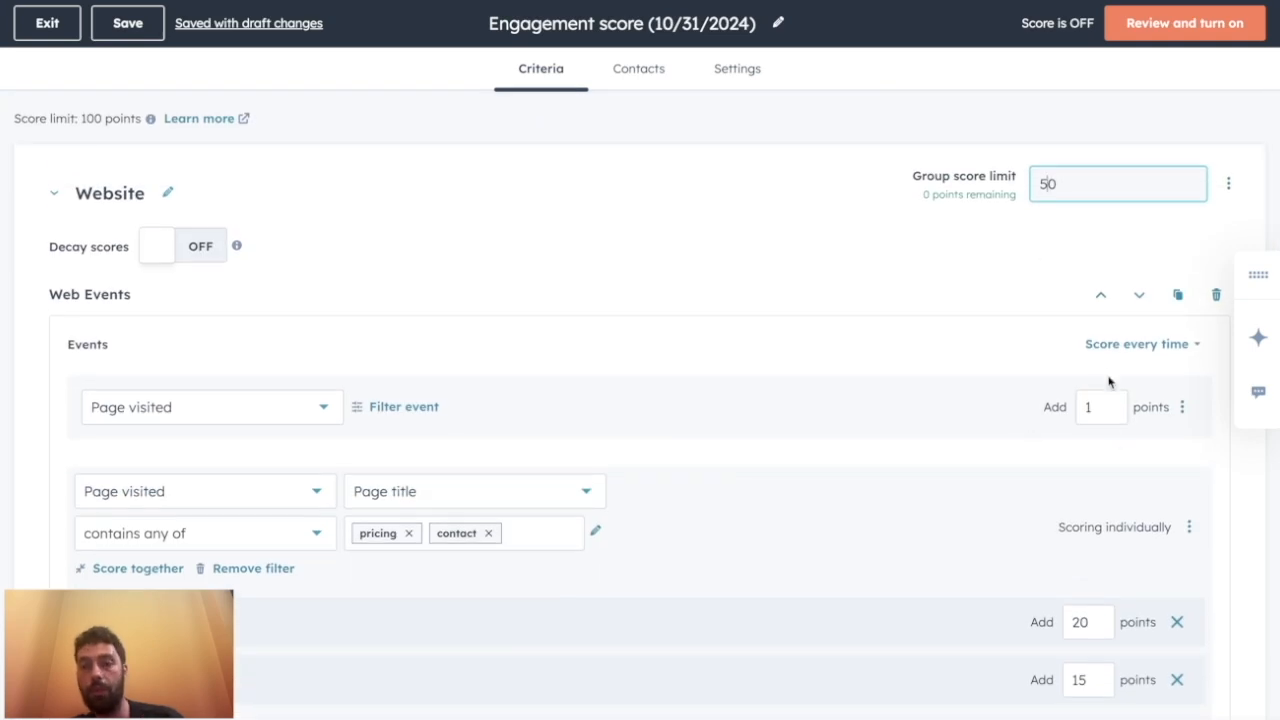
{"action": "left_click", "coordinate": [1138, 344]}
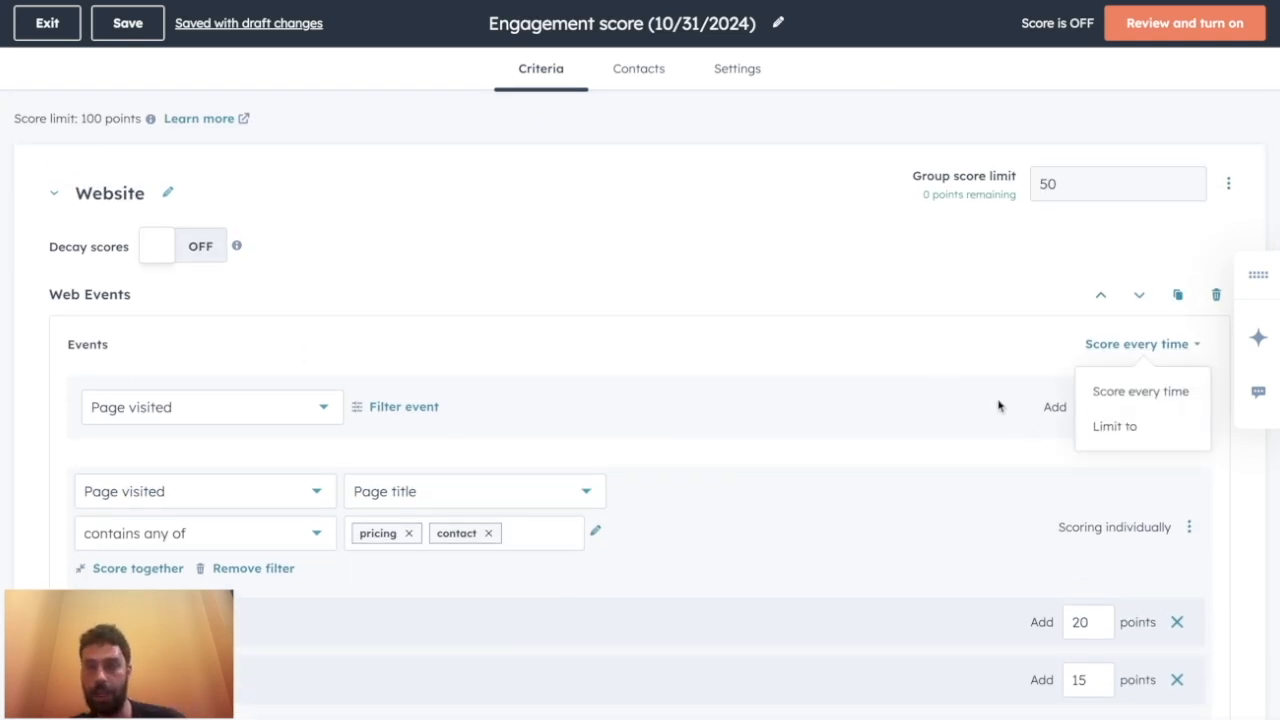
{"action": "left_click", "coordinate": [1116, 426]}
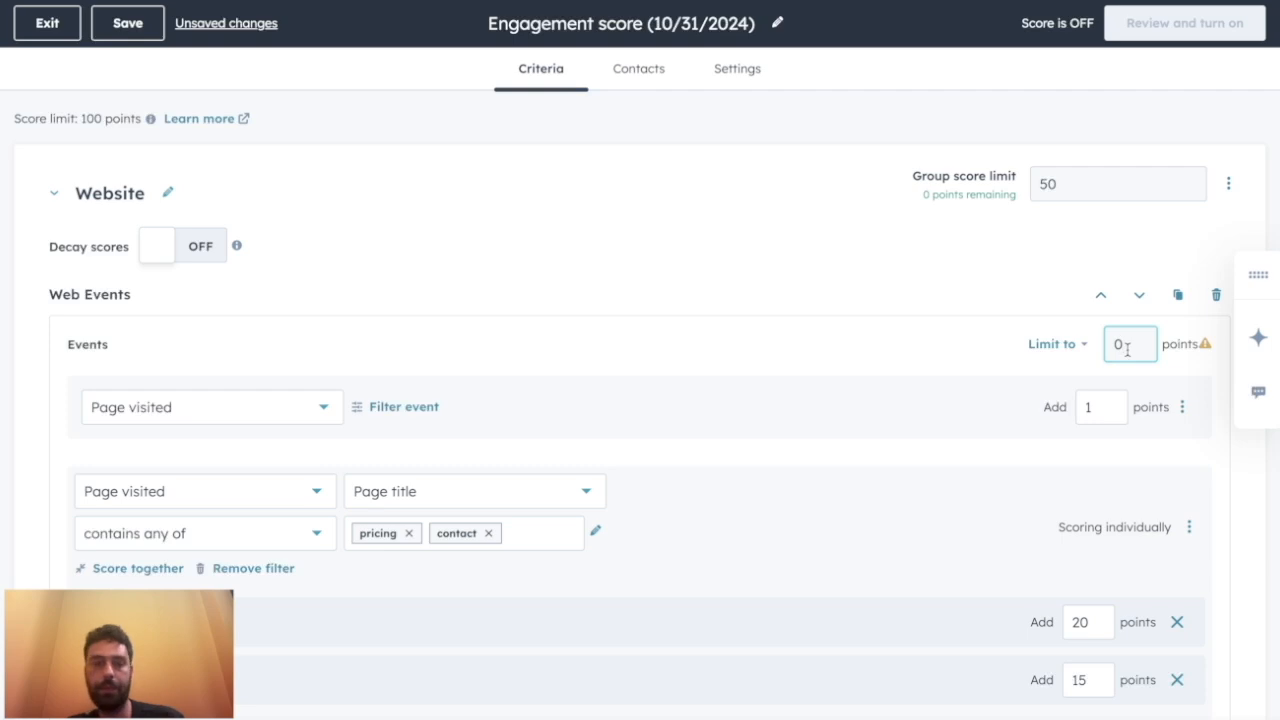
{"action": "type", "text": "40"}
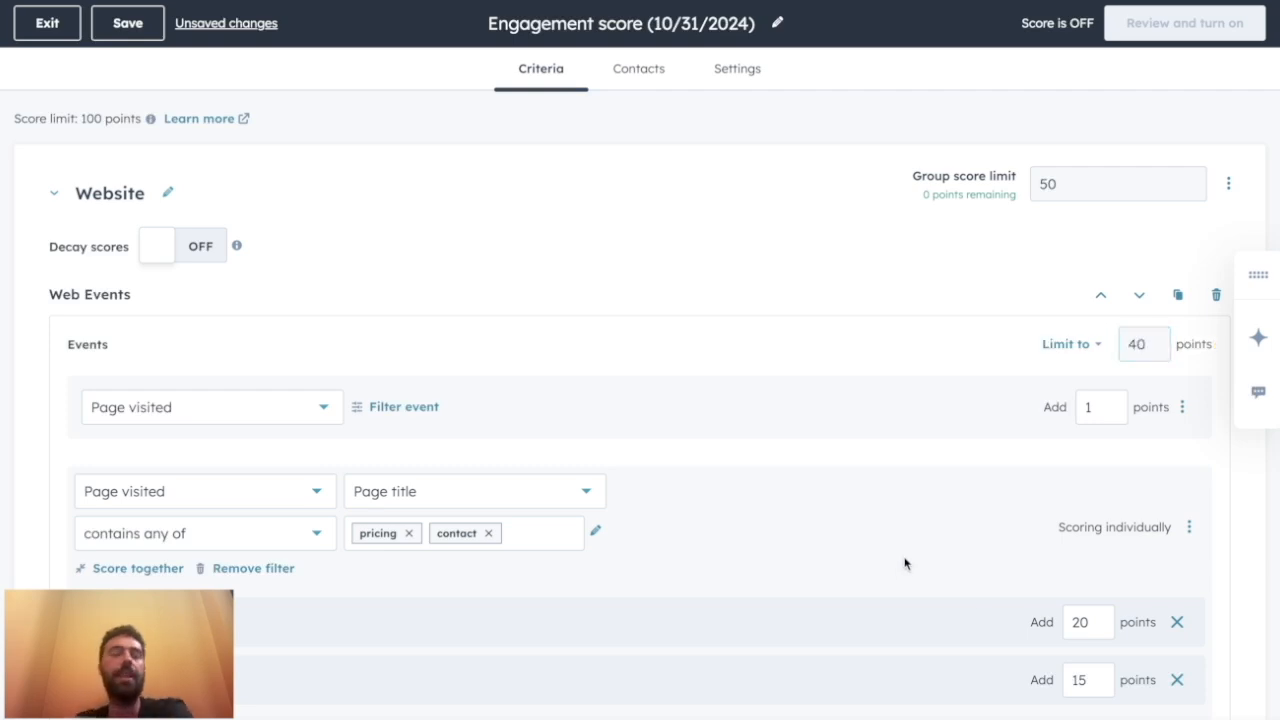
{"action": "left_click", "coordinate": [128, 22]}
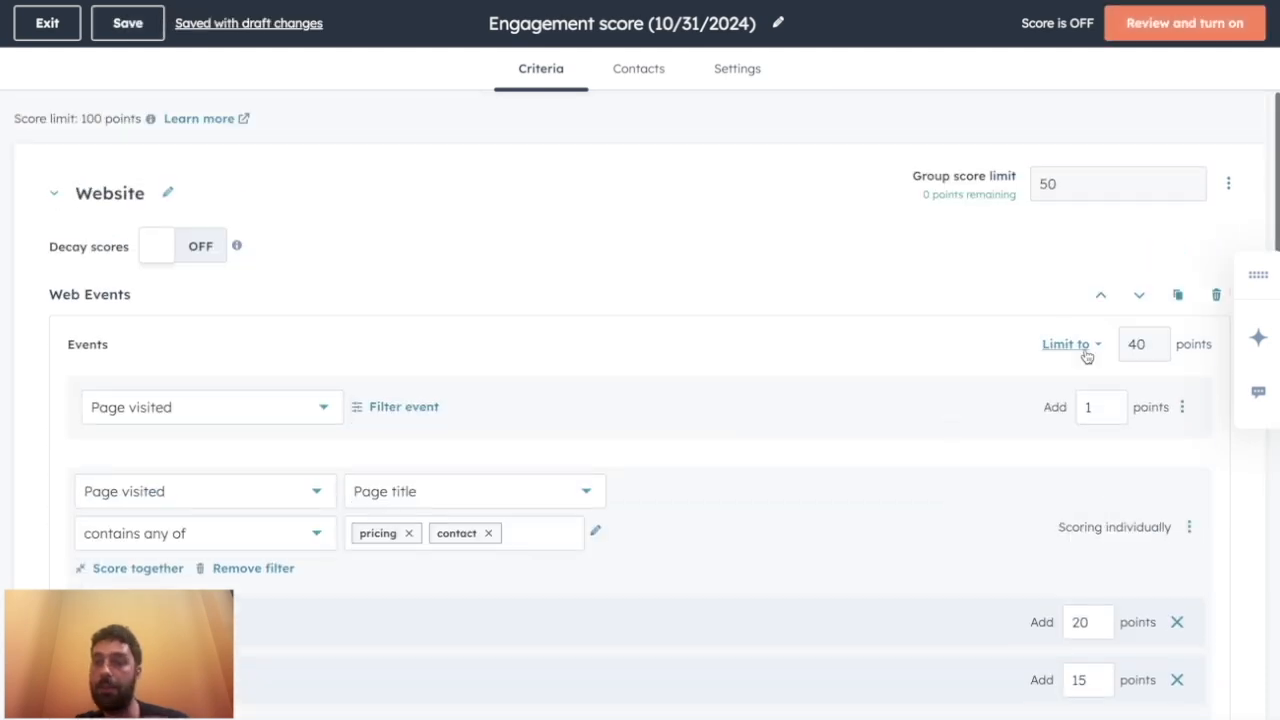
{"action": "scroll", "scroll_direction": "down", "scroll_amount": 3}
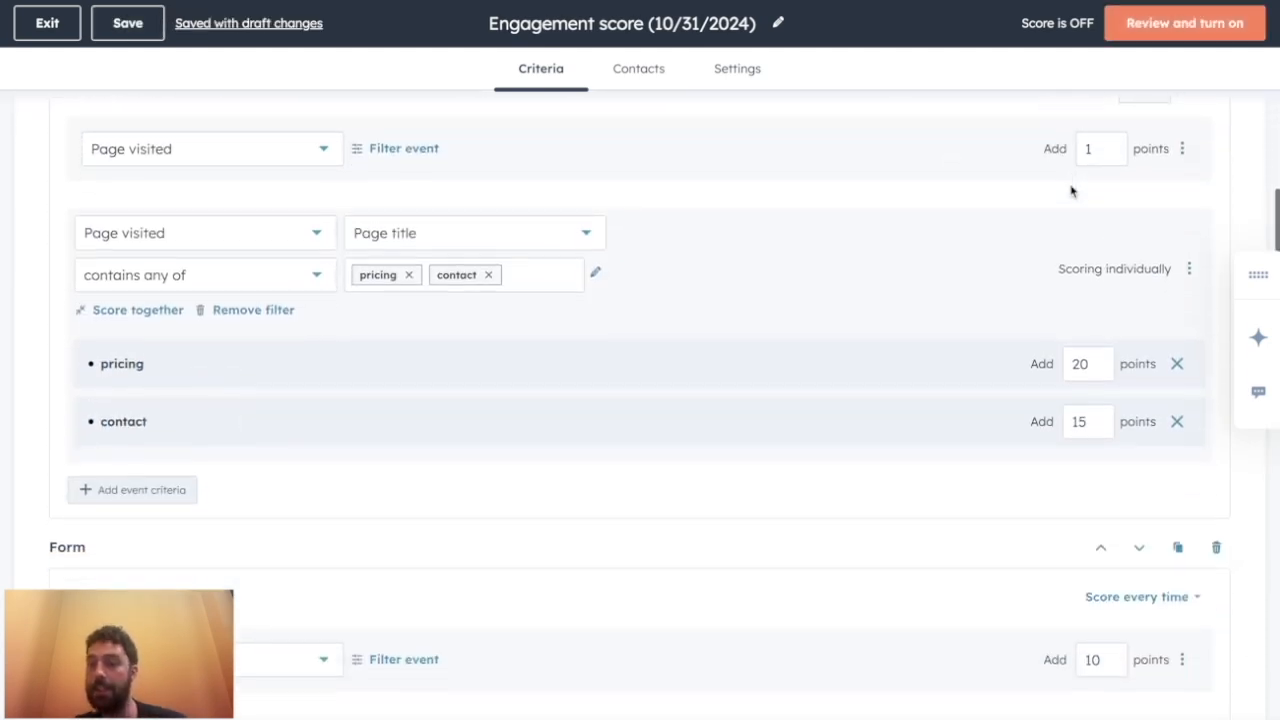
{"action": "scroll", "scroll_direction": "down", "scroll_amount": 3}
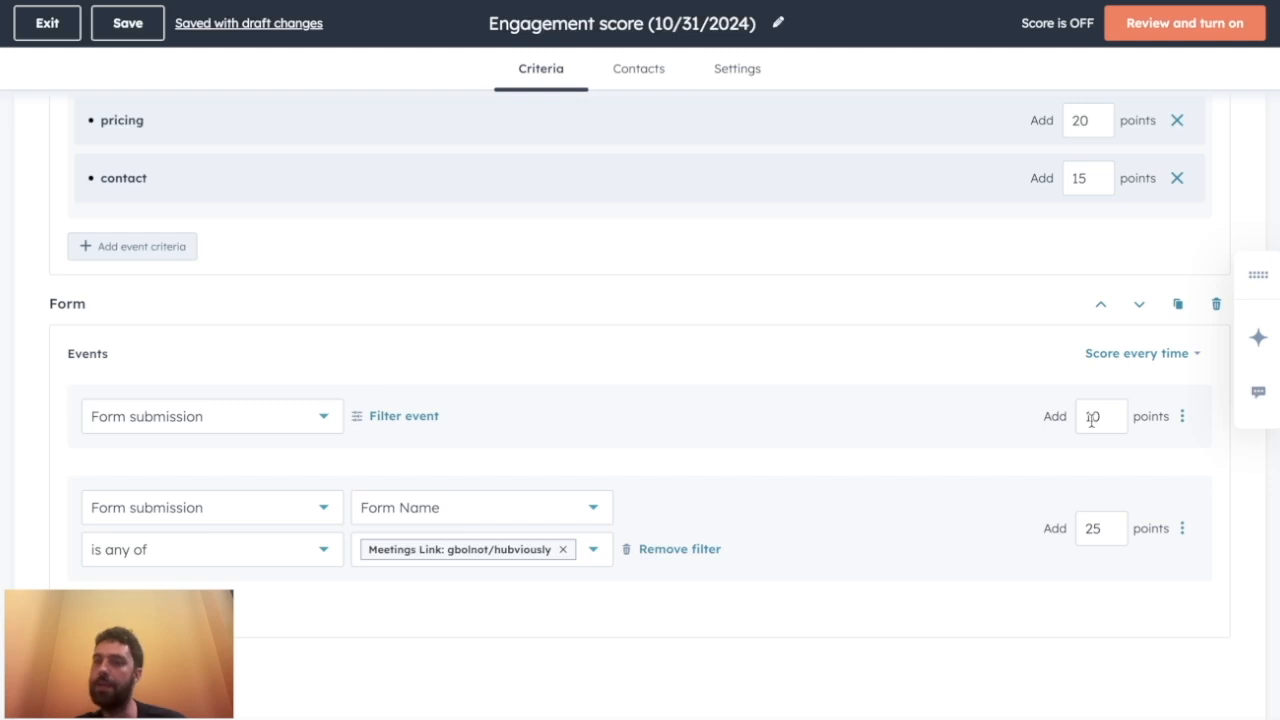
{"action": "mouse_move", "coordinate": [882, 586]}
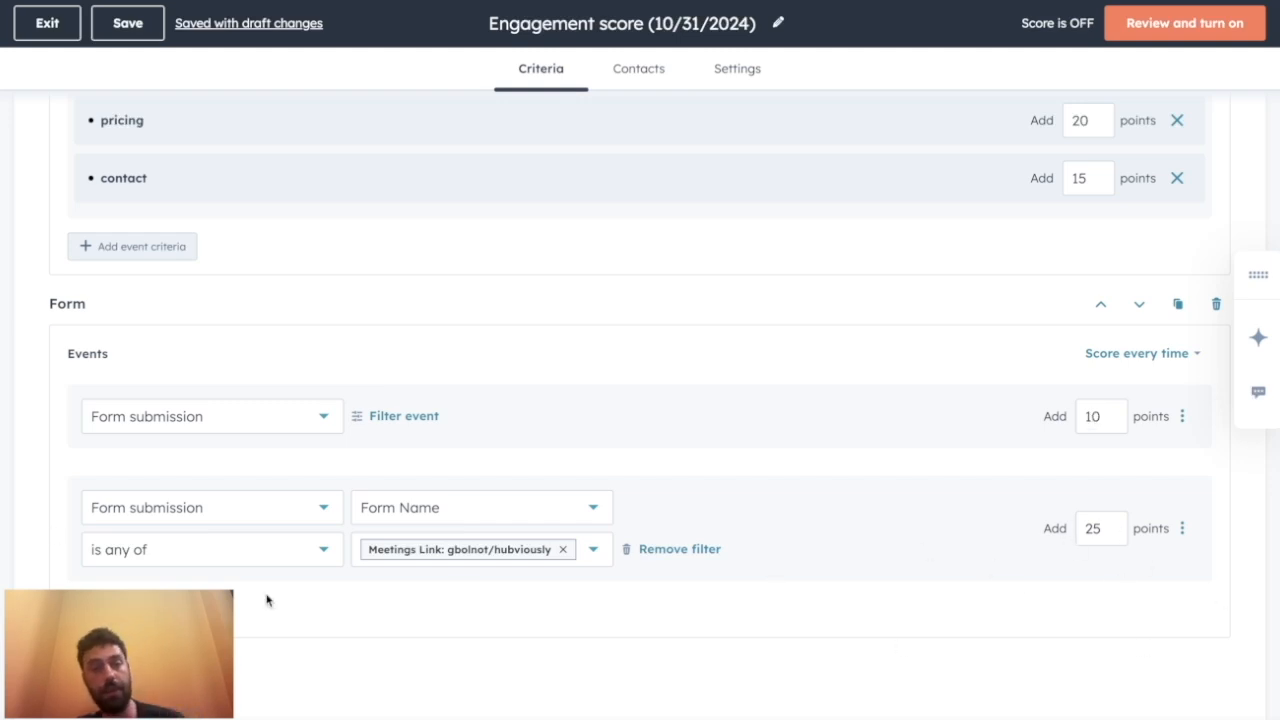
{"action": "mouse_move", "coordinate": [1184, 644]}
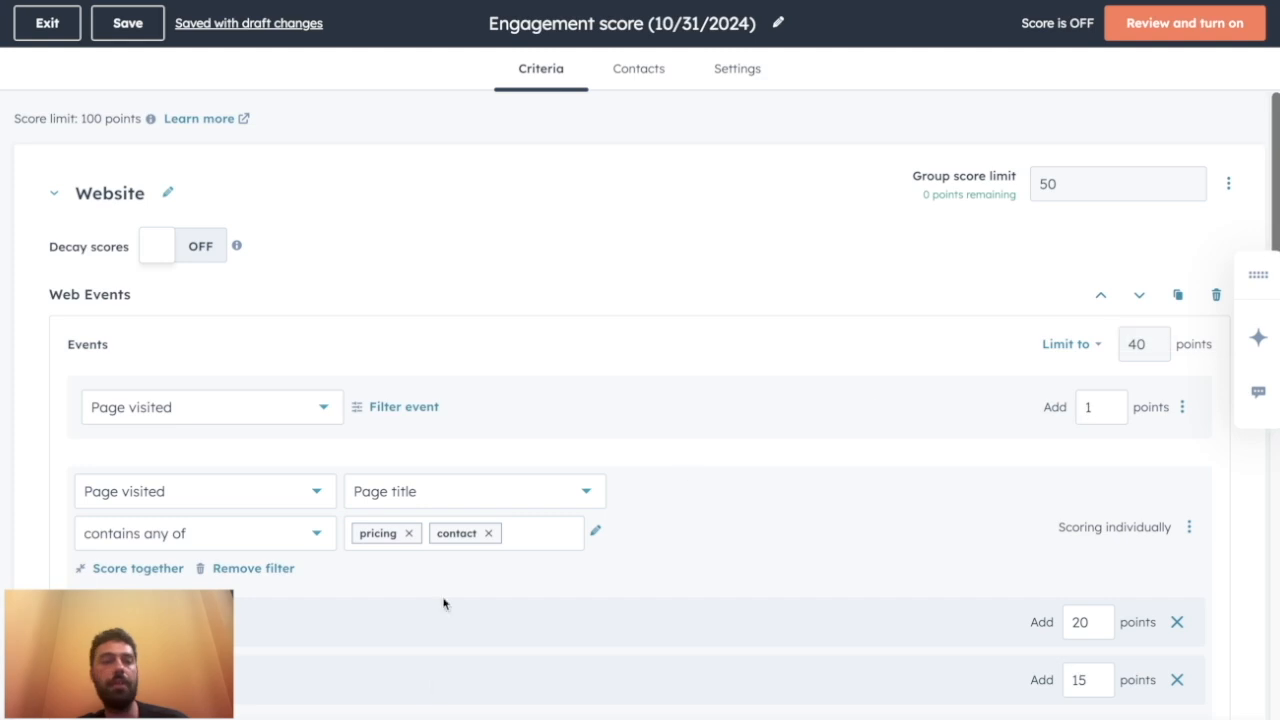
{"action": "left_click", "coordinate": [1116, 184]}
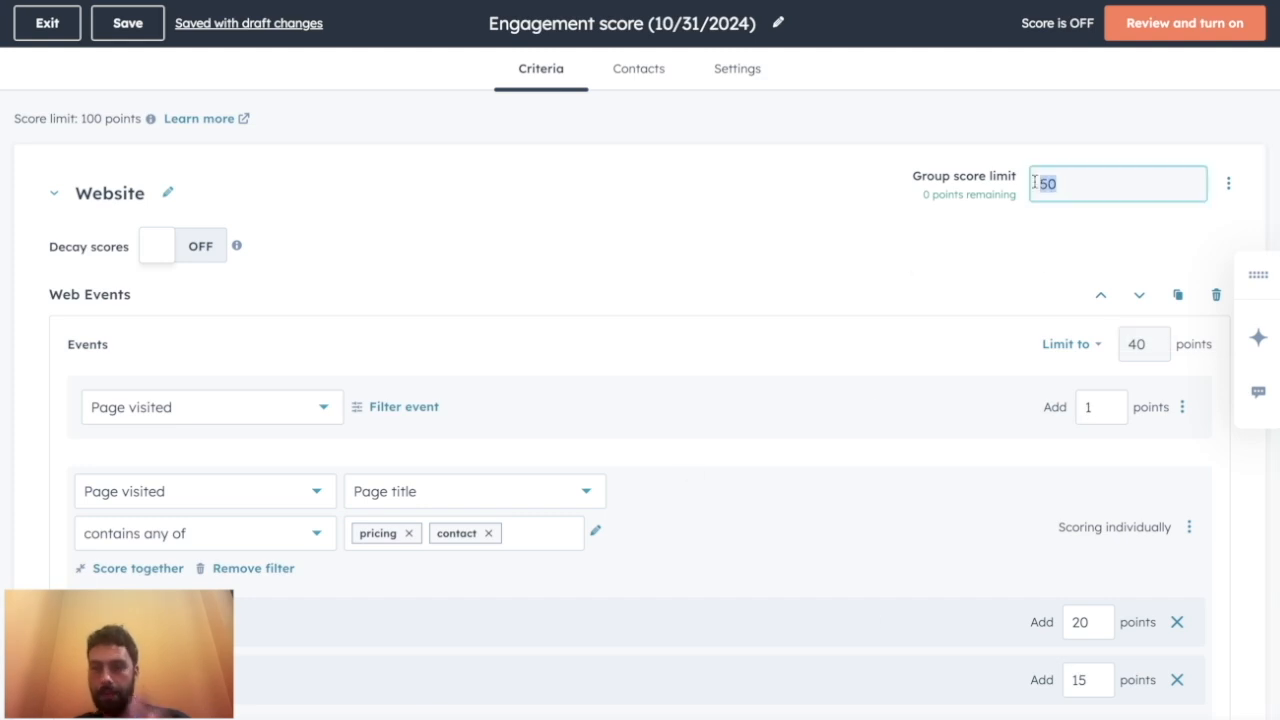
{"action": "left_click", "coordinate": [910, 352]}
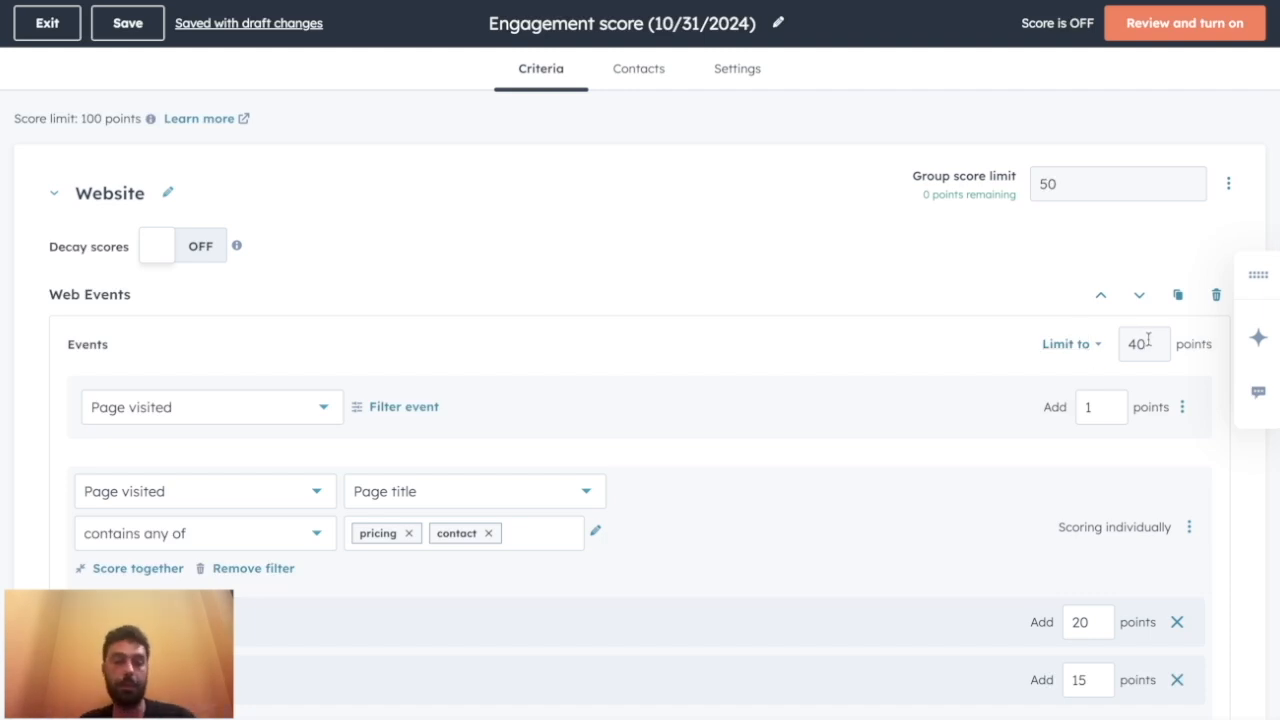
{"action": "mouse_move", "coordinate": [952, 368]}
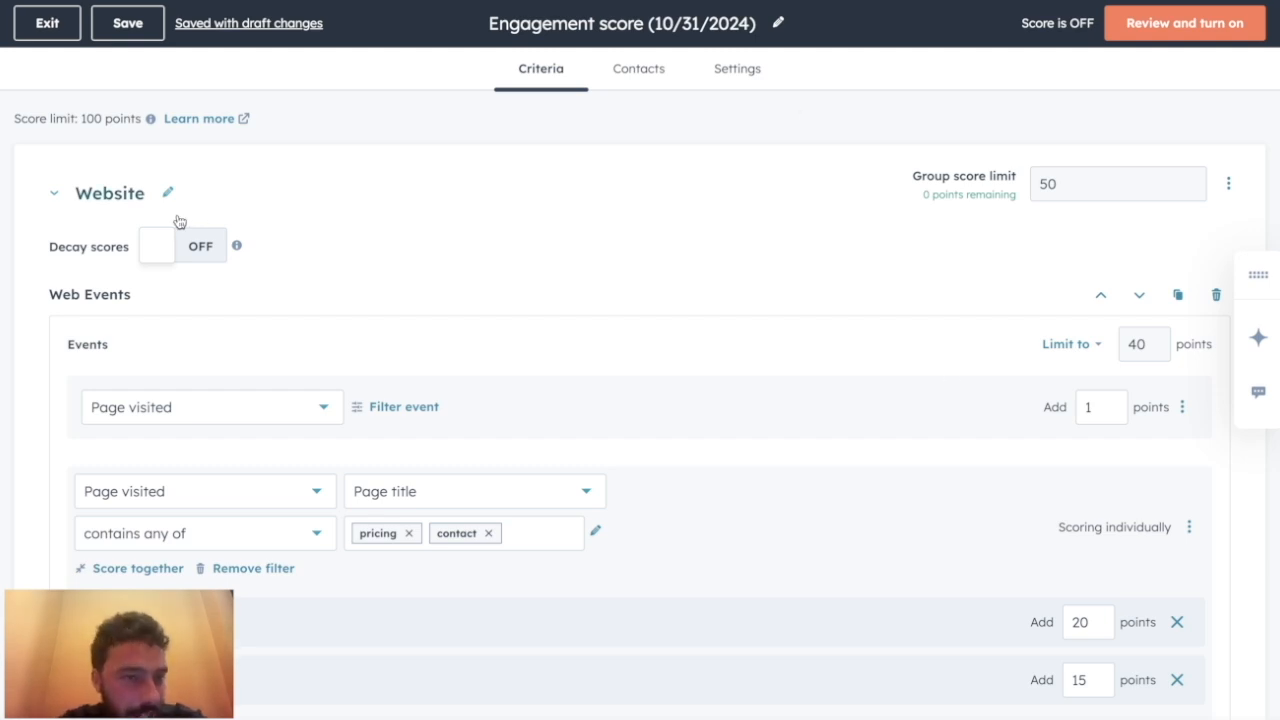
{"action": "mouse_move", "coordinate": [172, 252]}
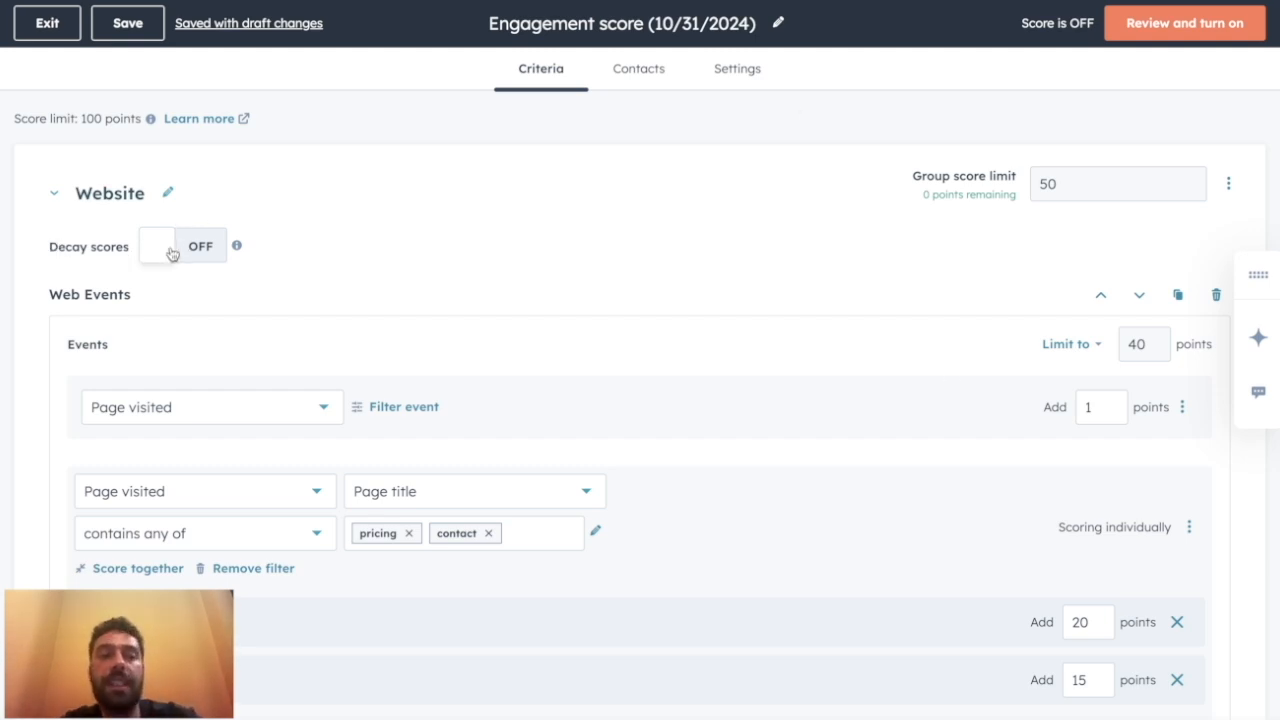
Turn on Website score decay of 40% every 1 month
{"action": "left_click", "coordinate": [164, 246]}
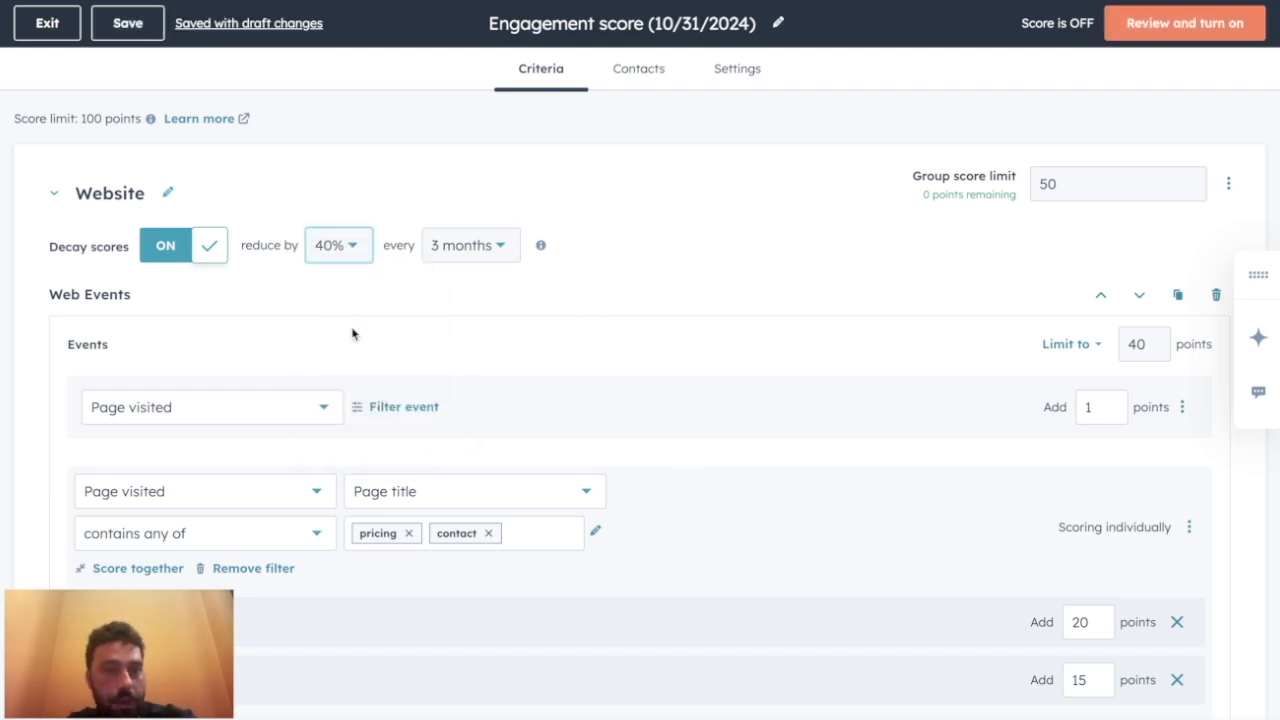
{"action": "left_click", "coordinate": [470, 244]}
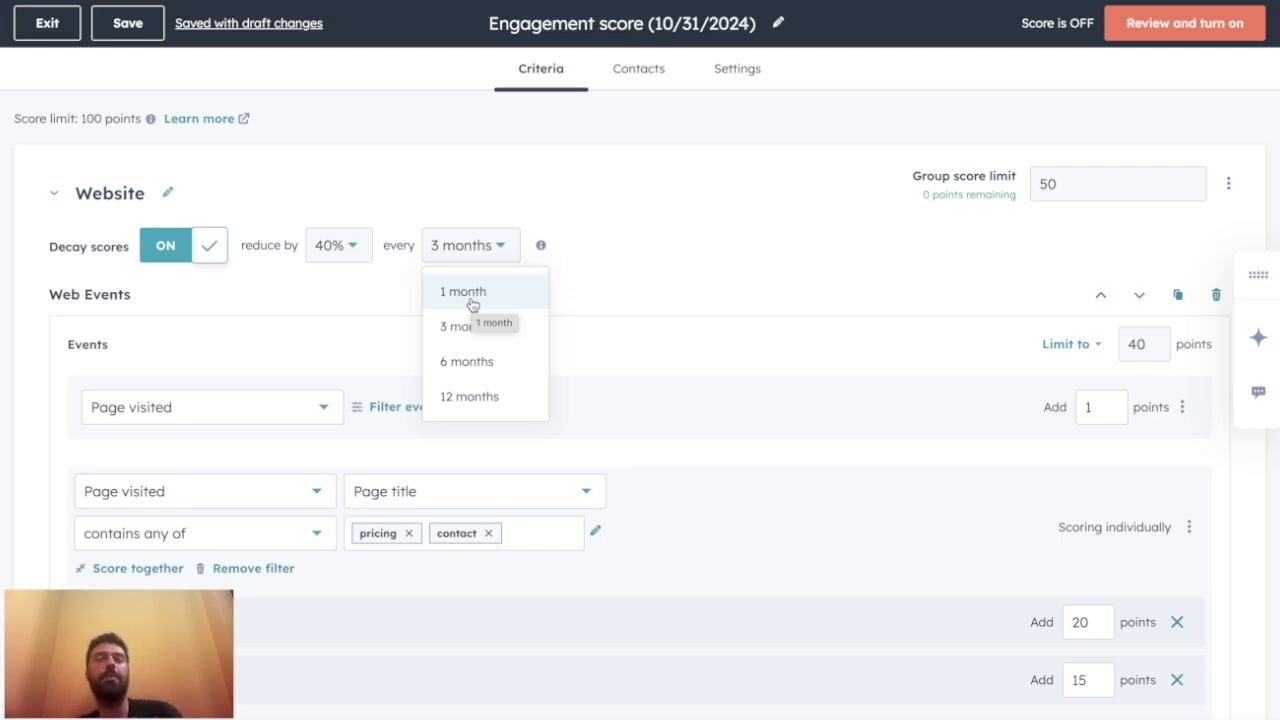
{"action": "left_click", "coordinate": [462, 292]}
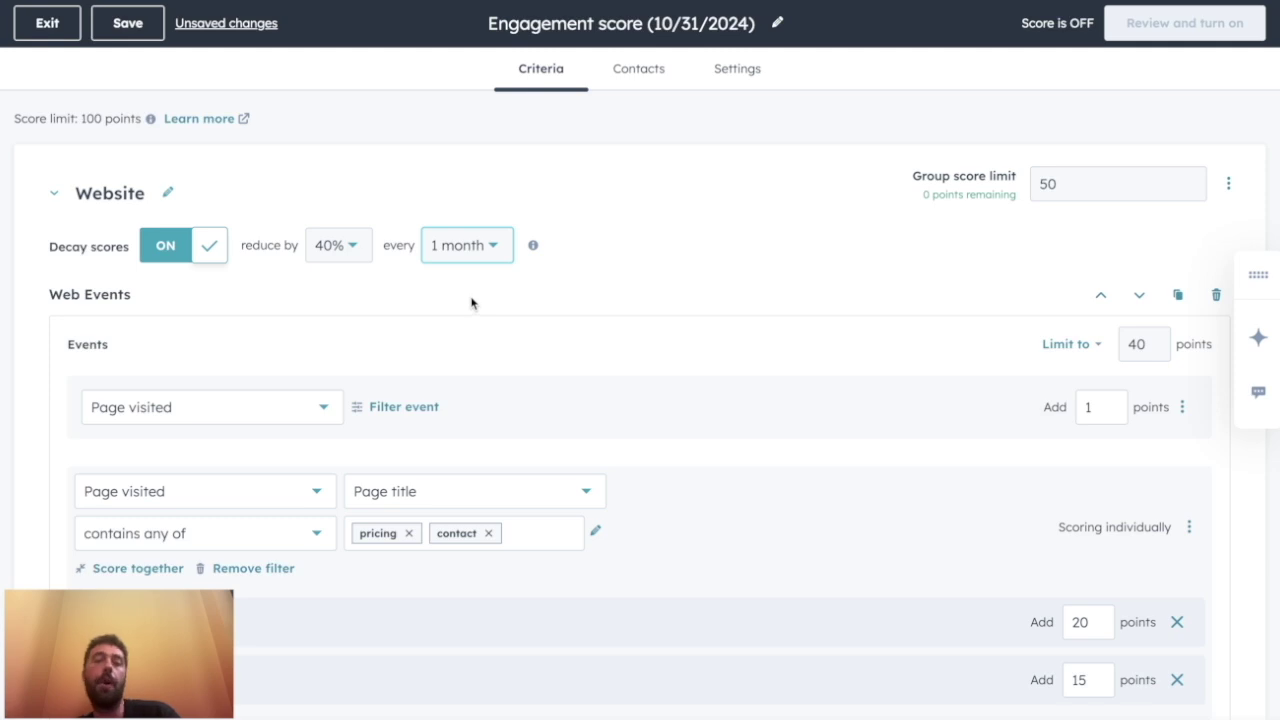
{"action": "mouse_move", "coordinate": [540, 276]}
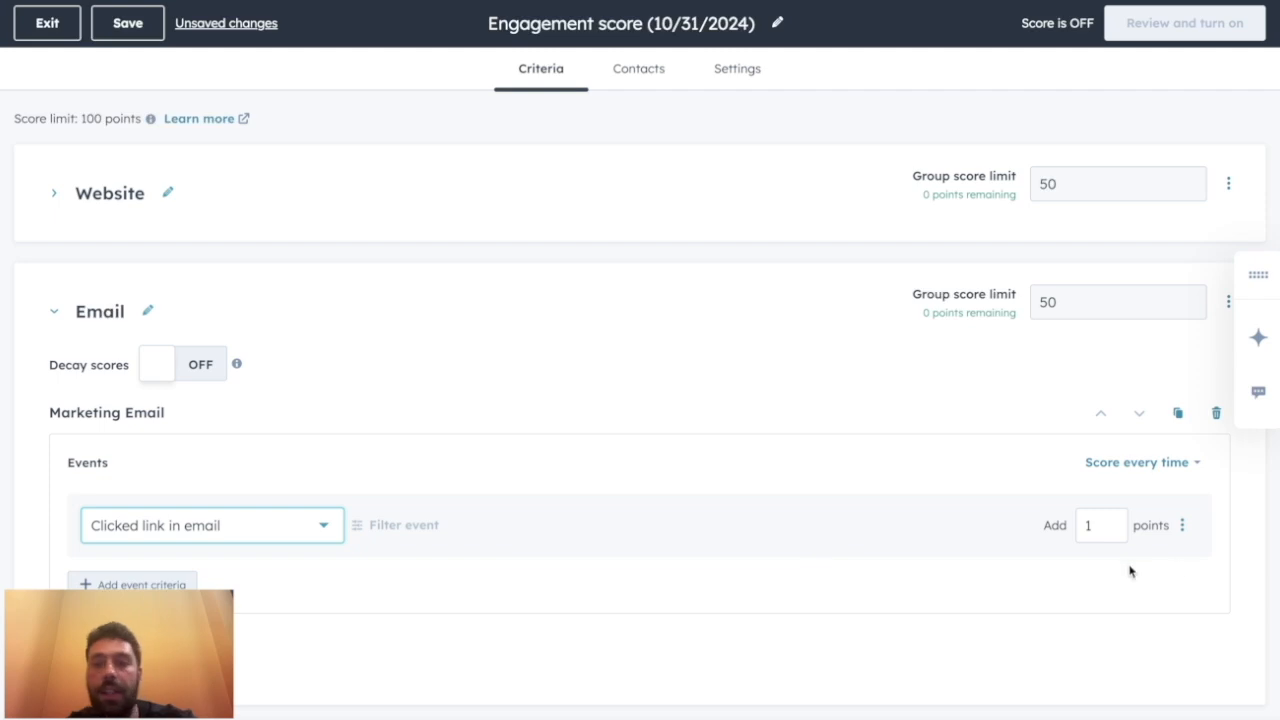
Award 10 points for Clicked link in email, add a second email event, and leave score decay off
{"action": "type", "text": "10"}
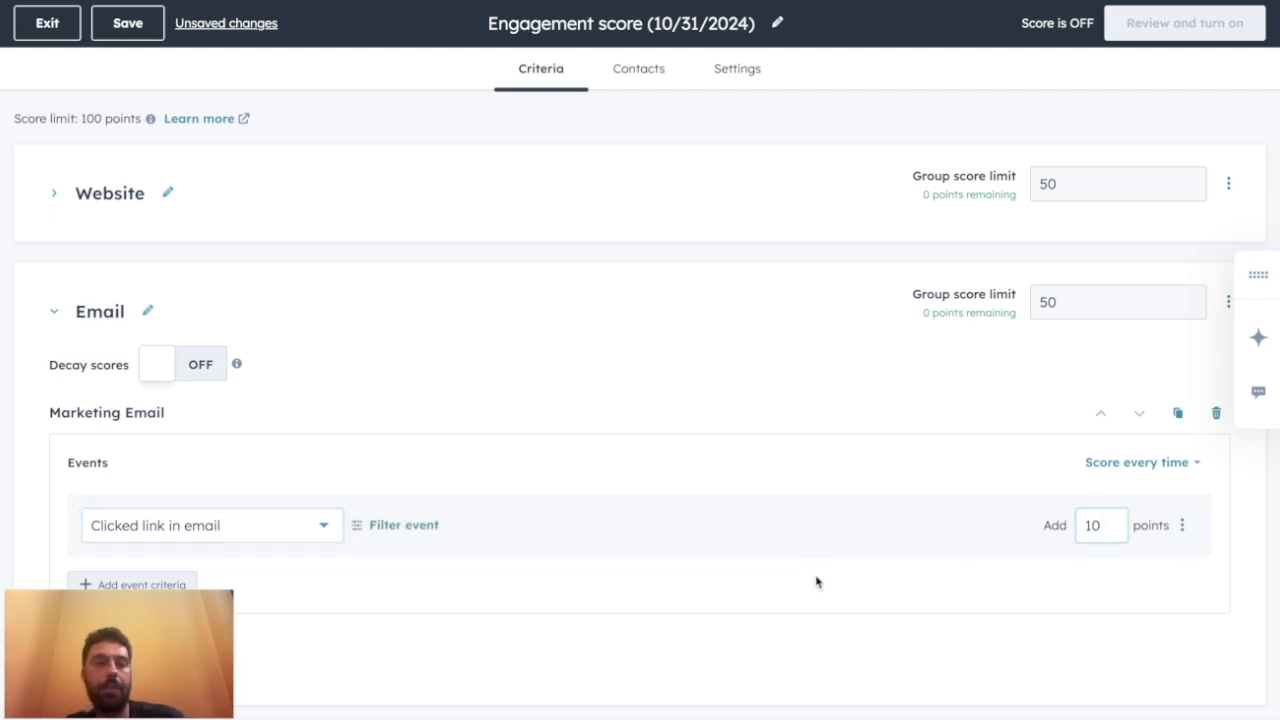
{"action": "left_click", "coordinate": [212, 524]}
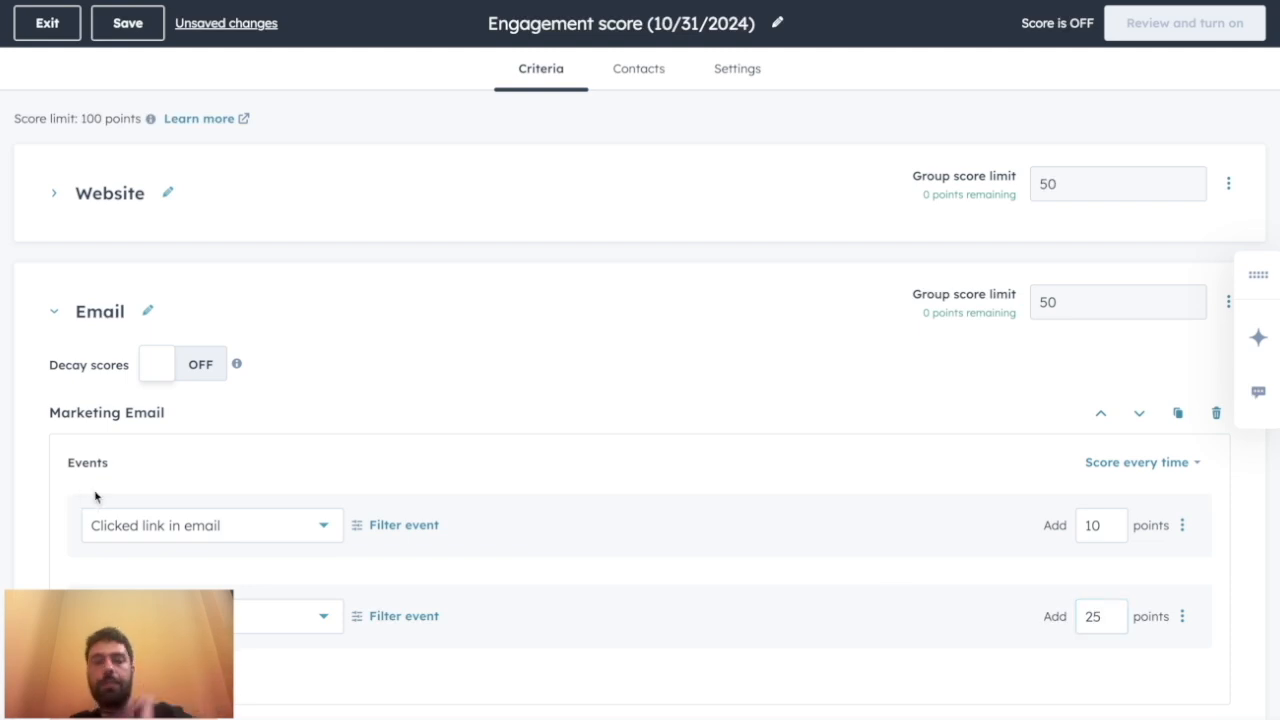
{"action": "left_click", "coordinate": [180, 364]}
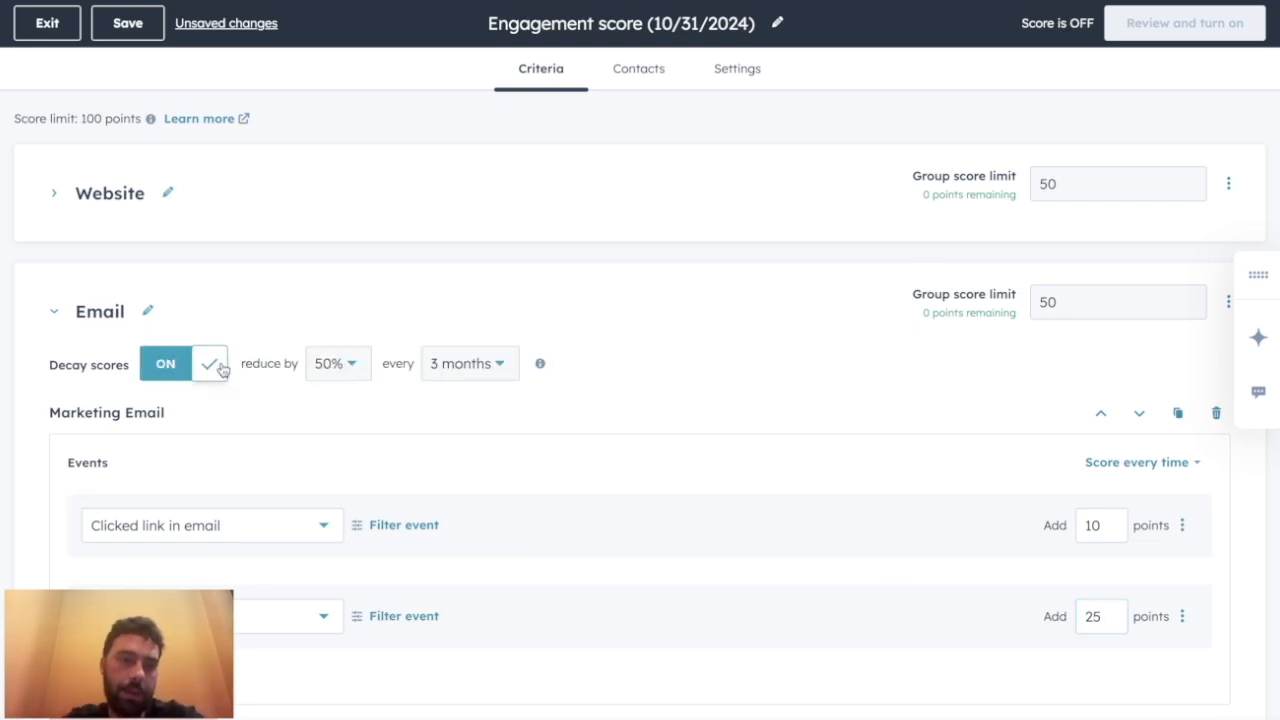
{"action": "left_click", "coordinate": [184, 364]}
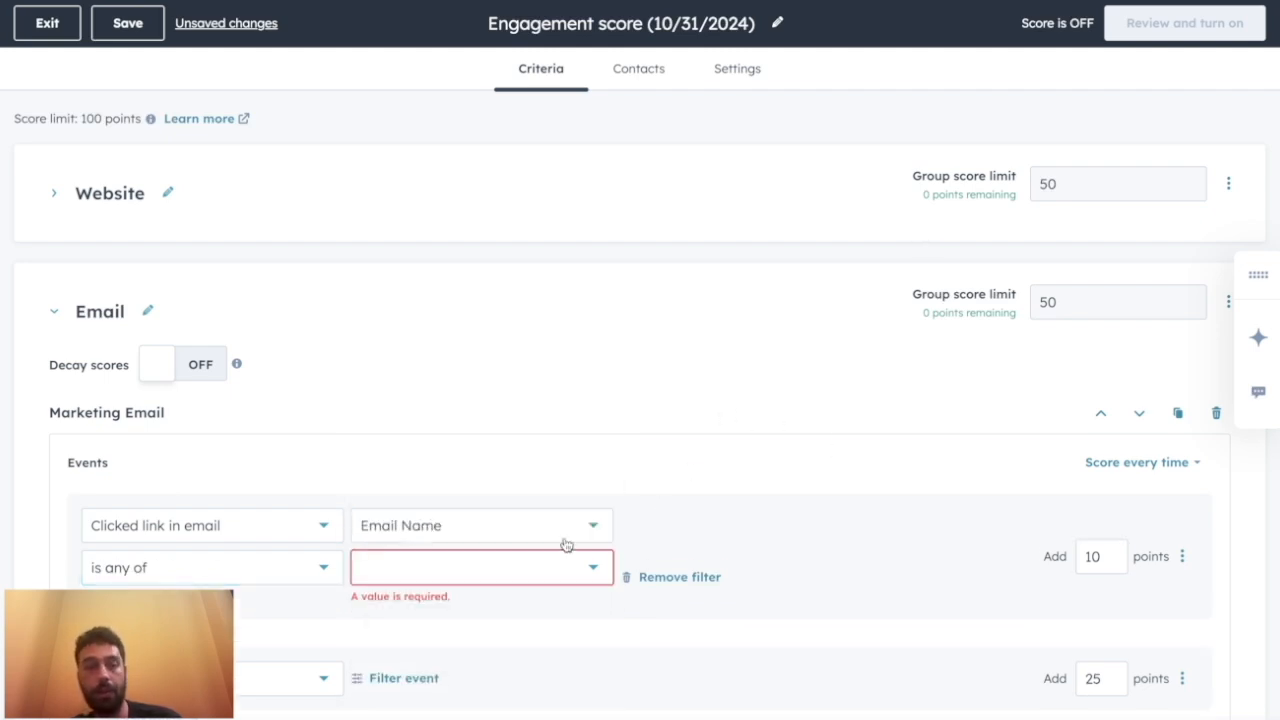
Remove the unfinished Email Name filter and collapse the Email event group
{"action": "left_click", "coordinate": [680, 576]}
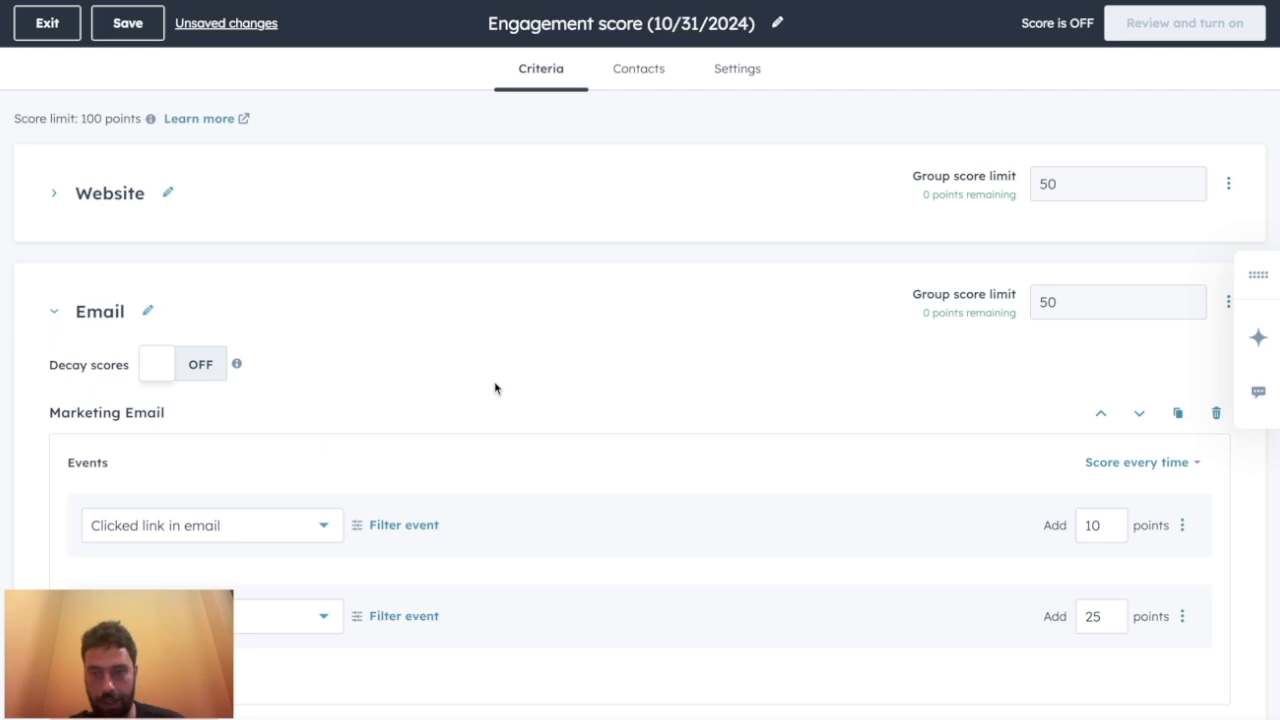
{"action": "left_click", "coordinate": [128, 22]}
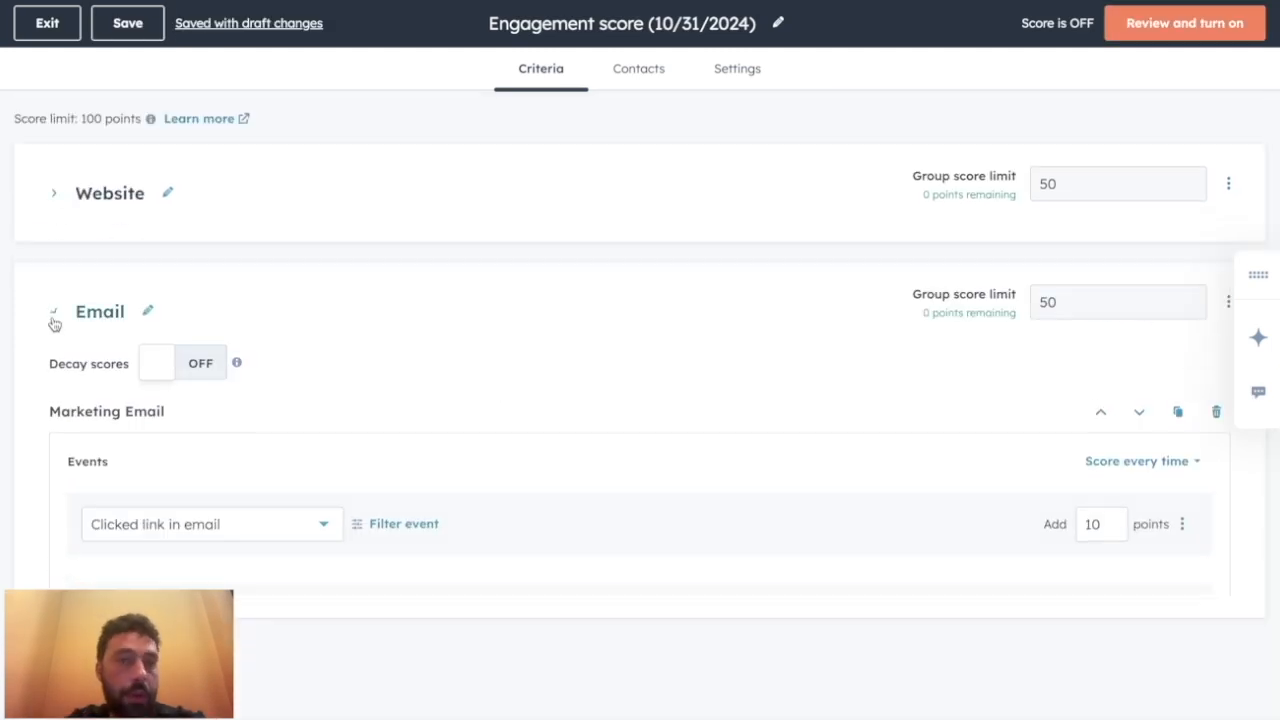
{"action": "left_click", "coordinate": [56, 312]}
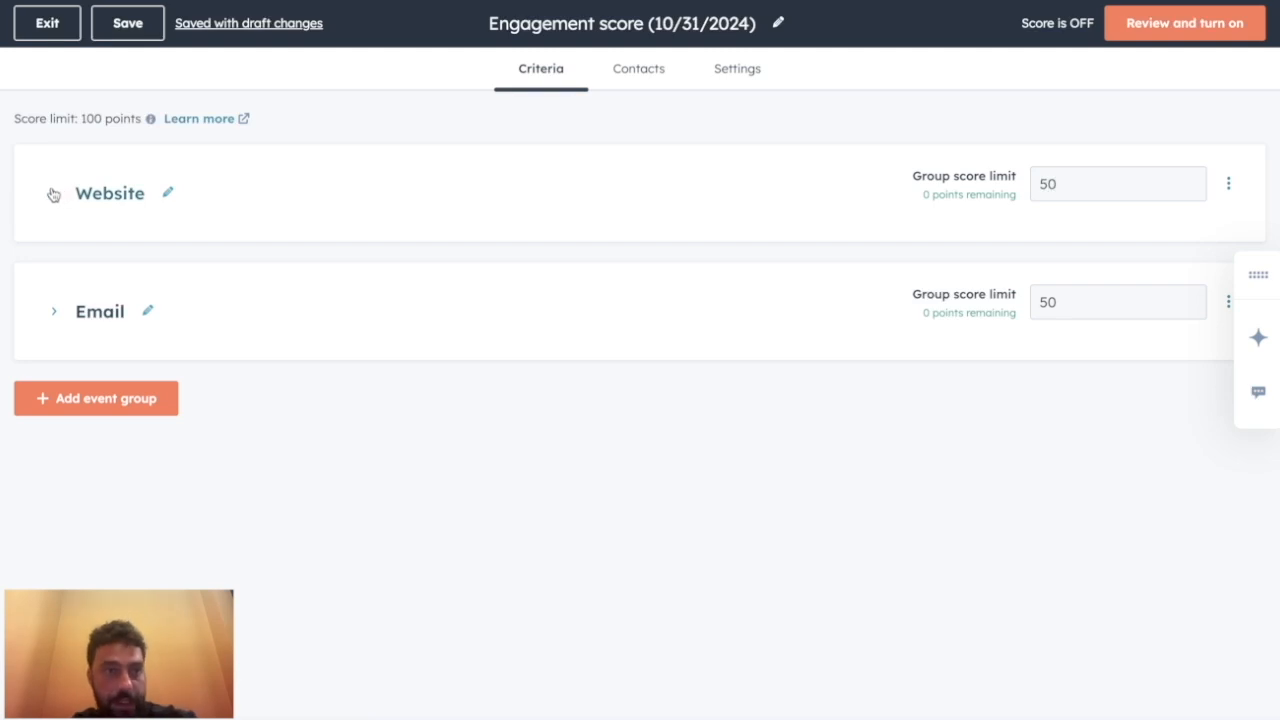
{"action": "mouse_move", "coordinate": [52, 198]}
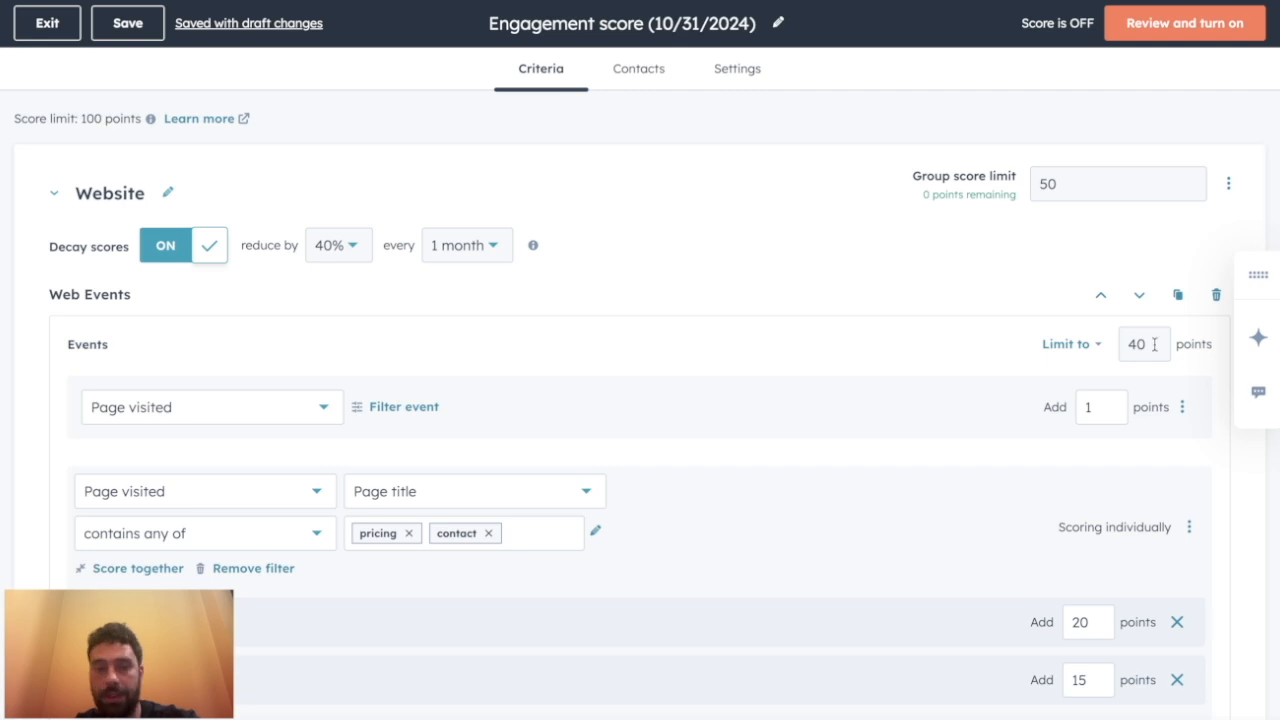
{"action": "scroll", "scroll_direction": "down", "scroll_amount": 3}
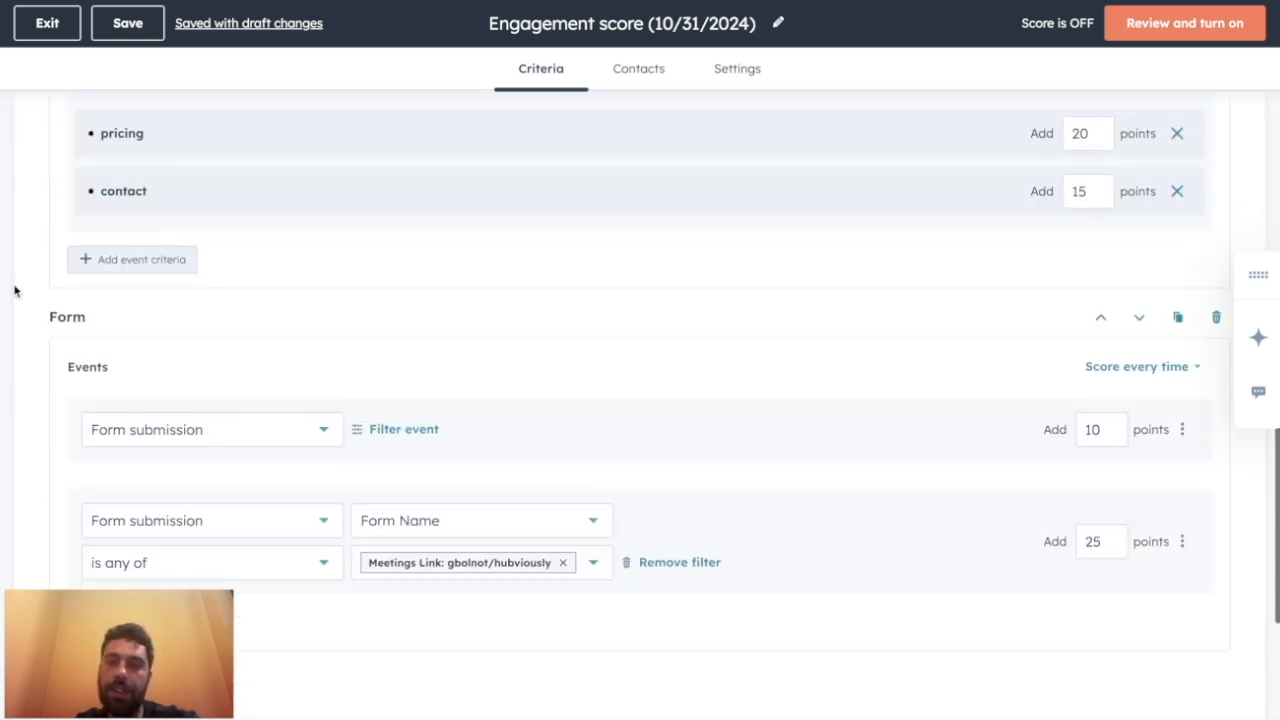
{"action": "scroll", "scroll_direction": "down", "scroll_amount": 3}
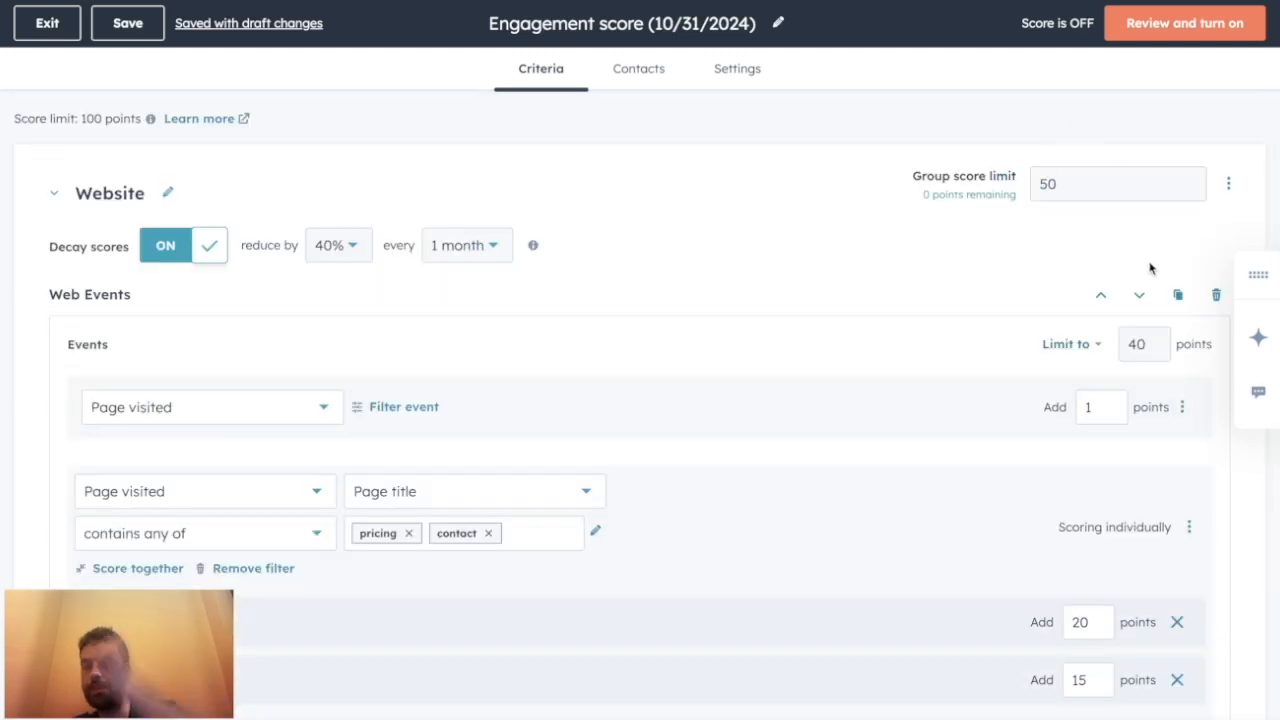
{"action": "left_click", "coordinate": [54, 192]}
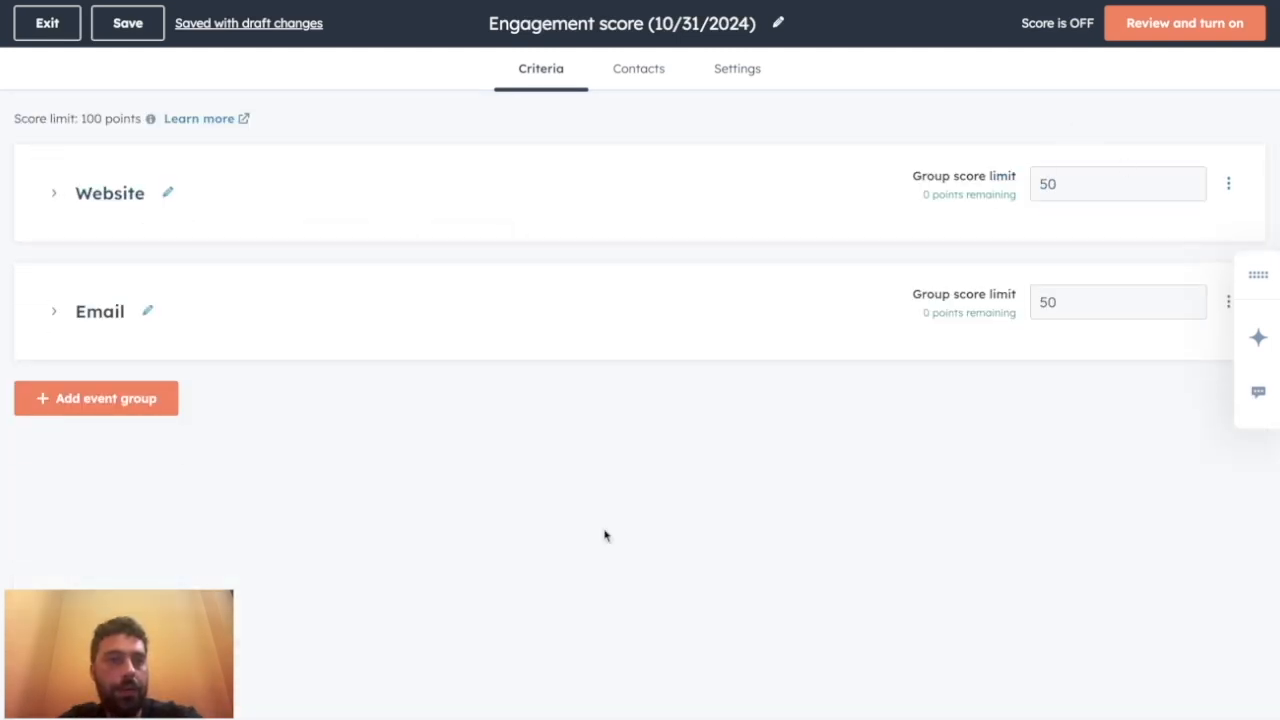
On the Contacts tab, try scoring only specific contact lists
{"action": "left_click", "coordinate": [636, 68]}
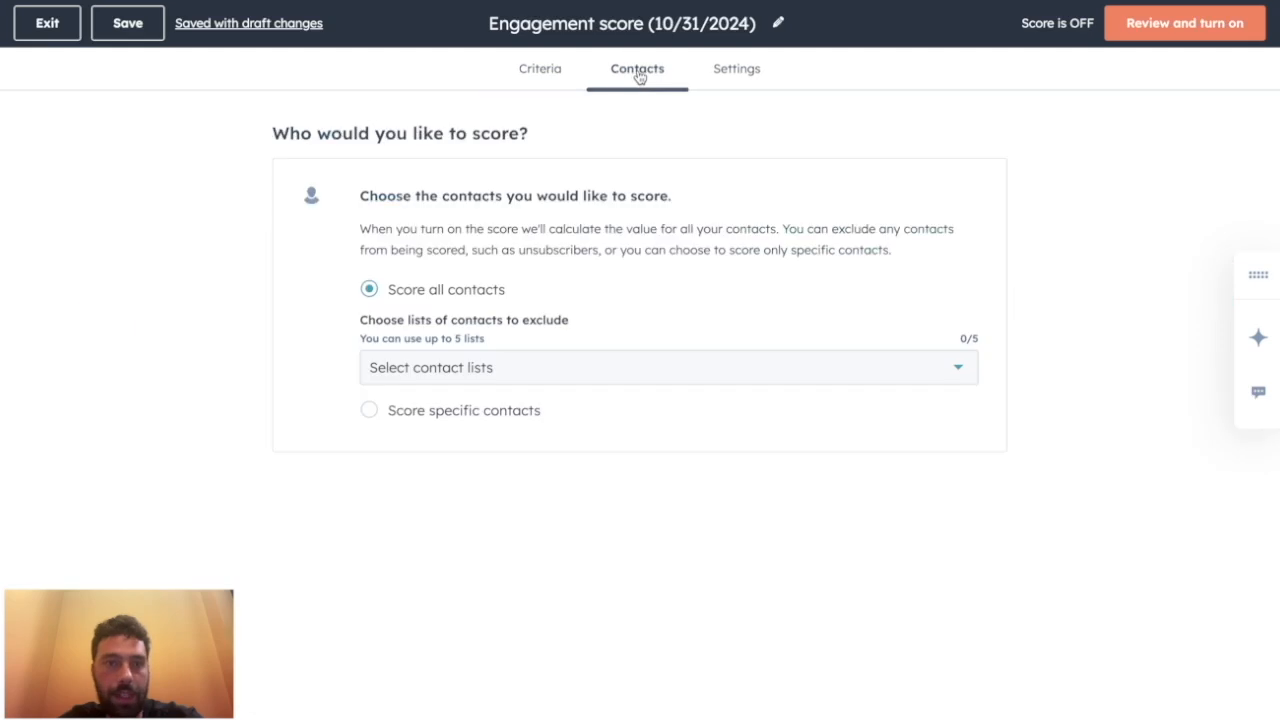
{"action": "mouse_move", "coordinate": [480, 304]}
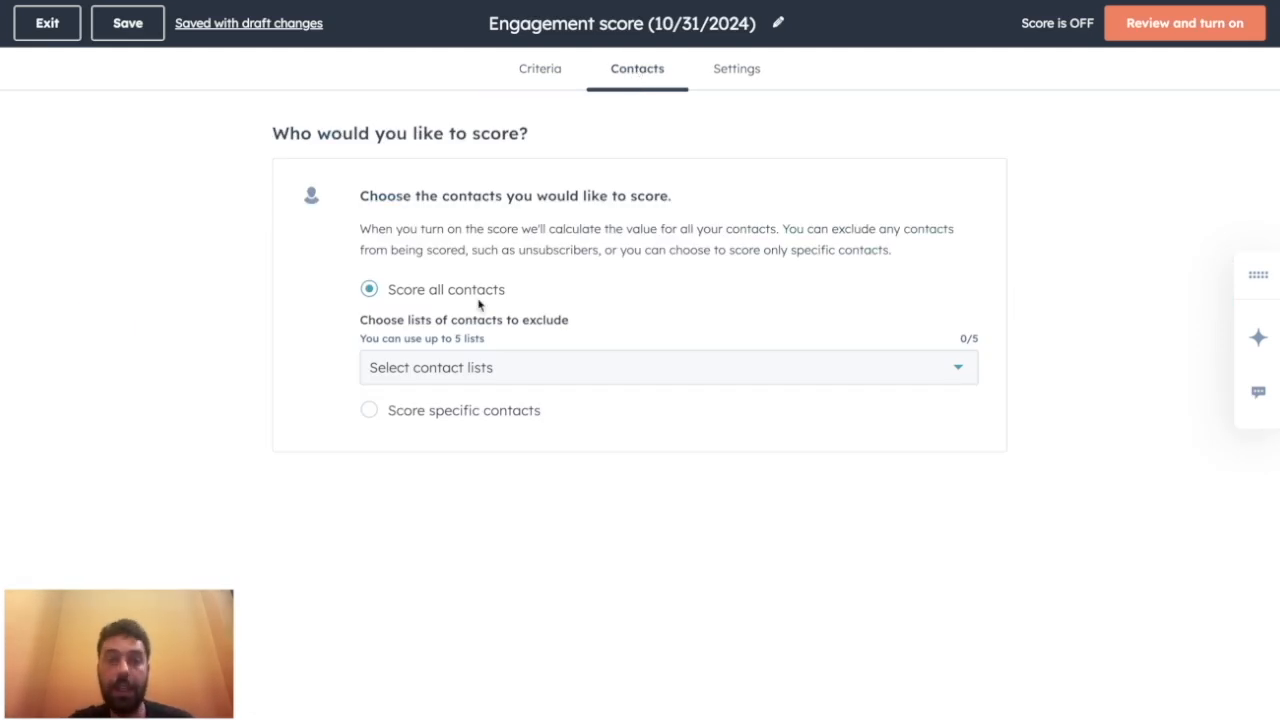
{"action": "left_click", "coordinate": [668, 368]}
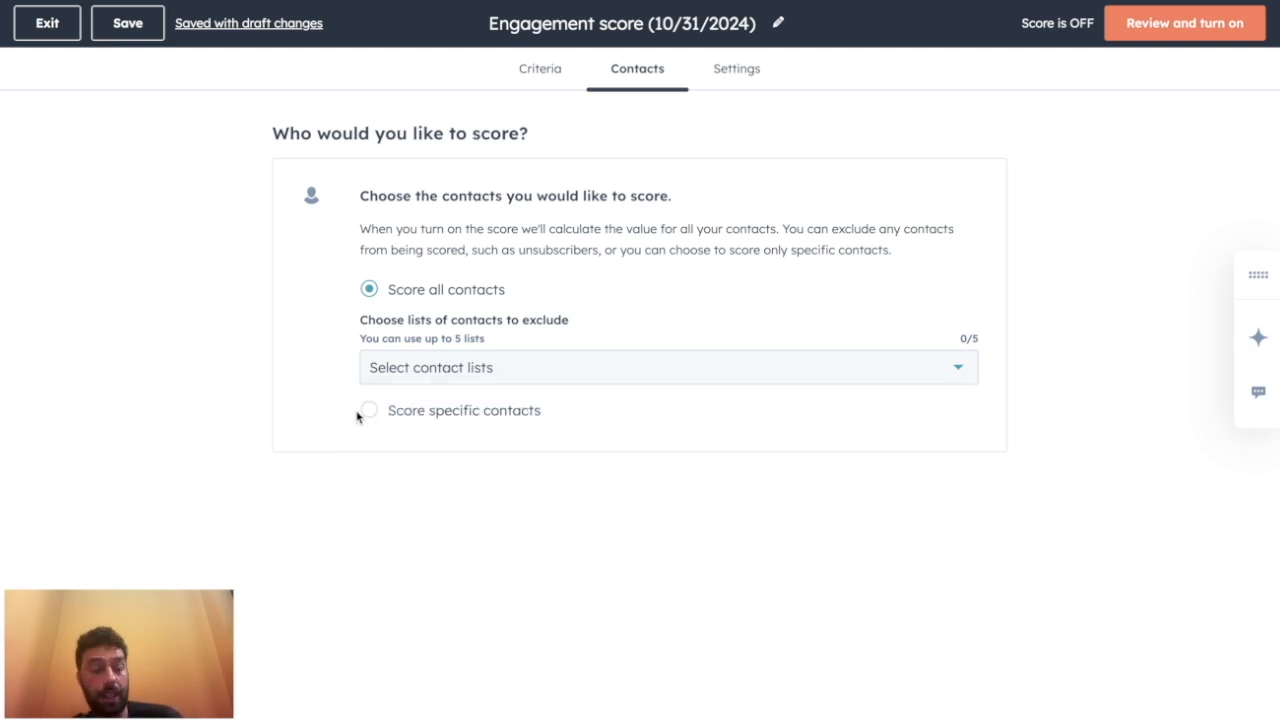
{"action": "left_click", "coordinate": [368, 410]}
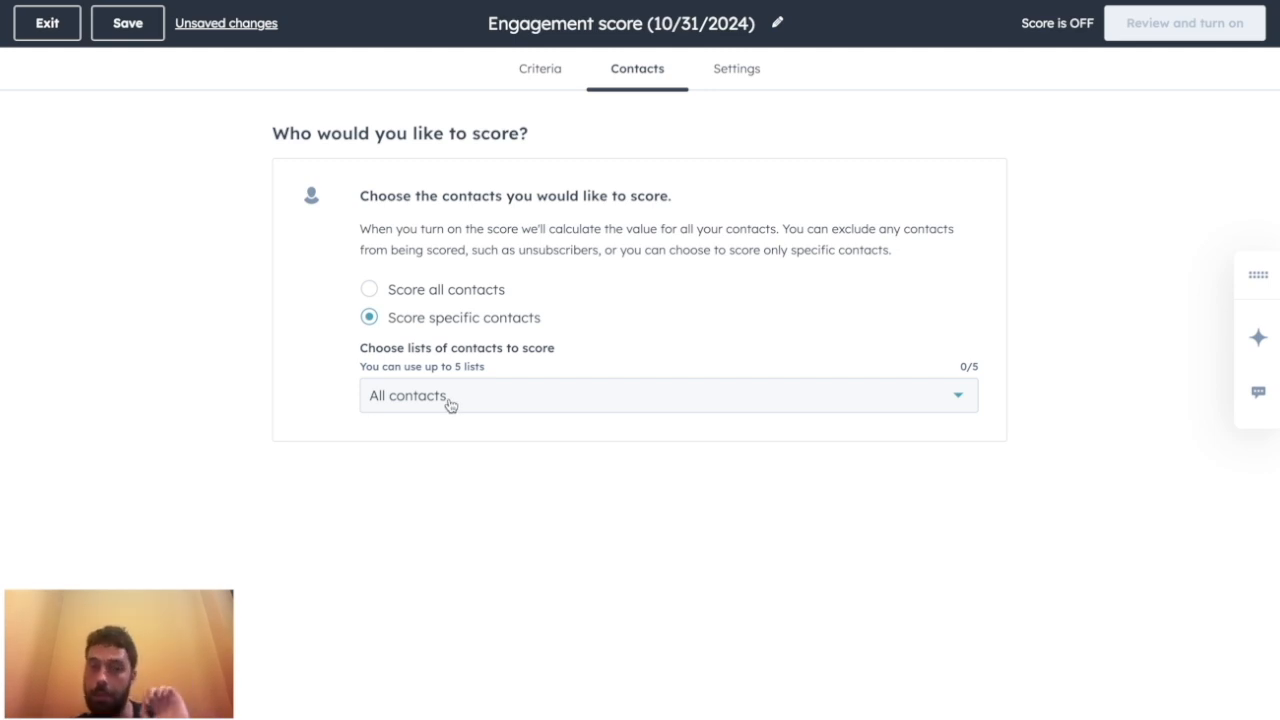
{"action": "left_click", "coordinate": [128, 22]}
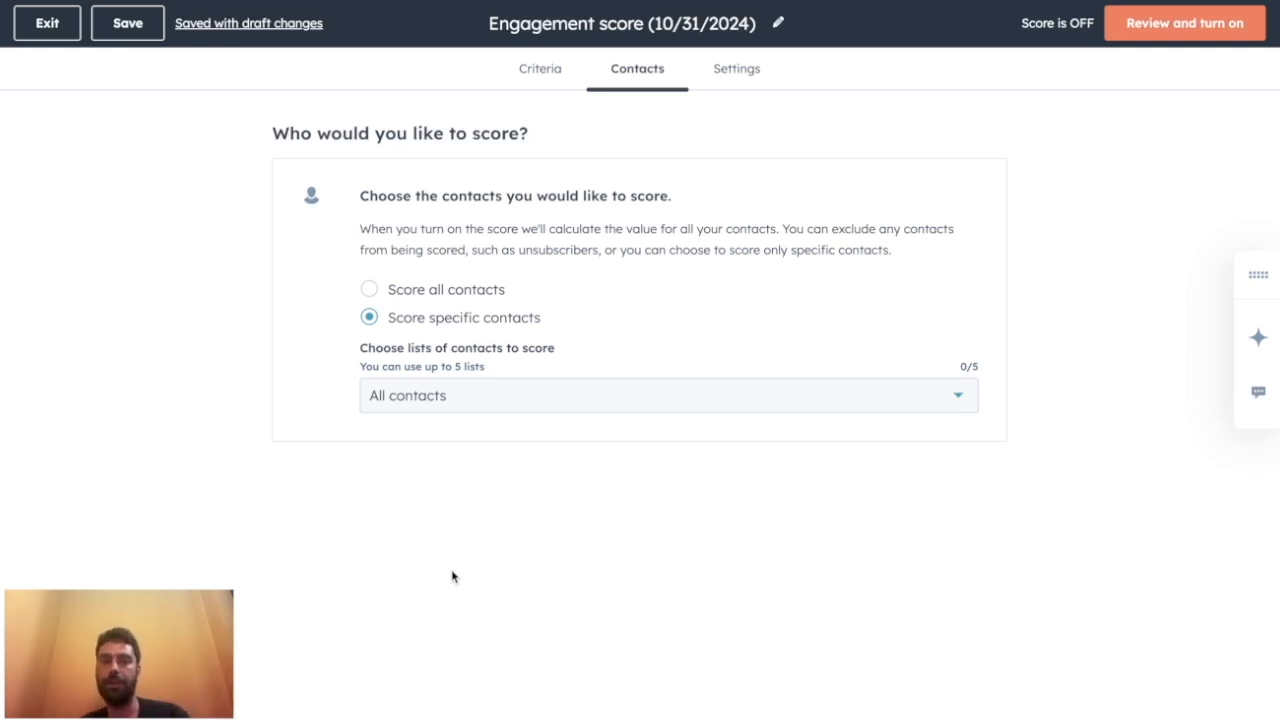
{"action": "mouse_move", "coordinate": [540, 400]}
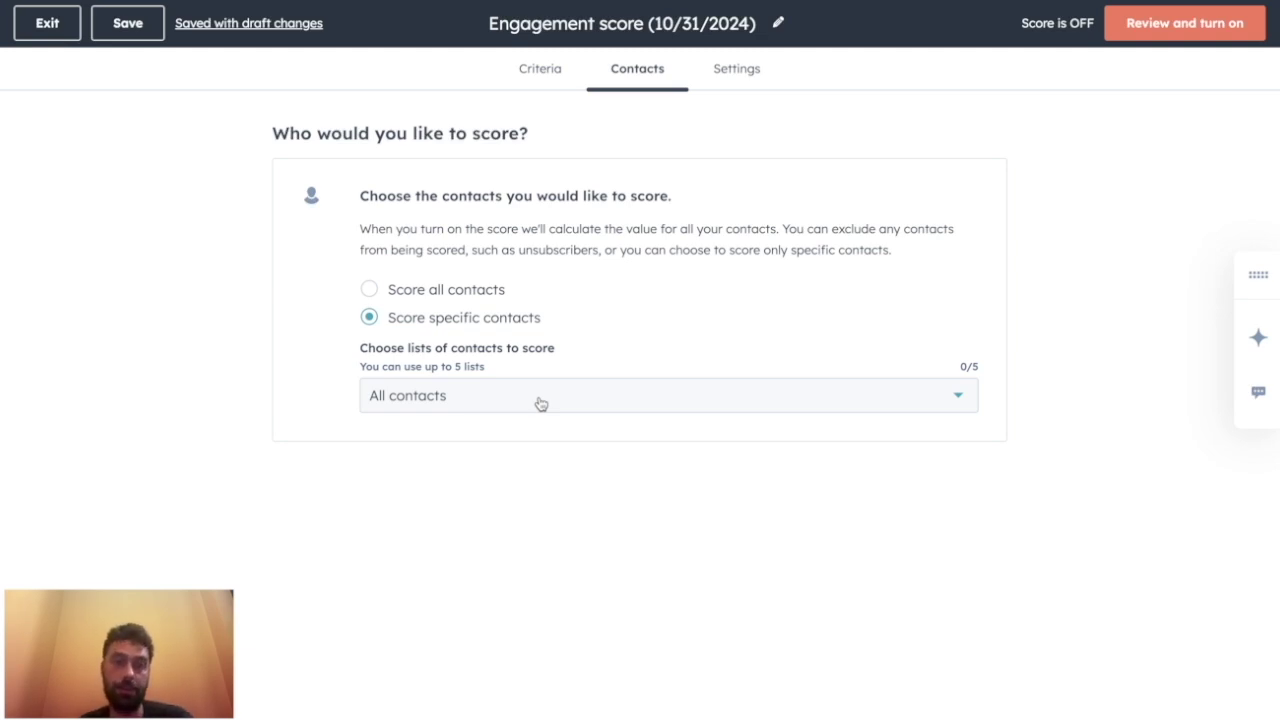
Score all contacts instead and move on to the score's Settings tab
{"action": "left_click", "coordinate": [368, 288]}
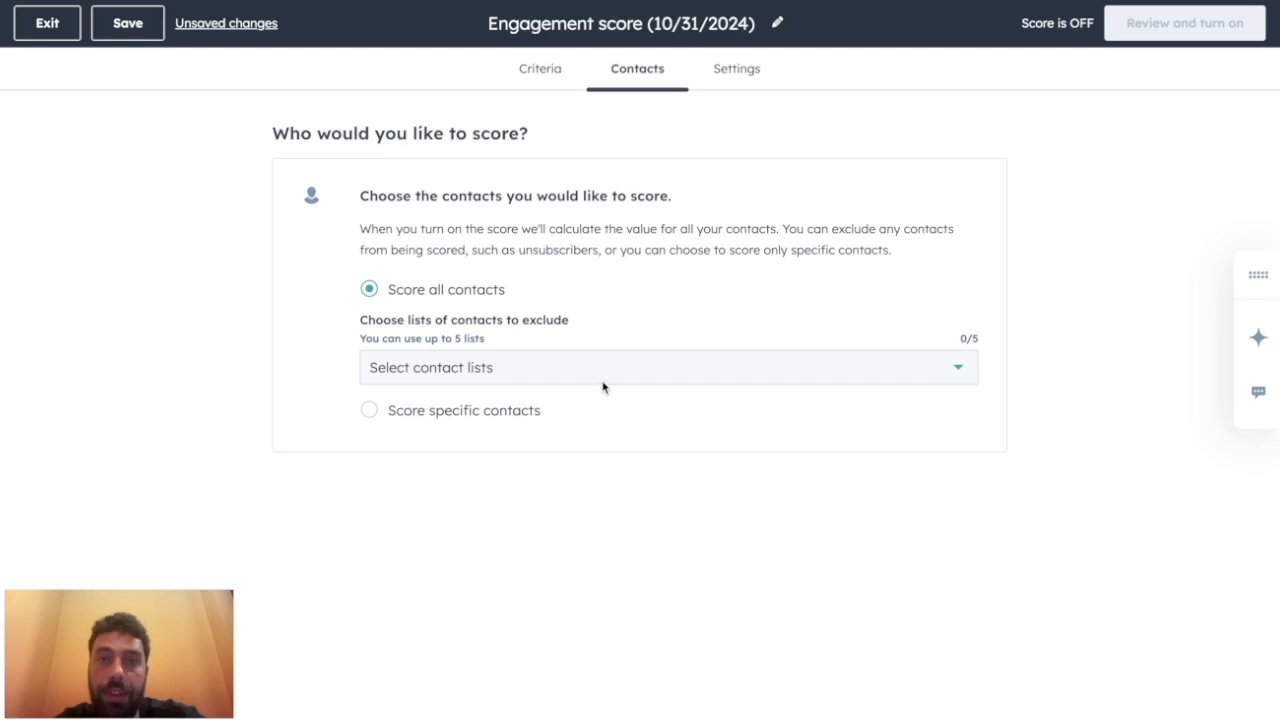
{"action": "left_click", "coordinate": [736, 68]}
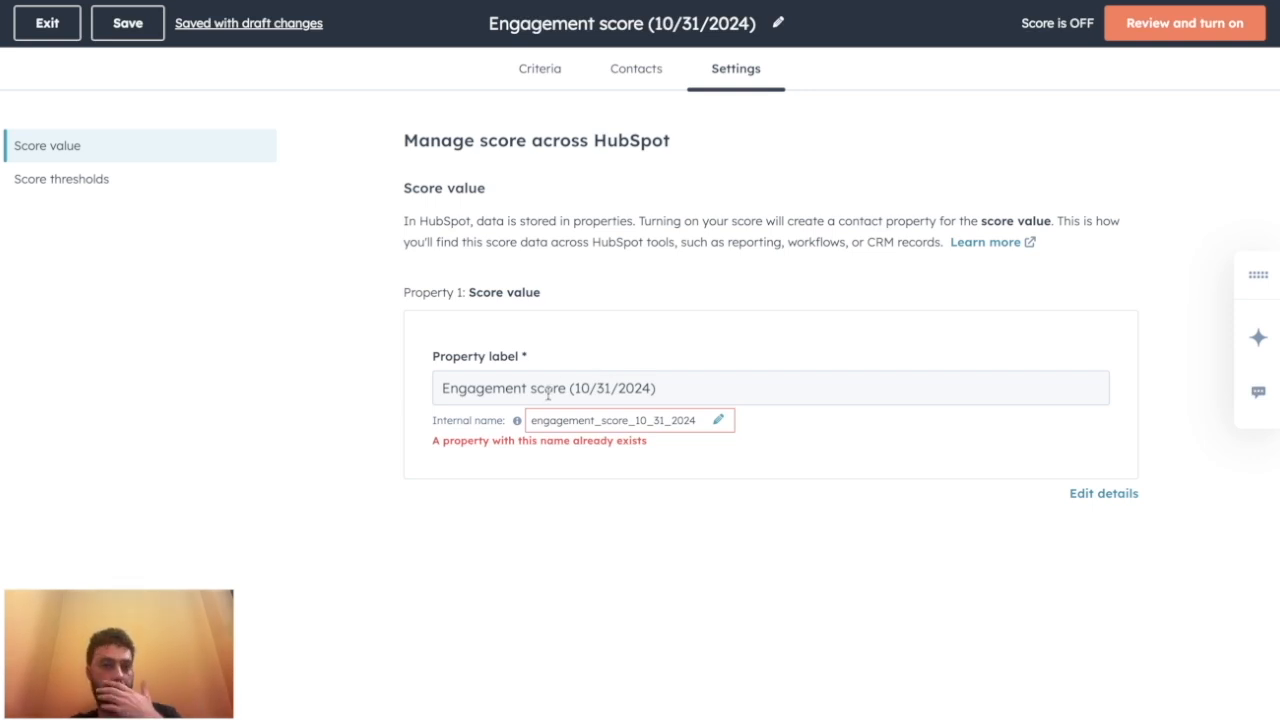
Set the score thresholds so High starts at 68 and Medium at 48 points
{"action": "left_click", "coordinate": [60, 180]}
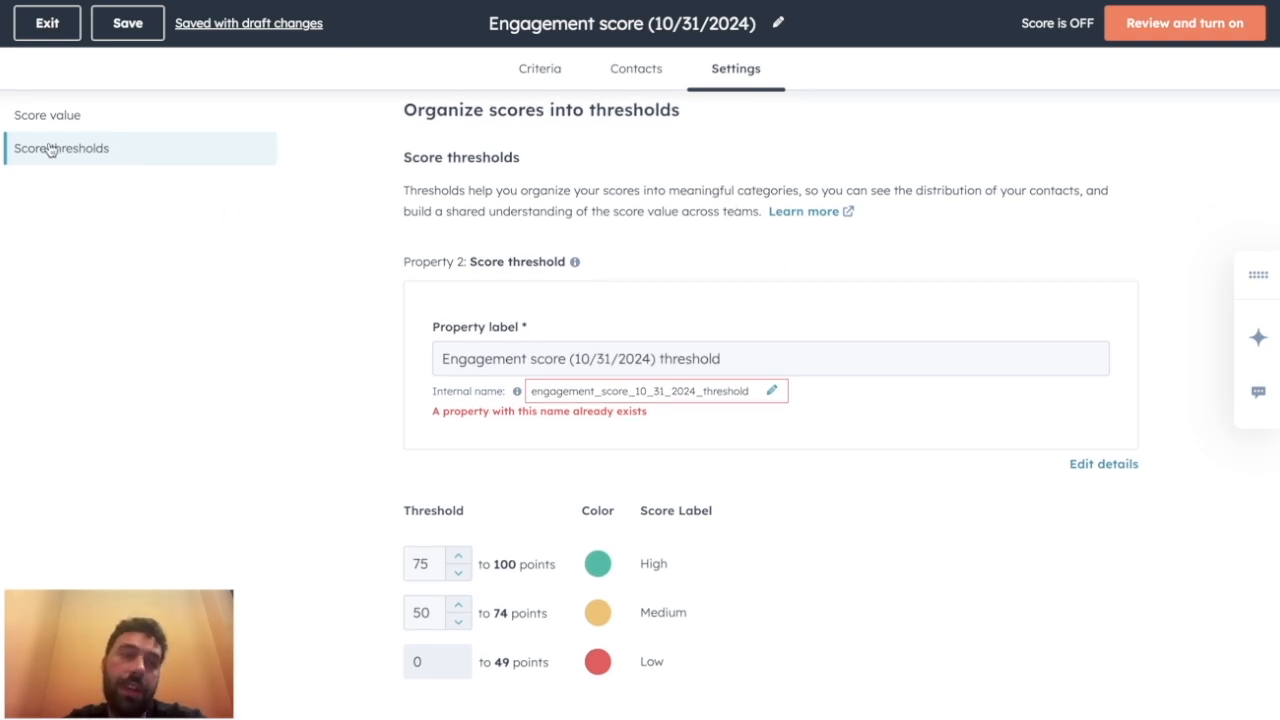
{"action": "mouse_move", "coordinate": [520, 560]}
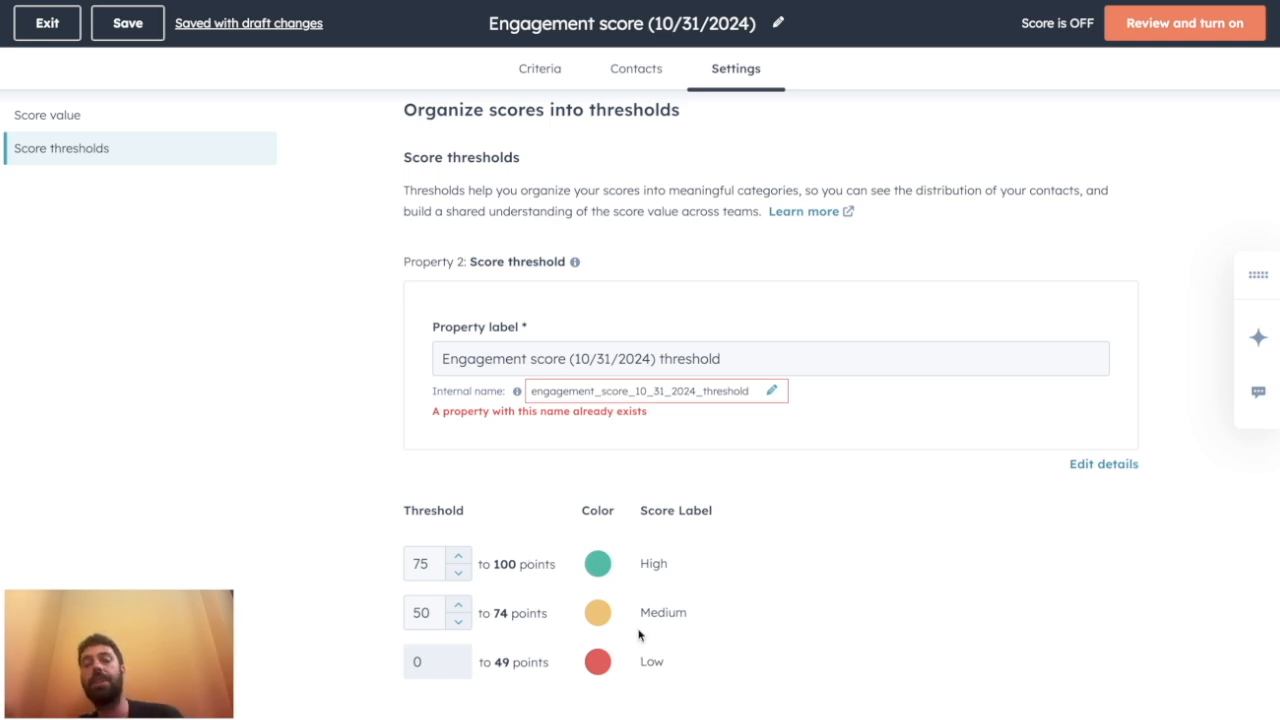
{"action": "left_click", "coordinate": [458, 572]}
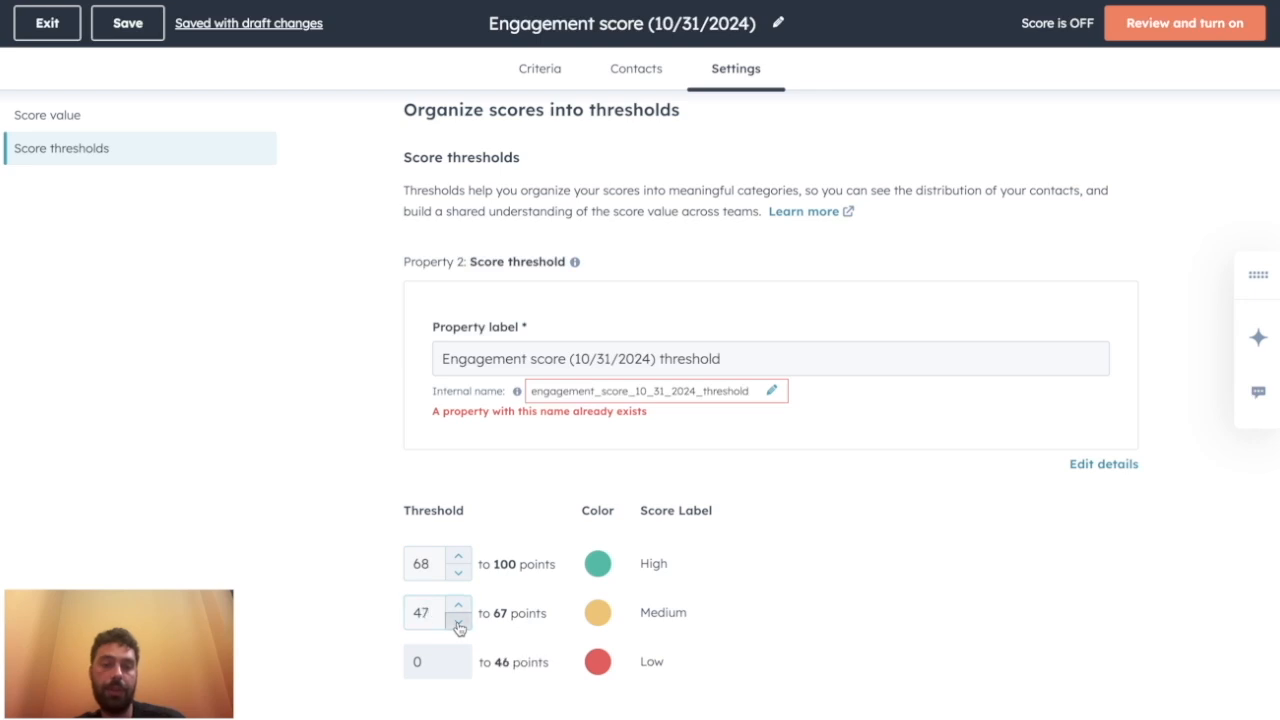
{"action": "left_click", "coordinate": [460, 604]}
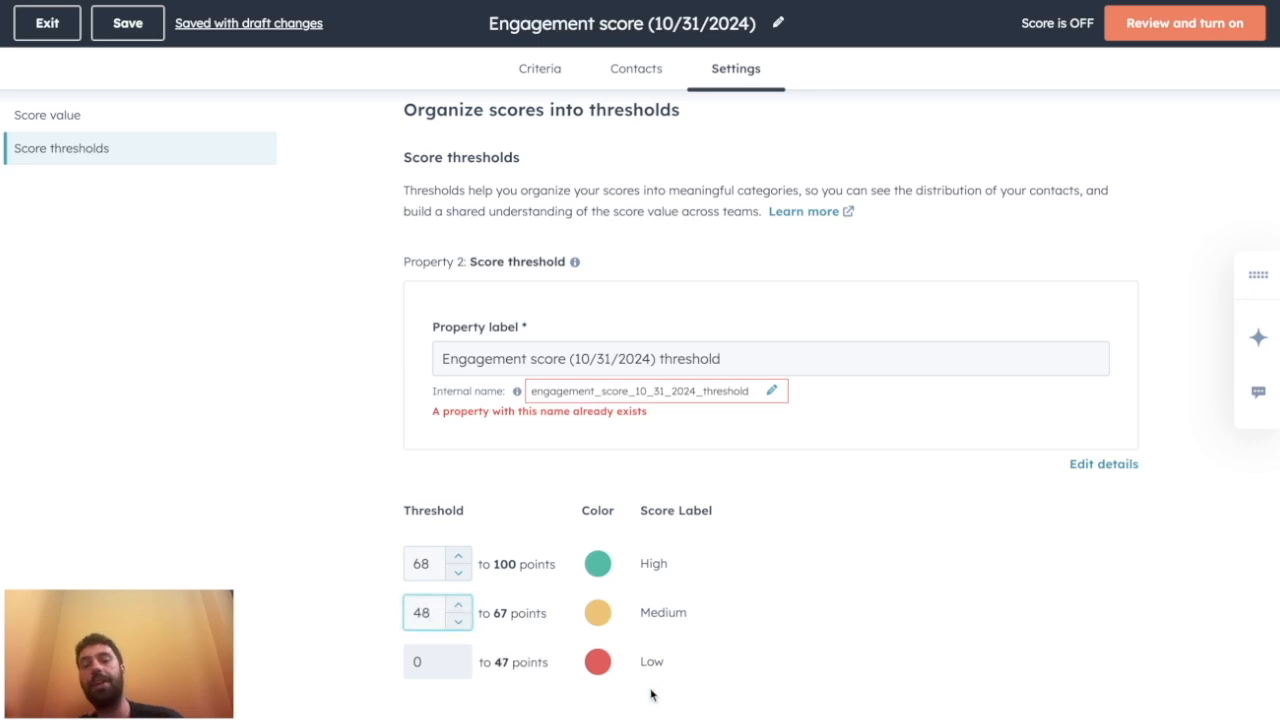
Revisit the Contacts and Criteria tabs, then exit to the Lead Scoring list
{"action": "left_click", "coordinate": [636, 68]}
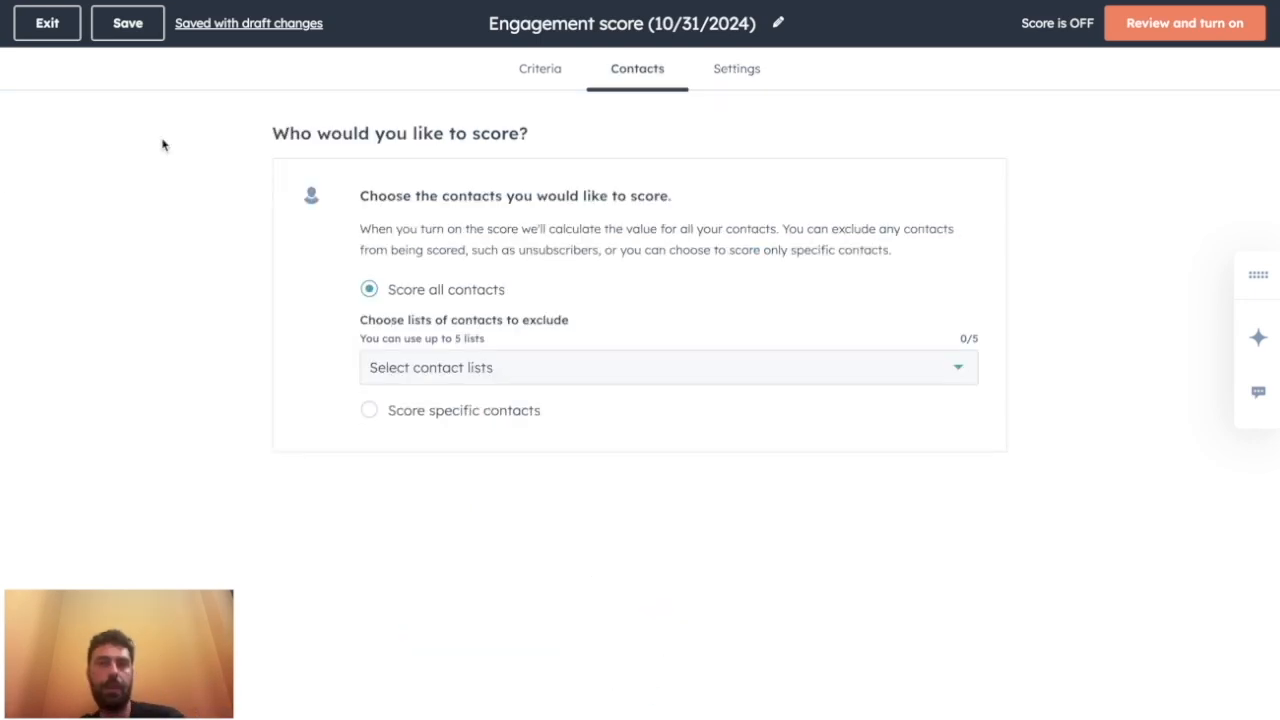
{"action": "left_click", "coordinate": [540, 68]}
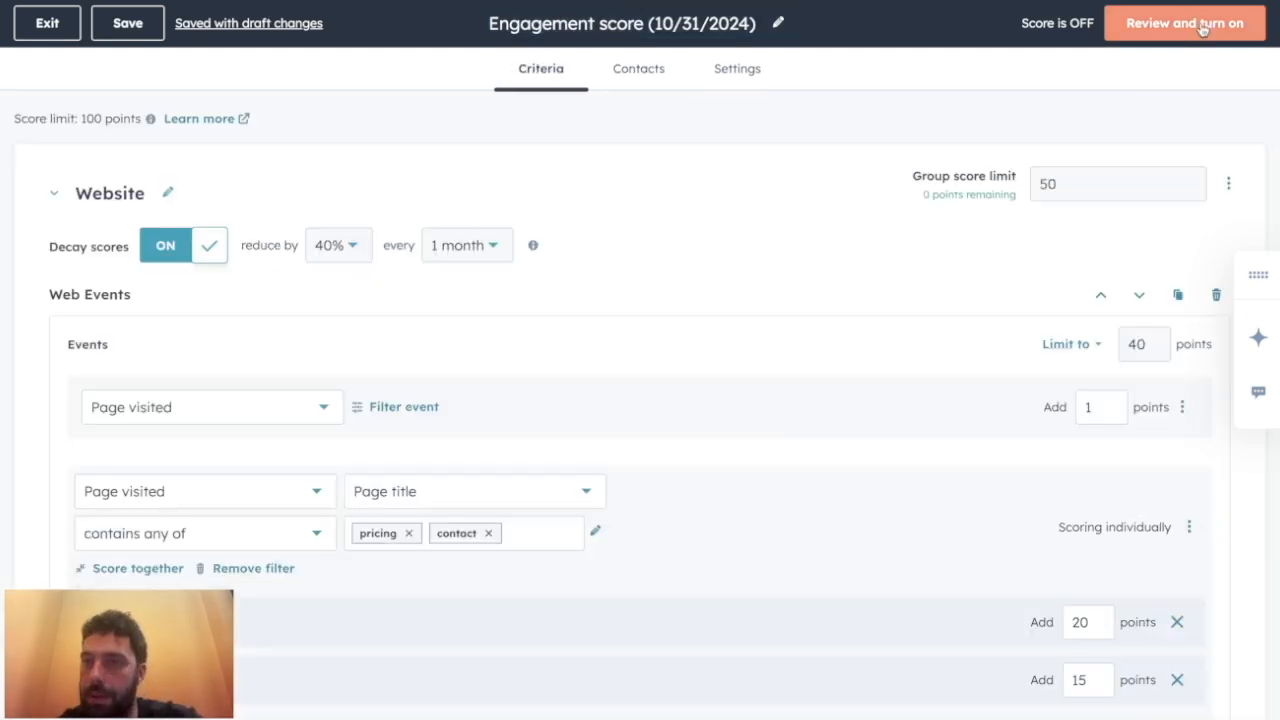
{"action": "left_click", "coordinate": [46, 22]}
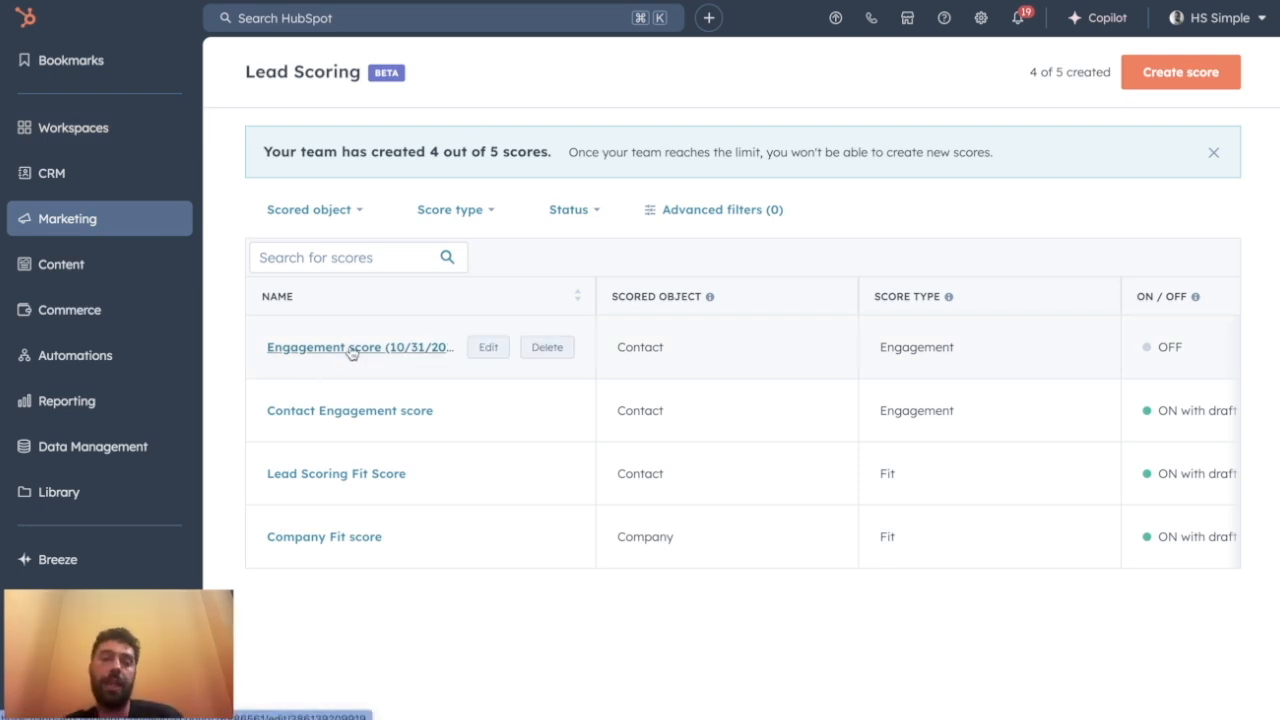
{"action": "mouse_move", "coordinate": [672, 648]}
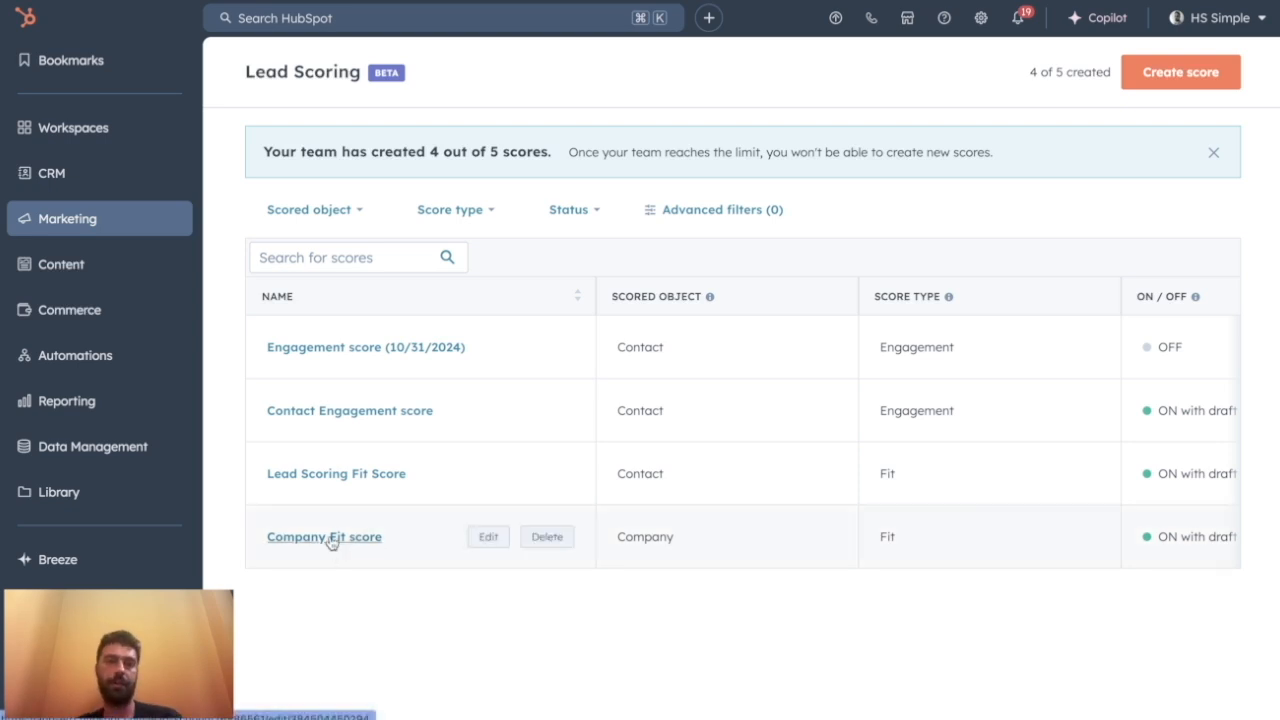
Open the Company Fit score from the Lead Scoring table
{"action": "left_click", "coordinate": [324, 536]}
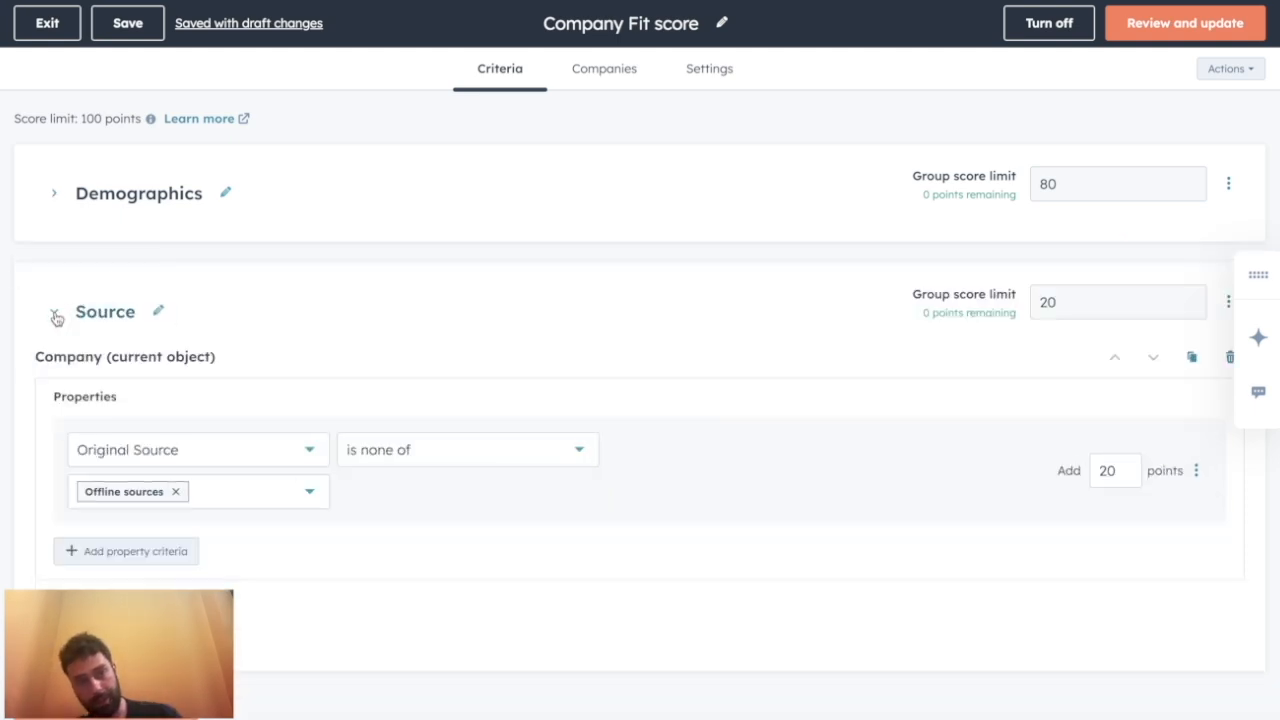
Review the Demographics rules: country, Accounting industry points, revenue over 1,000,000 and 50+ employees
{"action": "left_click", "coordinate": [56, 312]}
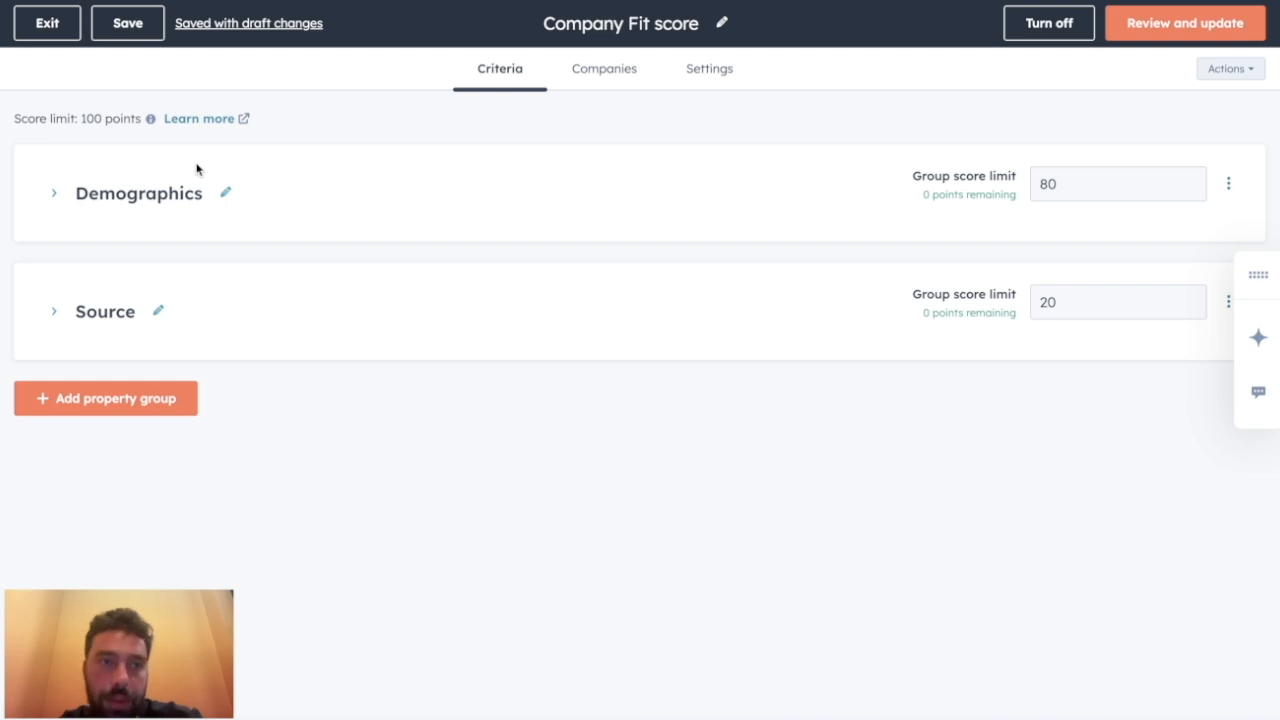
{"action": "mouse_move", "coordinate": [408, 276]}
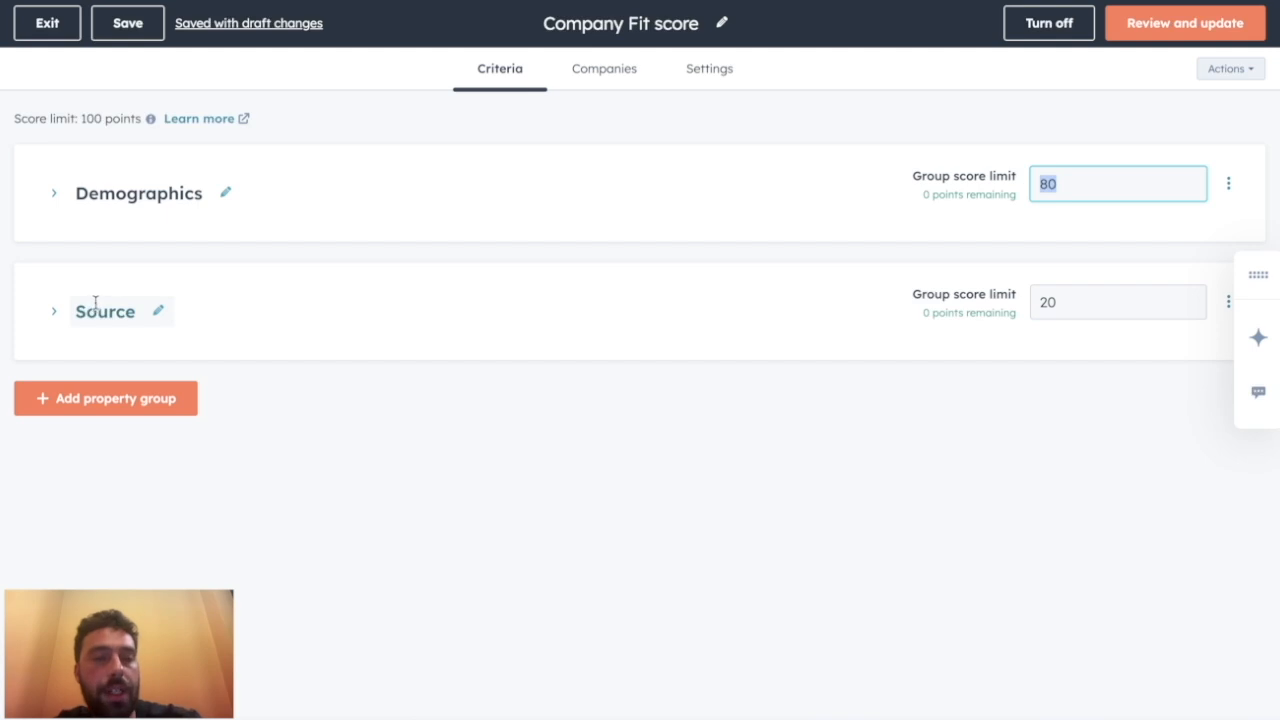
{"action": "left_click", "coordinate": [1118, 300]}
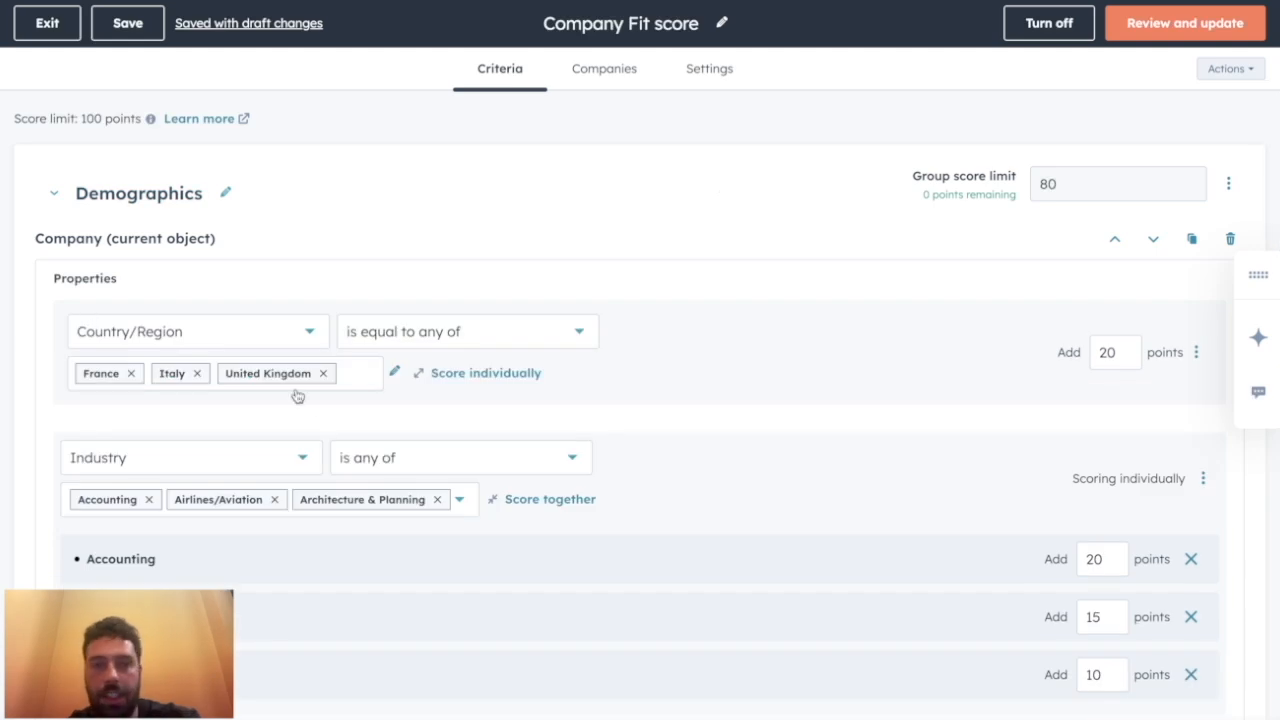
{"action": "scroll", "scroll_direction": "down", "scroll_amount": 3}
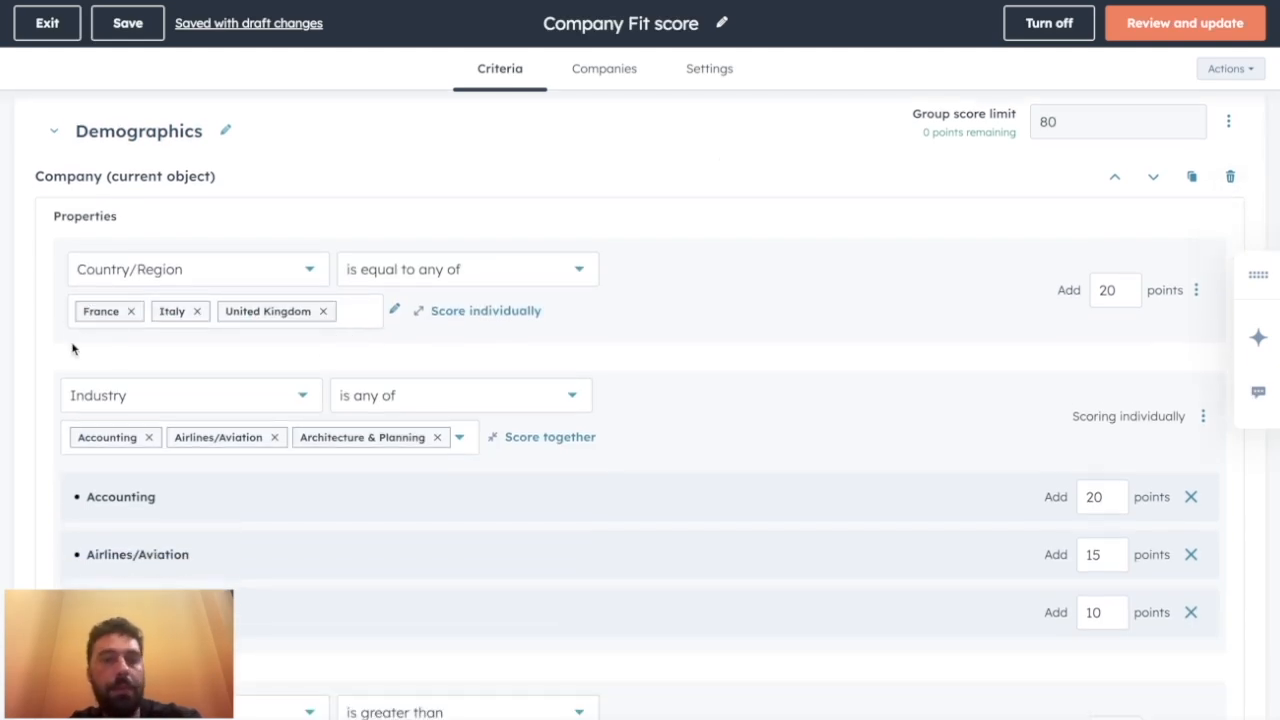
{"action": "mouse_move", "coordinate": [318, 394]}
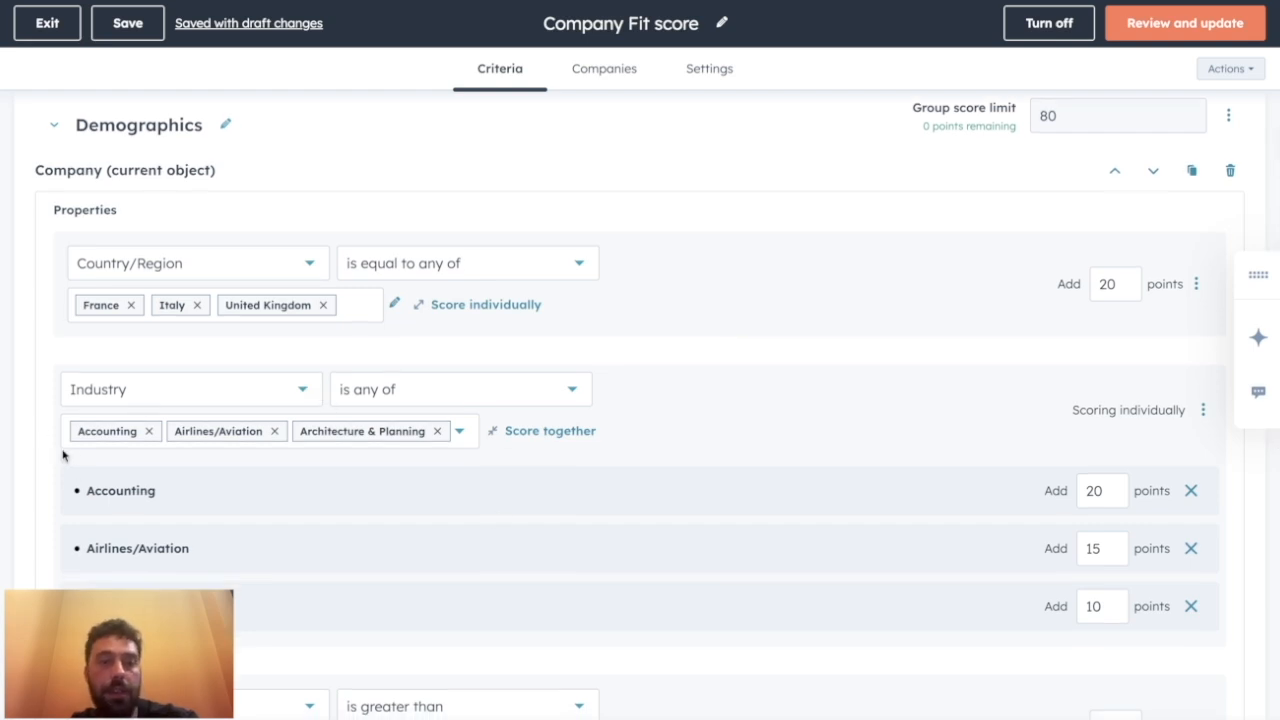
{"action": "mouse_move", "coordinate": [128, 508]}
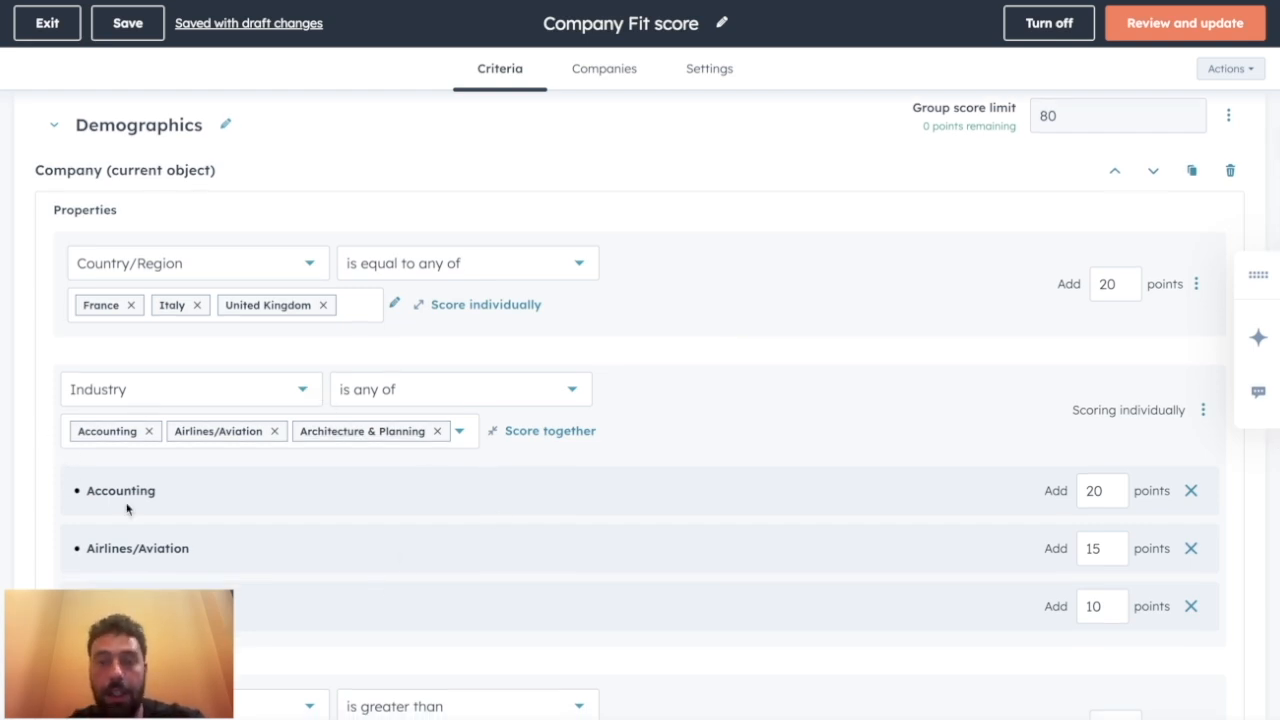
{"action": "double_click", "coordinate": [120, 492]}
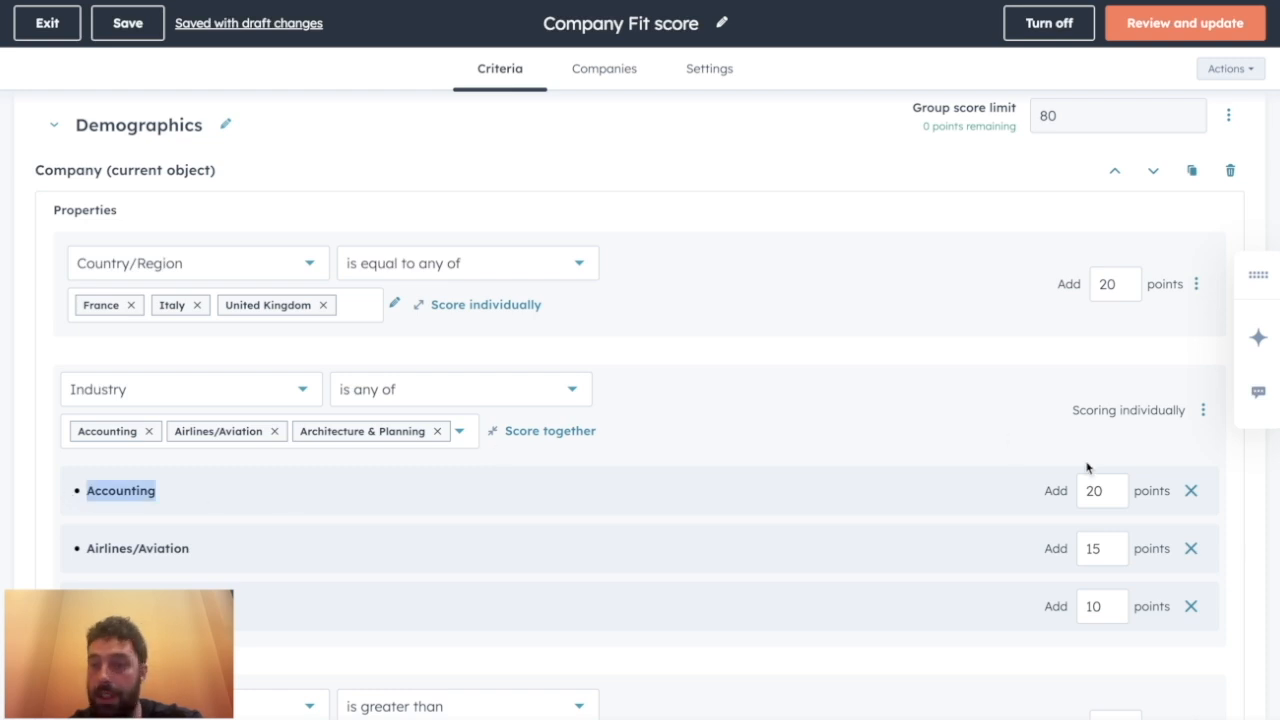
{"action": "left_click", "coordinate": [1100, 490]}
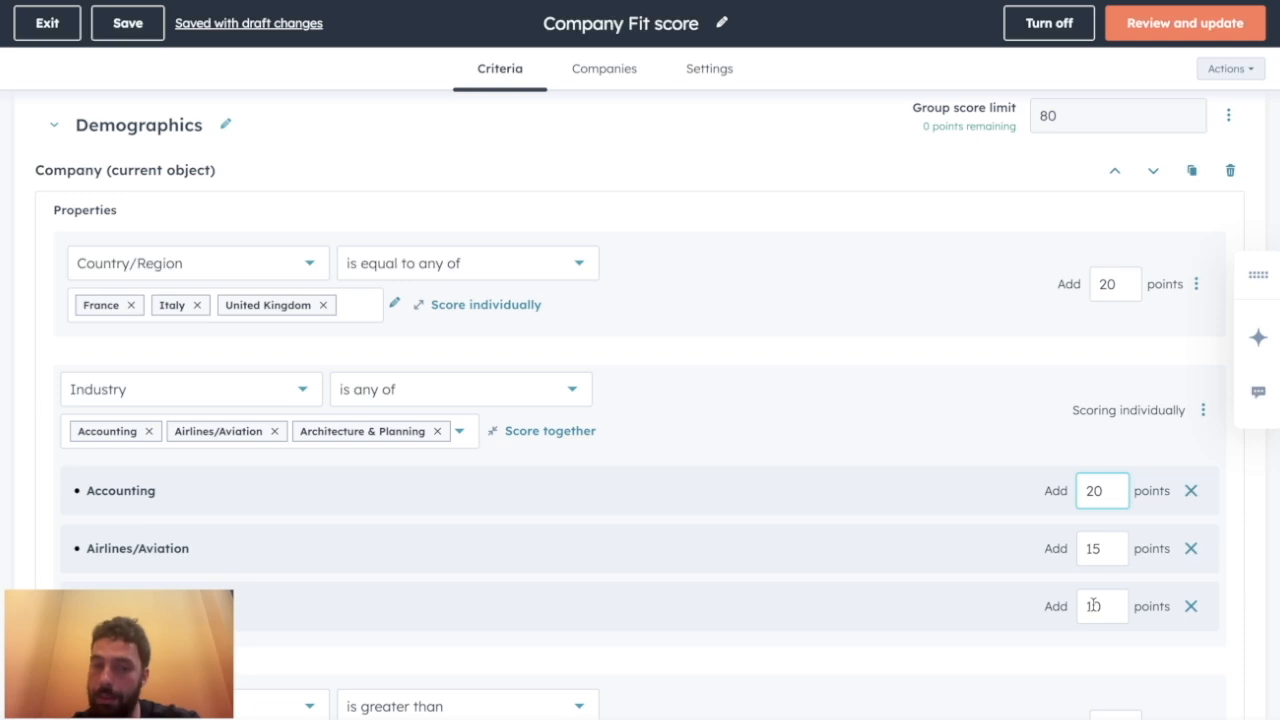
{"action": "scroll", "scroll_direction": "down", "scroll_amount": 3}
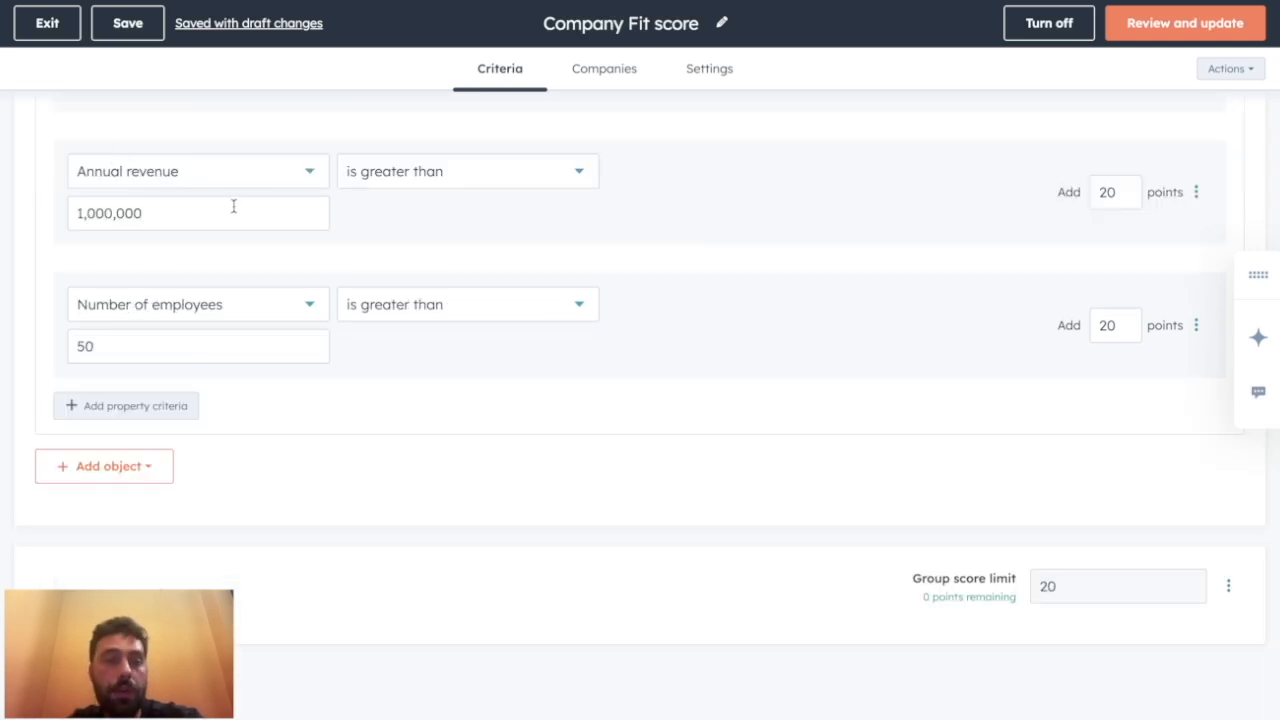
{"action": "left_click", "coordinate": [1114, 192]}
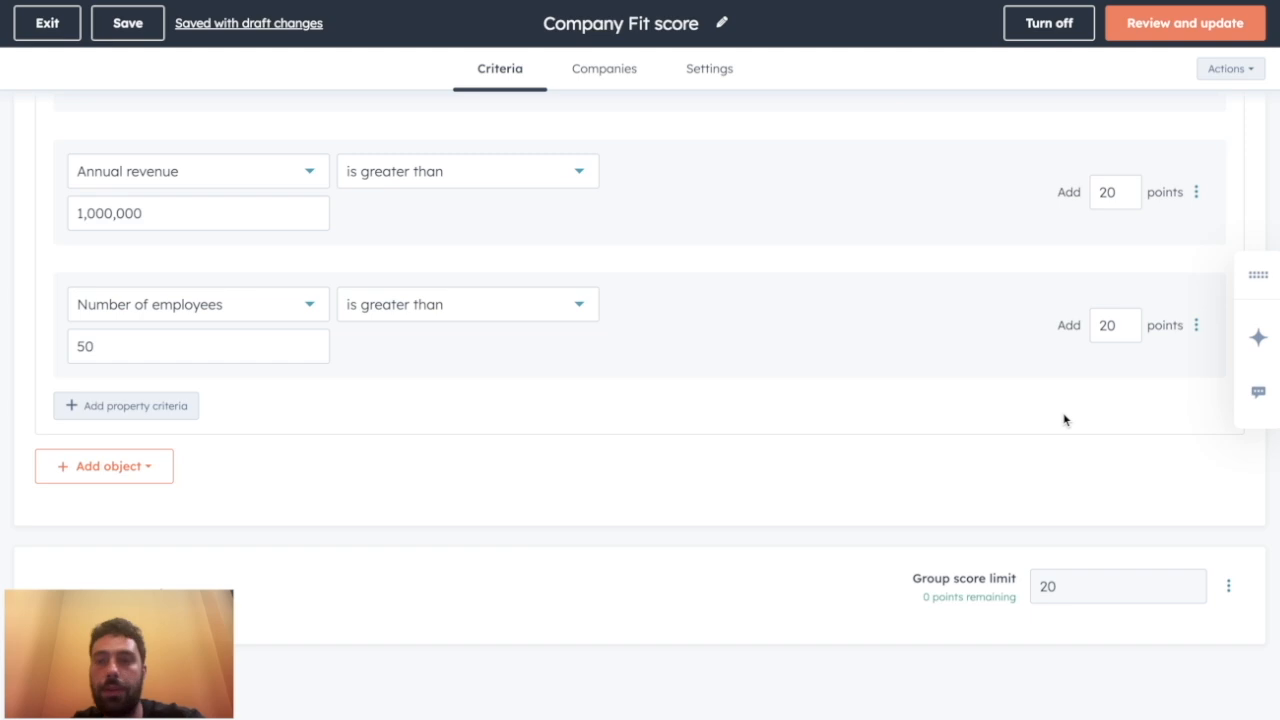
{"action": "scroll", "scroll_direction": "up", "scroll_amount": 3}
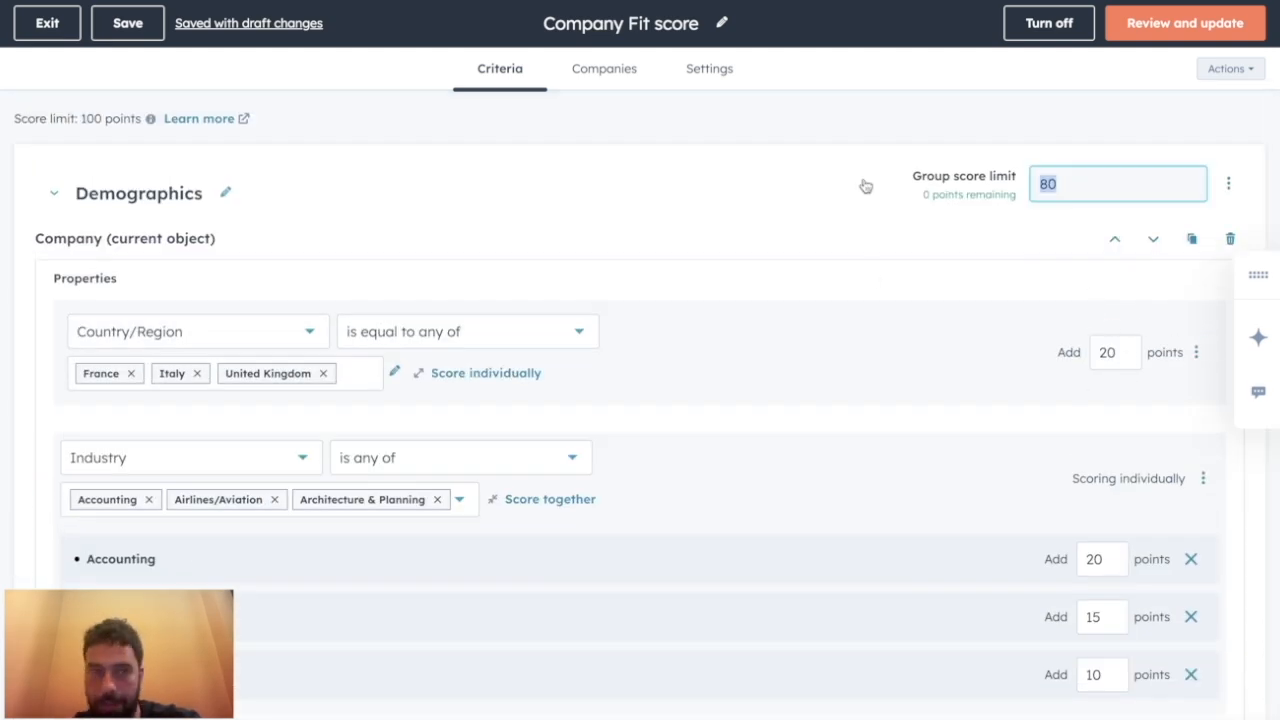
{"action": "left_click", "coordinate": [54, 192]}
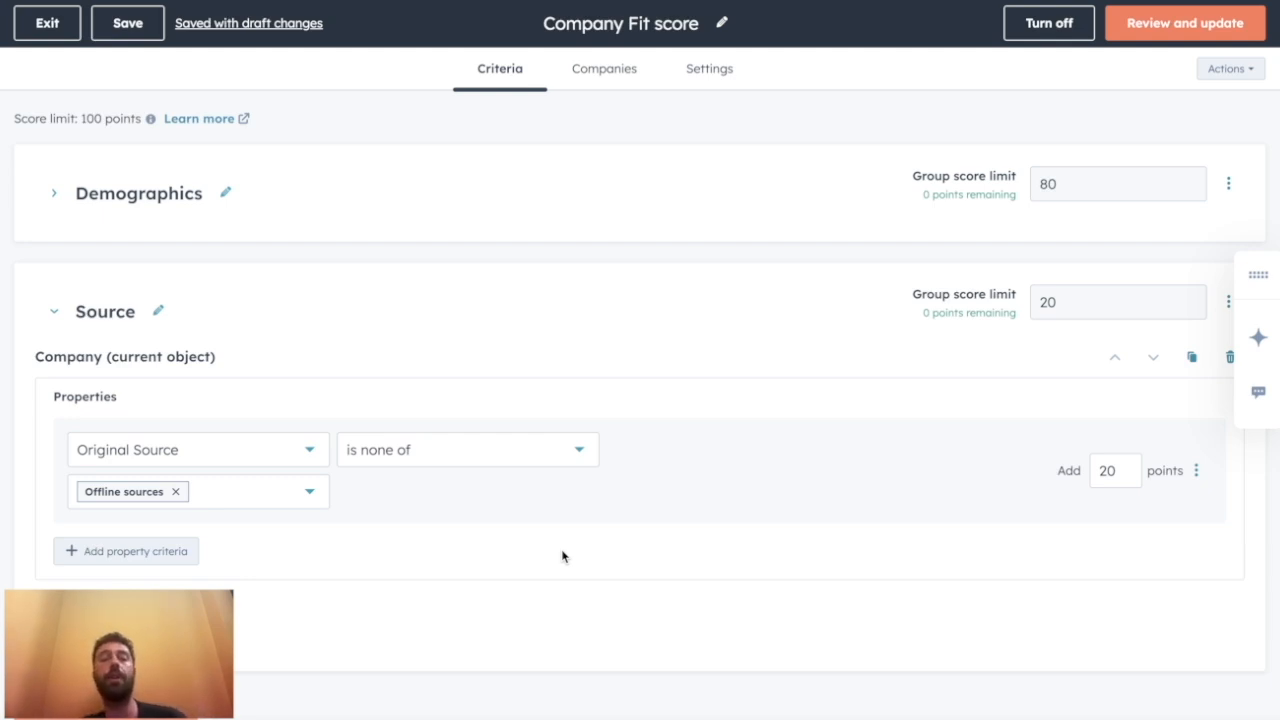
{"action": "mouse_move", "coordinate": [856, 524]}
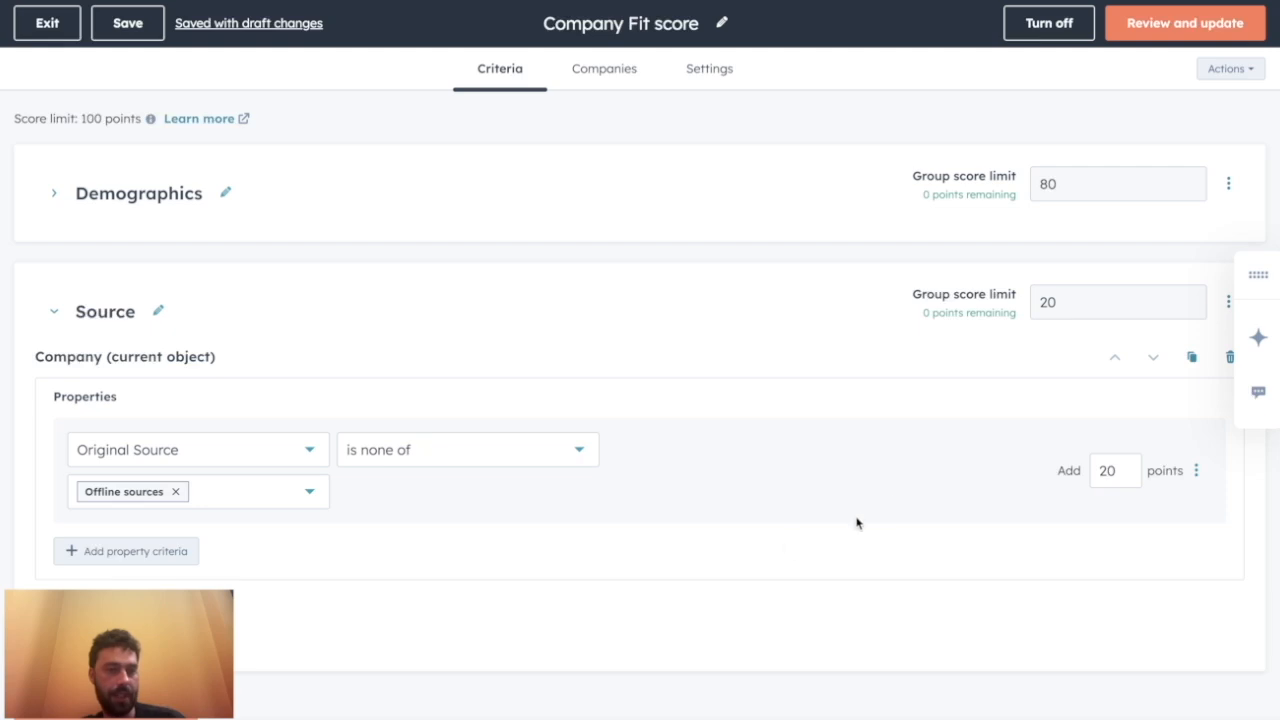
{"action": "mouse_move", "coordinate": [890, 504]}
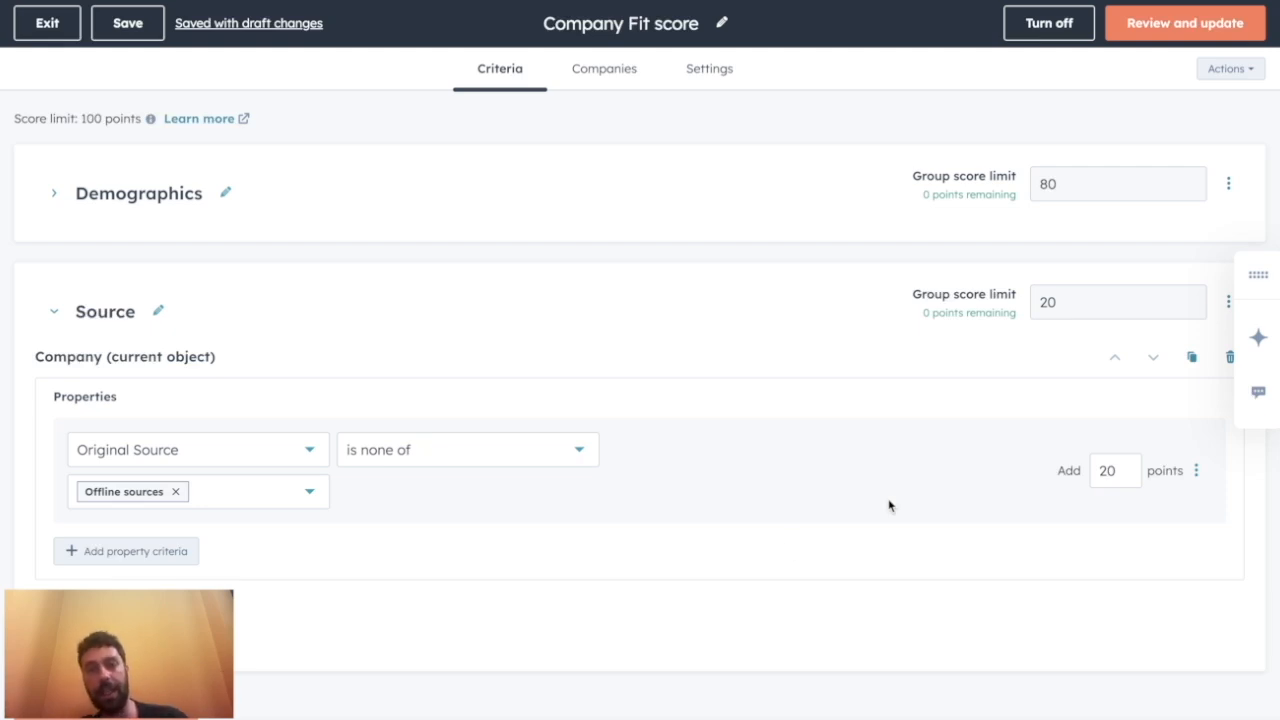
Check the Source rule rewarding non-offline sources and collapse the group
{"action": "left_click", "coordinate": [1114, 470]}
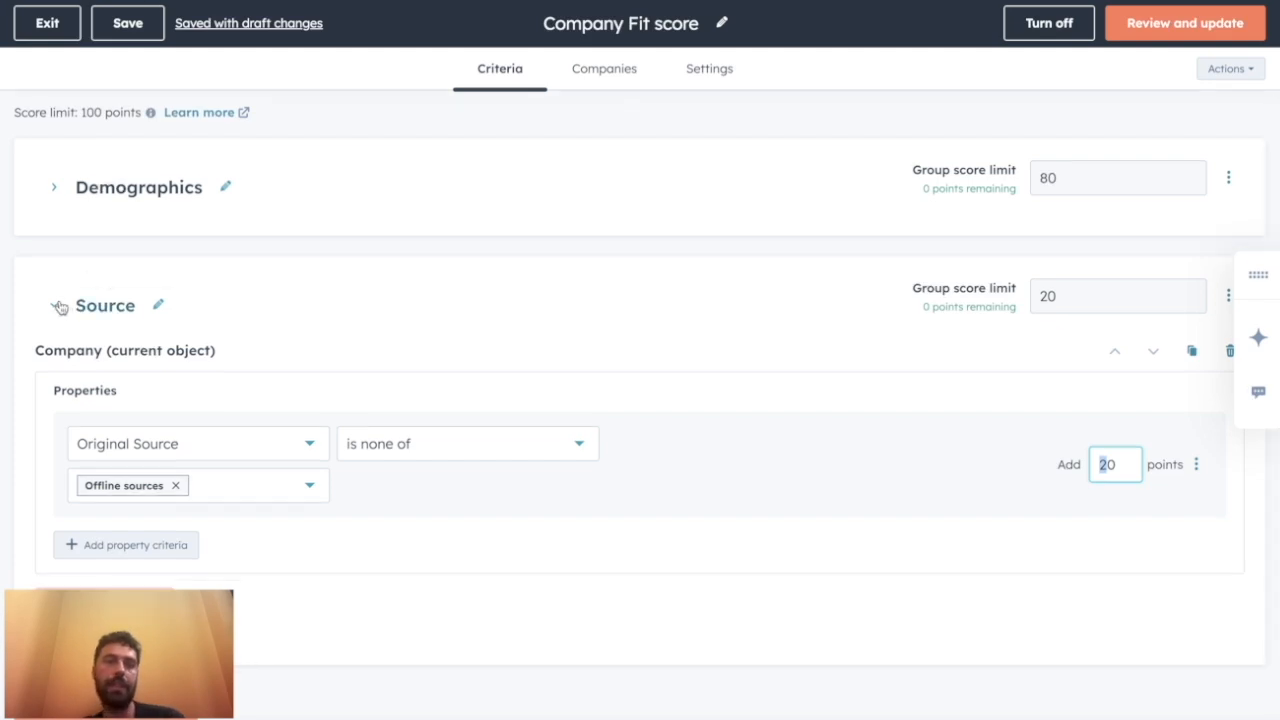
{"action": "left_click", "coordinate": [56, 304]}
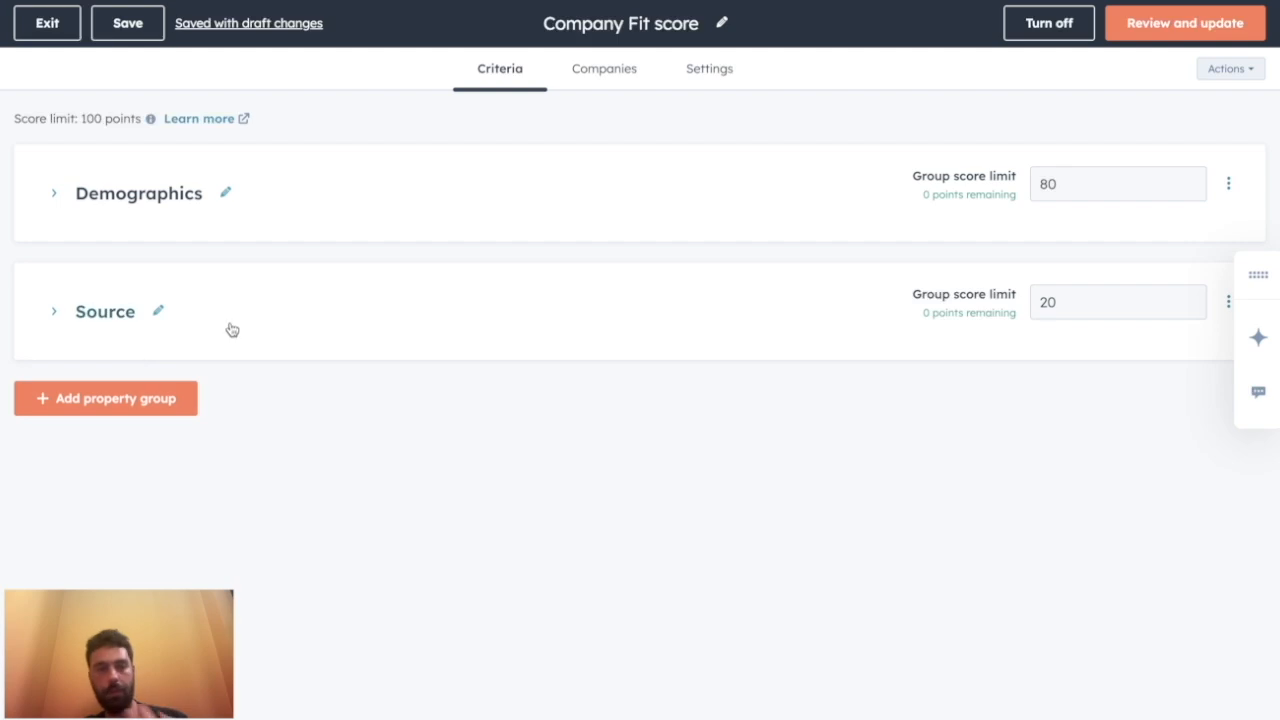
Exit the Company Fit score editor back to the Lead Scoring list
{"action": "left_click", "coordinate": [604, 68]}
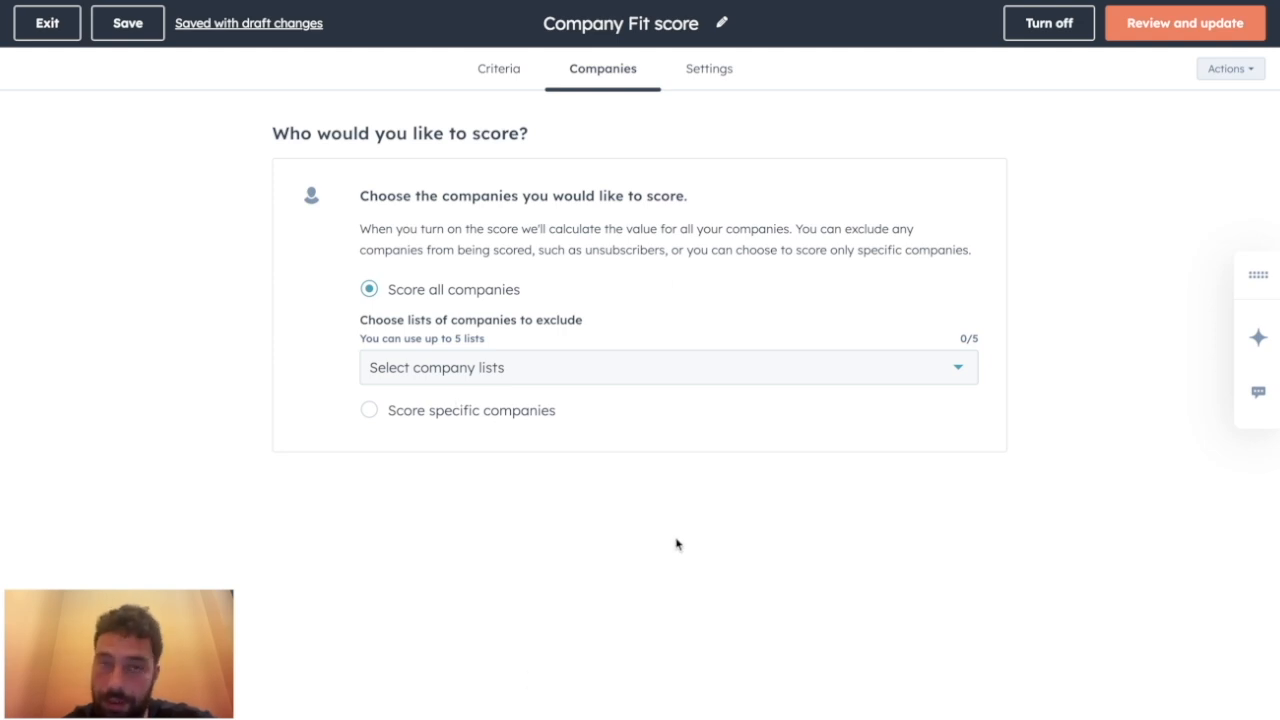
{"action": "left_click", "coordinate": [708, 68]}
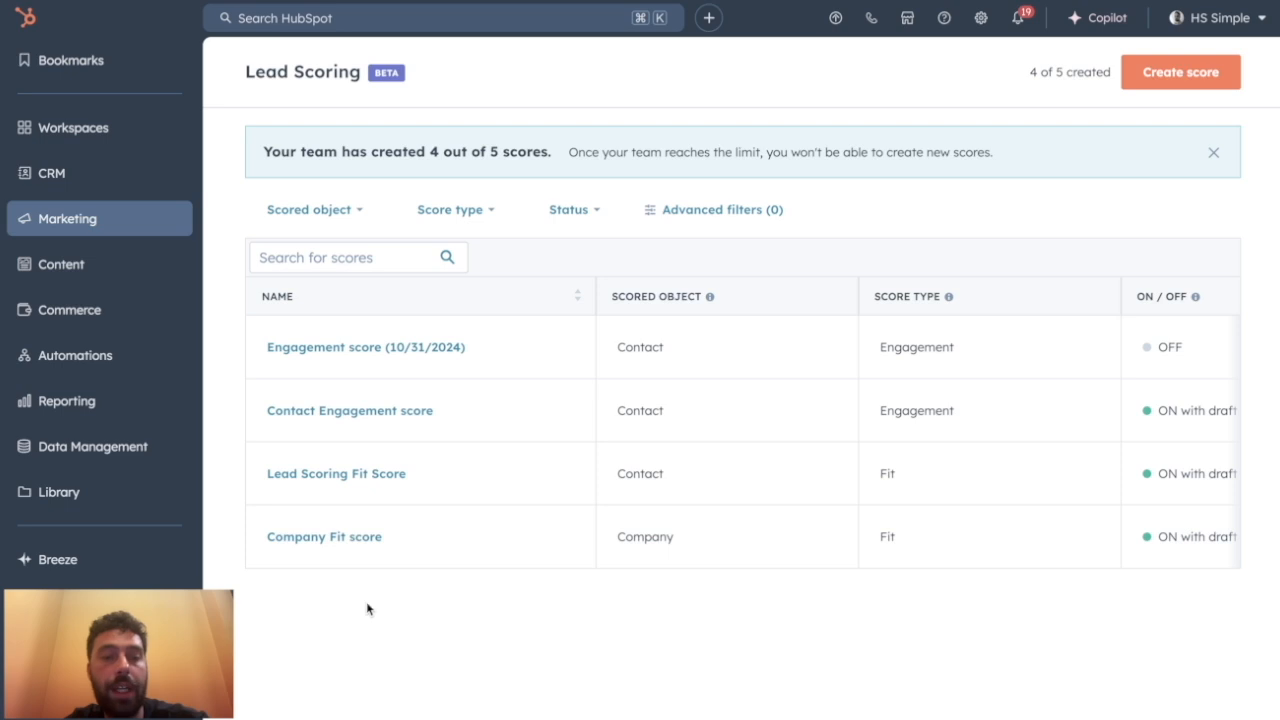
{"action": "mouse_move", "coordinate": [752, 648]}
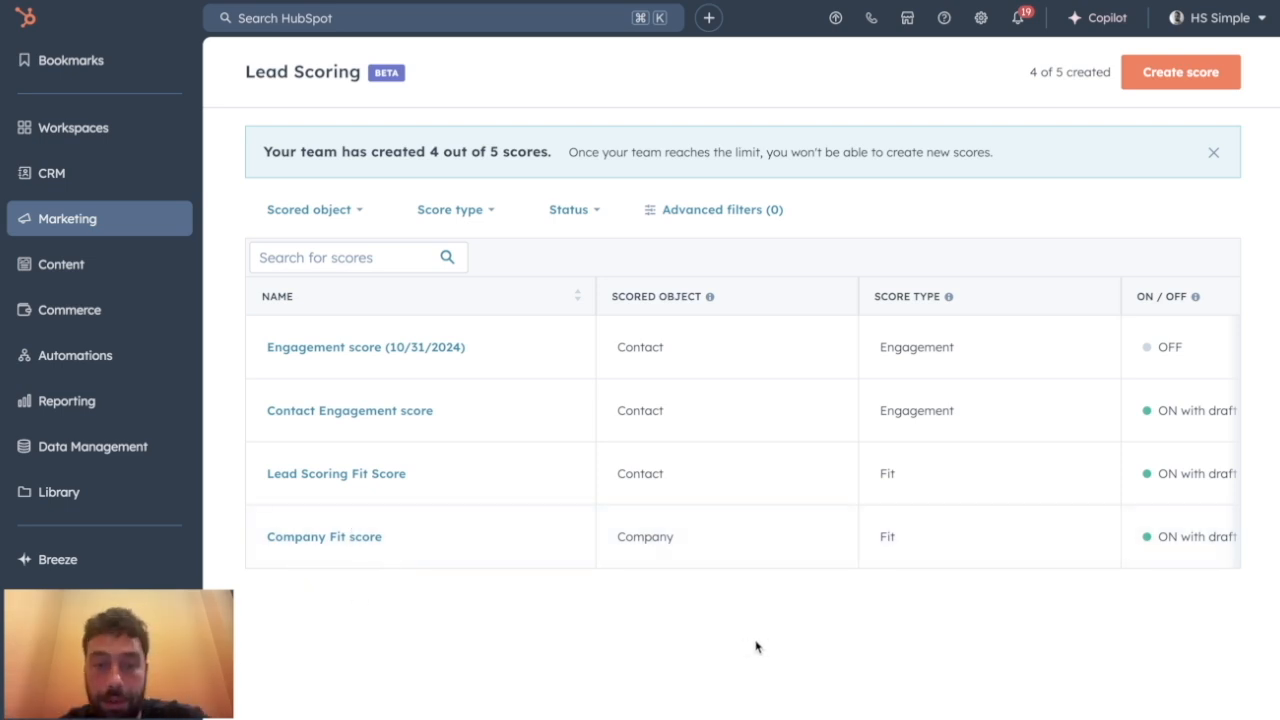
{"action": "mouse_move", "coordinate": [574, 496]}
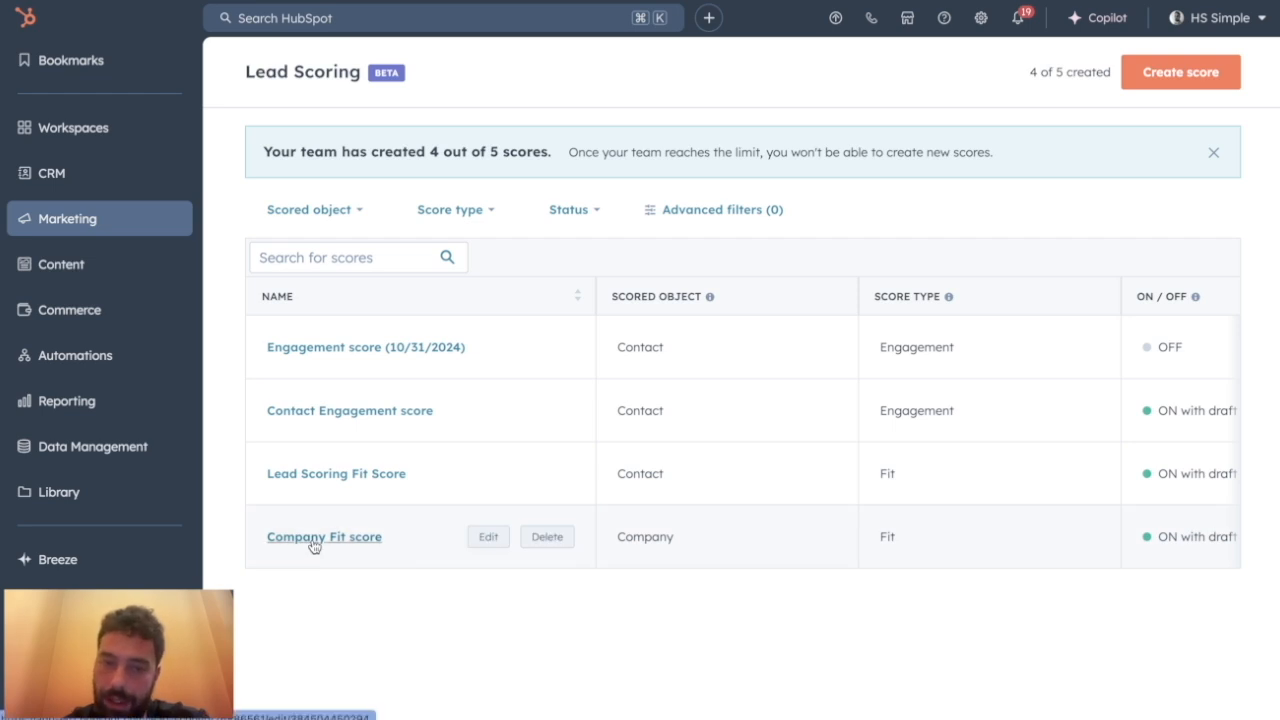
{"action": "mouse_move", "coordinate": [318, 478]}
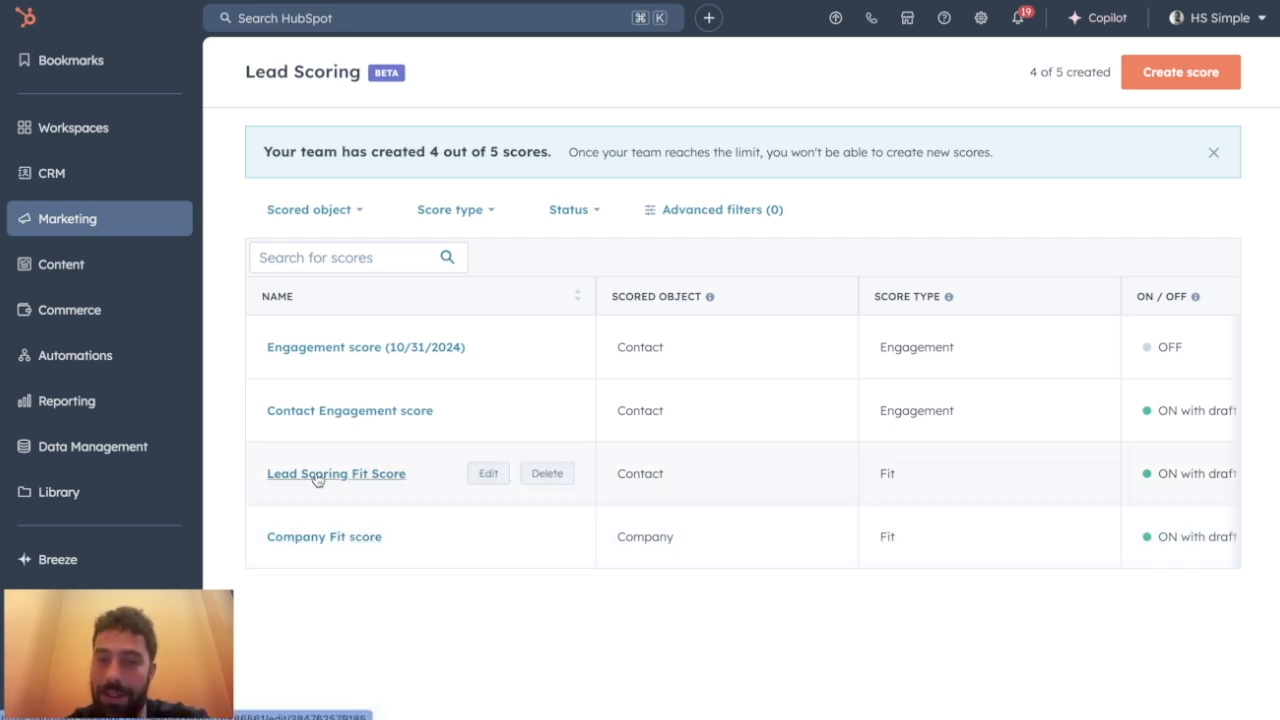
Open the Lead Scoring Fit Score from the Lead Scoring table
{"action": "left_click", "coordinate": [336, 474]}
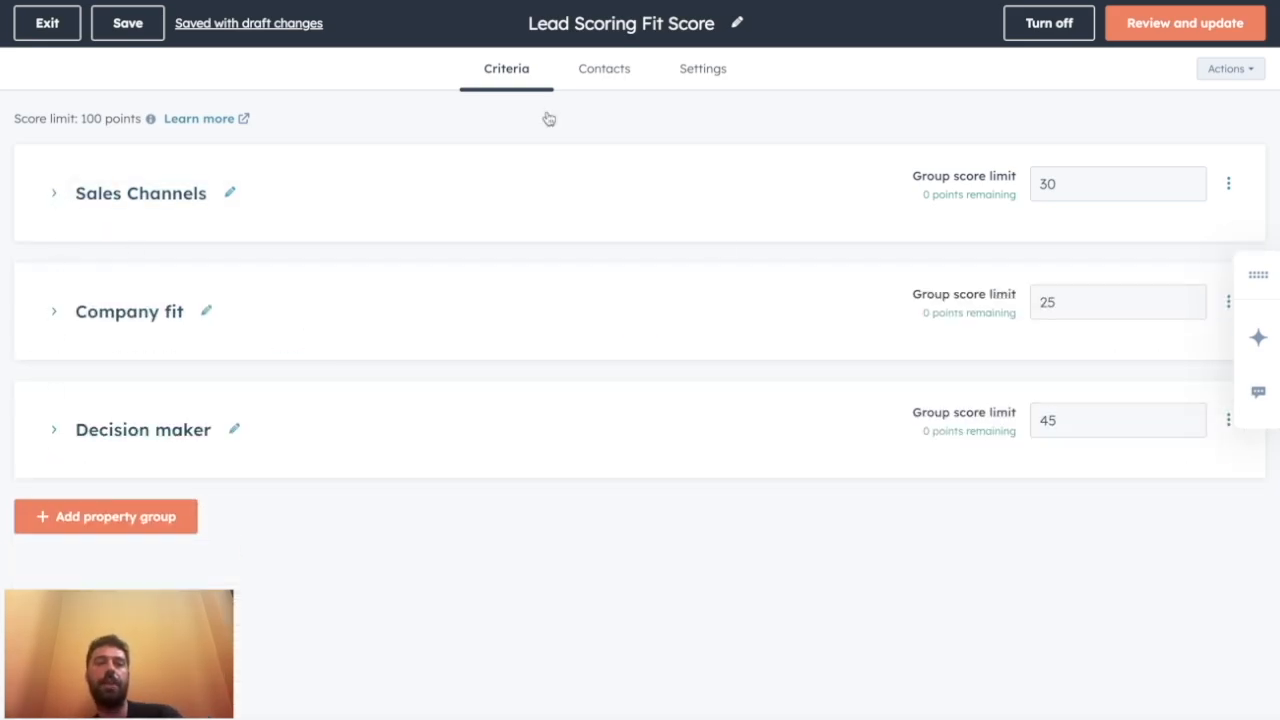
{"action": "mouse_move", "coordinate": [1050, 142]}
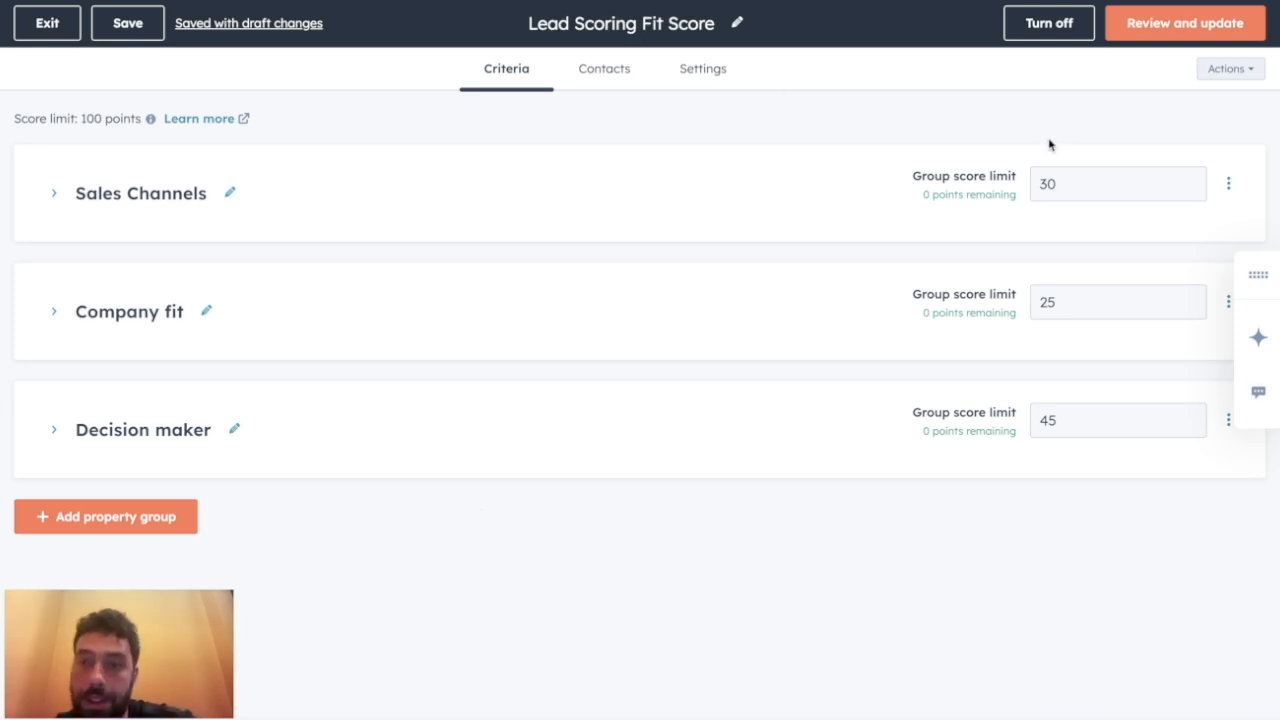
{"action": "mouse_move", "coordinate": [1132, 264]}
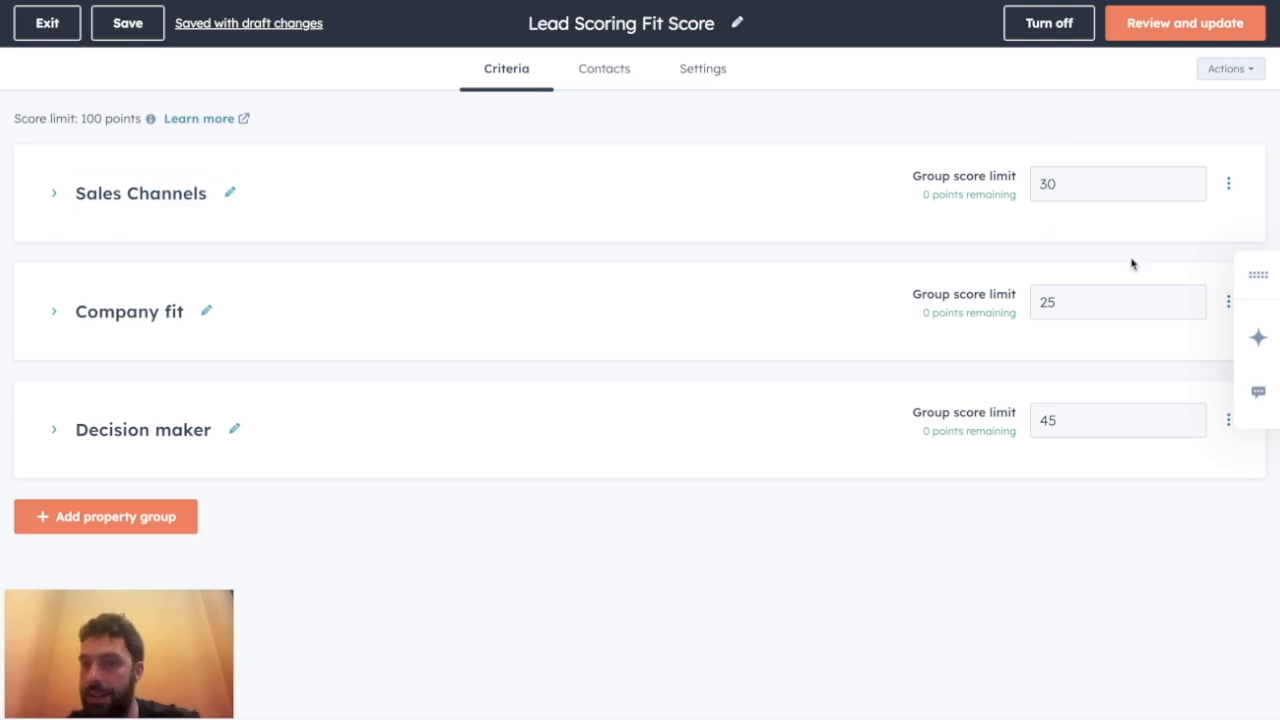
{"action": "mouse_move", "coordinate": [1020, 386]}
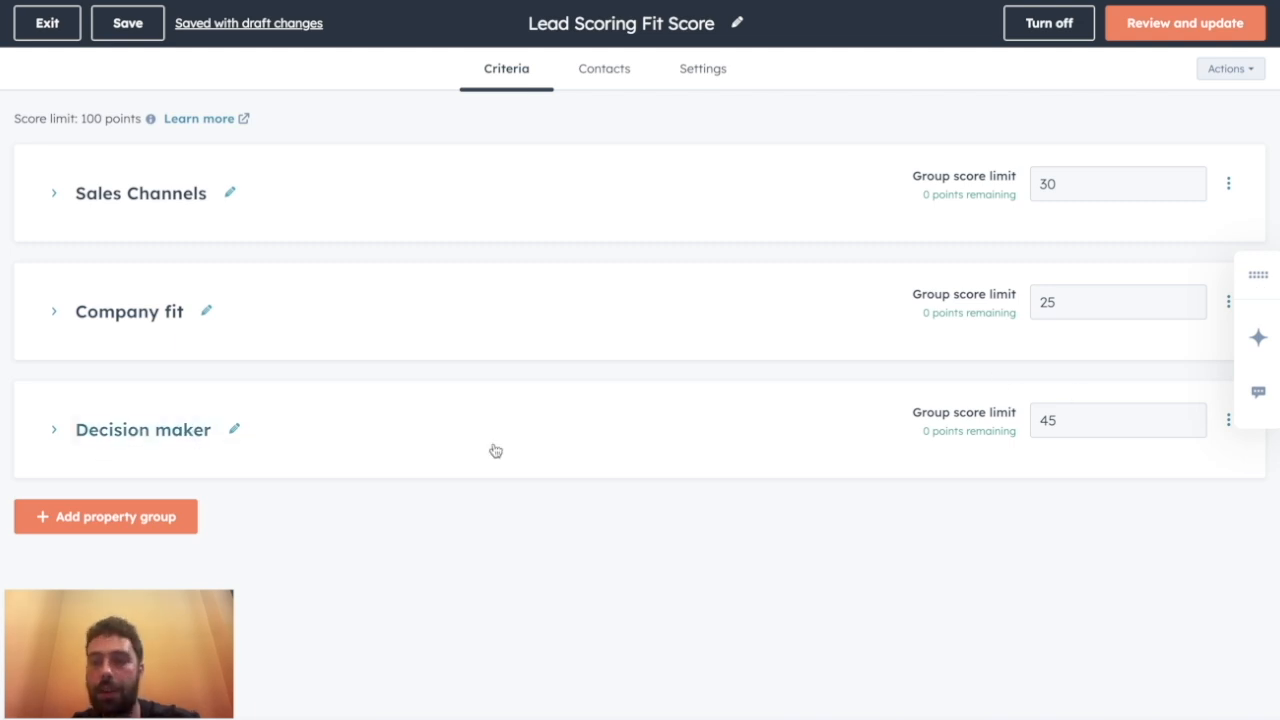
{"action": "left_click", "coordinate": [52, 430]}
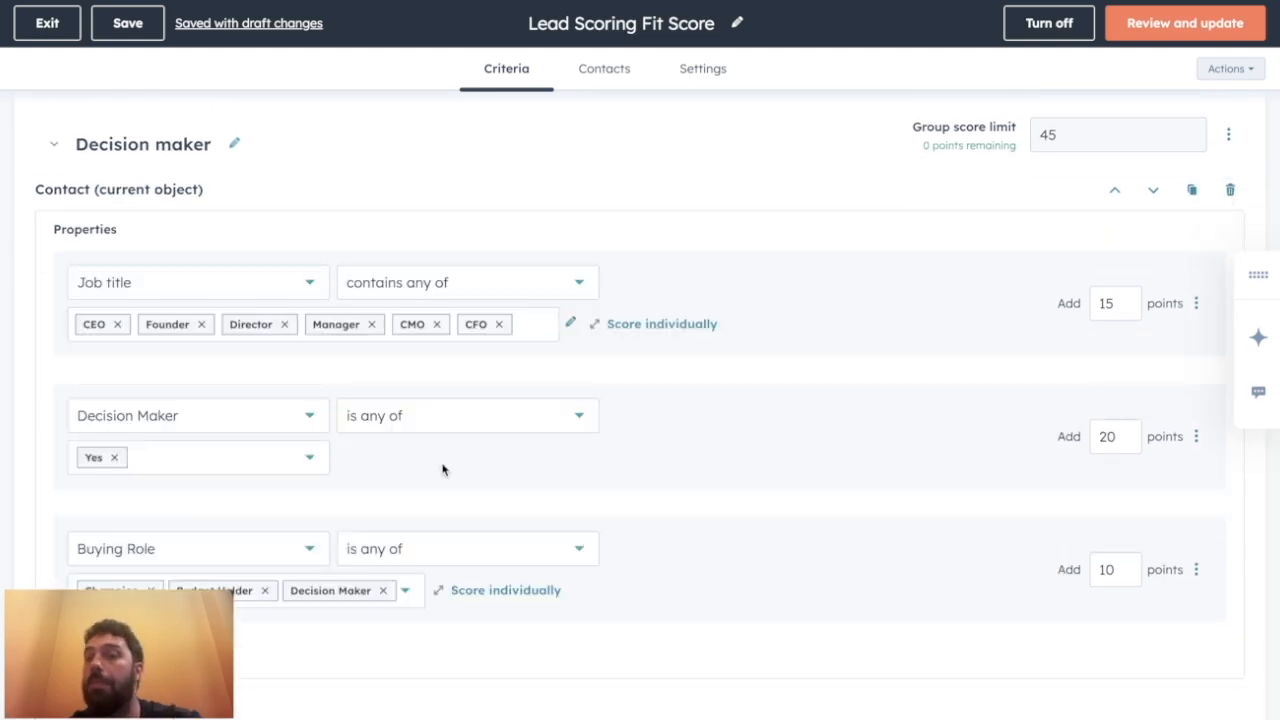
{"action": "mouse_move", "coordinate": [576, 414]}
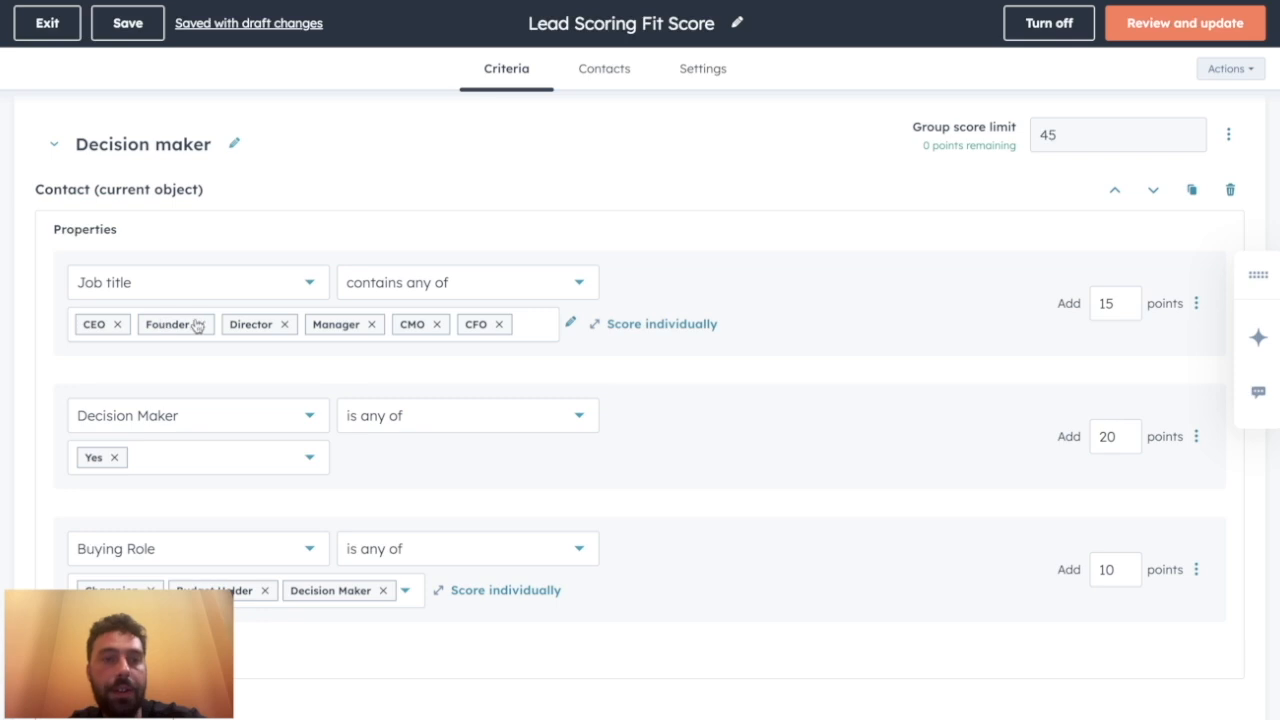
{"action": "mouse_move", "coordinate": [1132, 268]}
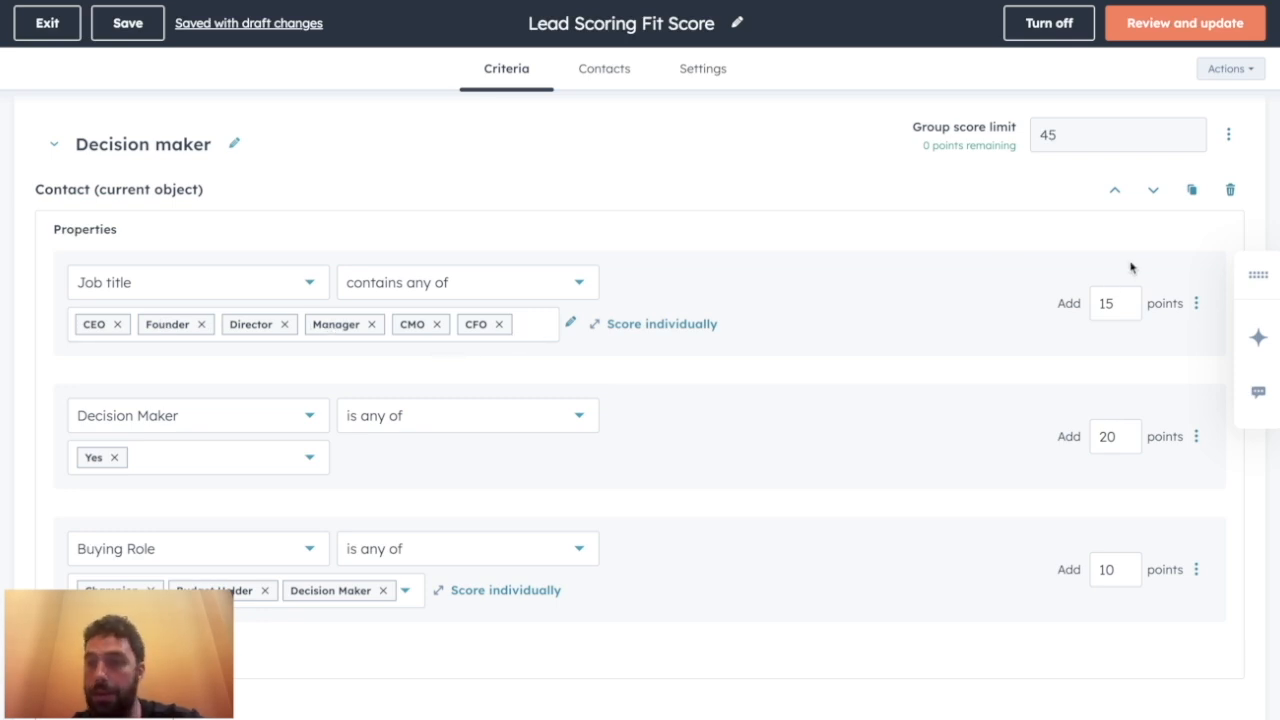
{"action": "mouse_move", "coordinate": [200, 420]}
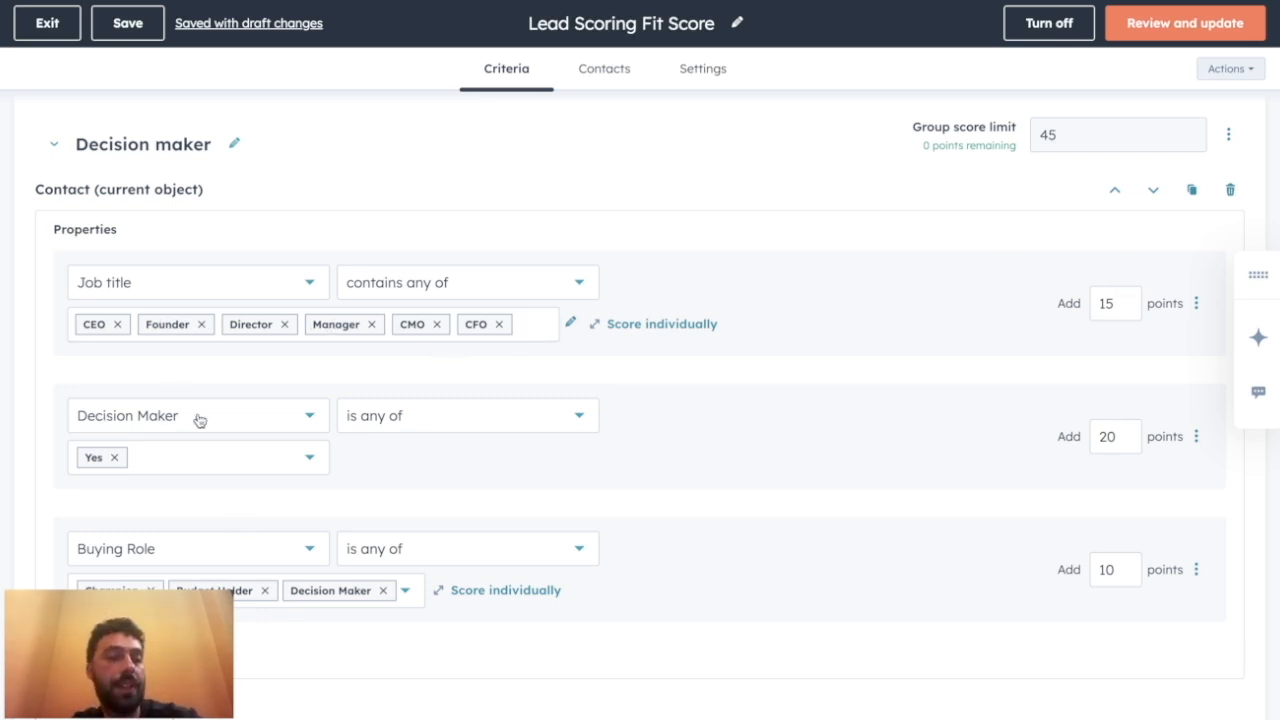
{"action": "mouse_move", "coordinate": [292, 544]}
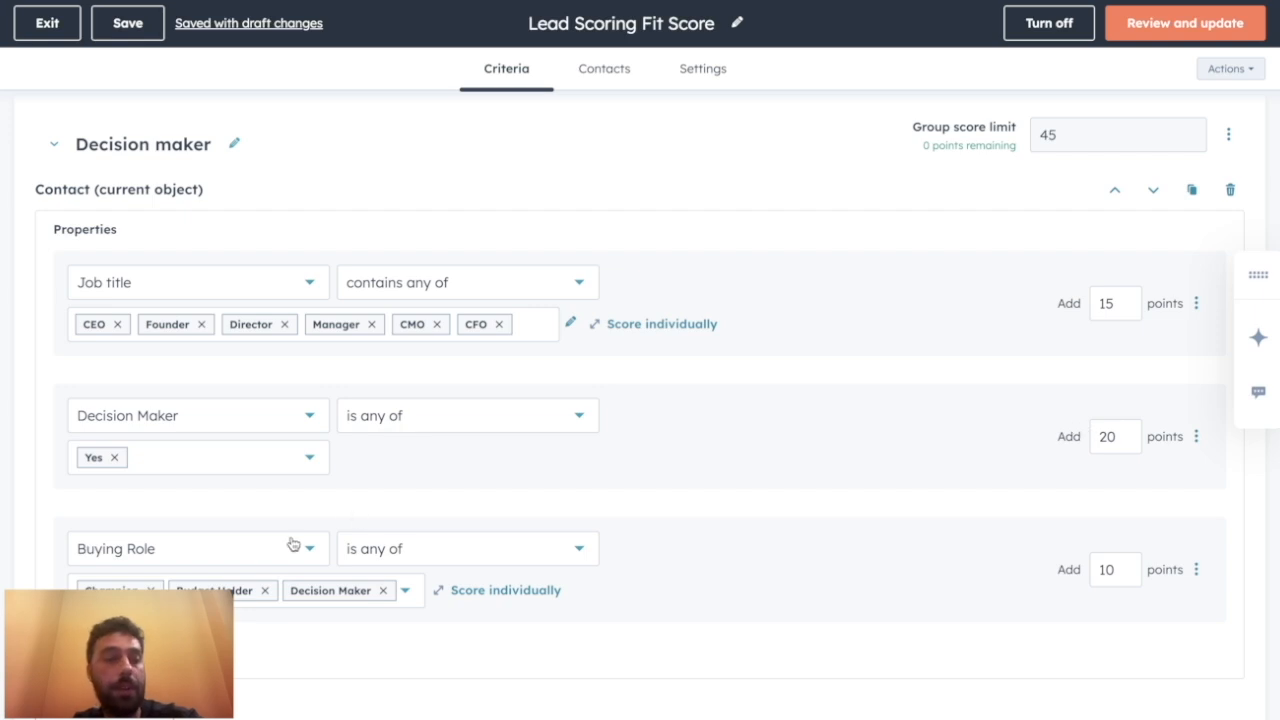
{"action": "mouse_move", "coordinate": [292, 544]}
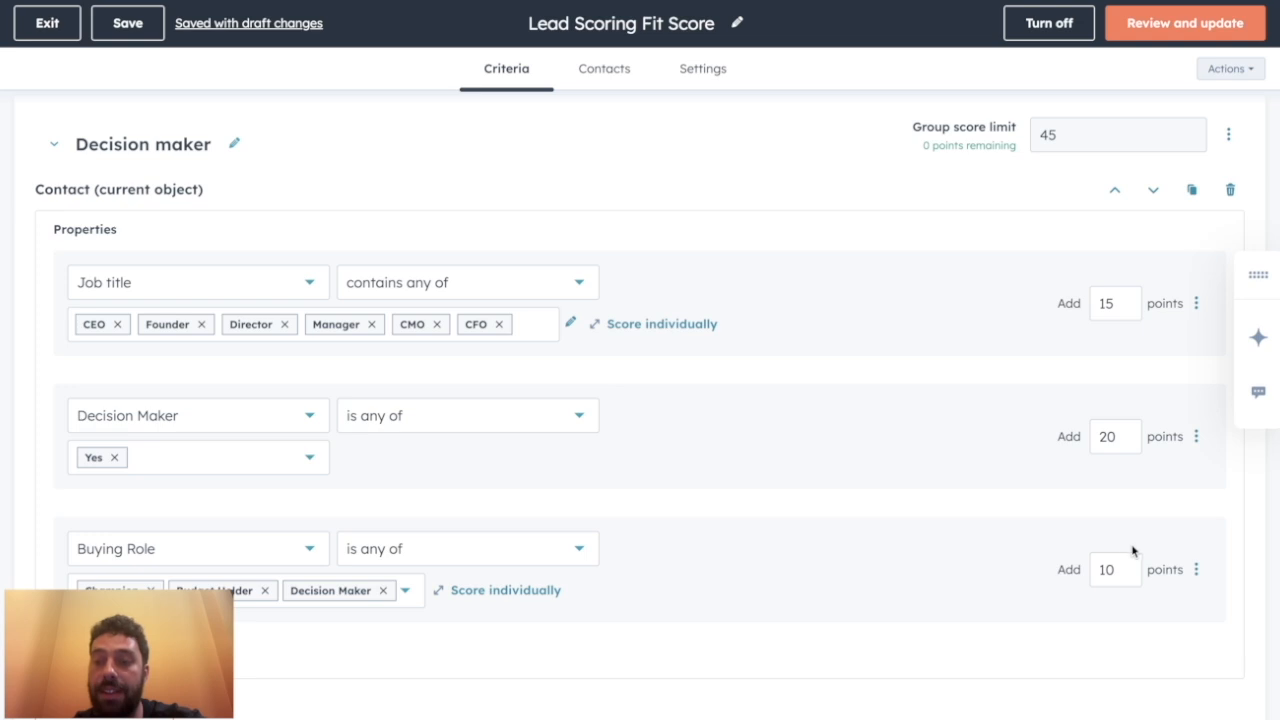
{"action": "mouse_move", "coordinate": [526, 452]}
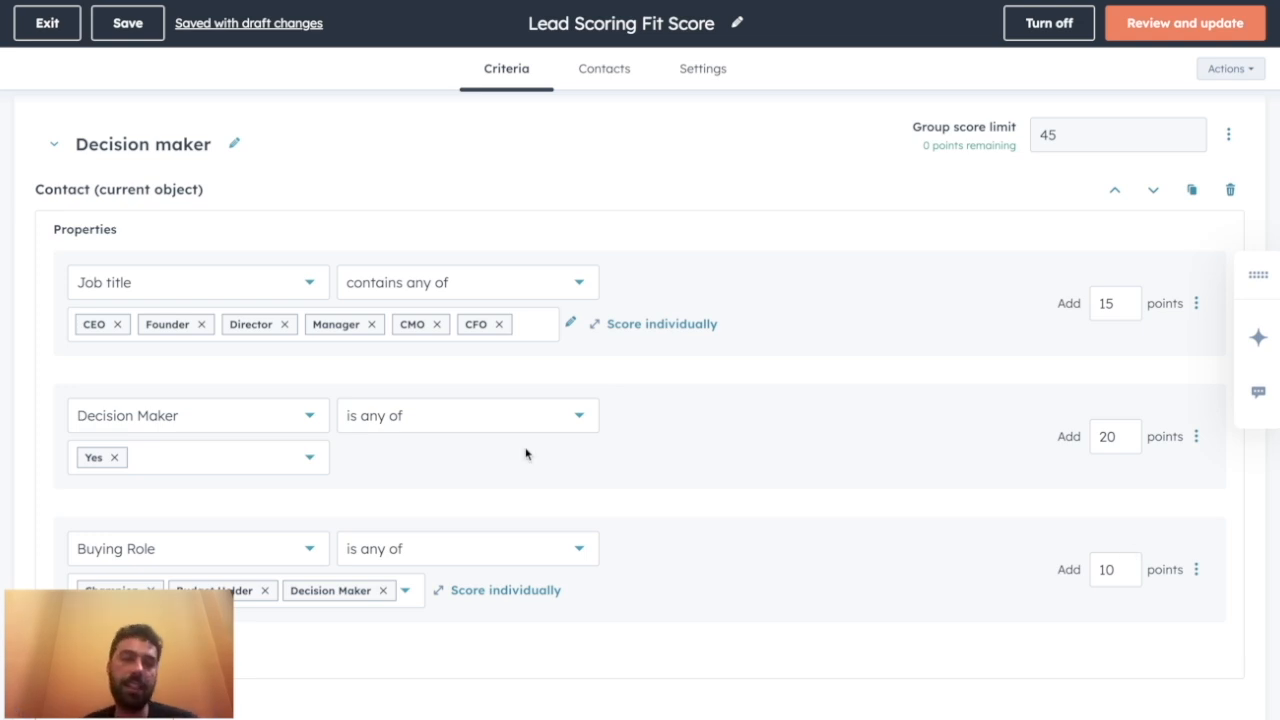
{"action": "left_click", "coordinate": [54, 144]}
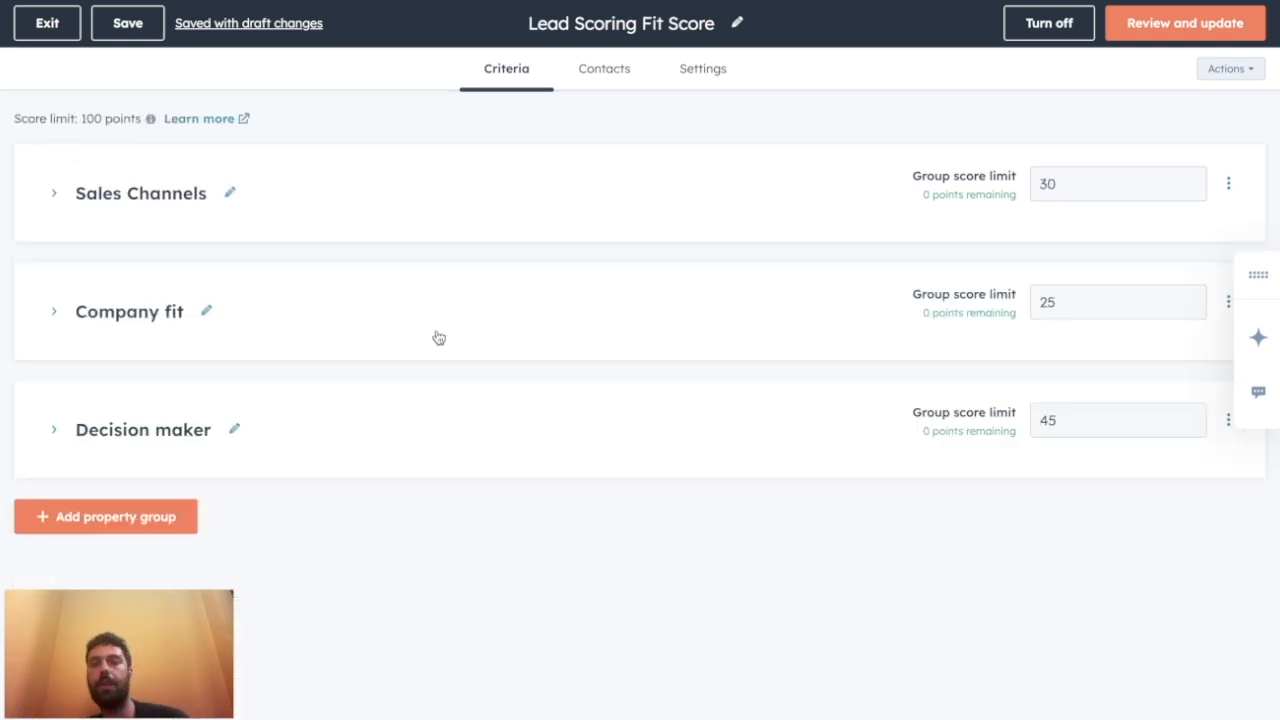
{"action": "mouse_move", "coordinate": [110, 240]}
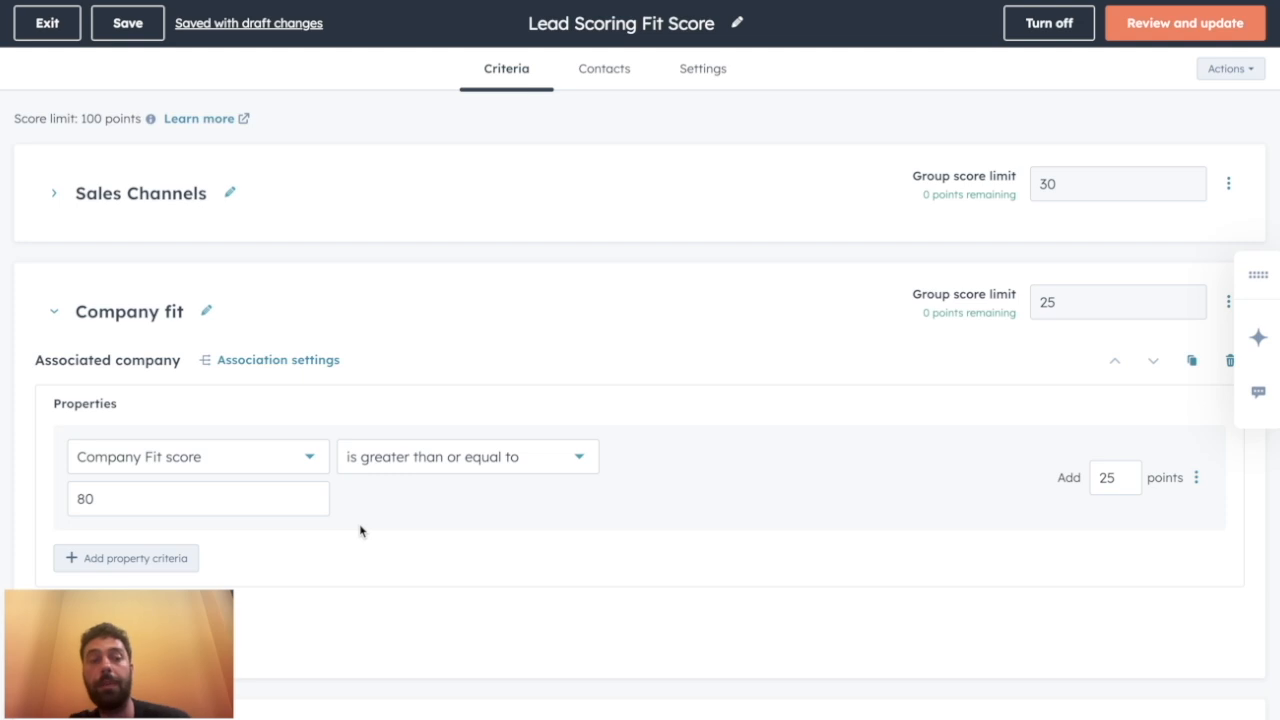
{"action": "mouse_move", "coordinate": [164, 486]}
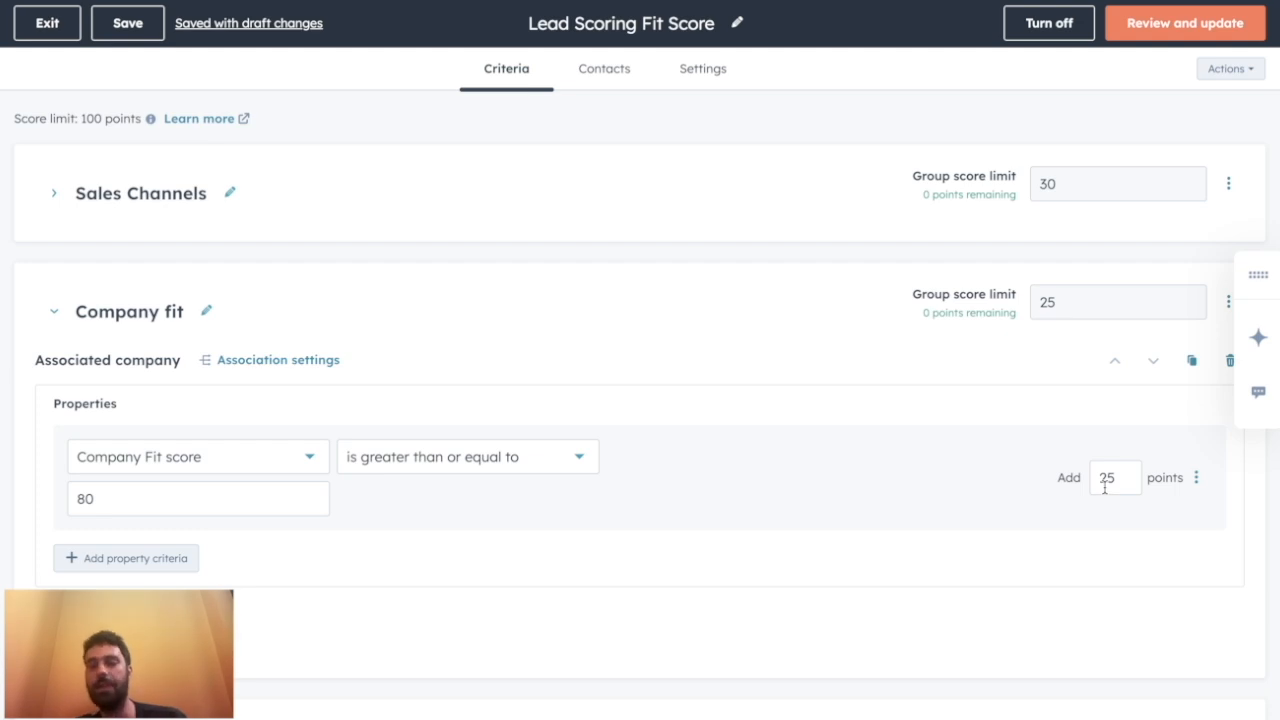
Expand Sales Channels to show its phone number, email domain and LinkedIn URL criteria
{"action": "left_click", "coordinate": [54, 312]}
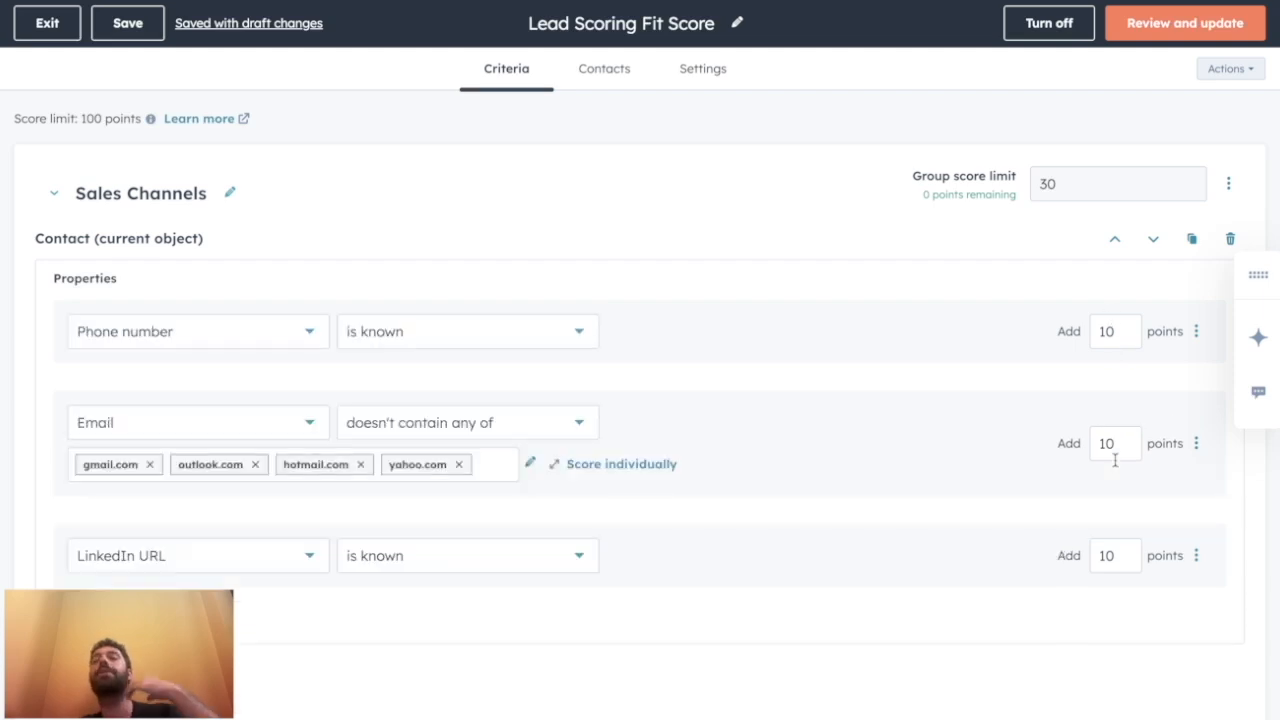
{"action": "mouse_move", "coordinate": [136, 392]}
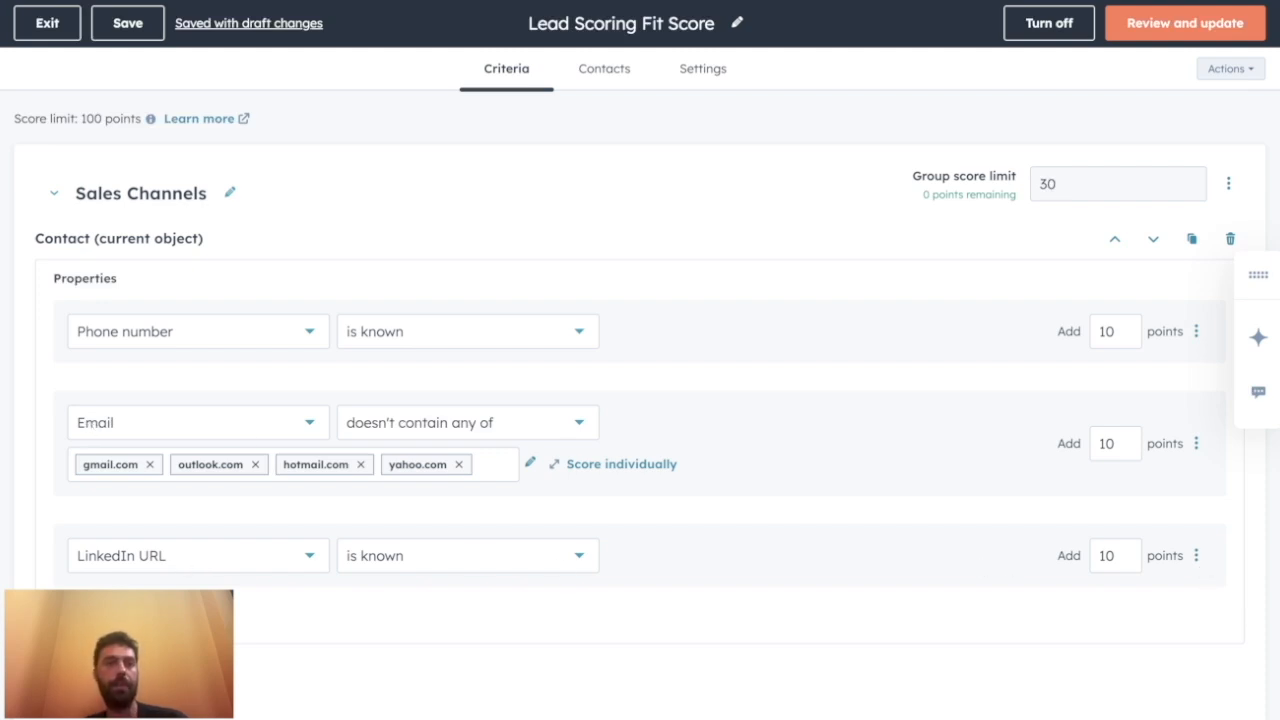
{"action": "mouse_move", "coordinate": [836, 124]}
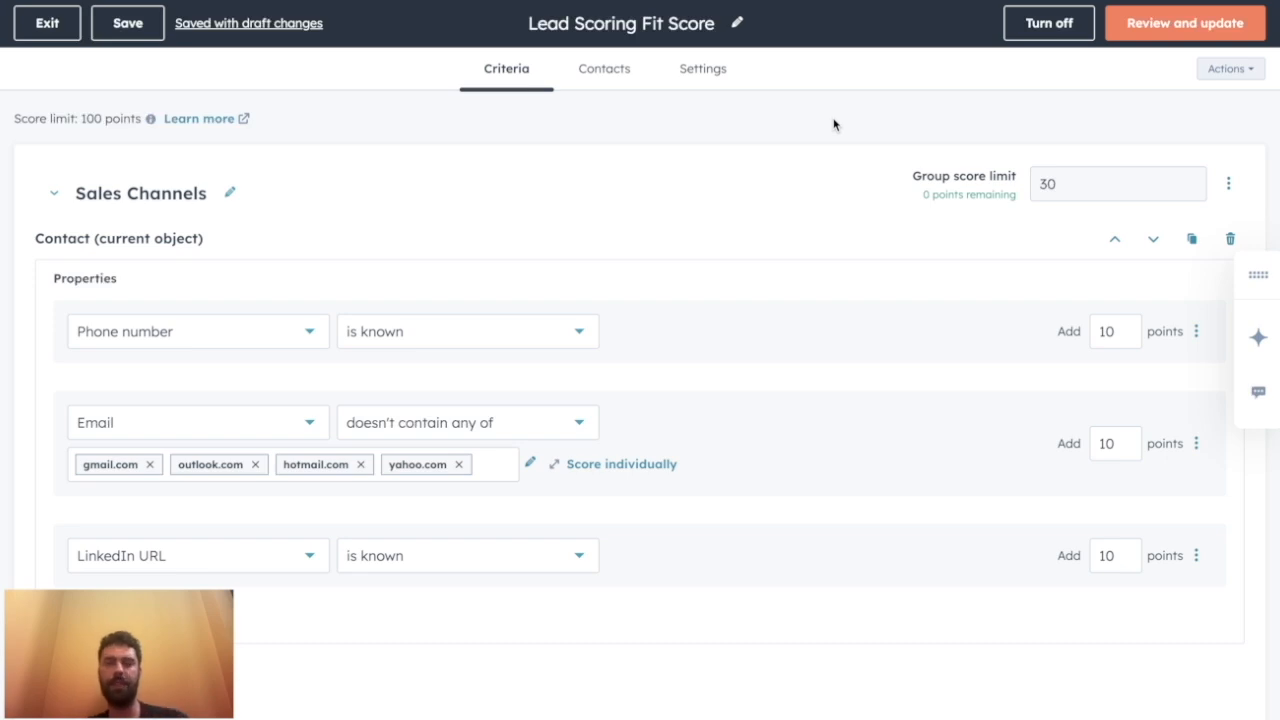
Check the Fit Score's Contacts and Settings tabs, then exit to the Lead Scoring list
{"action": "left_click", "coordinate": [604, 68]}
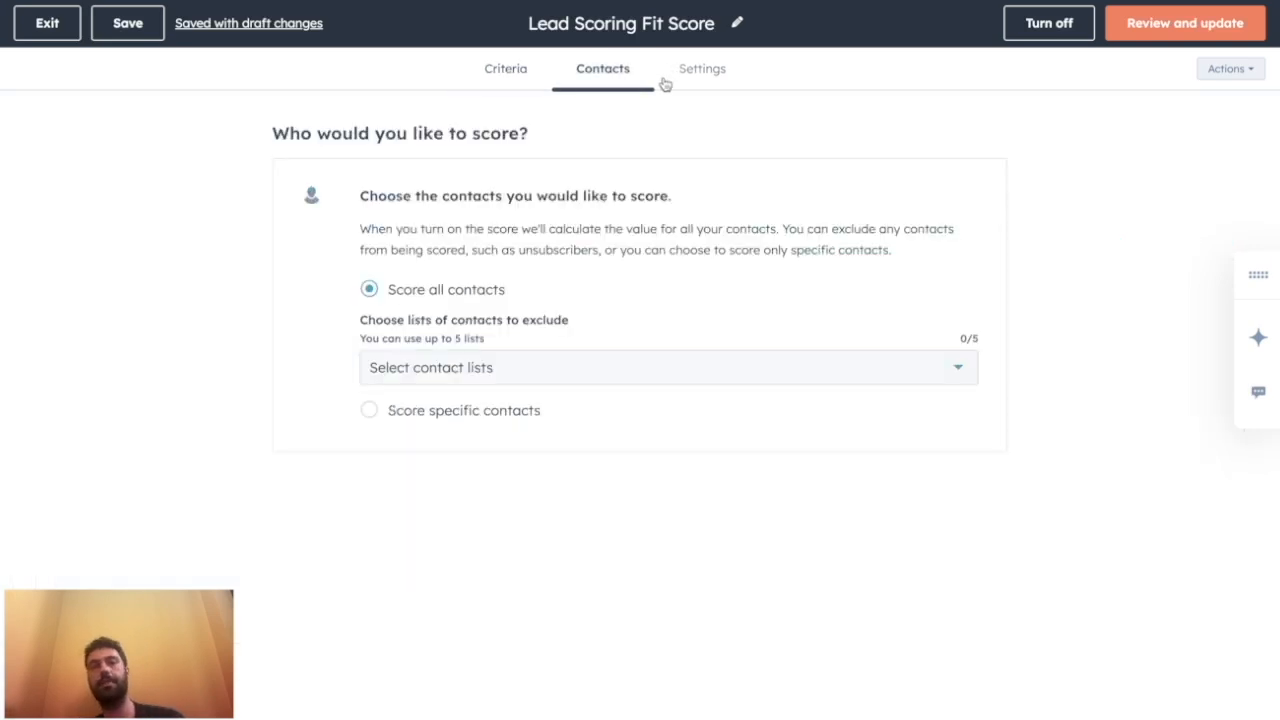
{"action": "left_click", "coordinate": [700, 68]}
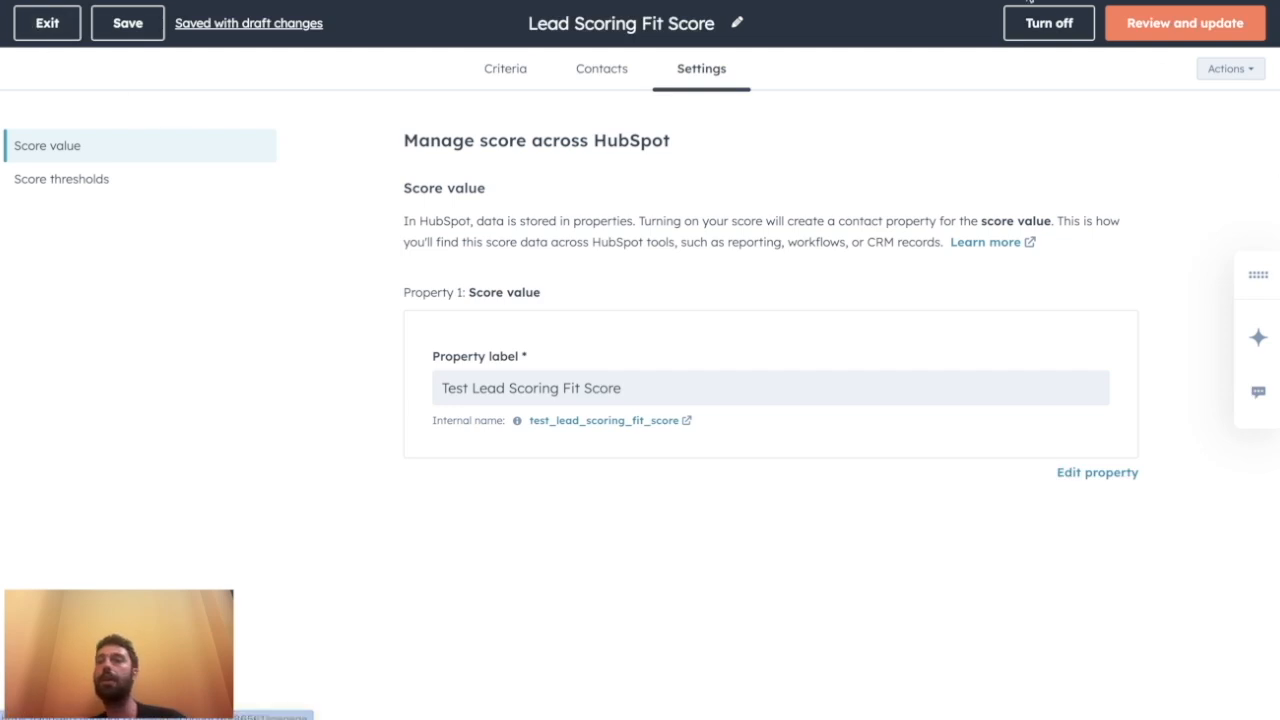
{"action": "left_click", "coordinate": [46, 22]}
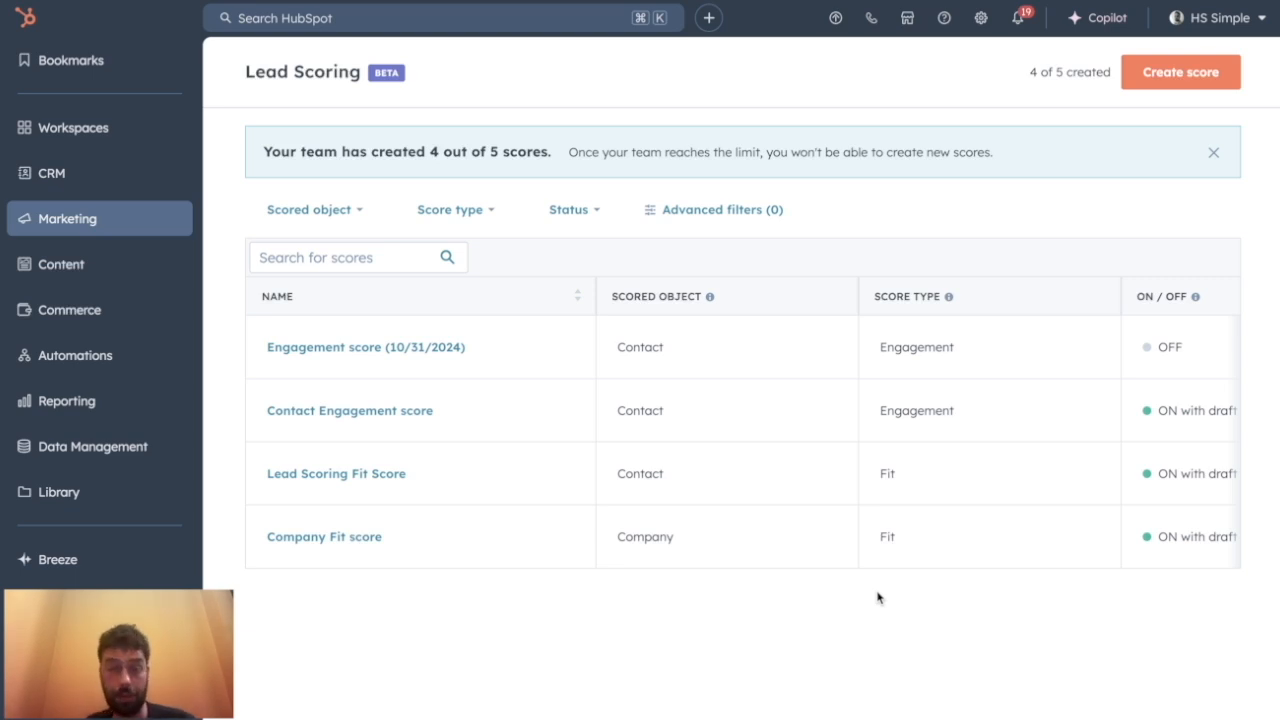
{"action": "mouse_move", "coordinate": [490, 644]}
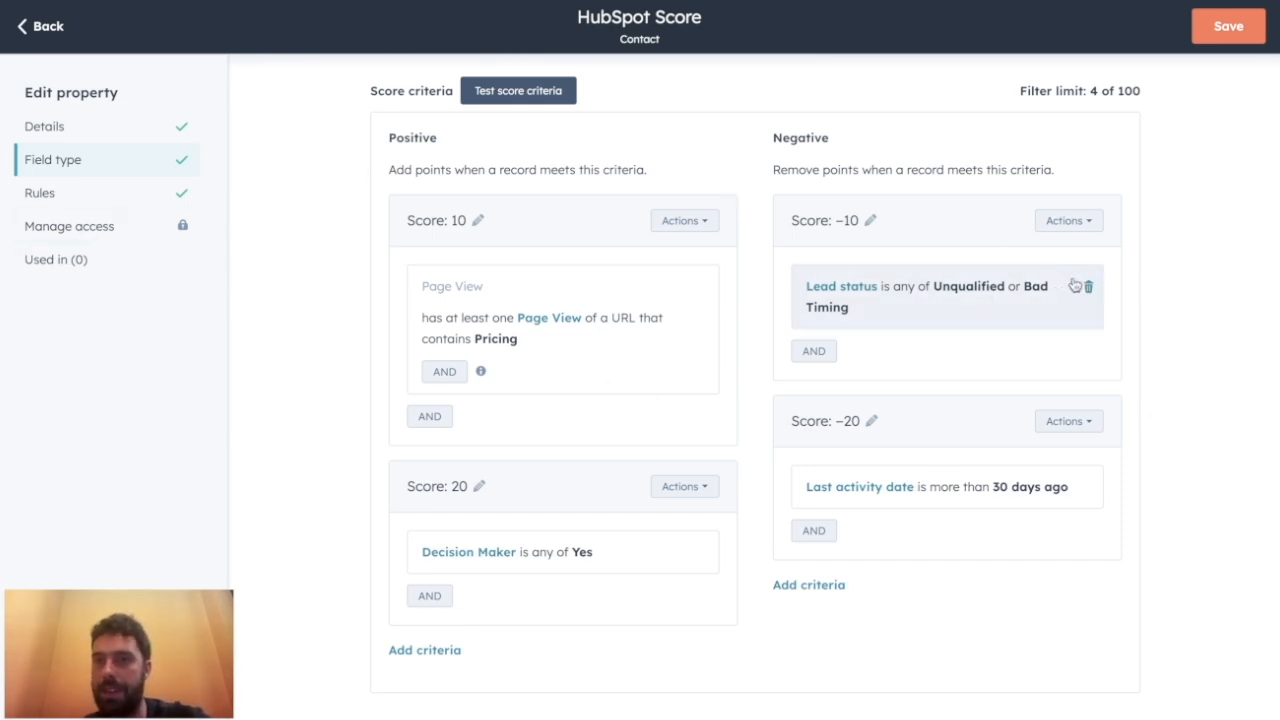
{"action": "mouse_move", "coordinate": [1192, 184]}
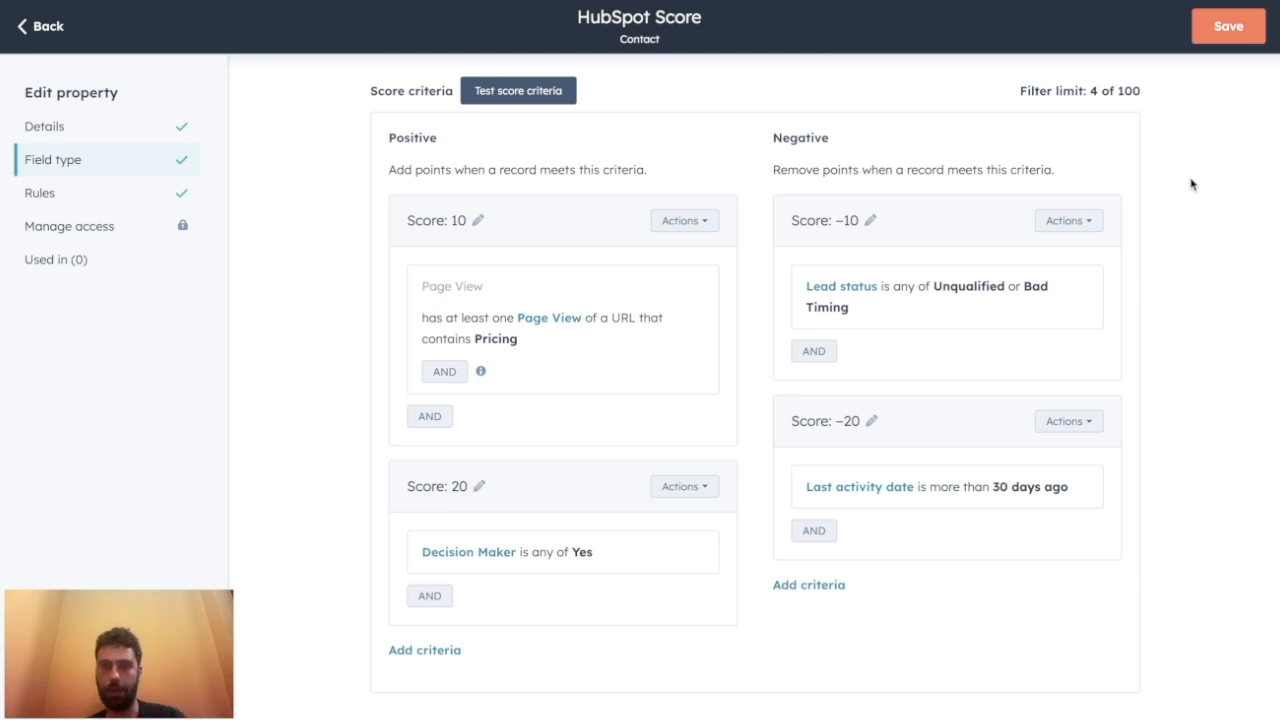
Go back from the HubSpot Score property to the Lead Scoring list, leaving it unchanged
{"action": "left_click", "coordinate": [40, 24]}
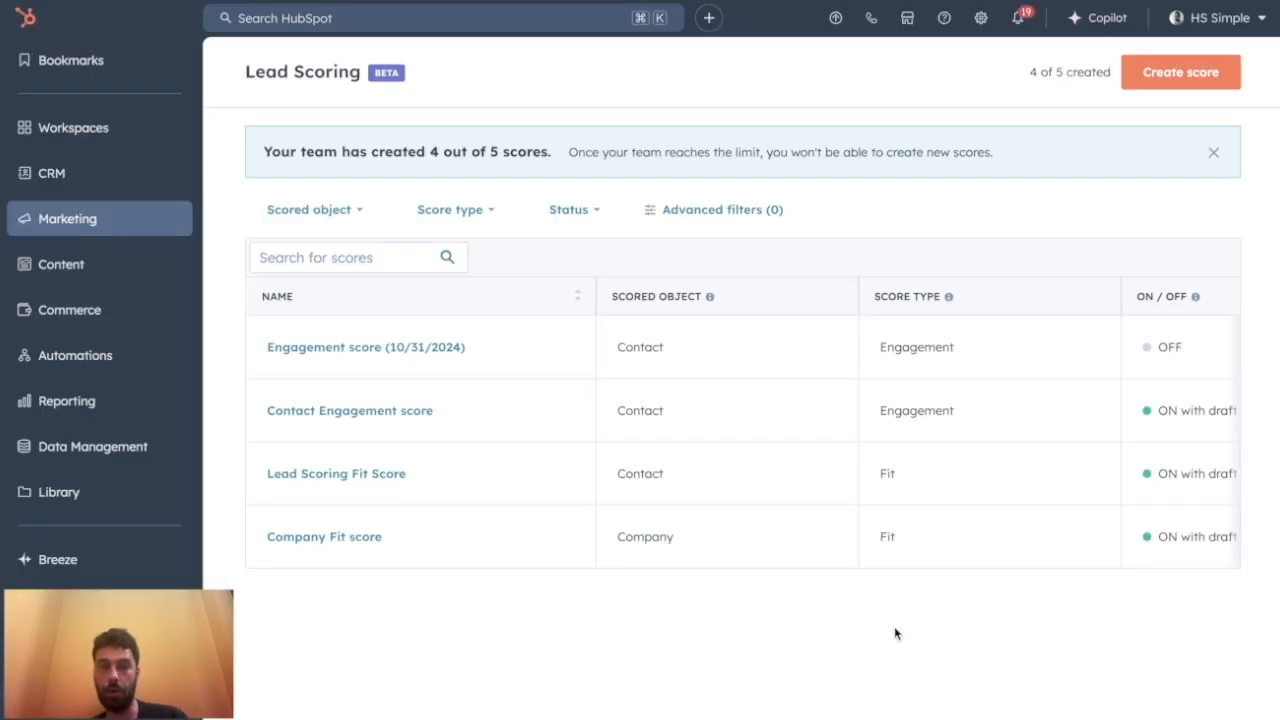